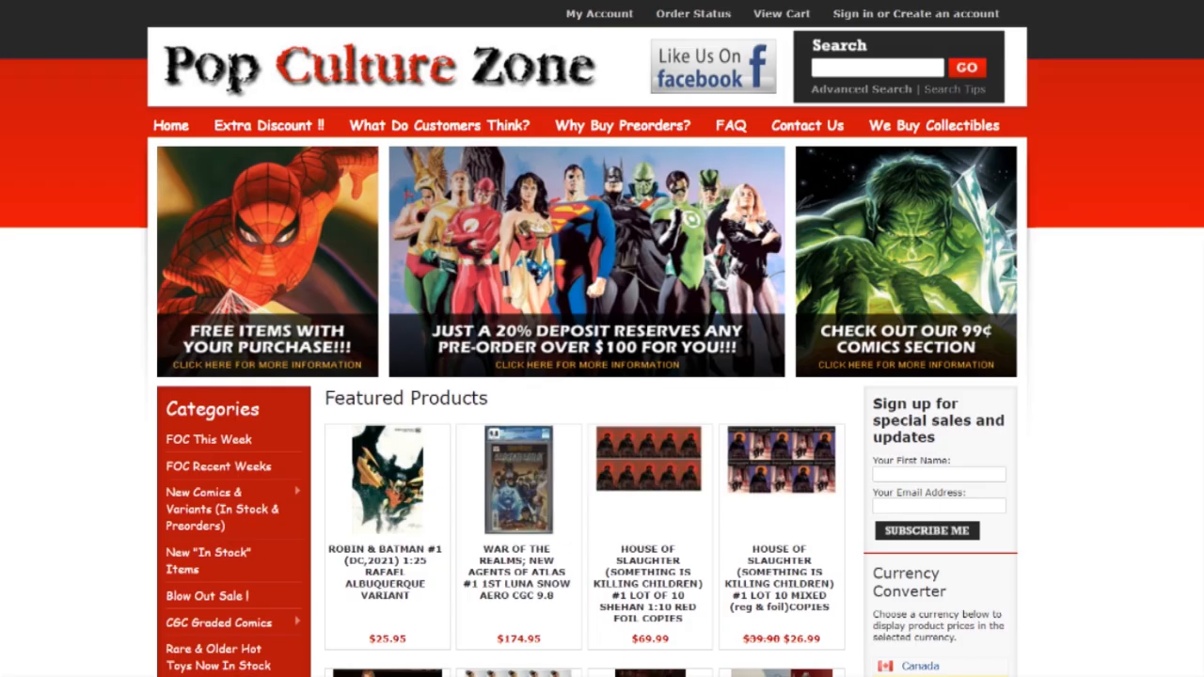
Browse the Boom Comics 'Something is Killing the Children' listings.
{"action": "scroll", "scroll_direction": "down", "scroll_amount": 3}
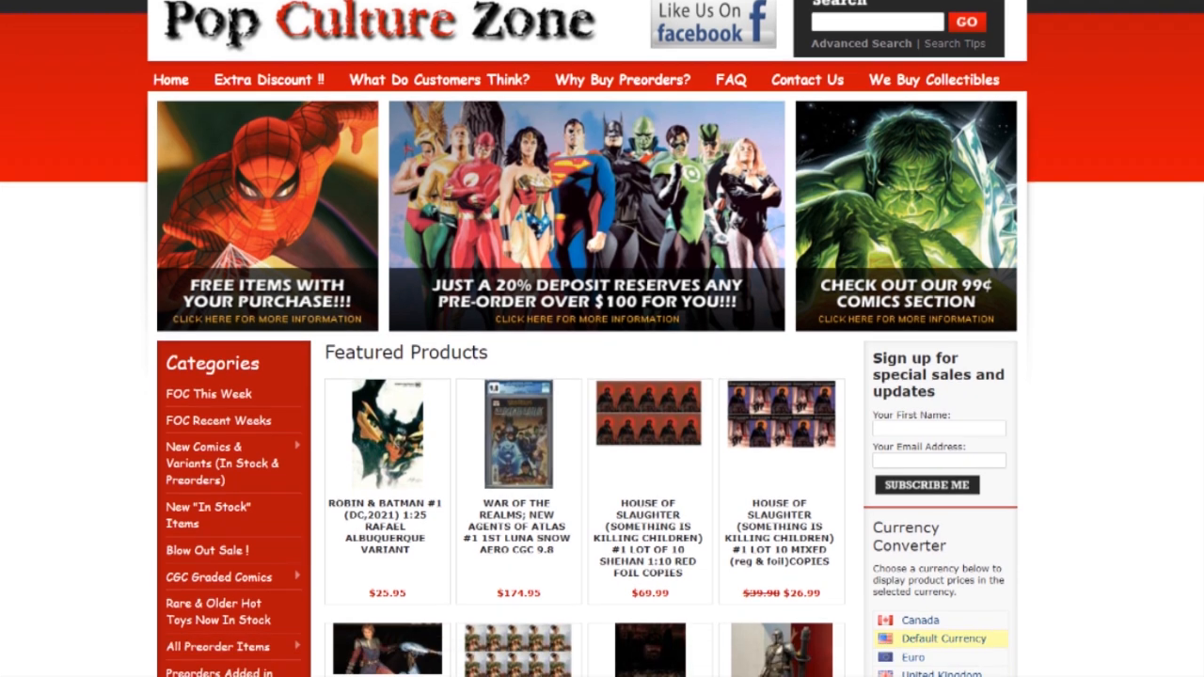
{"action": "scroll", "scroll_direction": "down", "scroll_amount": 3}
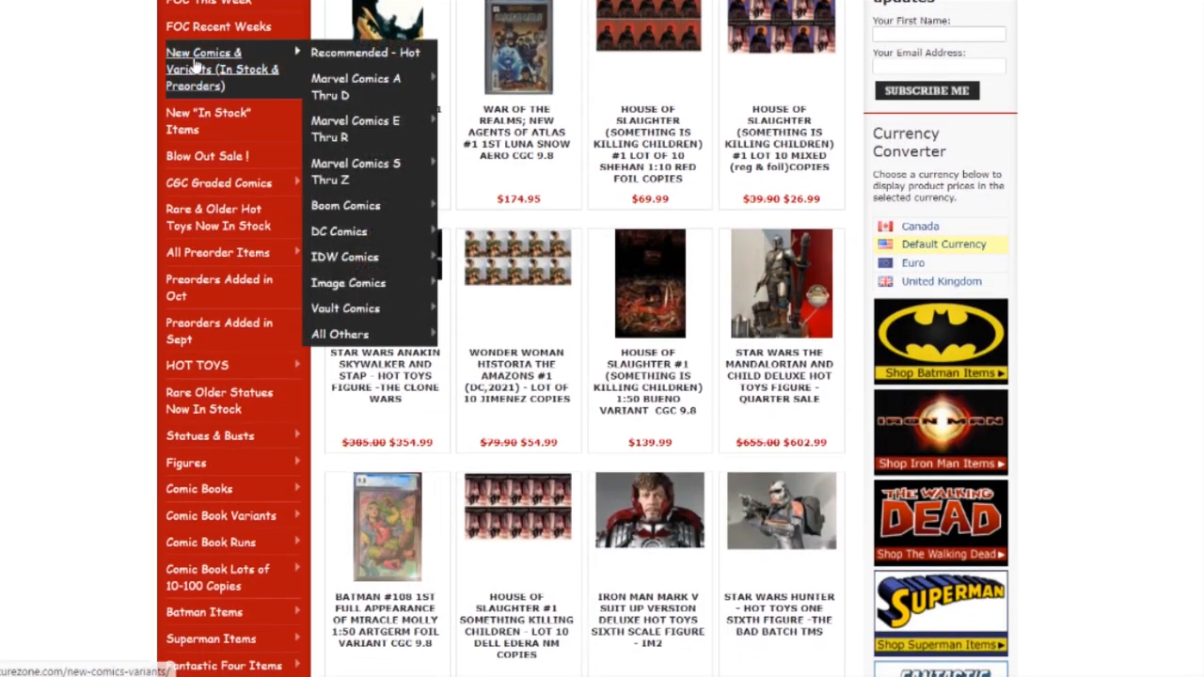
{"action": "mouse_move", "coordinate": [345, 205]}
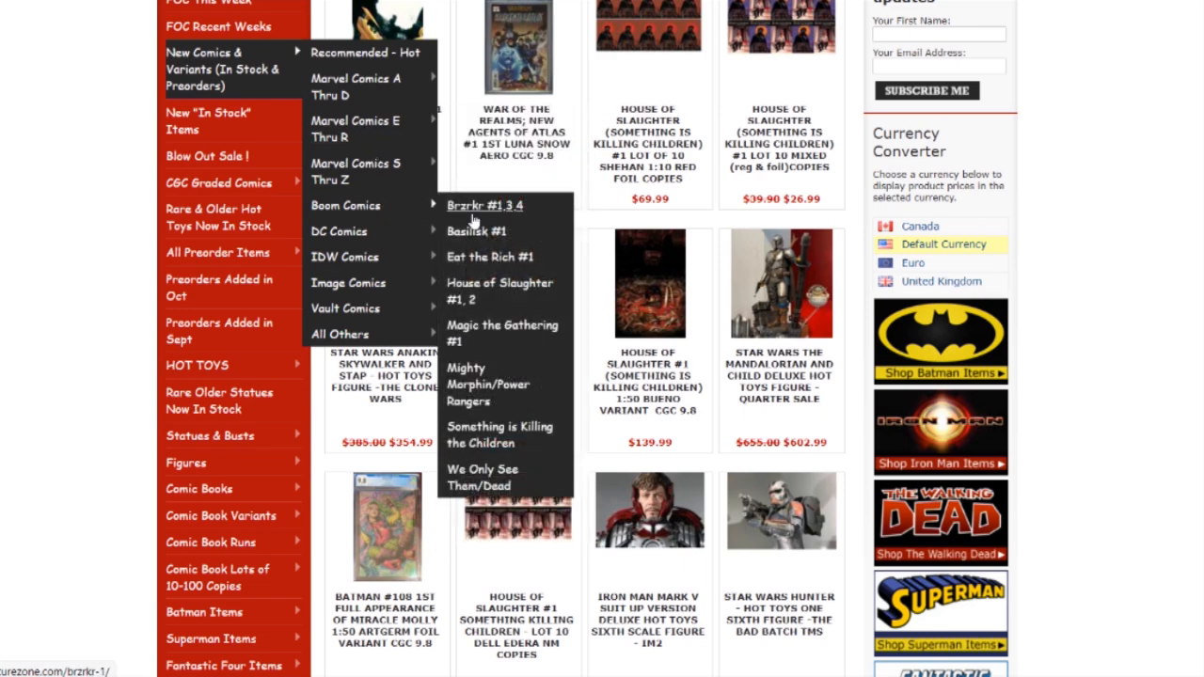
{"action": "left_click", "coordinate": [503, 436]}
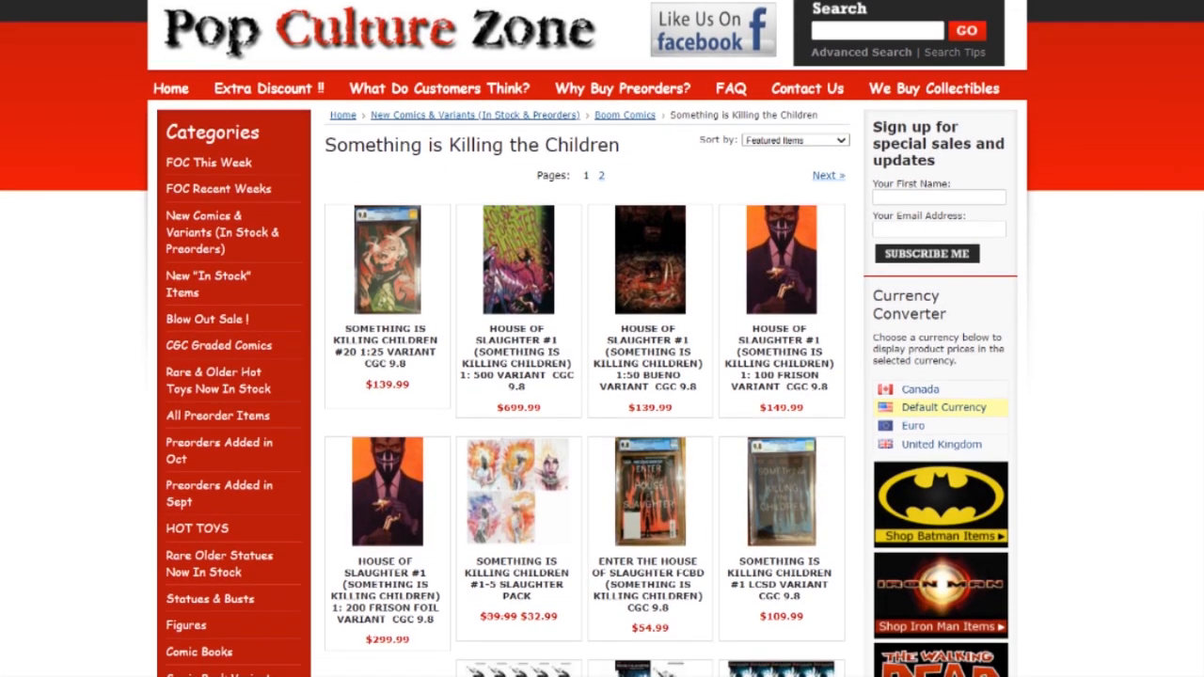
{"action": "scroll", "scroll_direction": "down", "scroll_amount": 3}
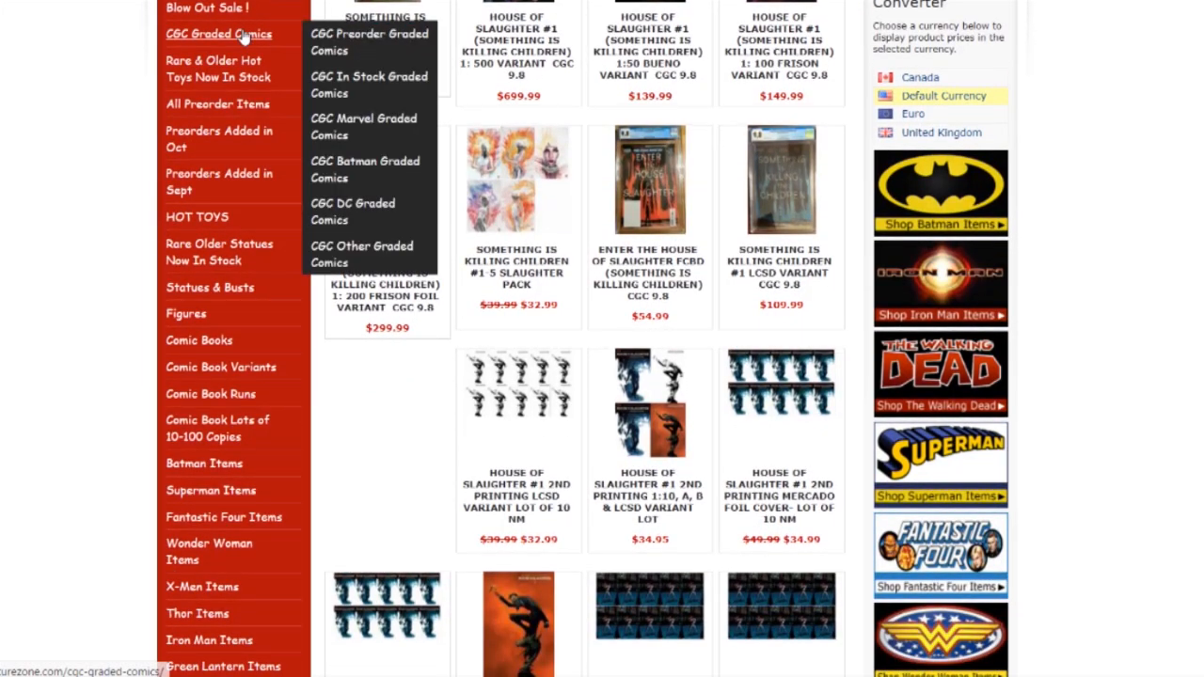
Browse the CGC Graded Comics listings.
{"action": "left_click", "coordinate": [219, 34]}
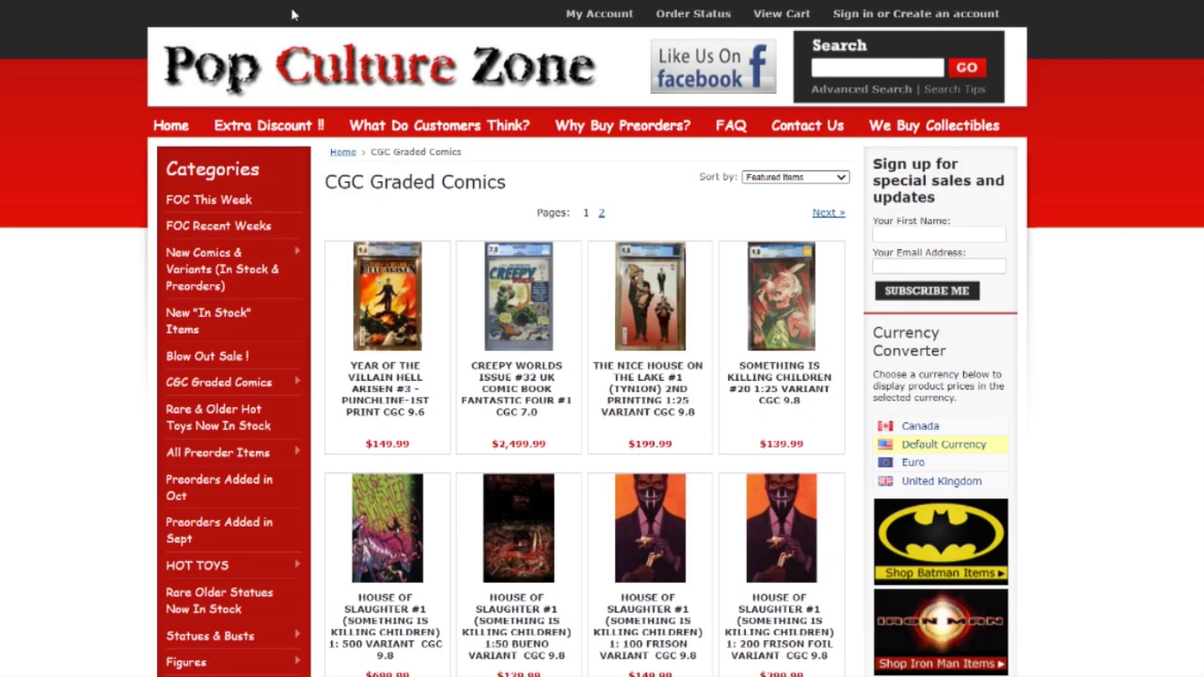
{"action": "scroll", "scroll_direction": "down", "scroll_amount": 3}
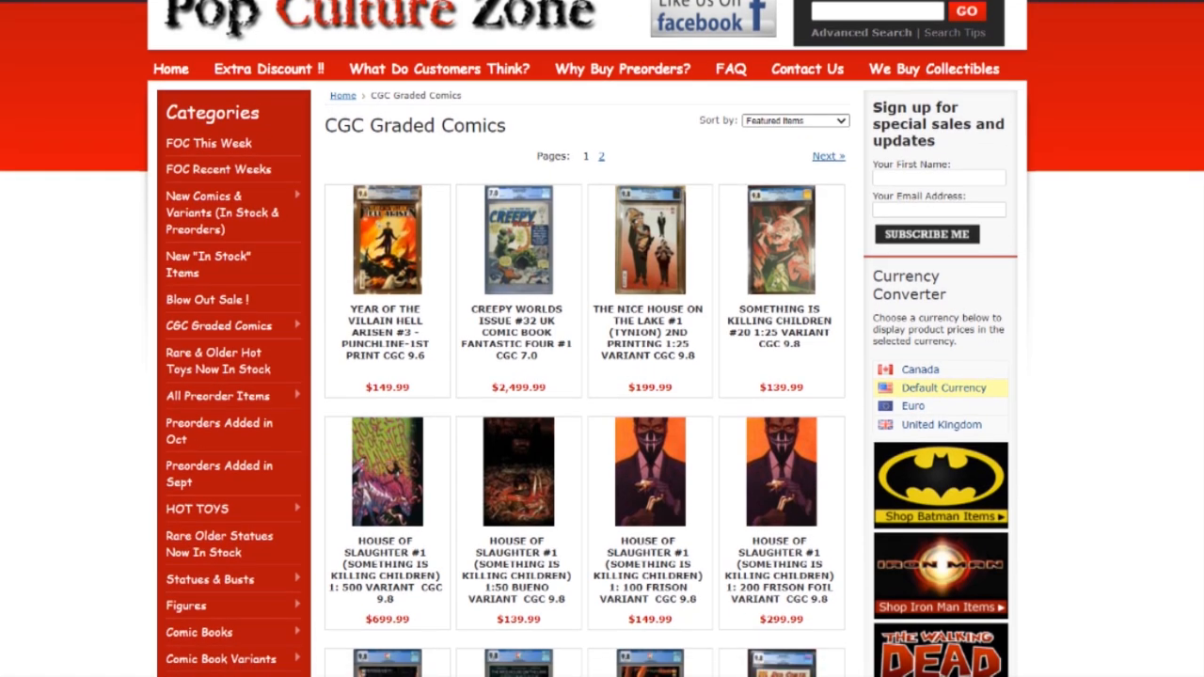
{"action": "scroll", "scroll_direction": "down", "scroll_amount": 3}
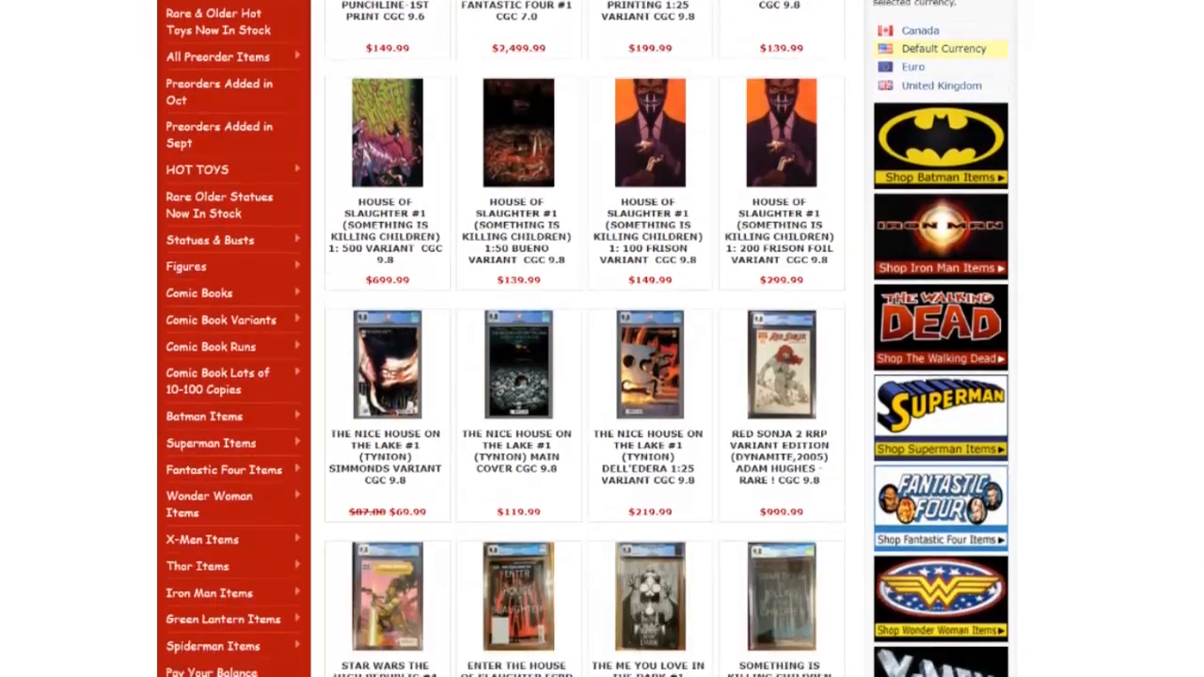
{"action": "scroll", "scroll_direction": "down", "scroll_amount": 3}
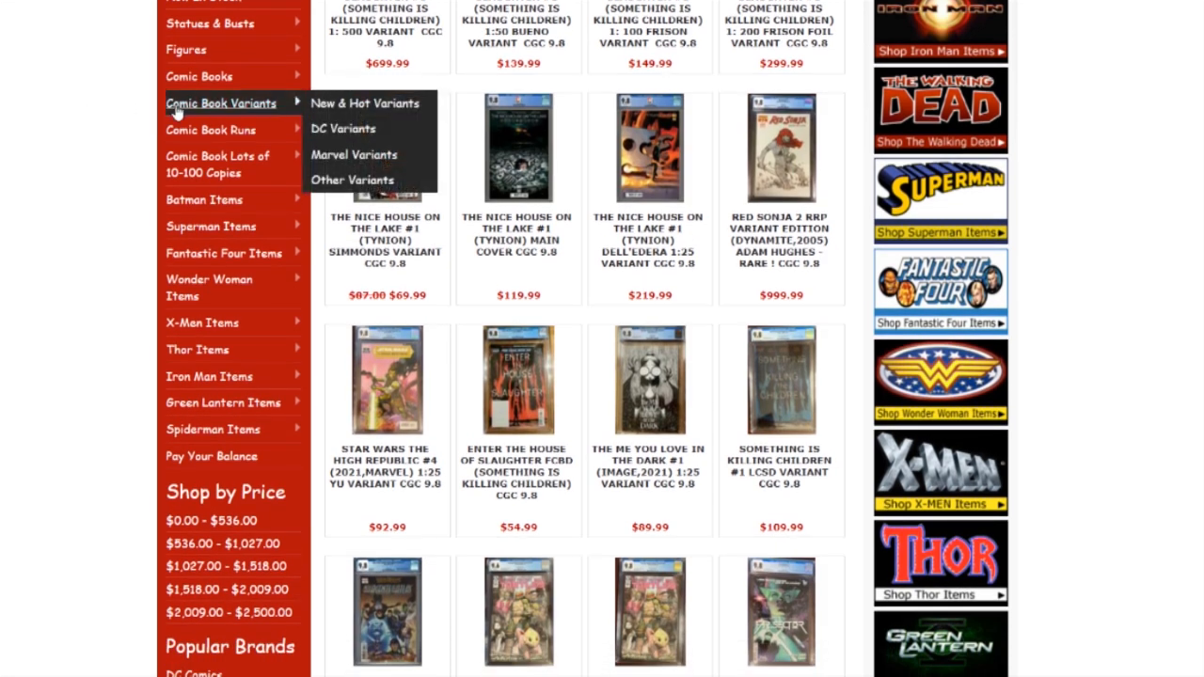
Browse Comic Book Variants and open the Batman Black and White statue by Alex Ross.
{"action": "left_click", "coordinate": [220, 102]}
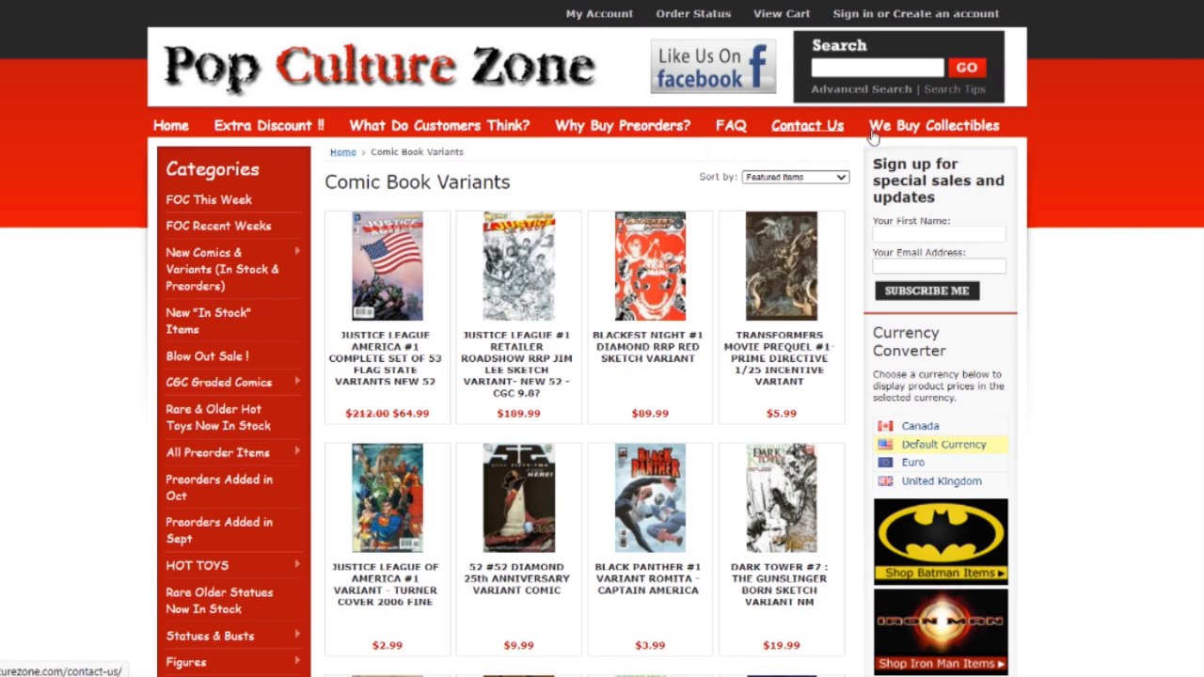
{"action": "scroll", "scroll_direction": "down", "scroll_amount": 3}
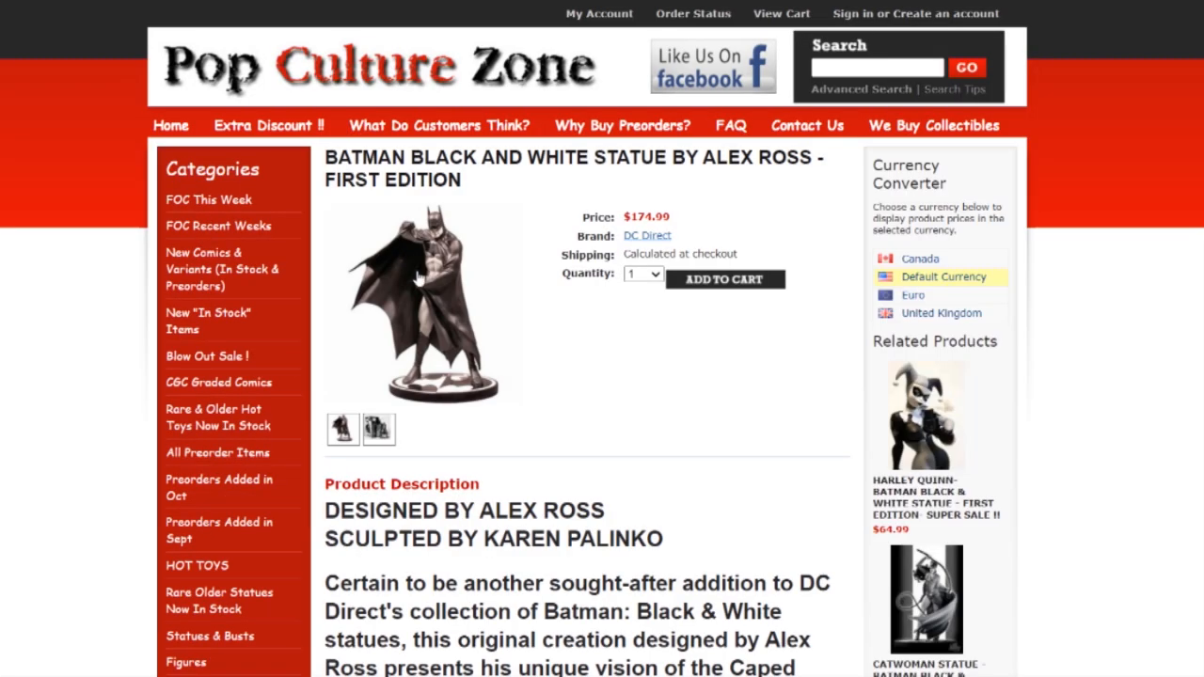
{"action": "left_click", "coordinate": [378, 429]}
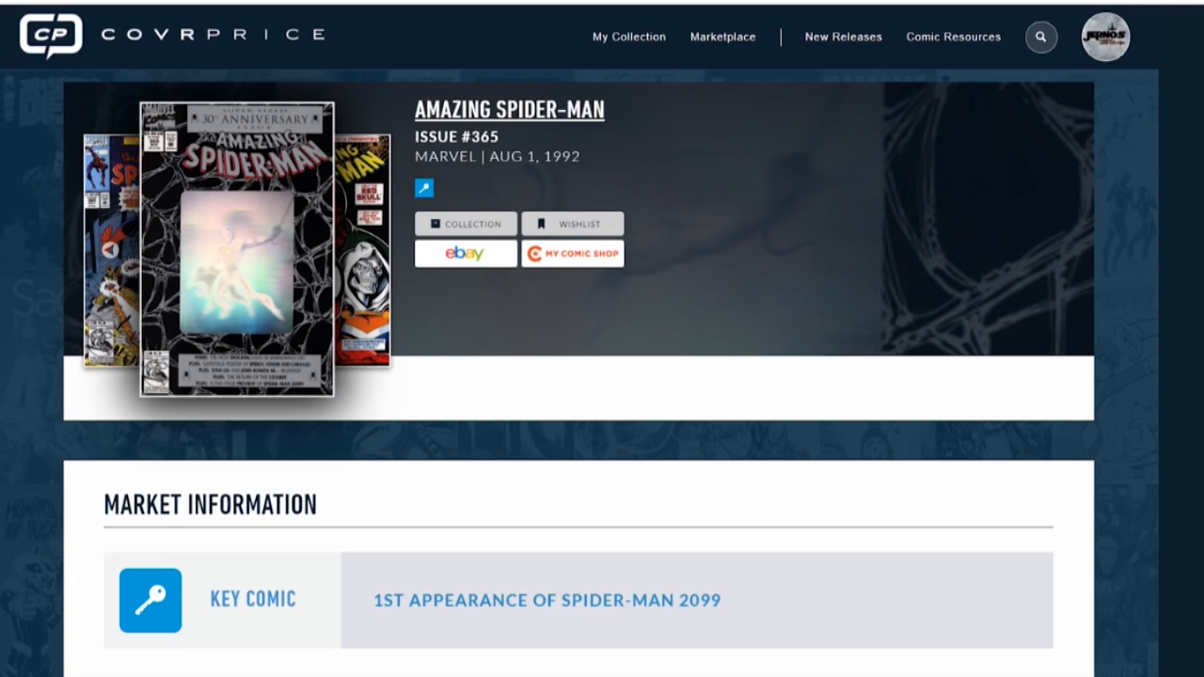
Scroll to the sales tables showing the $165 9.8 graded average and $12.69 raw average.
{"action": "scroll", "scroll_direction": "down", "scroll_amount": 3}
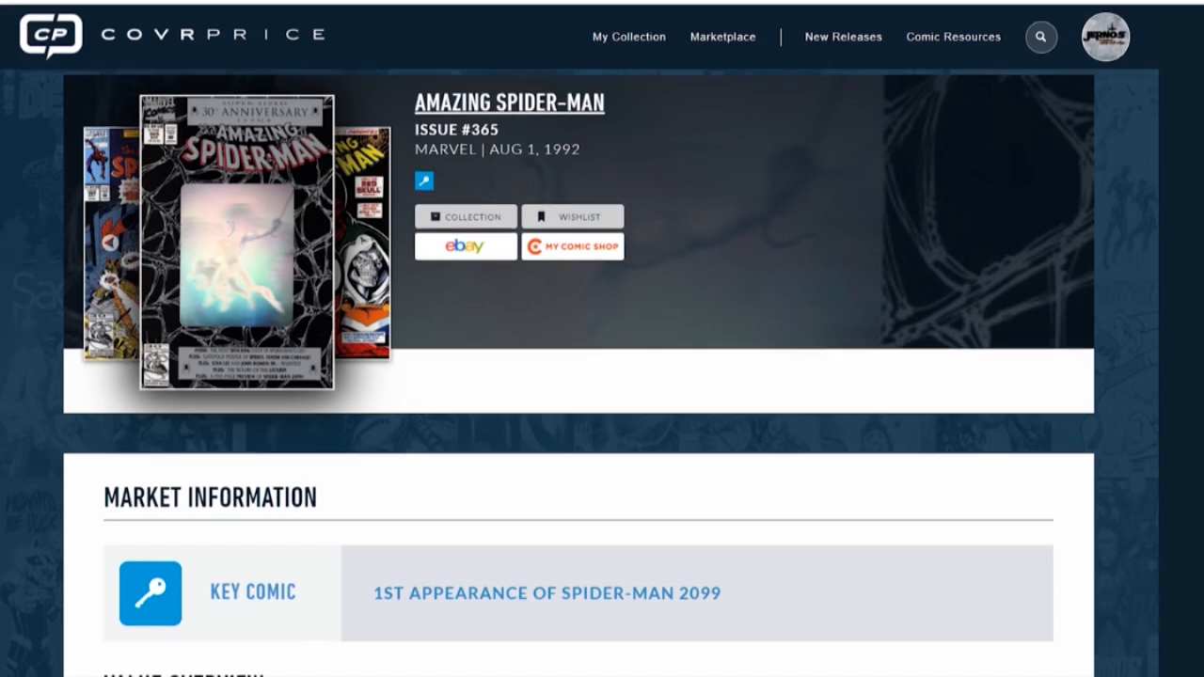
{"action": "scroll", "scroll_direction": "down", "scroll_amount": 3}
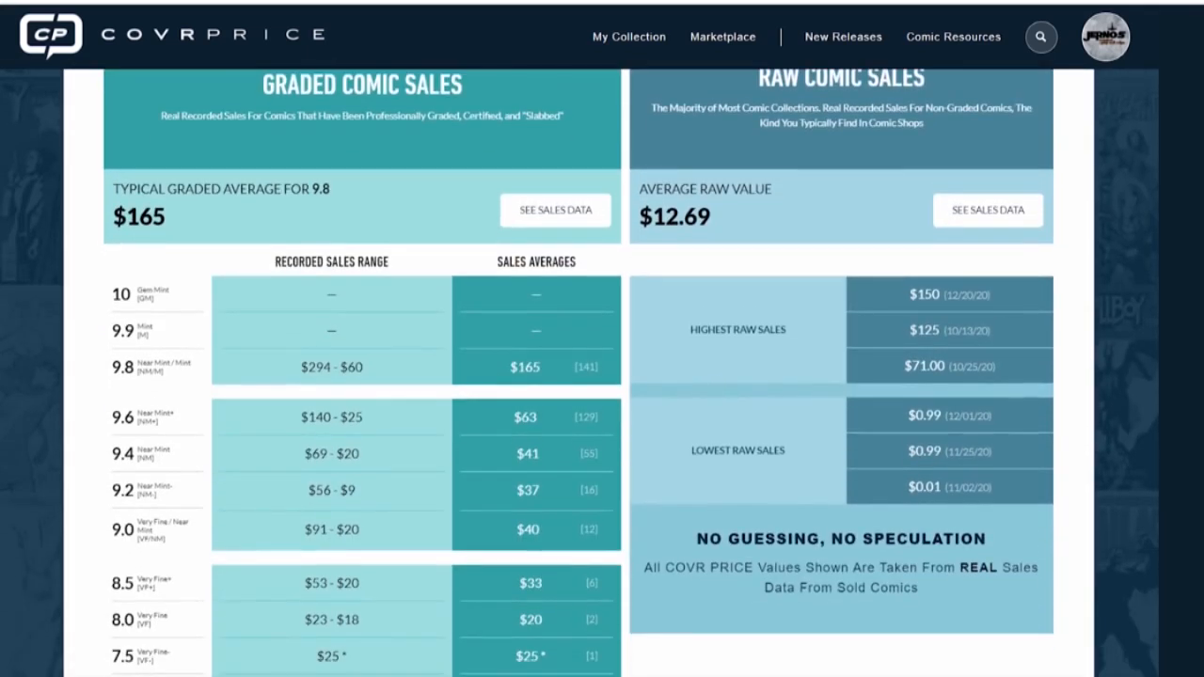
{"action": "mouse_move", "coordinate": [68, 382]}
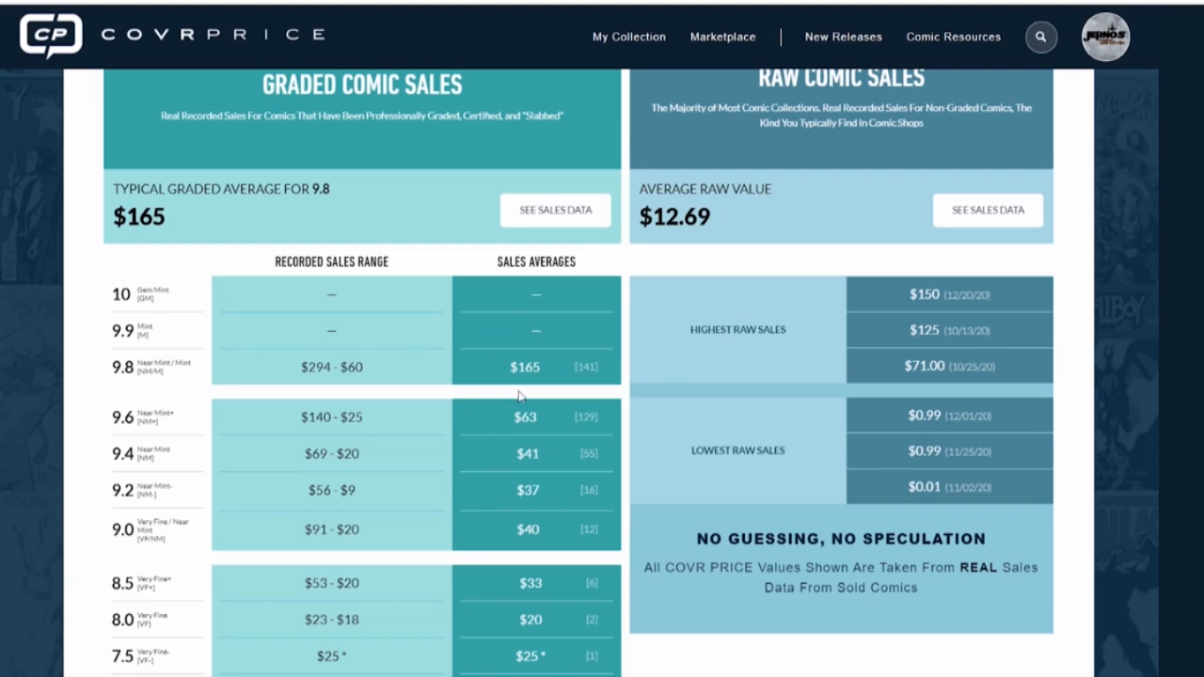
{"action": "mouse_move", "coordinate": [567, 388]}
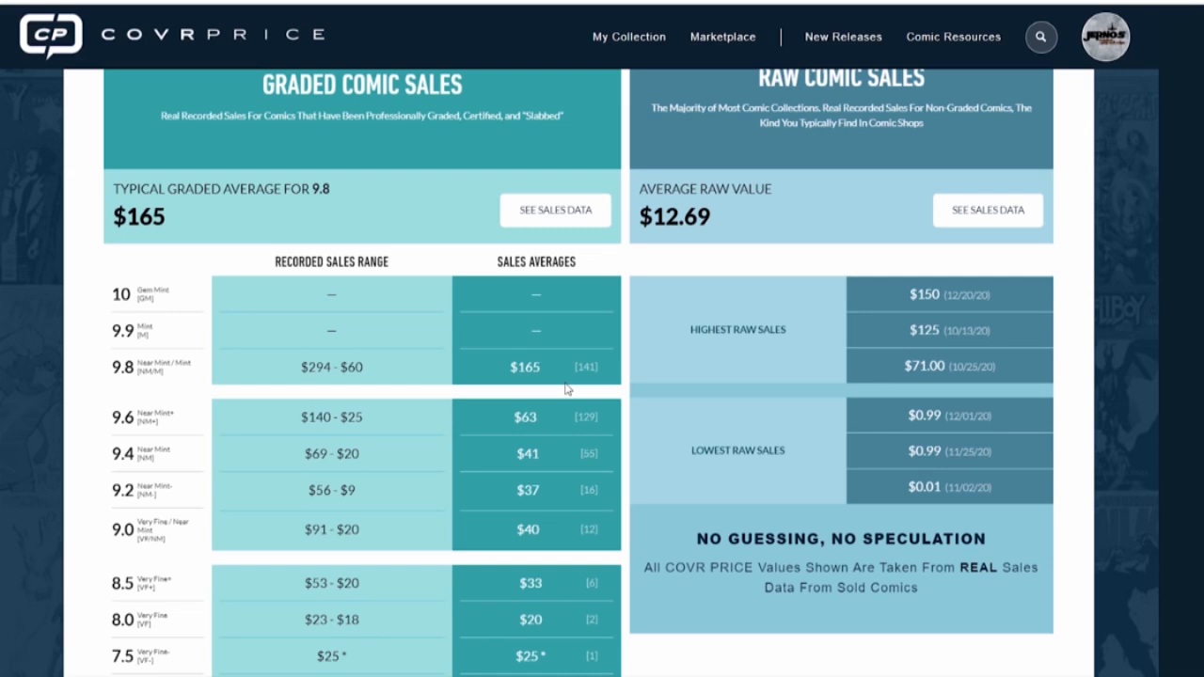
{"action": "mouse_move", "coordinate": [195, 334]}
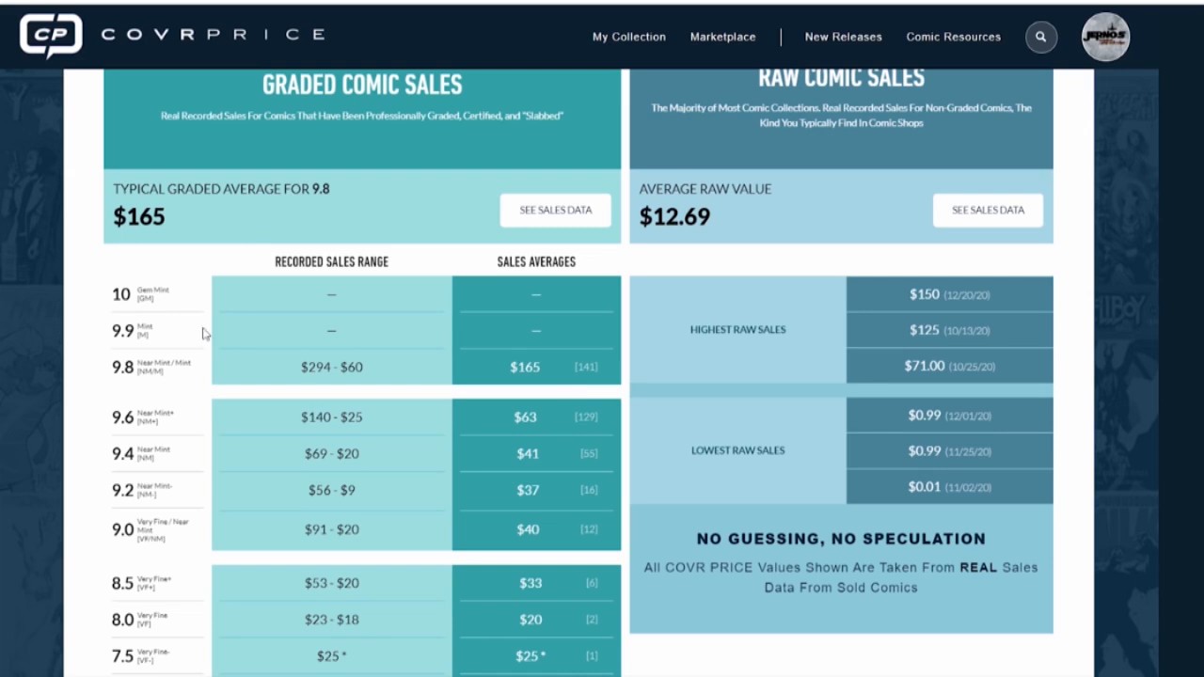
{"action": "mouse_move", "coordinate": [319, 224]}
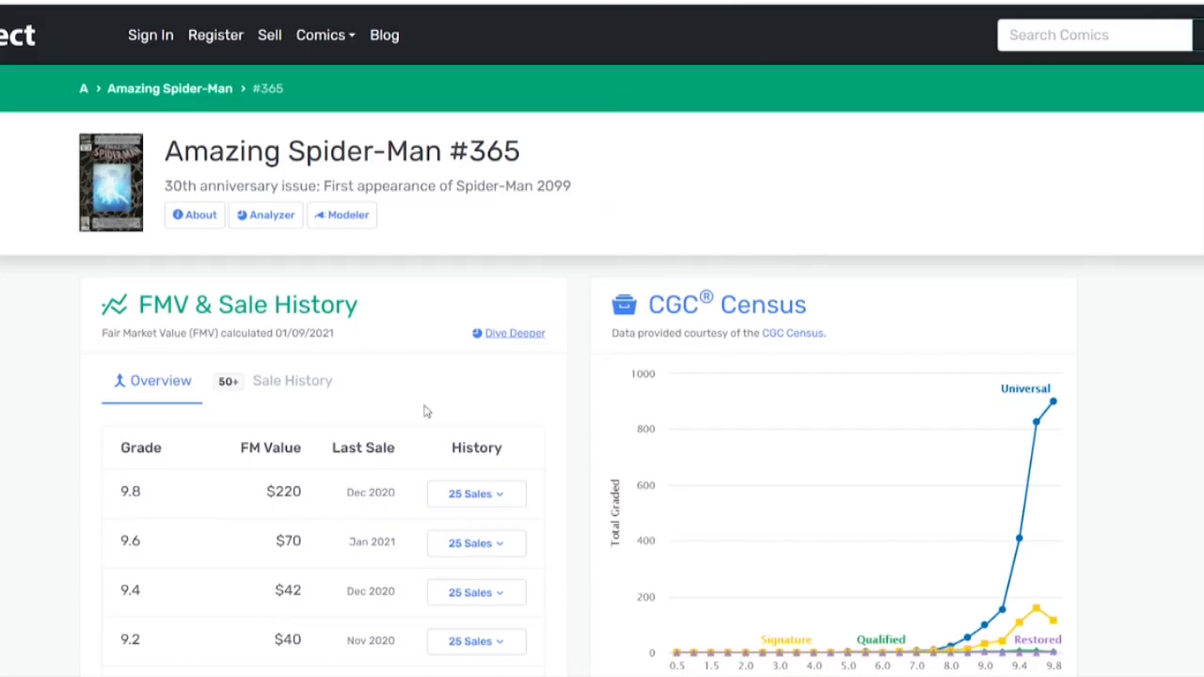
{"action": "mouse_move", "coordinate": [265, 466]}
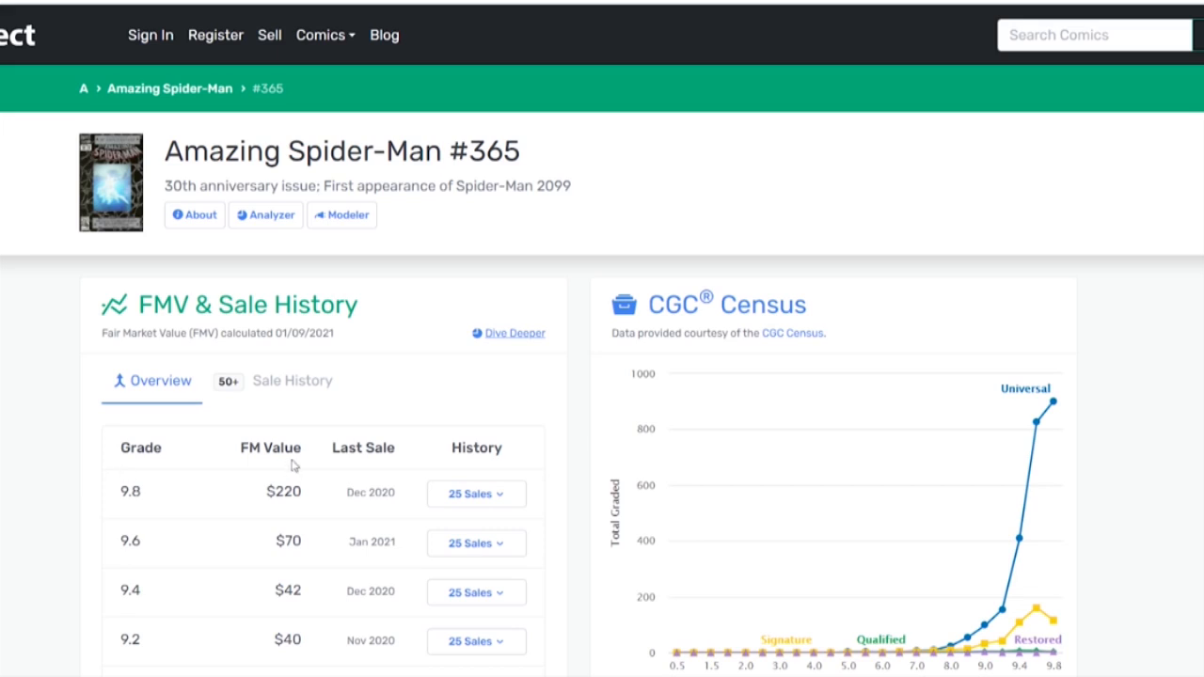
{"action": "mouse_move", "coordinate": [310, 528]}
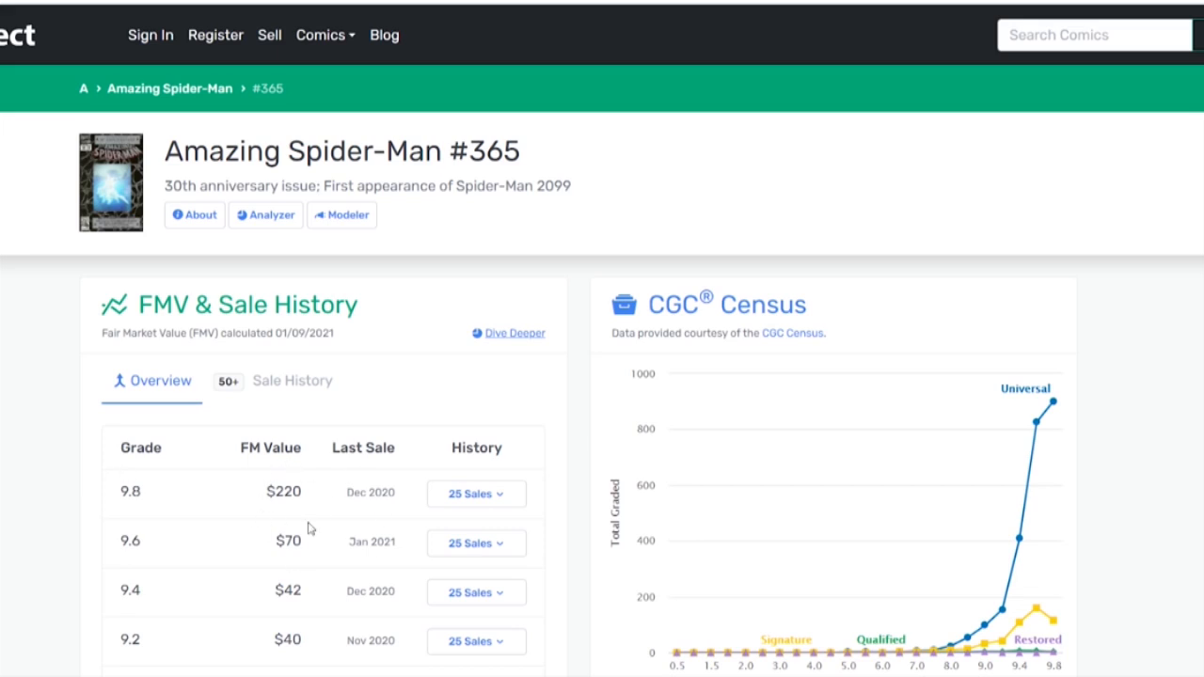
{"action": "mouse_move", "coordinate": [328, 489]}
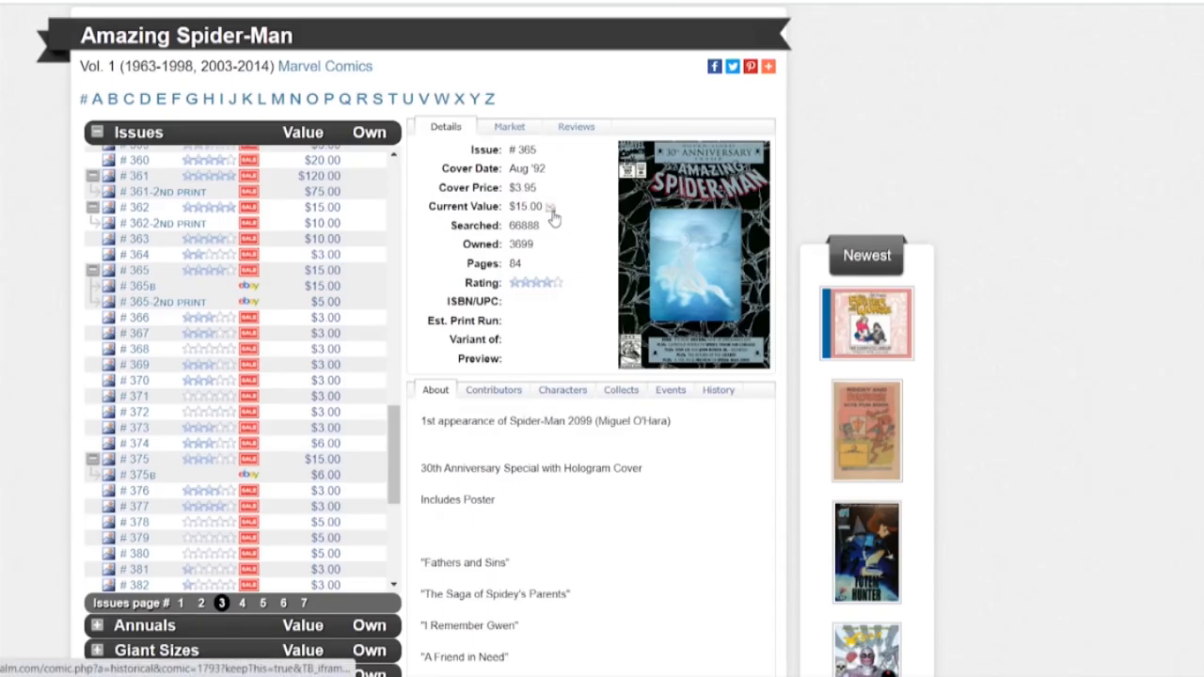
View #365's value history, from $4 in 2013 to $15 currently, then dismiss it.
{"action": "left_click", "coordinate": [553, 209]}
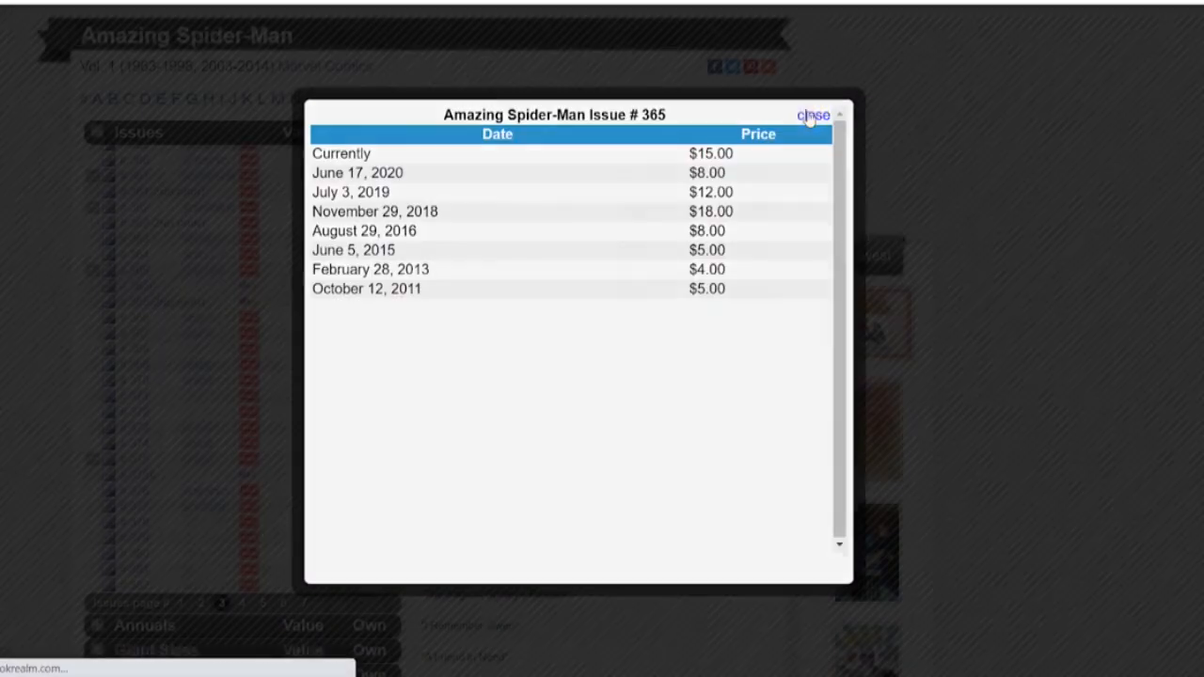
{"action": "left_click", "coordinate": [813, 114]}
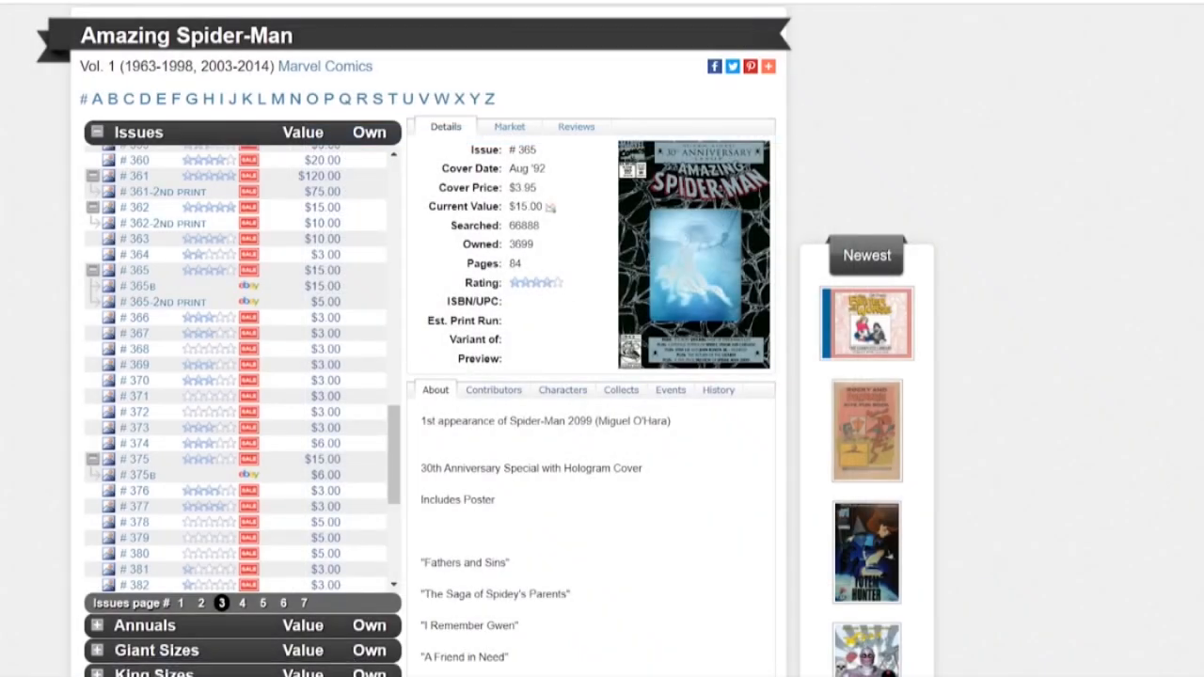
{"action": "mouse_move", "coordinate": [217, 271]}
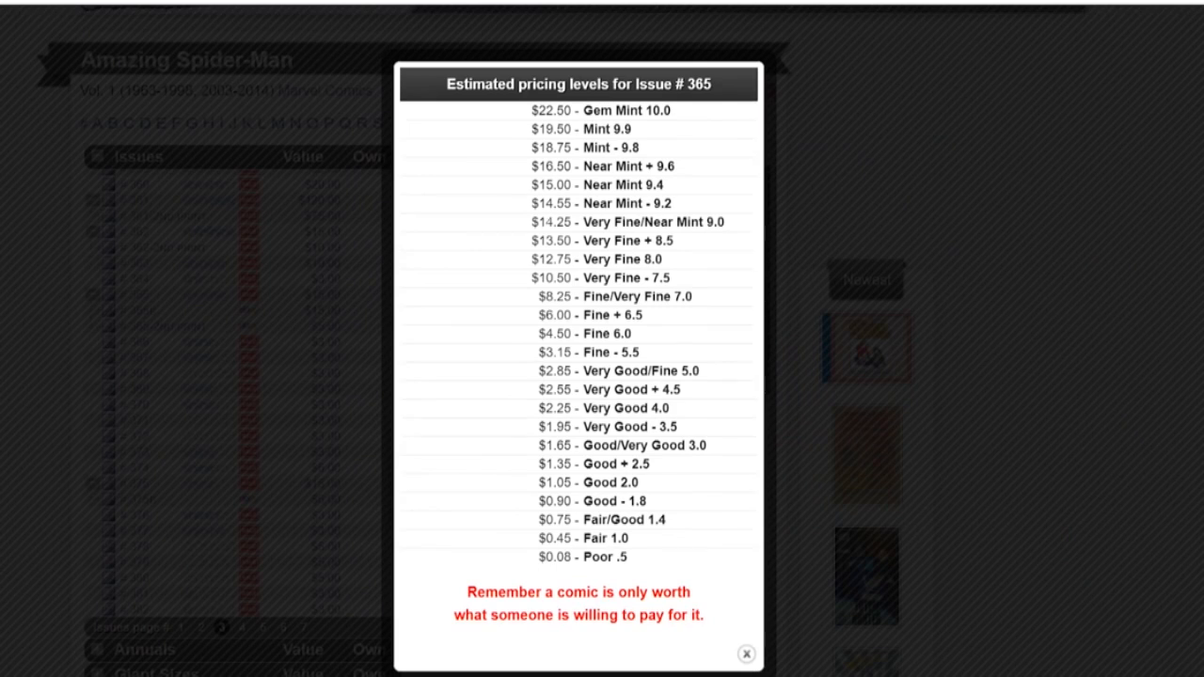
{"action": "mouse_move", "coordinate": [520, 250]}
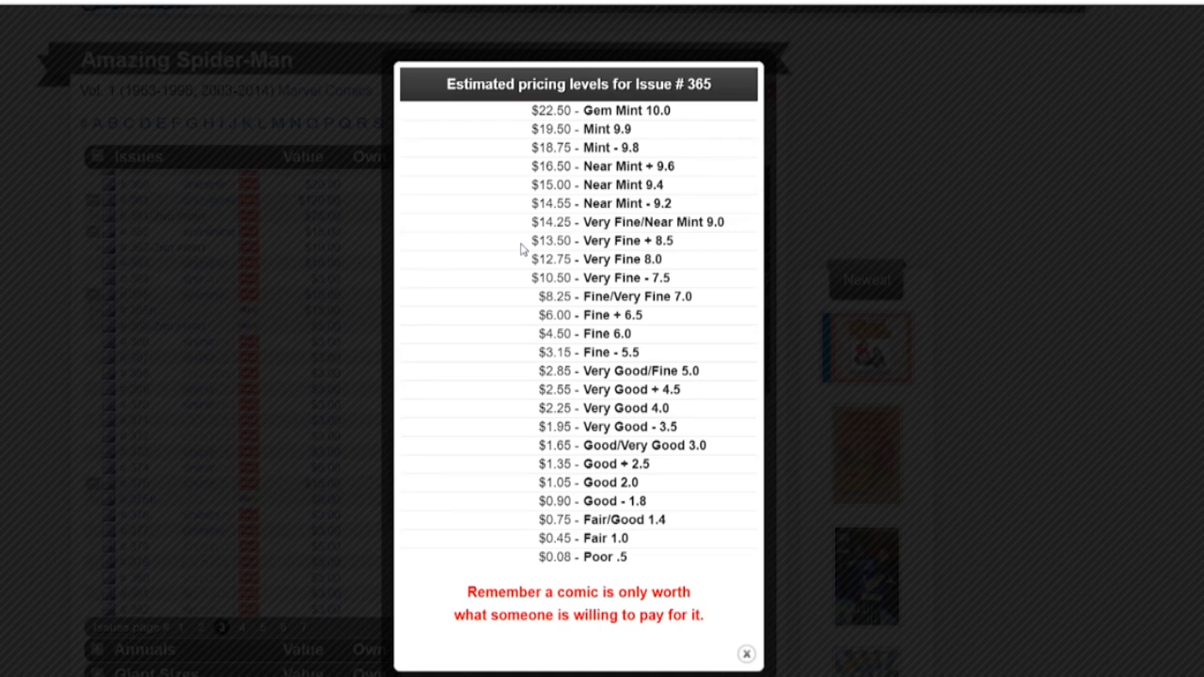
{"action": "mouse_move", "coordinate": [720, 152]}
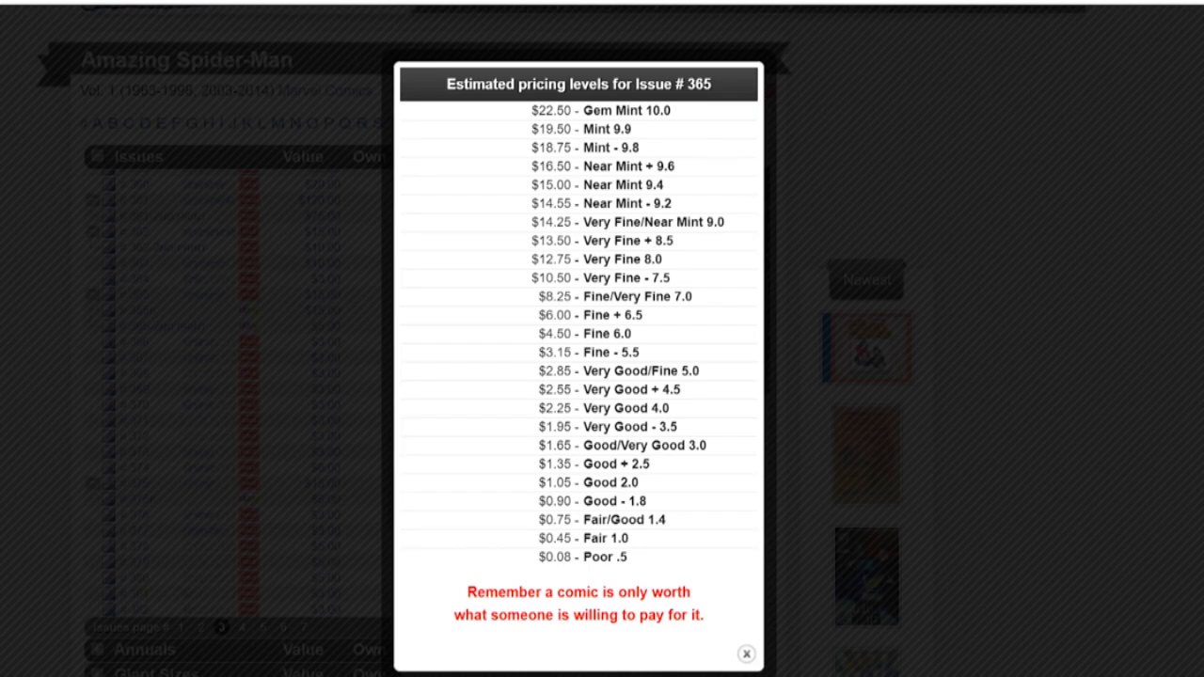
Switch back to GoCollect's Amazing Spider-Man #365 fair market value page.
{"action": "left_click", "coordinate": [746, 653]}
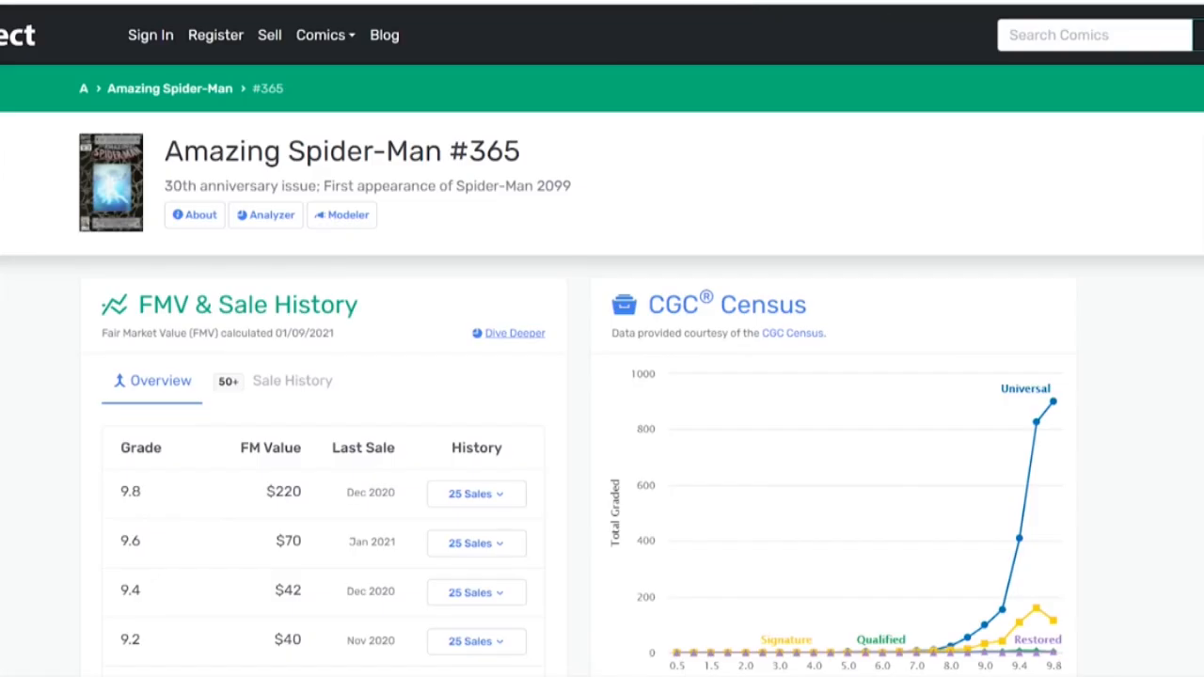
{"action": "mouse_move", "coordinate": [273, 539]}
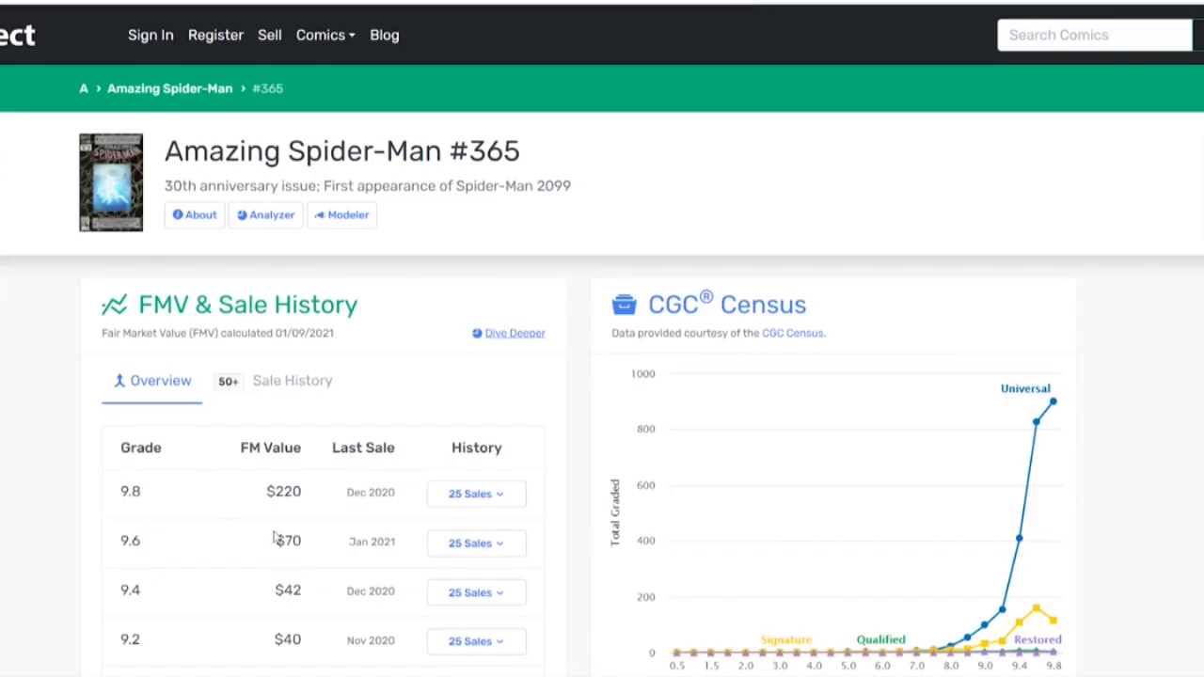
{"action": "mouse_move", "coordinate": [583, 163]}
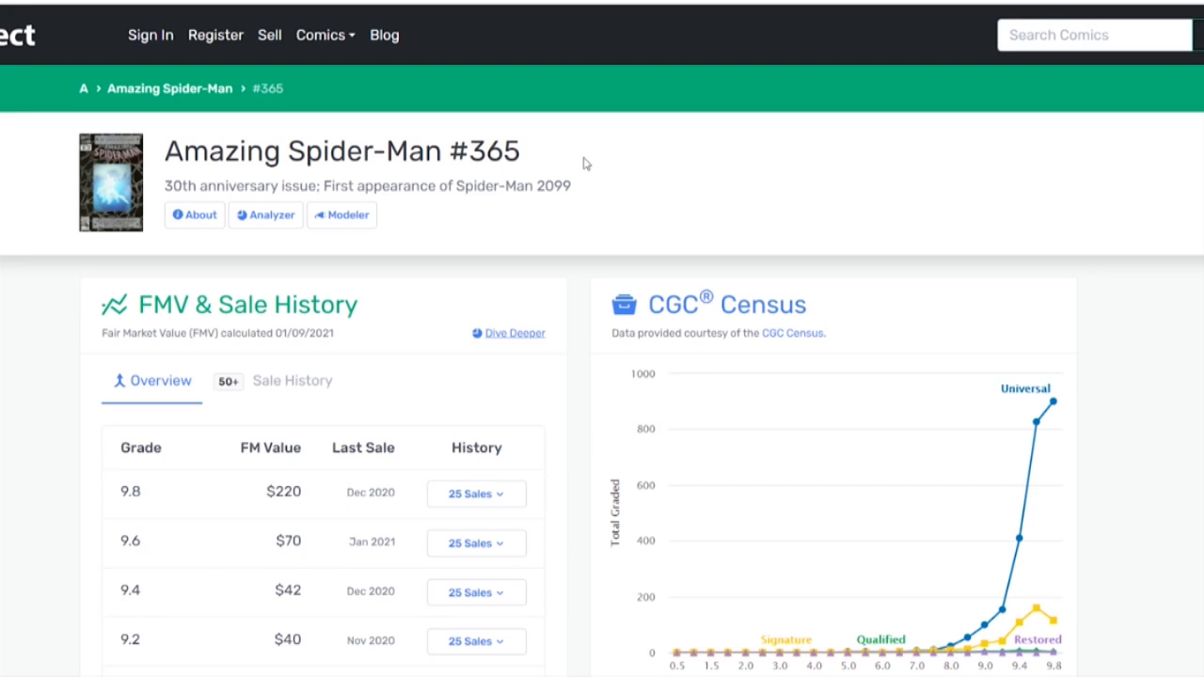
{"action": "mouse_move", "coordinate": [633, 72]}
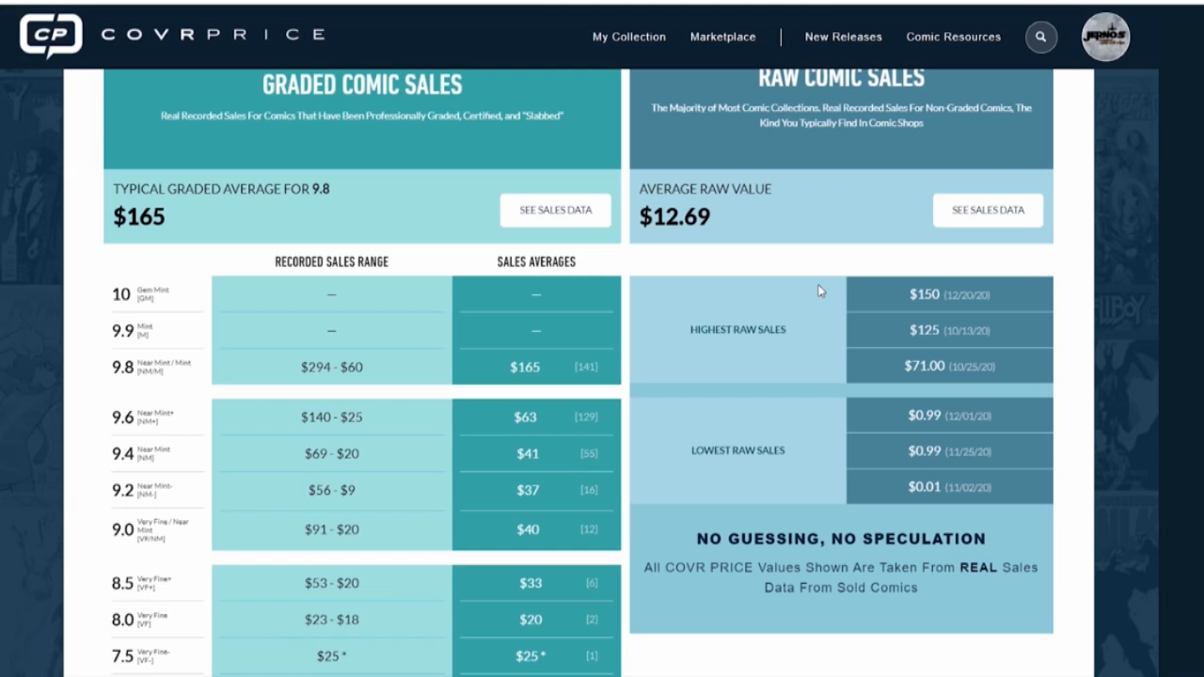
{"action": "mouse_move", "coordinate": [818, 247]}
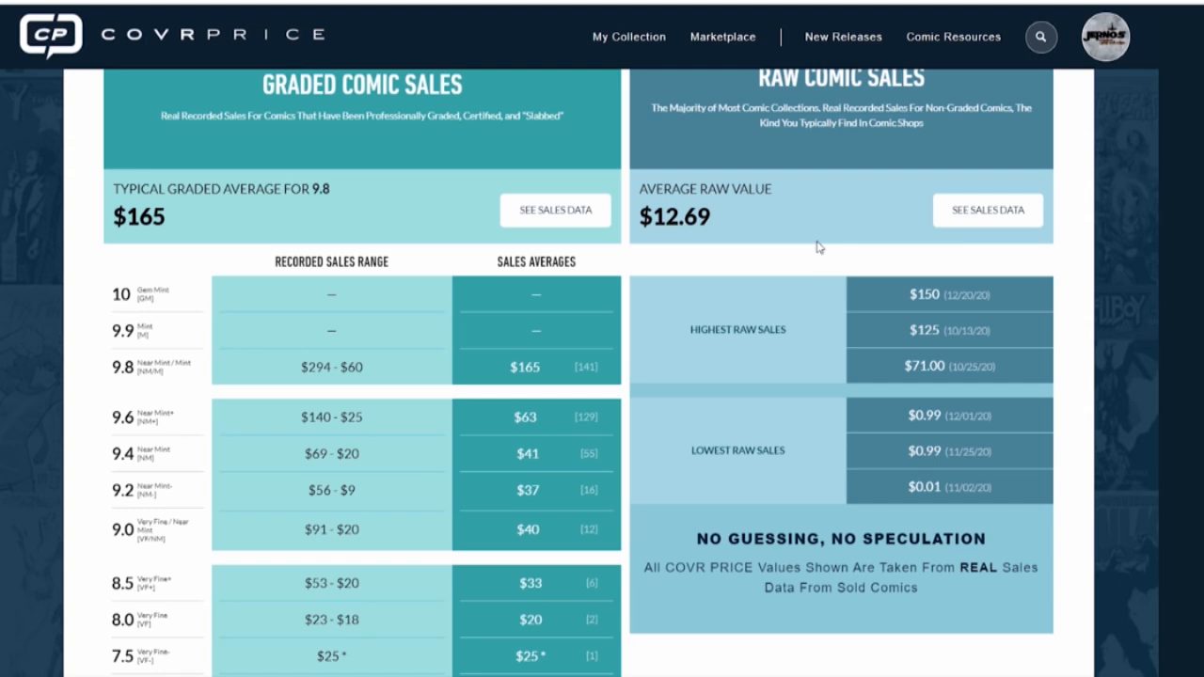
{"action": "mouse_move", "coordinate": [744, 294]}
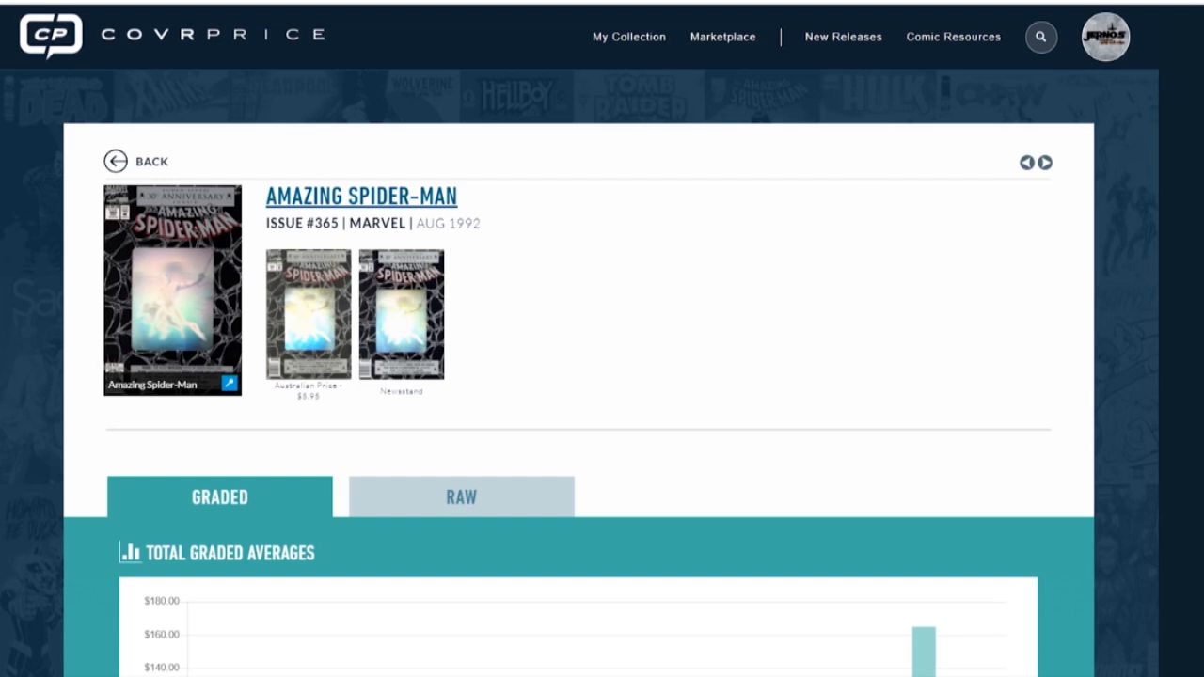
Scroll past the Total Graded Averages chart to the 9.8 Graded Sales Data list.
{"action": "scroll", "scroll_direction": "down", "scroll_amount": 3}
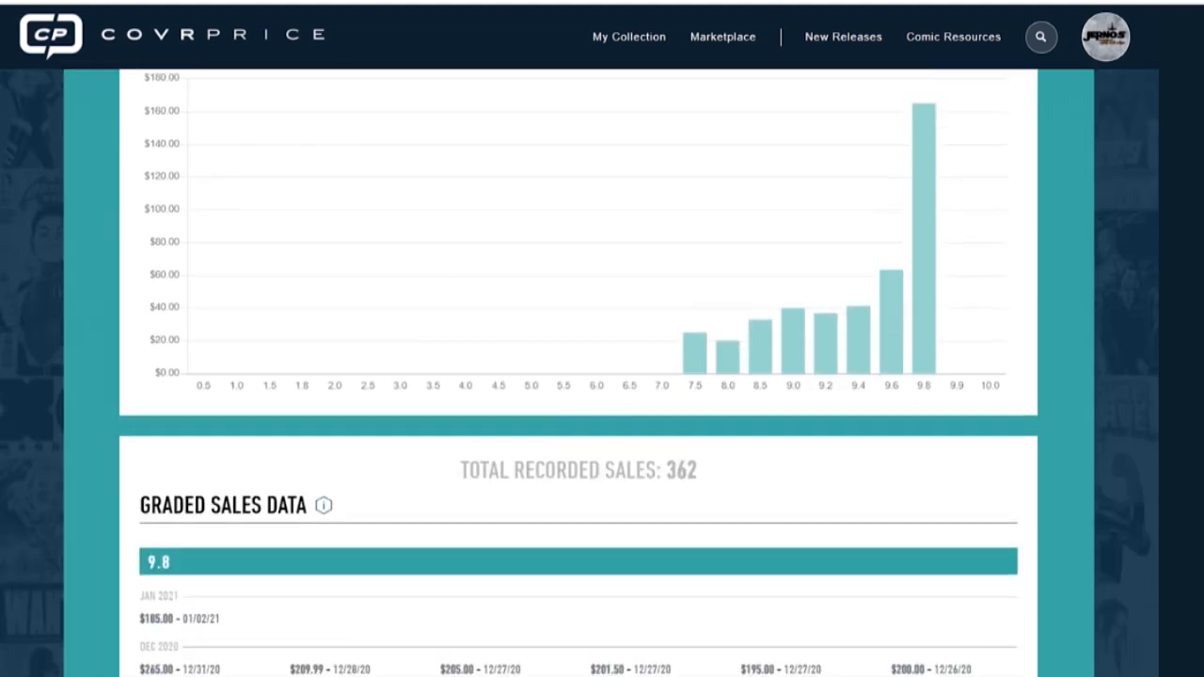
{"action": "scroll", "scroll_direction": "down", "scroll_amount": 3}
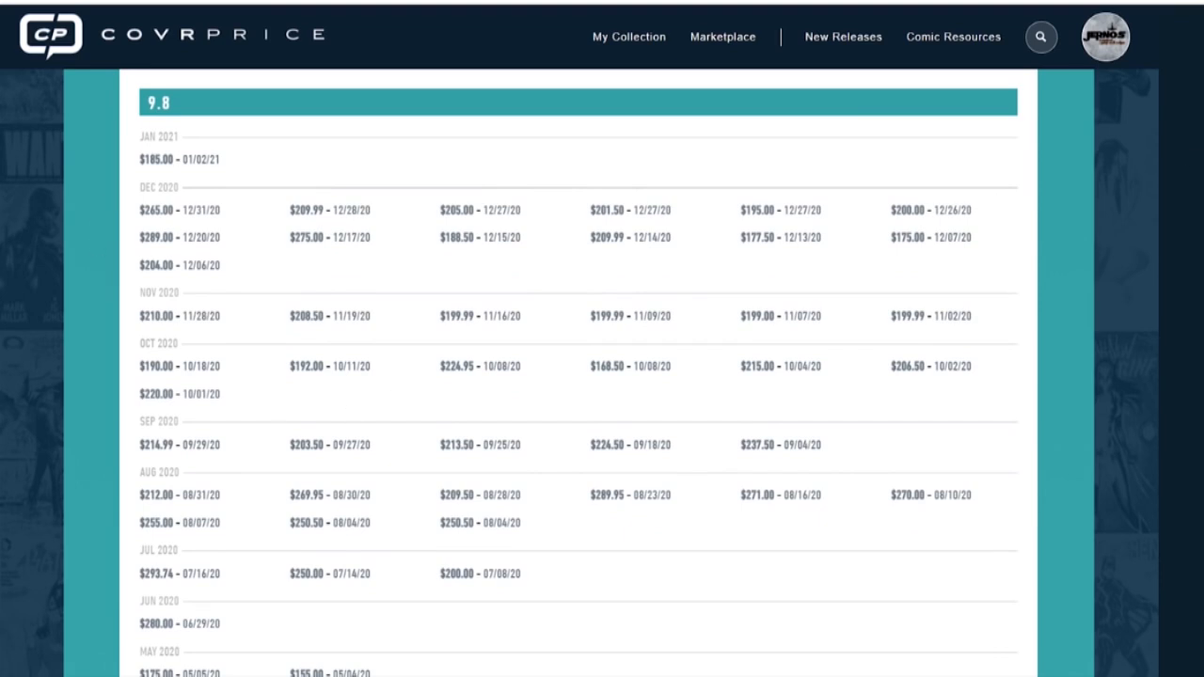
{"action": "mouse_move", "coordinate": [479, 178]}
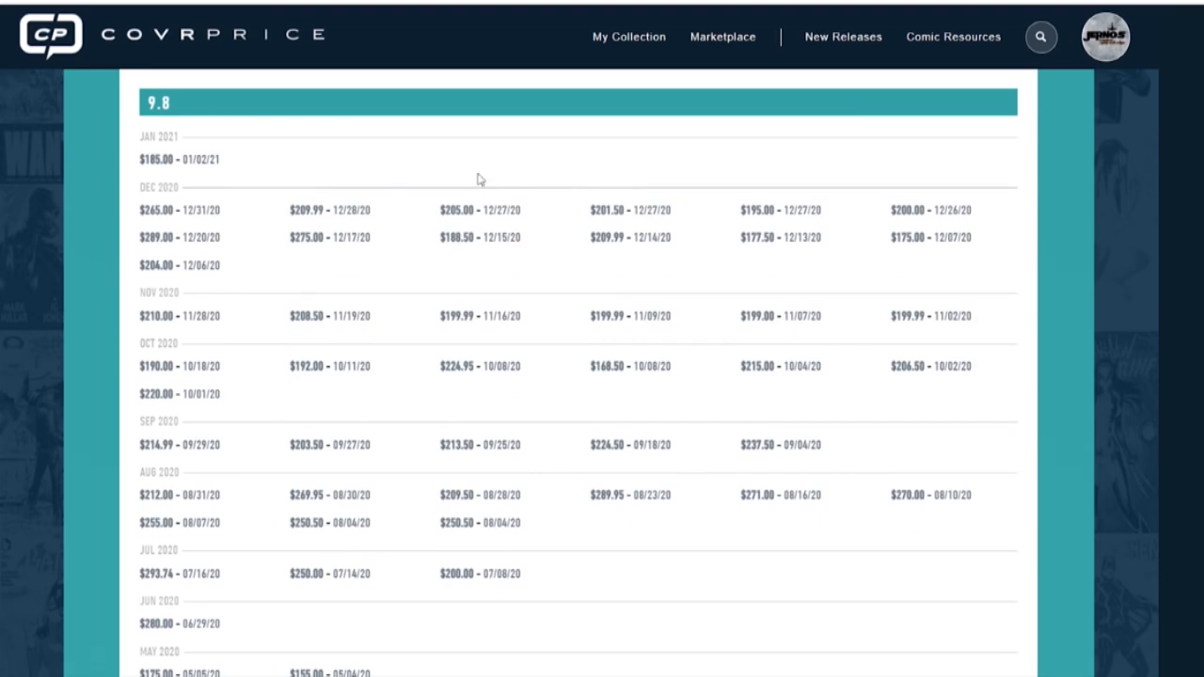
{"action": "mouse_move", "coordinate": [440, 398]}
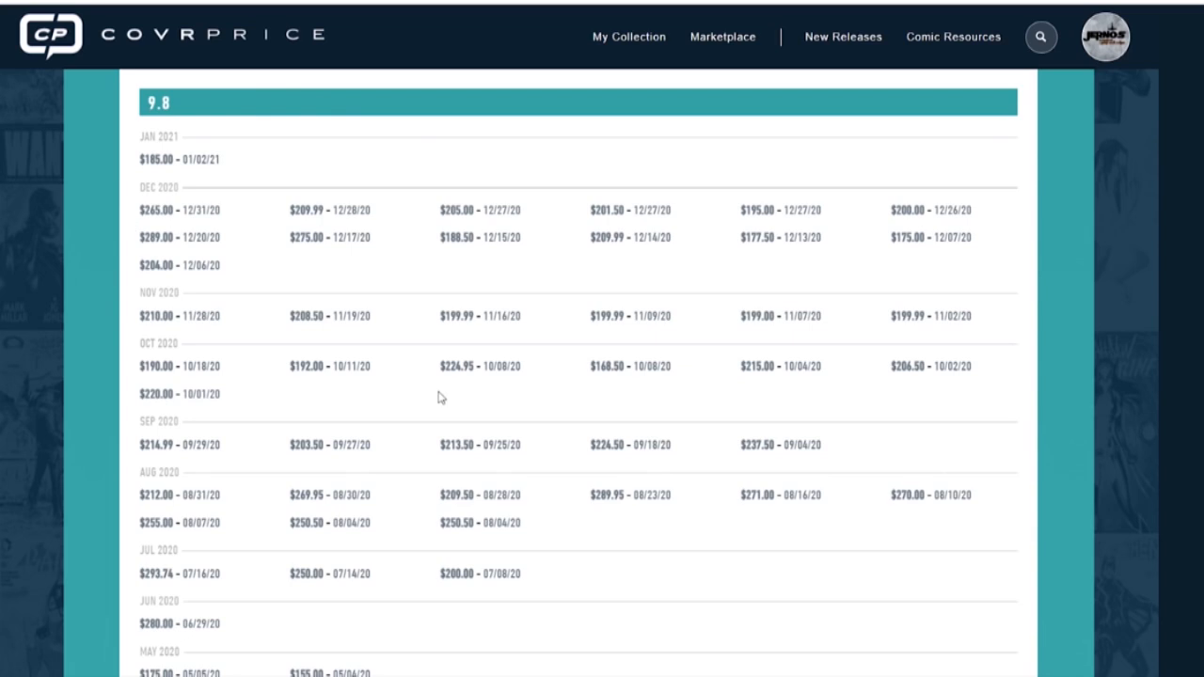
{"action": "mouse_move", "coordinate": [412, 332]}
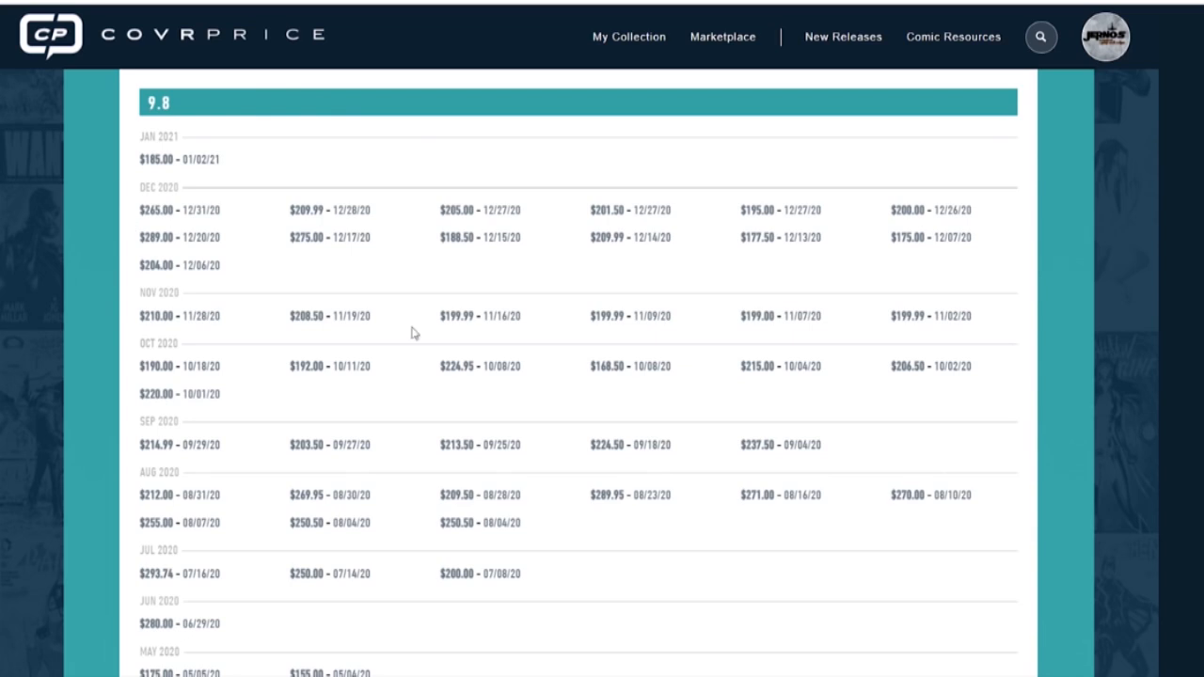
{"action": "mouse_move", "coordinate": [162, 130]}
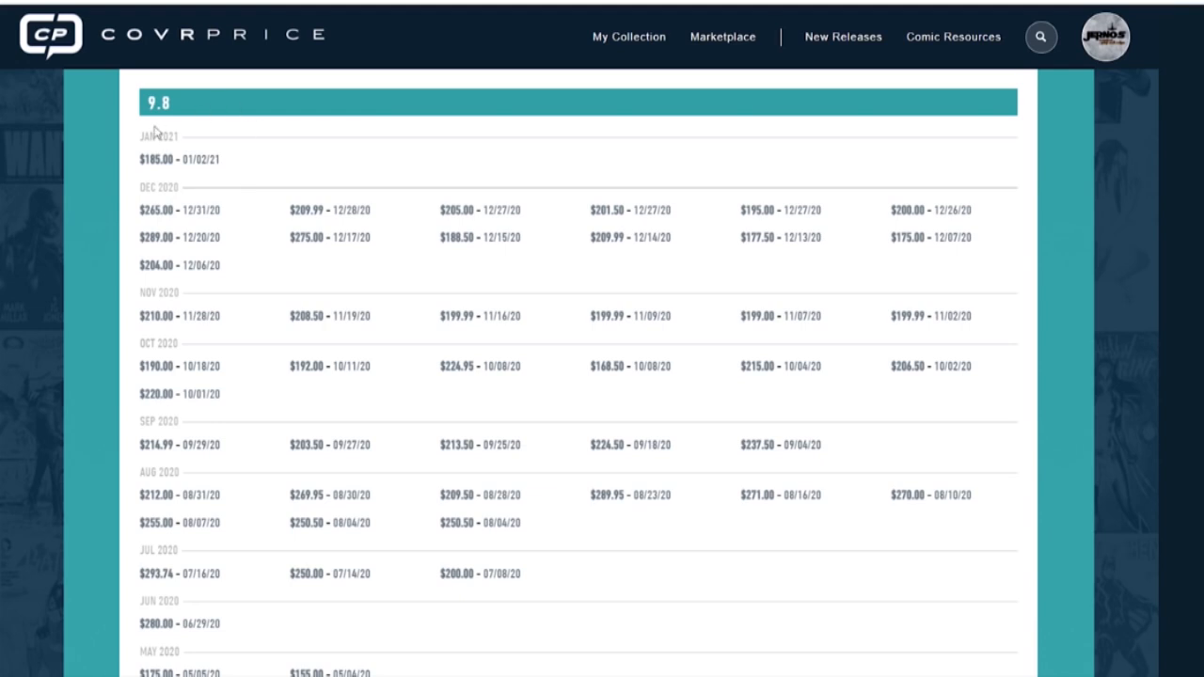
{"action": "mouse_move", "coordinate": [229, 157]}
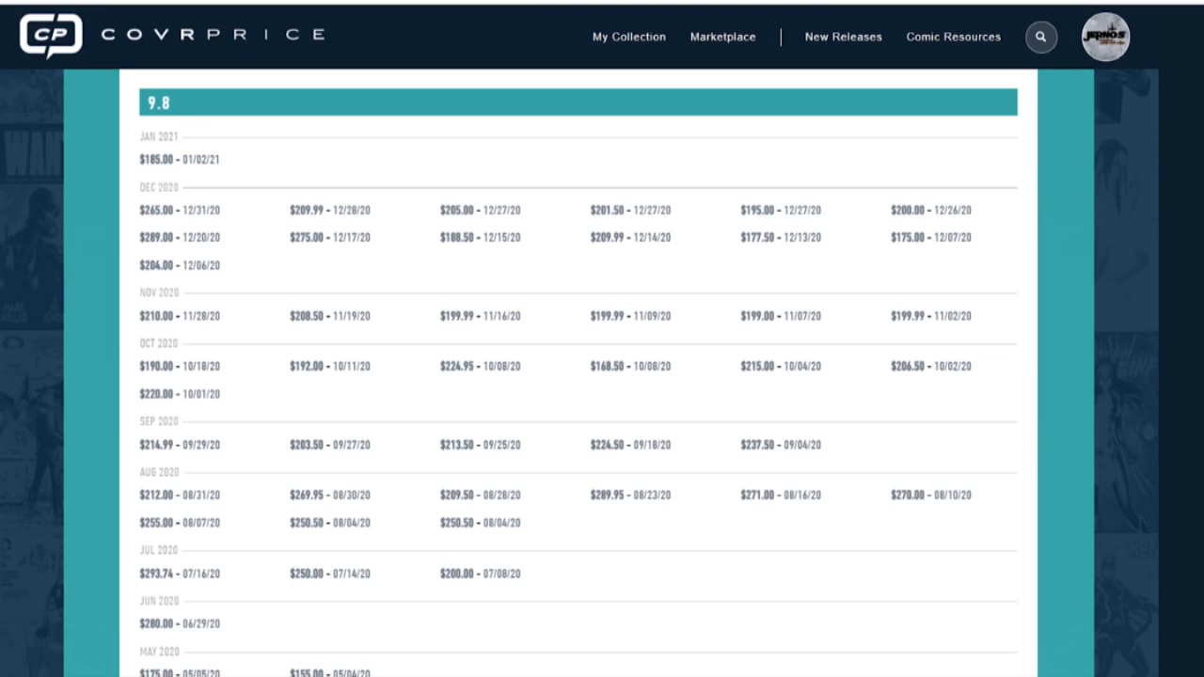
{"action": "scroll", "scroll_direction": "down", "scroll_amount": 3}
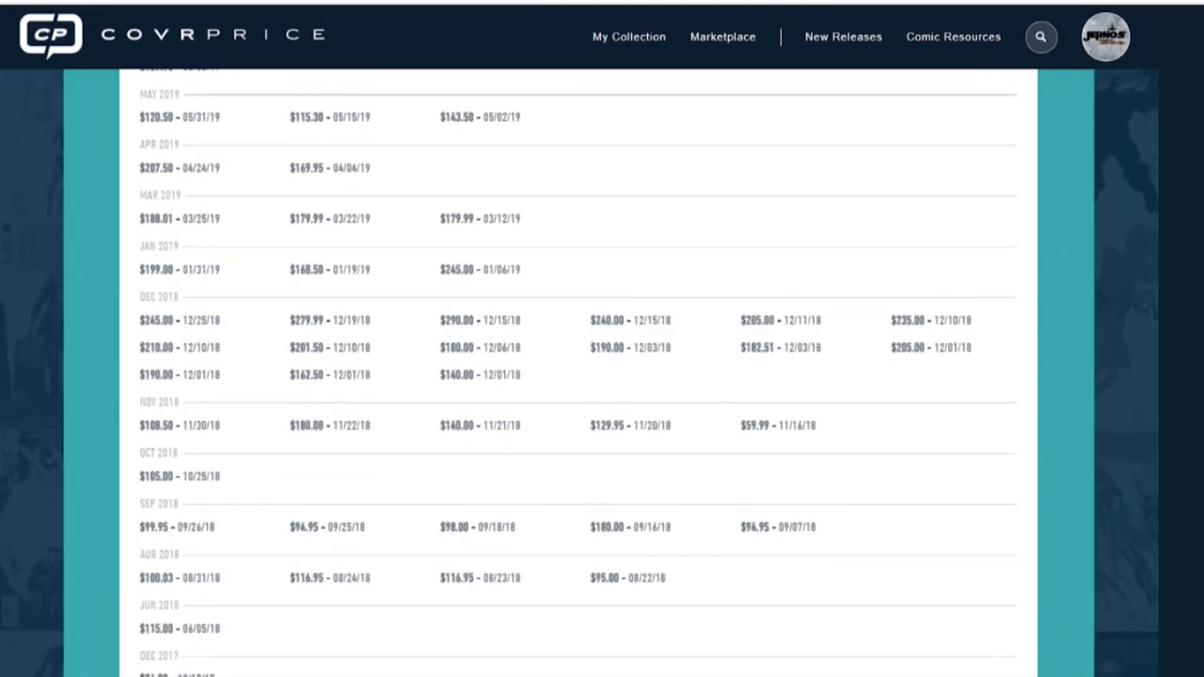
{"action": "scroll", "scroll_direction": "down", "scroll_amount": 3}
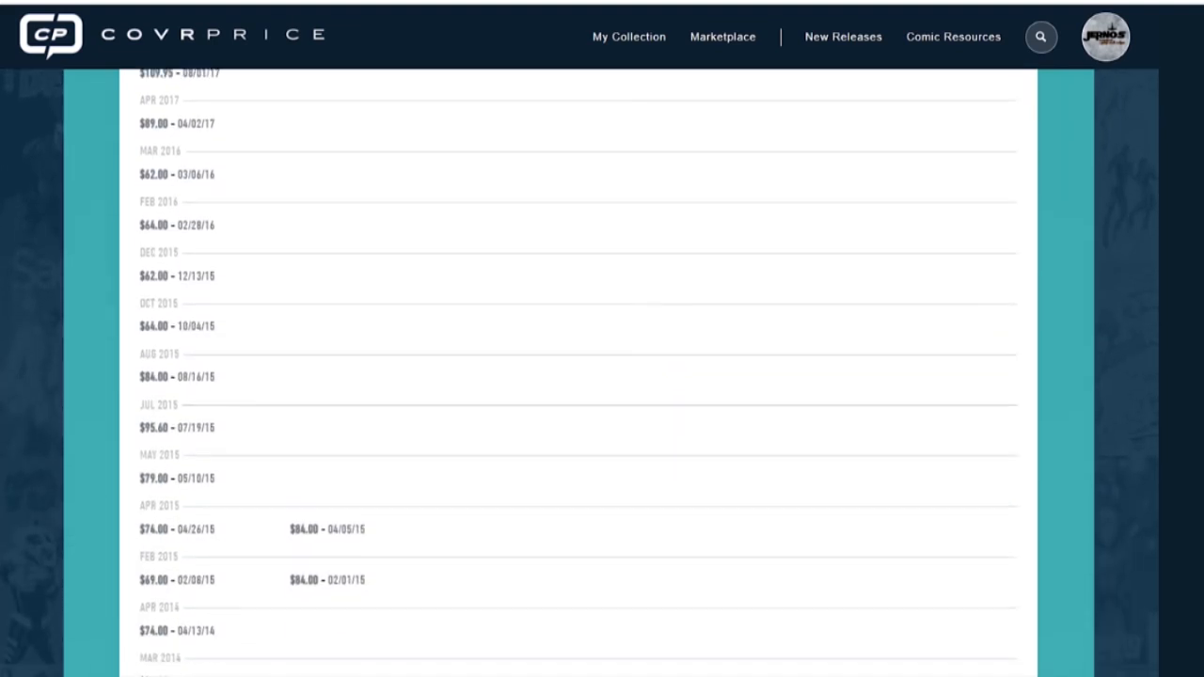
{"action": "scroll", "scroll_direction": "down", "scroll_amount": 3}
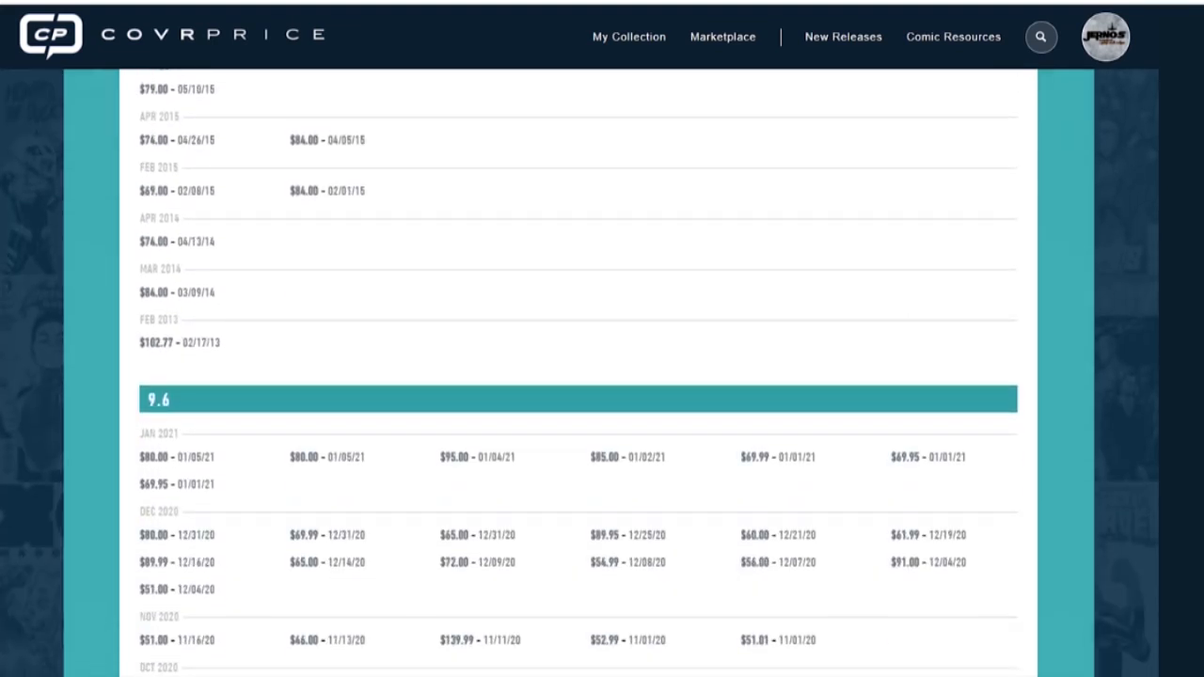
{"action": "mouse_move", "coordinate": [260, 379]}
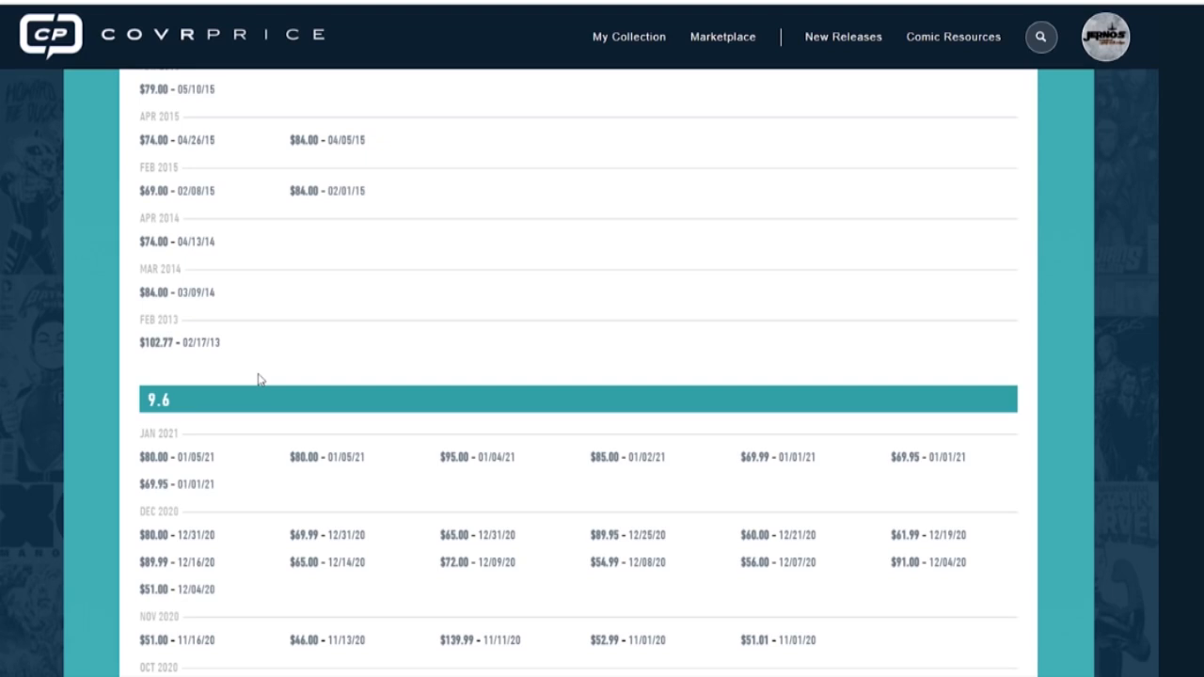
{"action": "mouse_move", "coordinate": [146, 313]}
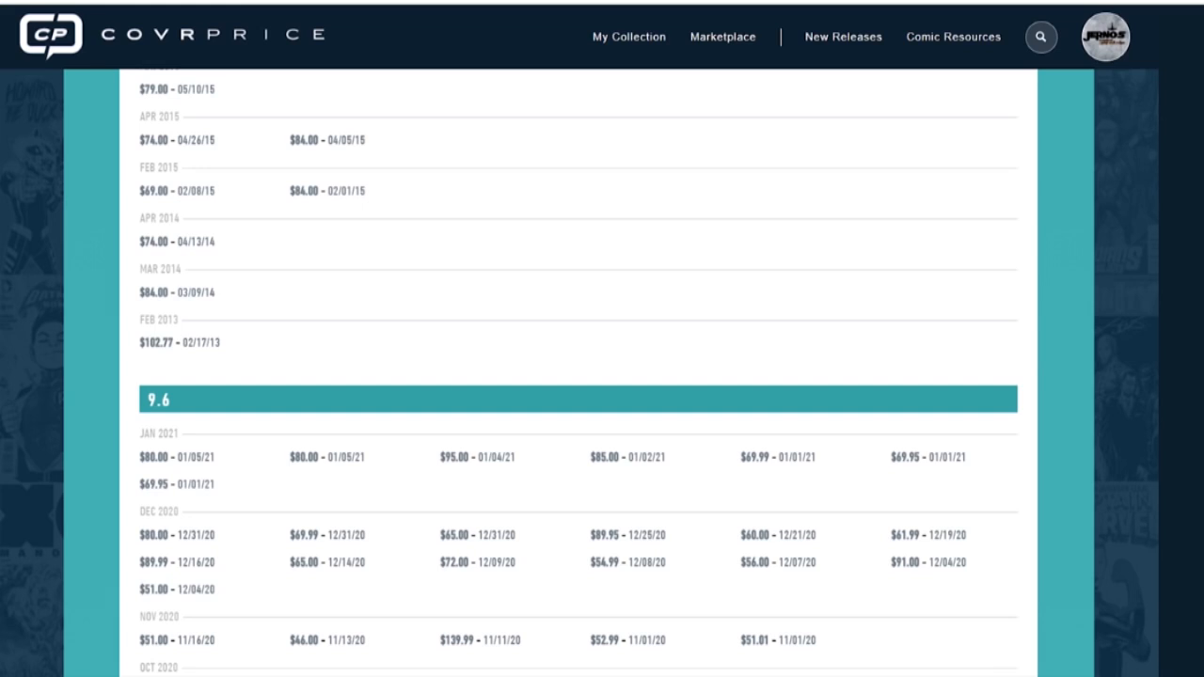
{"action": "mouse_move", "coordinate": [154, 291]}
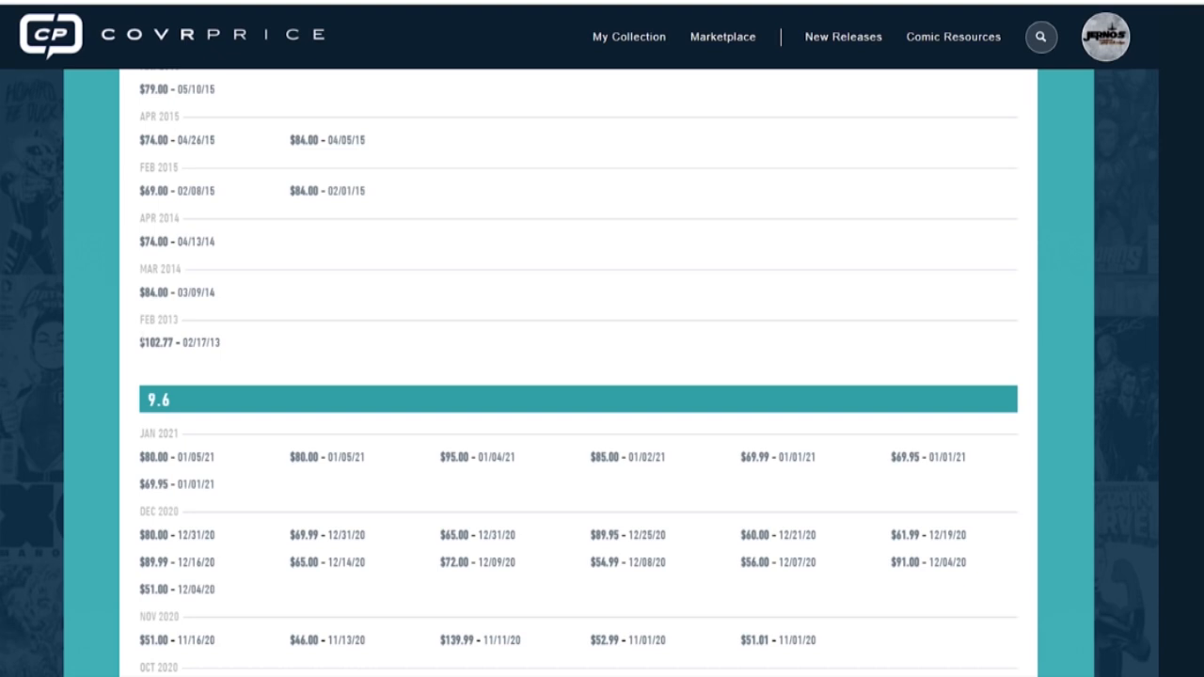
{"action": "mouse_move", "coordinate": [1014, 223]}
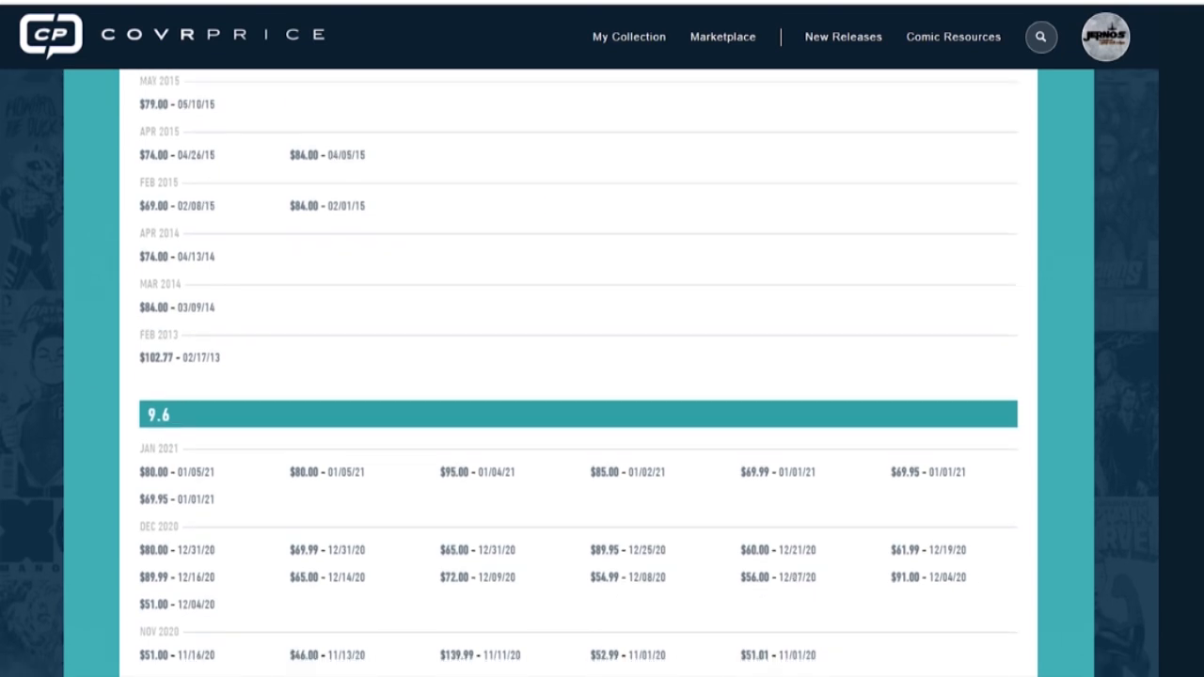
{"action": "scroll", "scroll_direction": "down", "scroll_amount": 3}
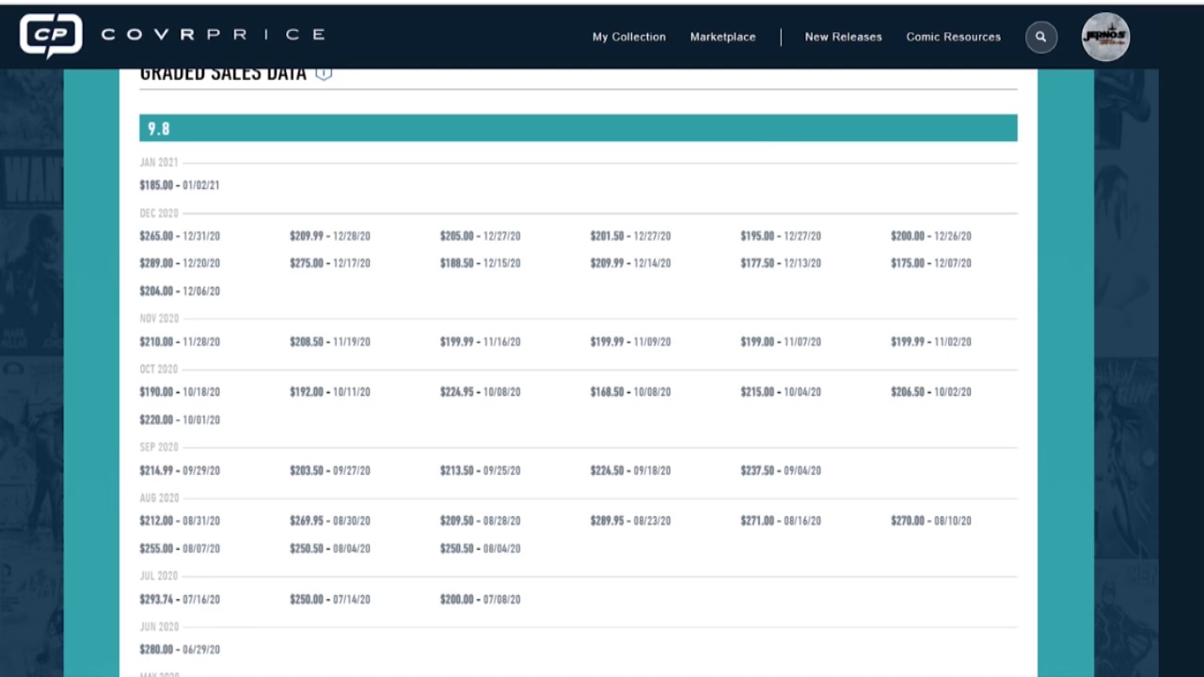
{"action": "mouse_move", "coordinate": [1187, 143]}
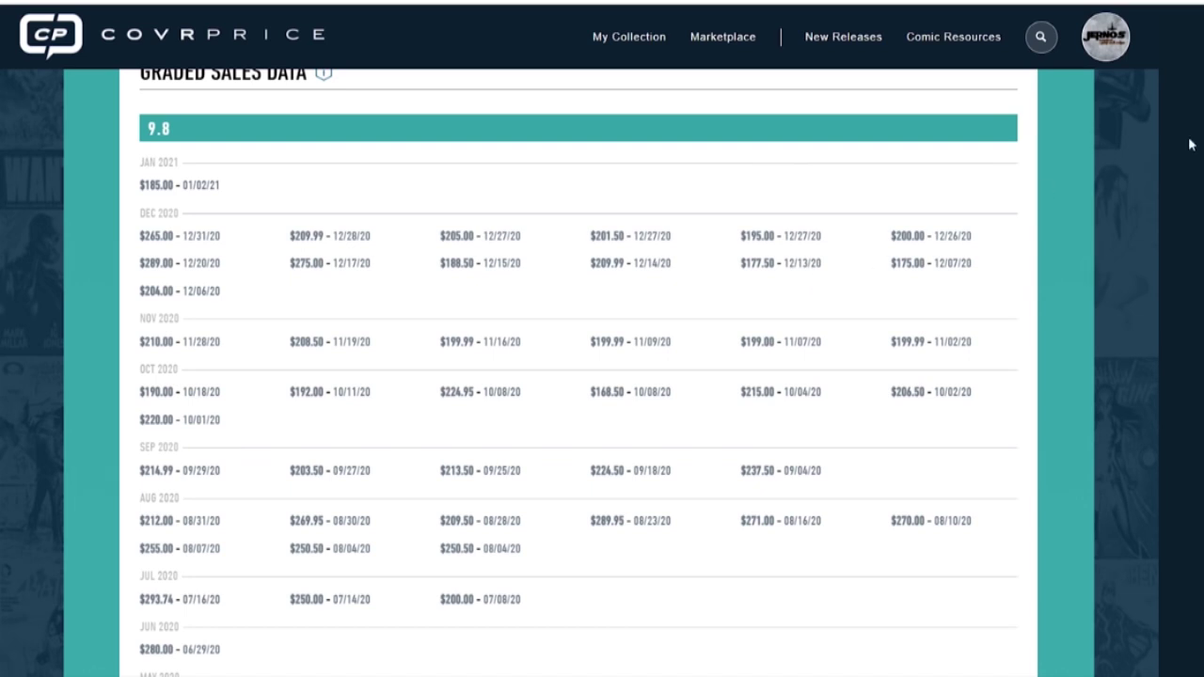
{"action": "mouse_move", "coordinate": [1041, 195]}
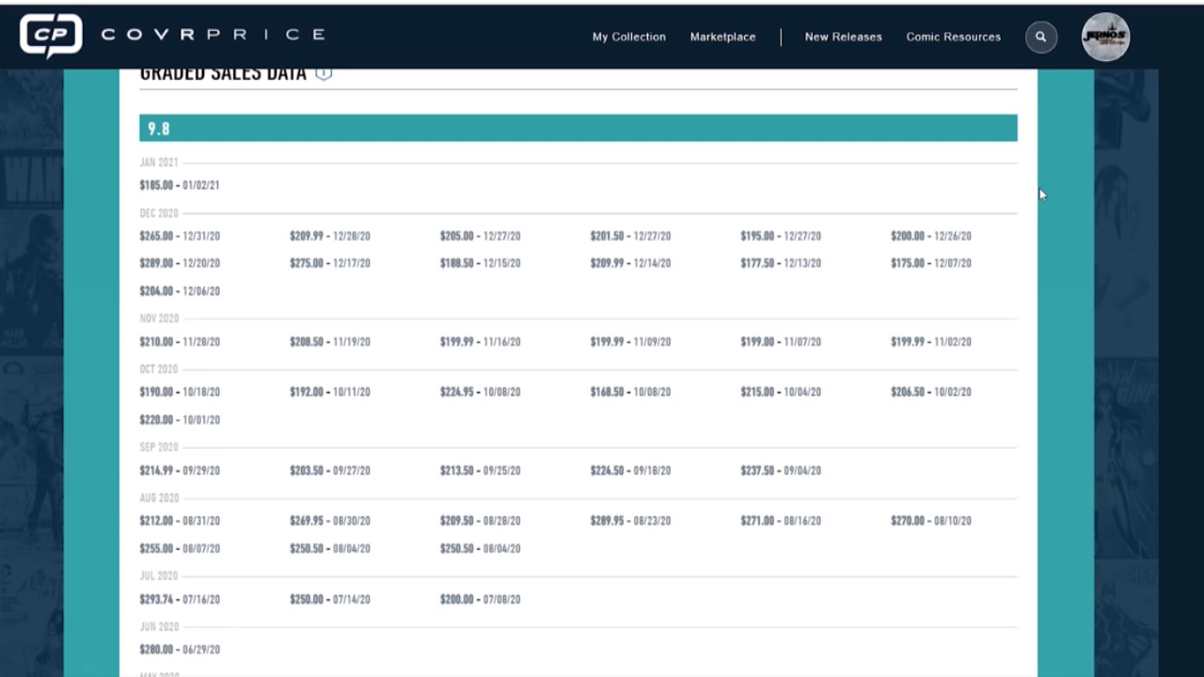
{"action": "mouse_move", "coordinate": [1160, 164]}
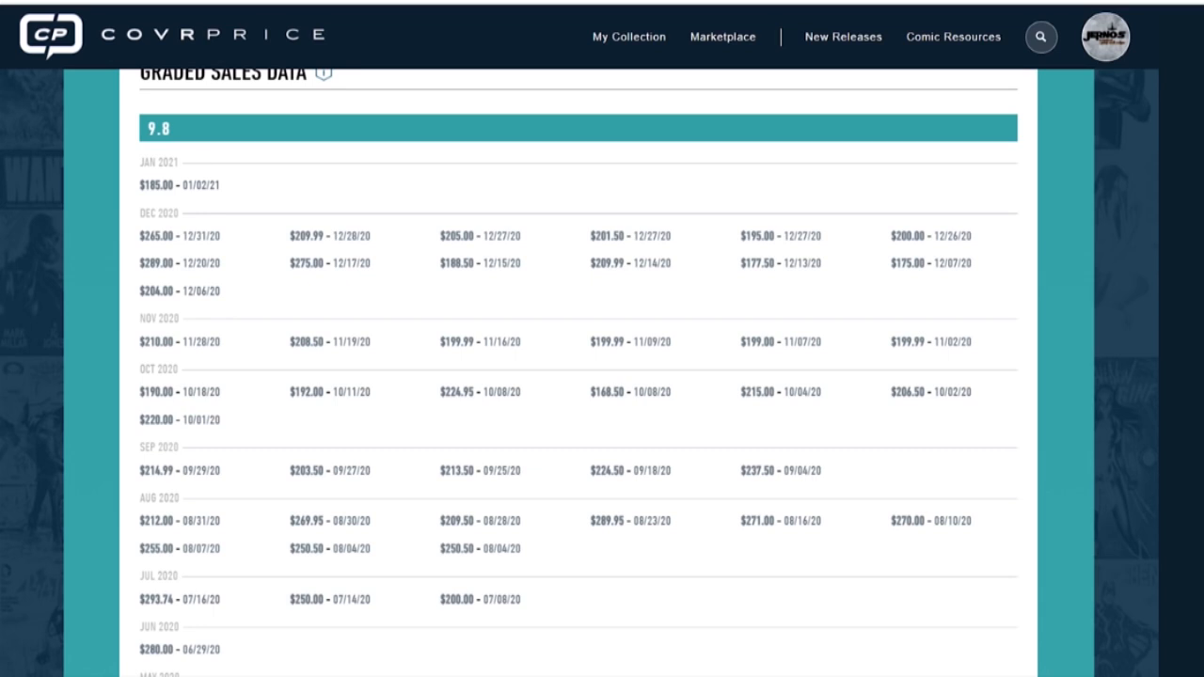
Scroll down the 9.8 sales list to the February 2013 $102.77 sale.
{"action": "scroll", "scroll_direction": "down", "scroll_amount": 3}
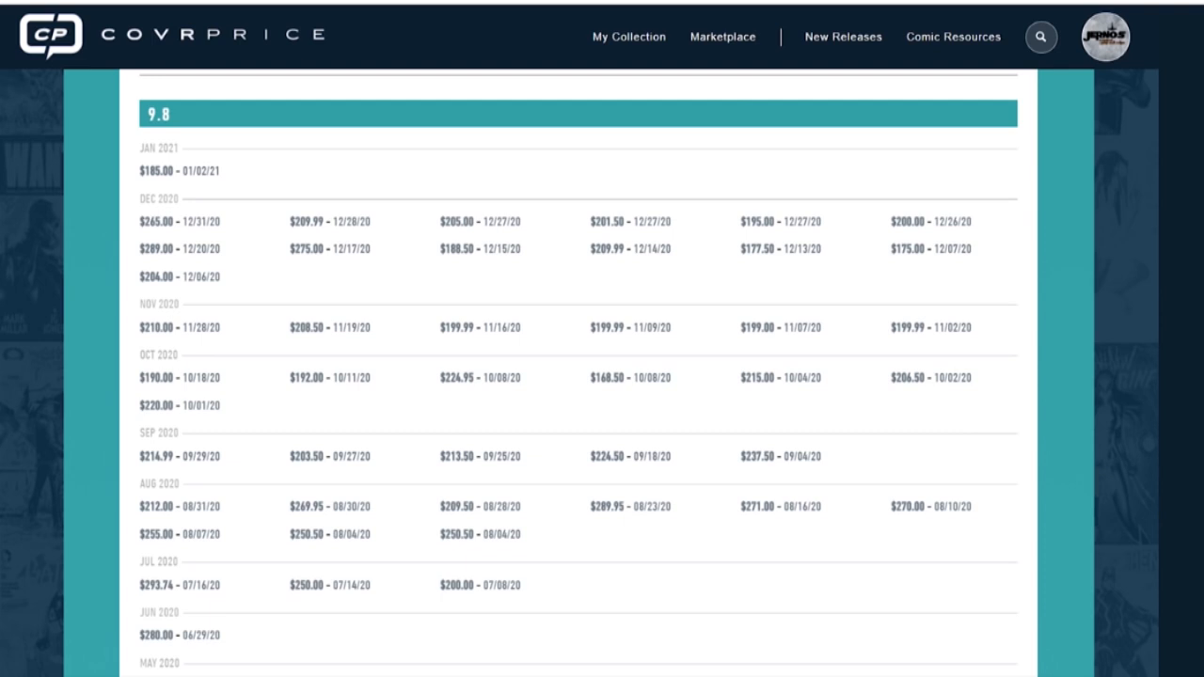
{"action": "scroll", "scroll_direction": "down", "scroll_amount": 3}
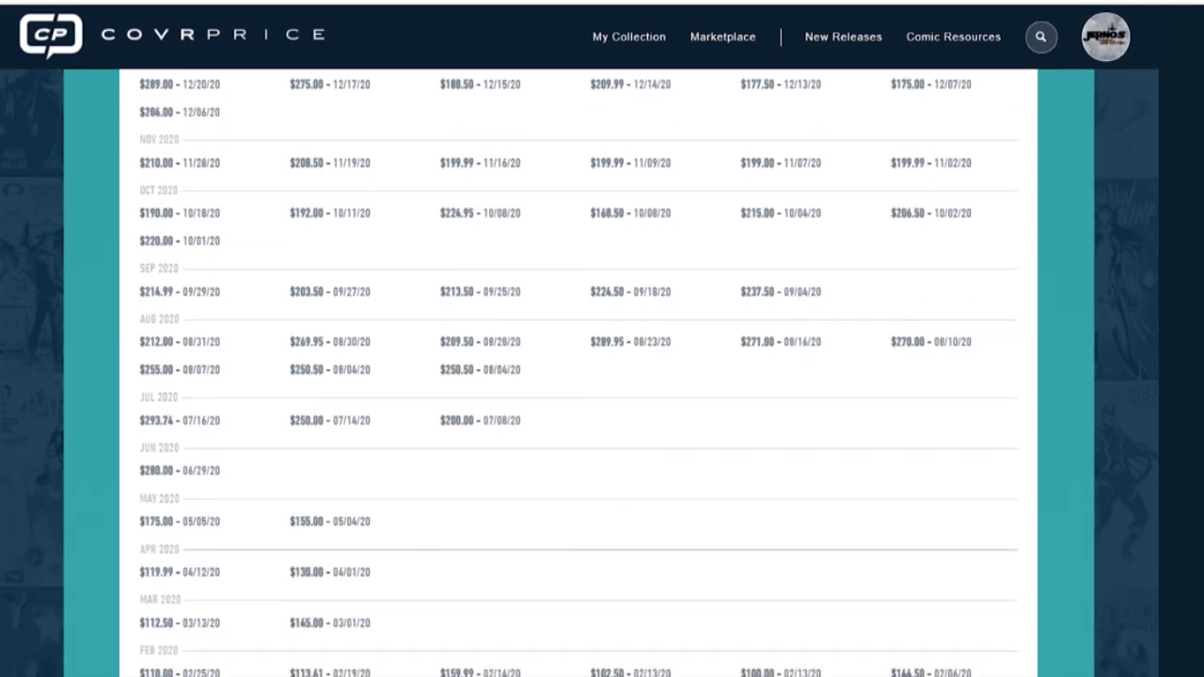
{"action": "scroll", "scroll_direction": "up", "scroll_amount": 3}
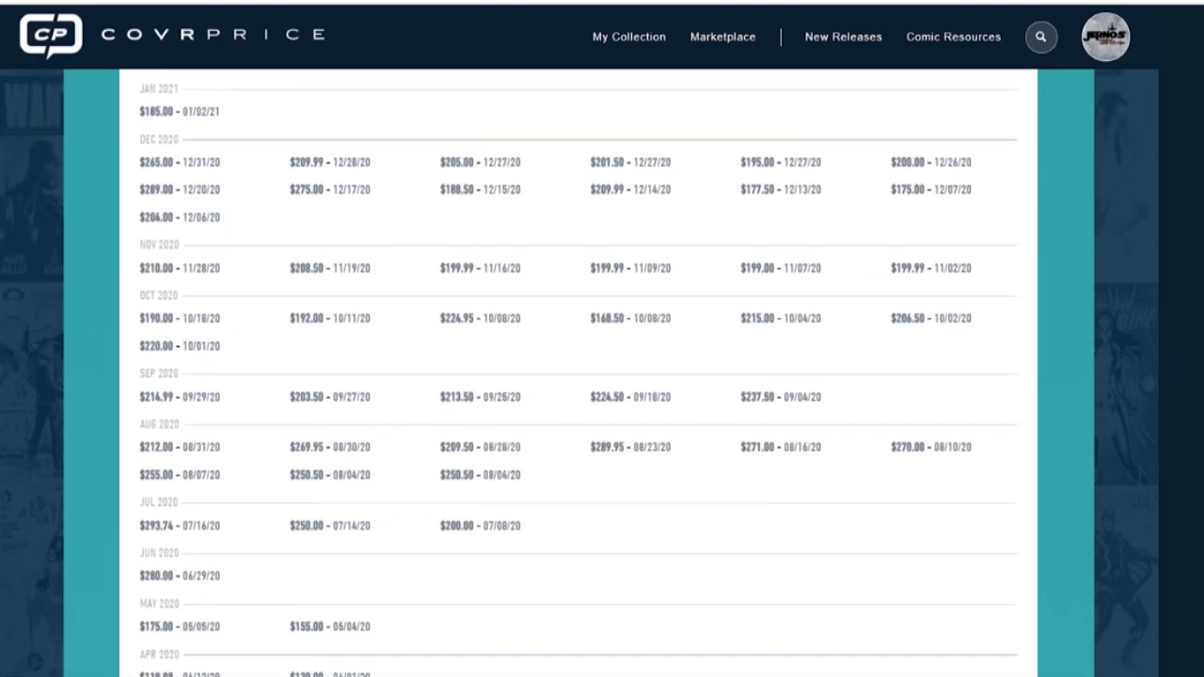
{"action": "scroll", "scroll_direction": "down", "scroll_amount": 3}
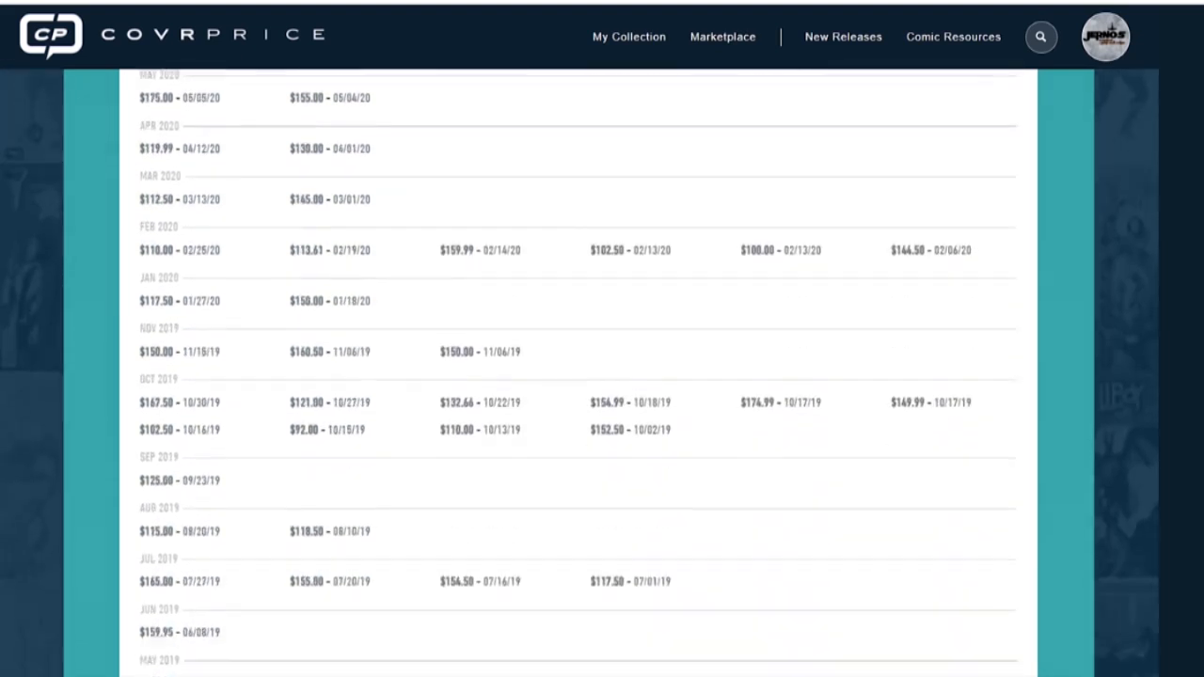
{"action": "scroll", "scroll_direction": "down", "scroll_amount": 3}
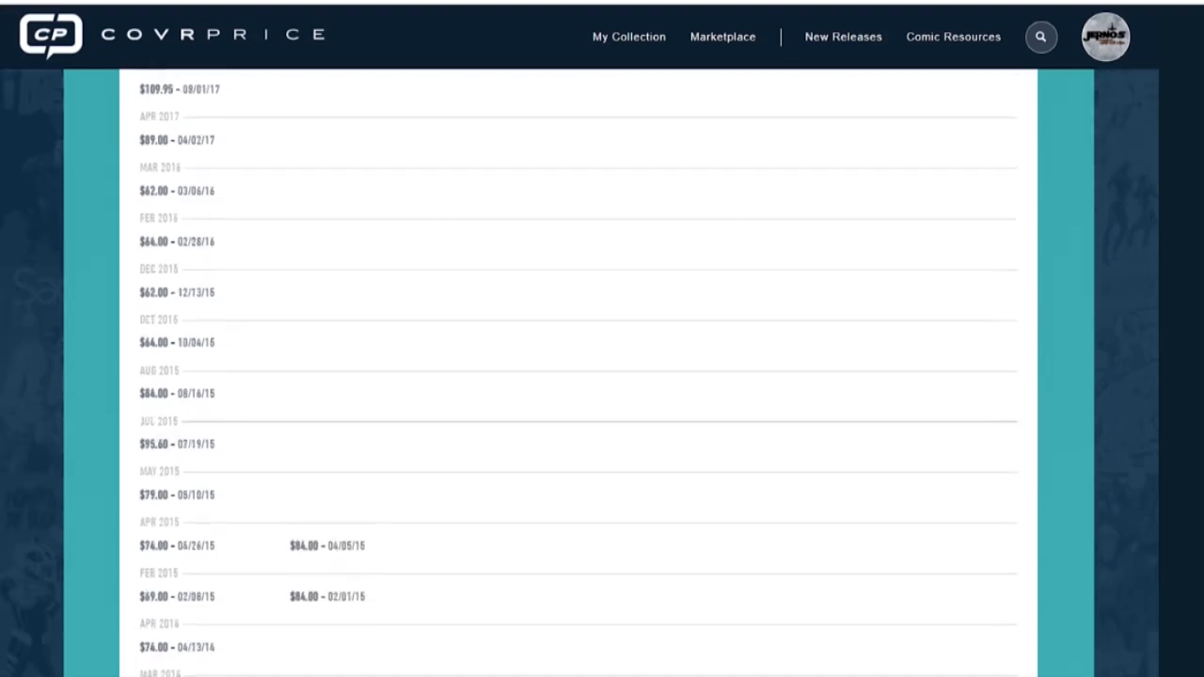
{"action": "scroll", "scroll_direction": "down", "scroll_amount": 3}
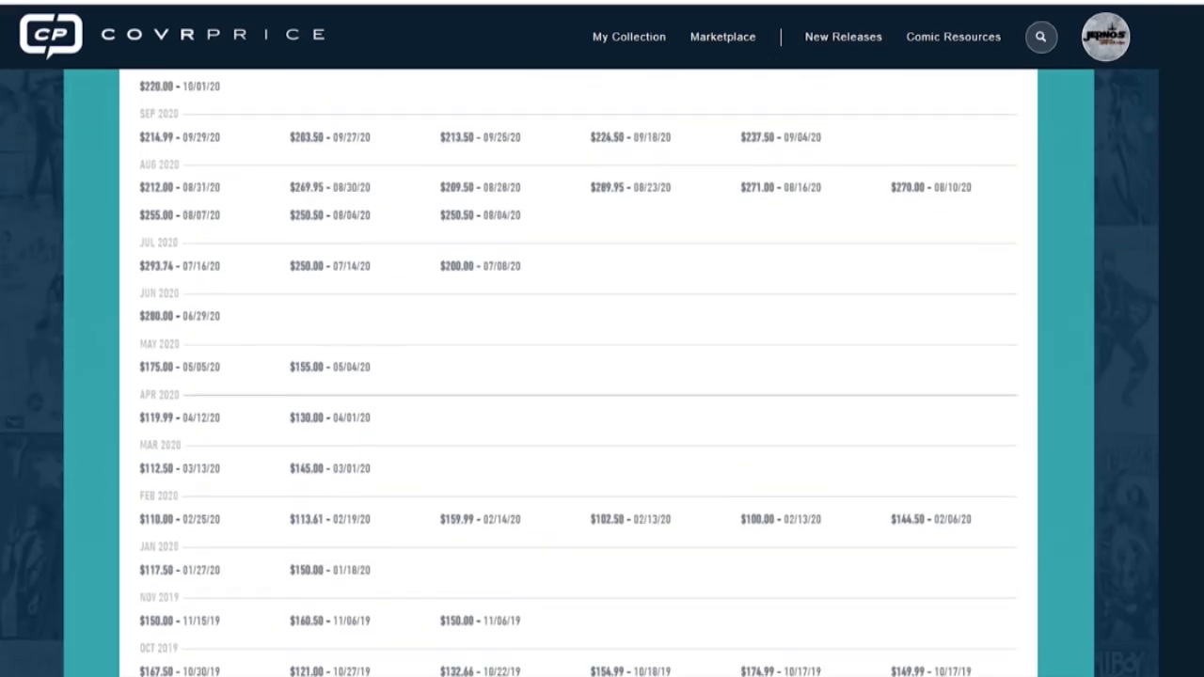
Scroll back up to the top of the list, starting at $185.
{"action": "scroll", "scroll_direction": "up", "scroll_amount": 3}
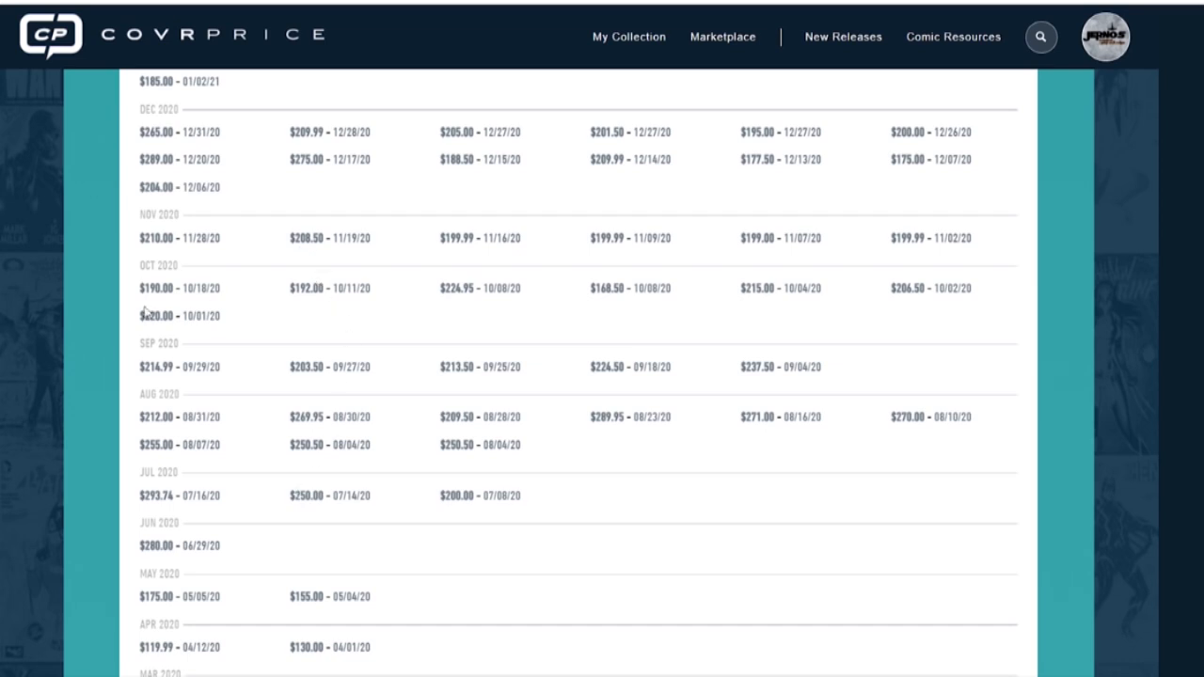
{"action": "mouse_move", "coordinate": [690, 220]}
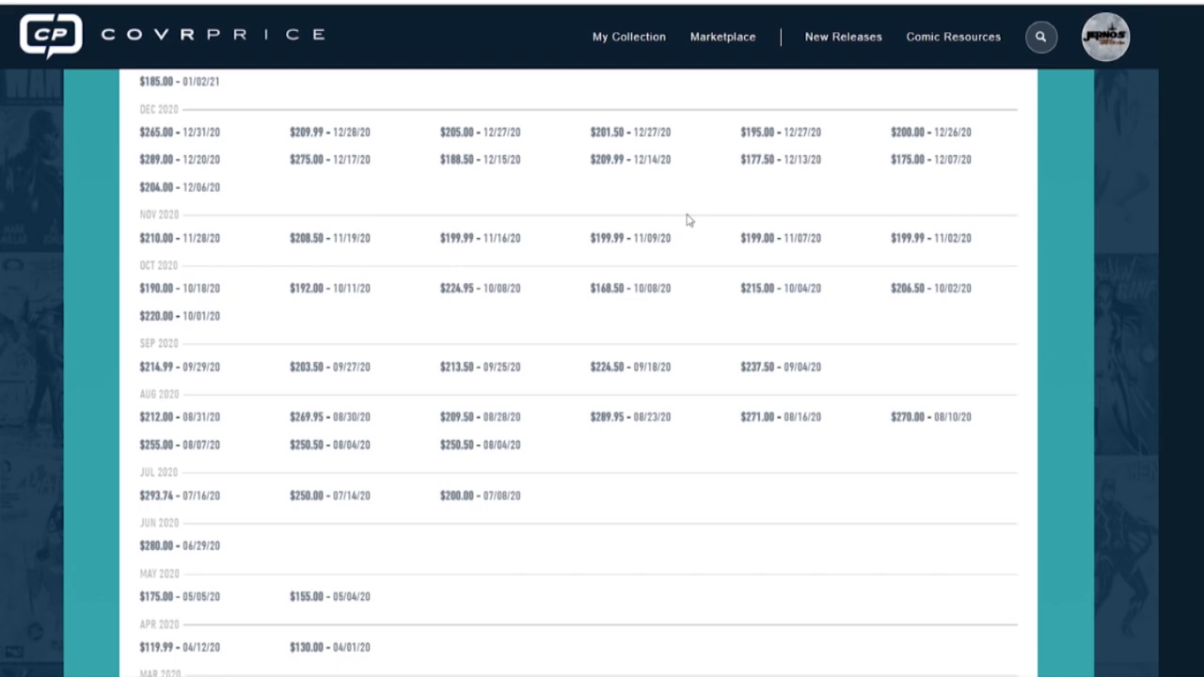
{"action": "mouse_move", "coordinate": [432, 261]}
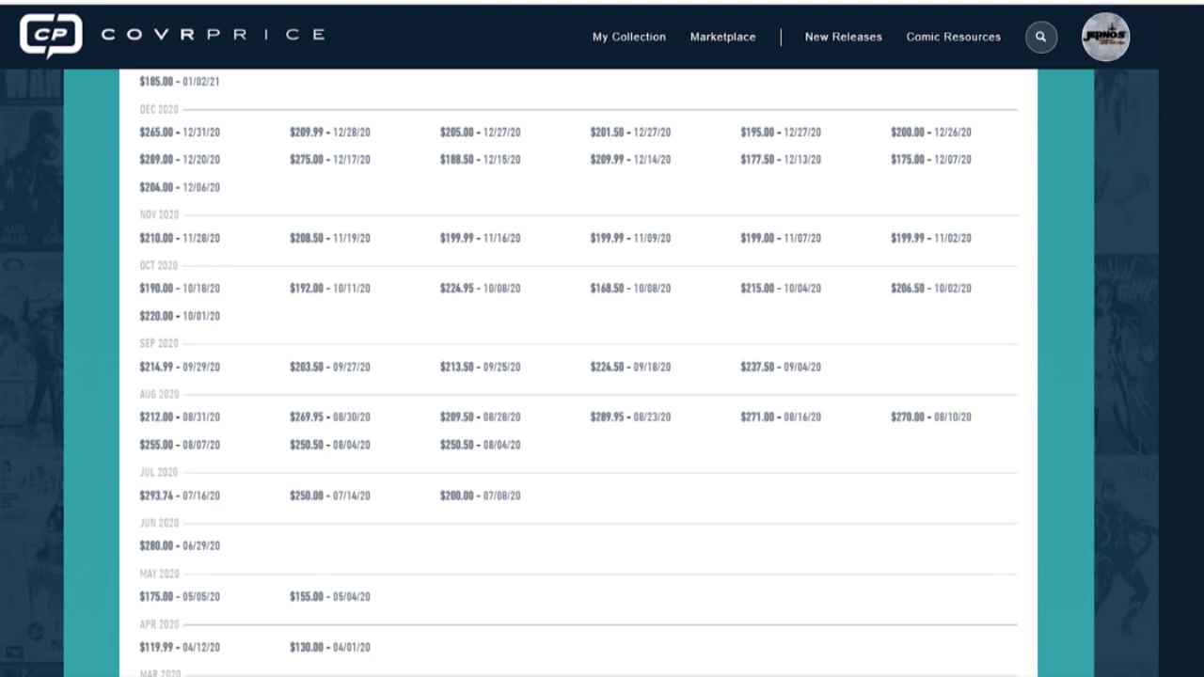
{"action": "scroll", "scroll_direction": "down", "scroll_amount": 3}
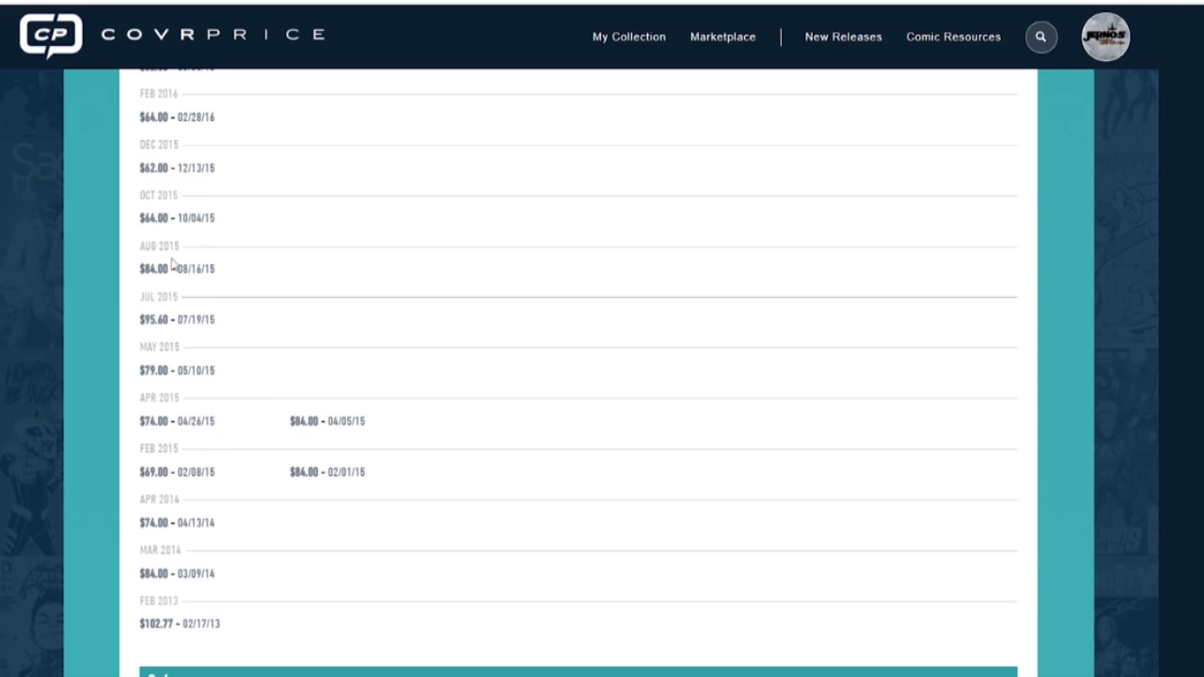
{"action": "mouse_move", "coordinate": [742, 279]}
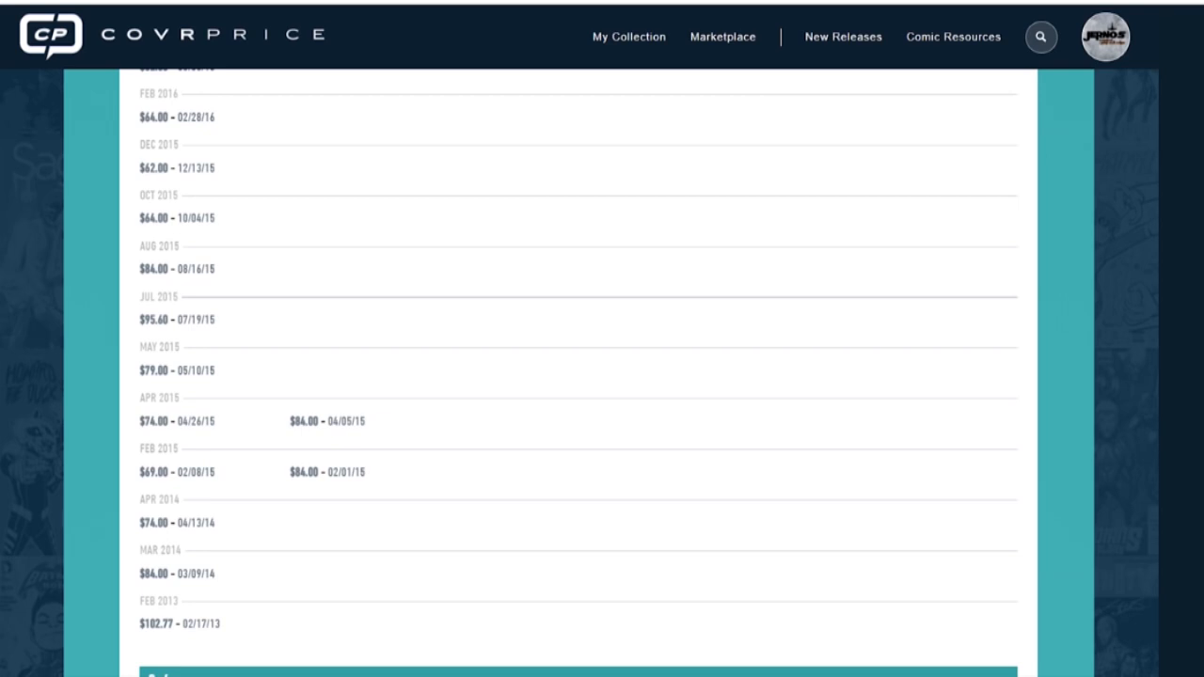
{"action": "scroll", "scroll_direction": "up", "scroll_amount": 3}
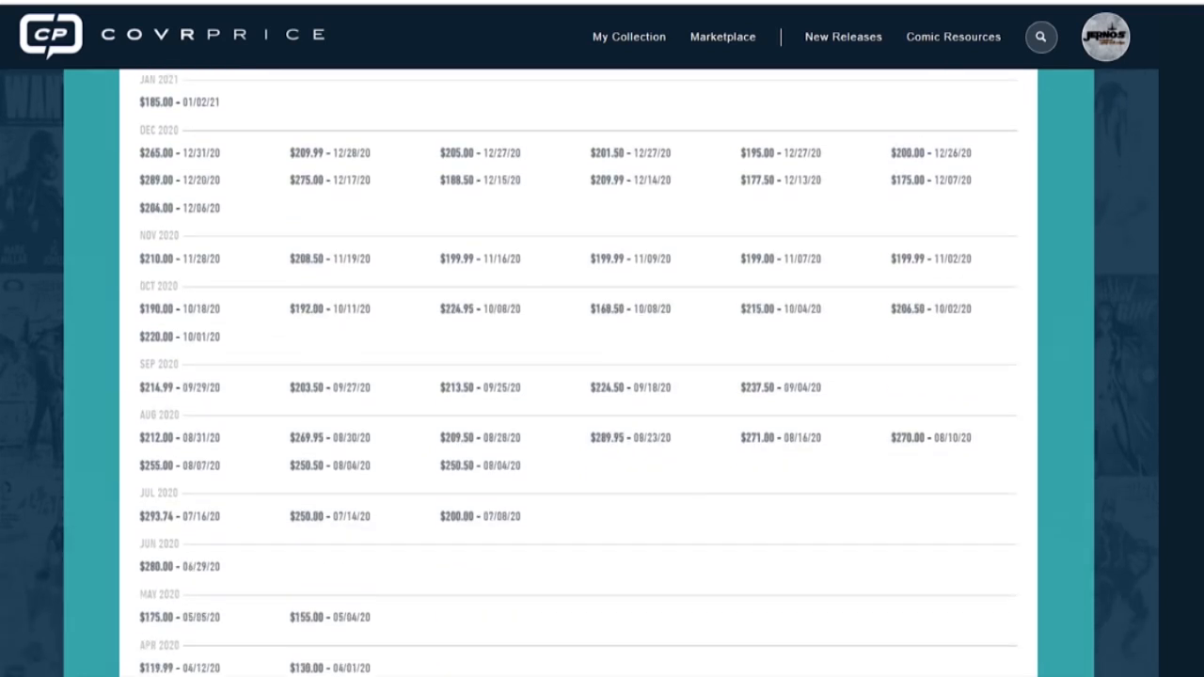
{"action": "scroll", "scroll_direction": "up", "scroll_amount": 3}
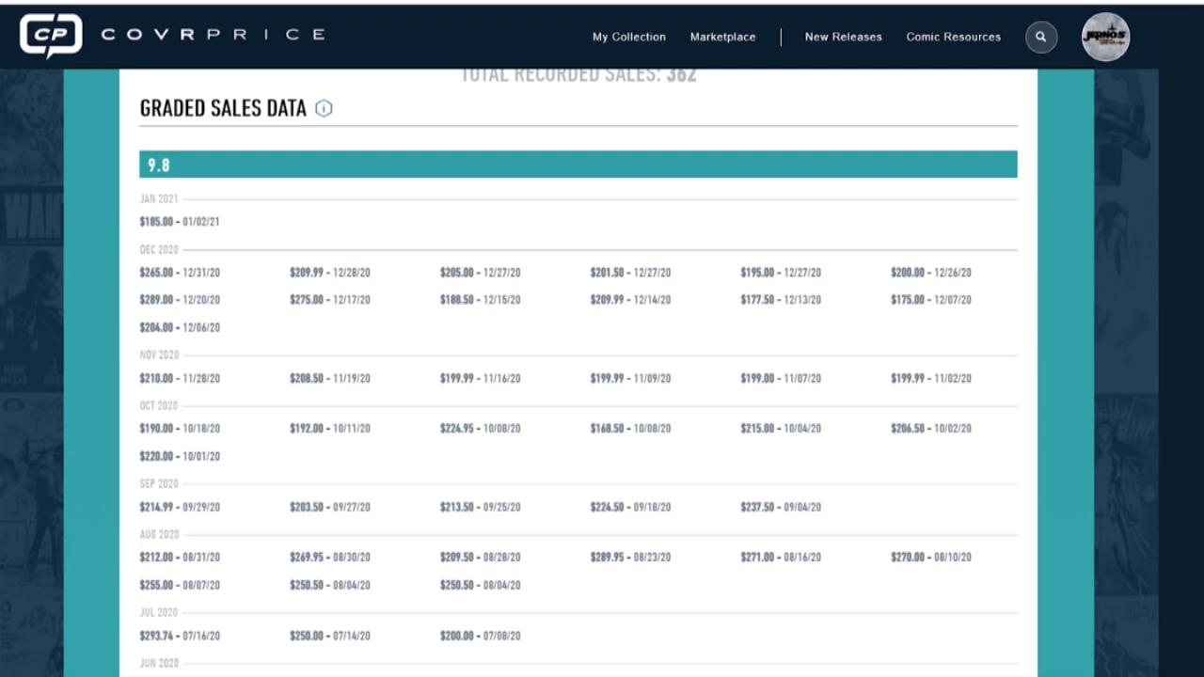
{"action": "mouse_move", "coordinate": [178, 151]}
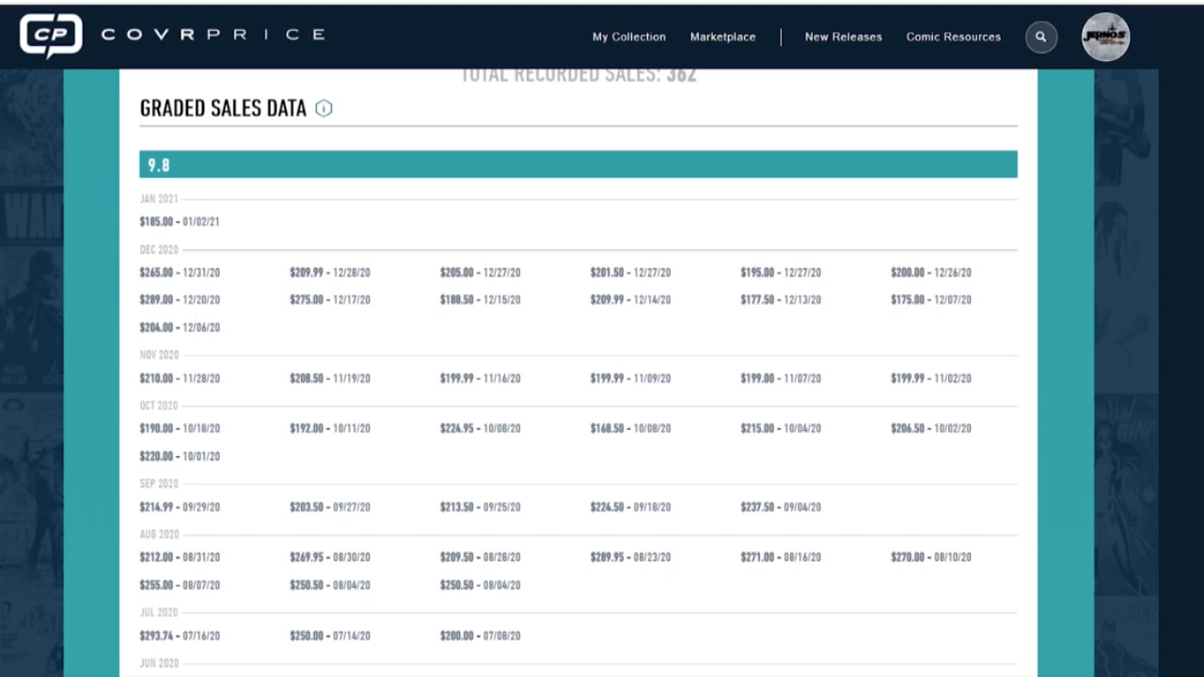
{"action": "mouse_move", "coordinate": [875, 264]}
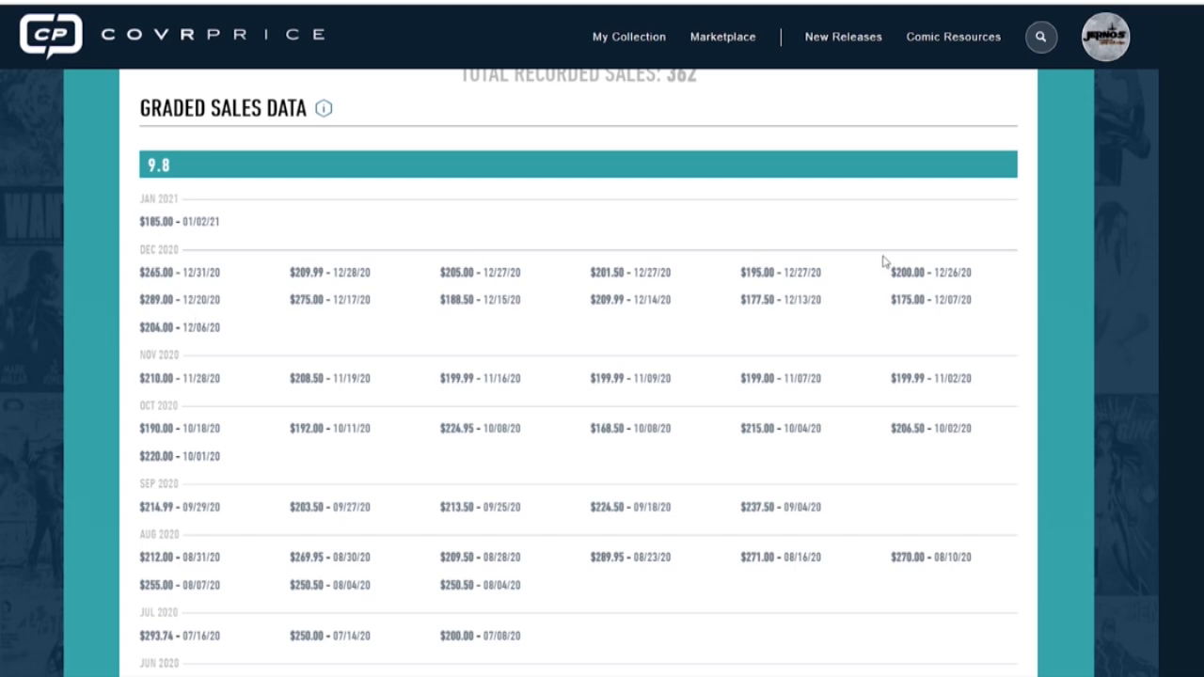
{"action": "mouse_move", "coordinate": [602, 462]}
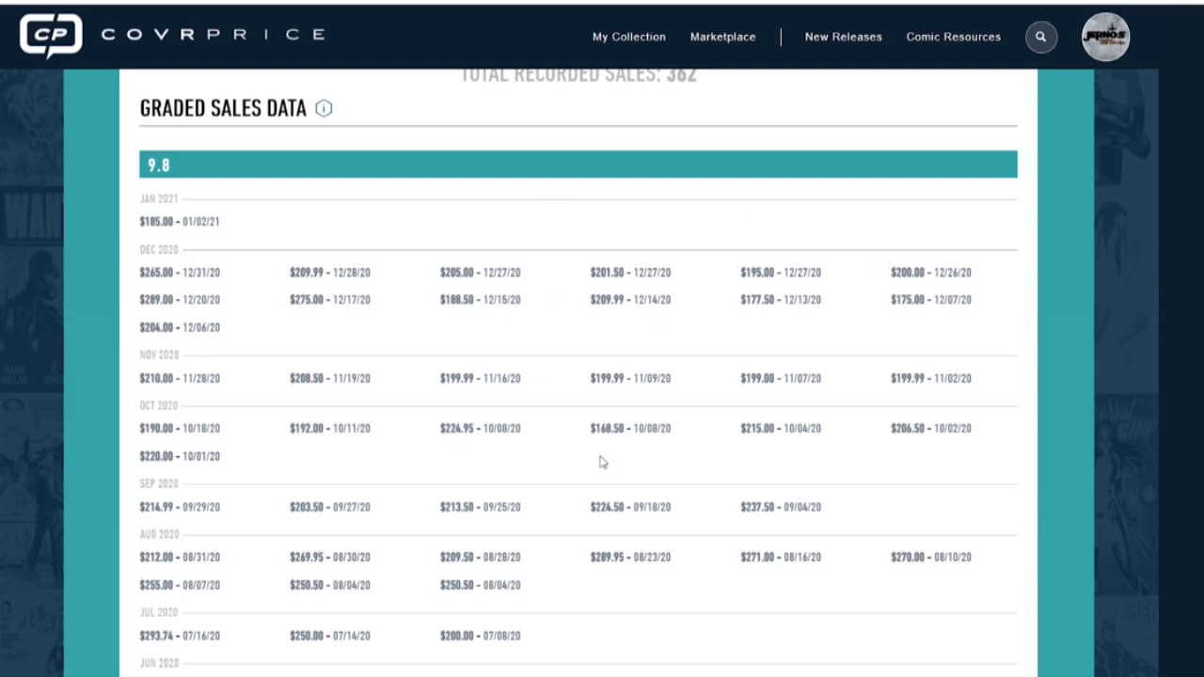
{"action": "mouse_move", "coordinate": [129, 370]}
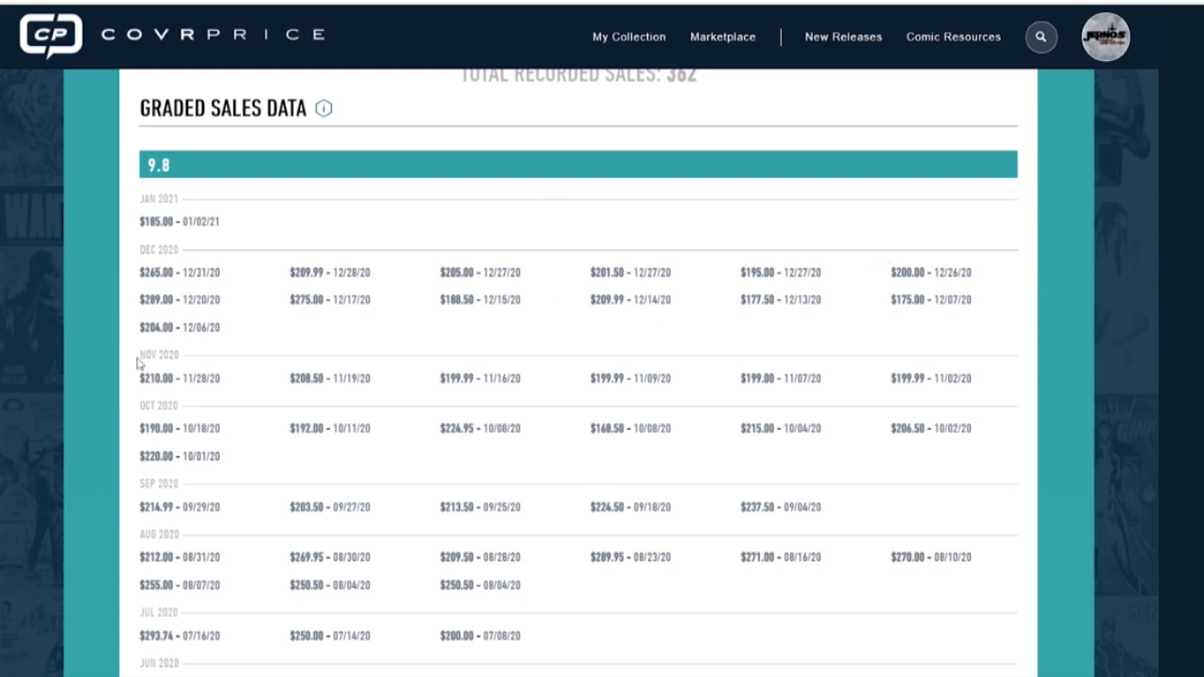
{"action": "mouse_move", "coordinate": [233, 317]}
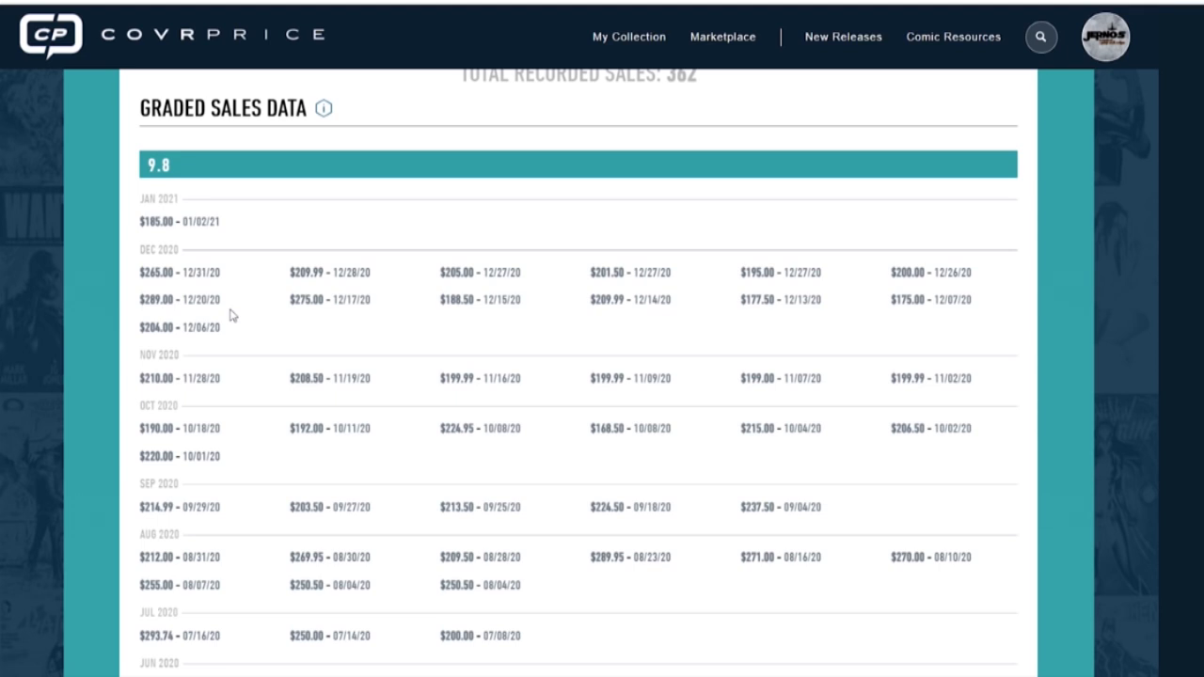
{"action": "mouse_move", "coordinate": [1139, 211]}
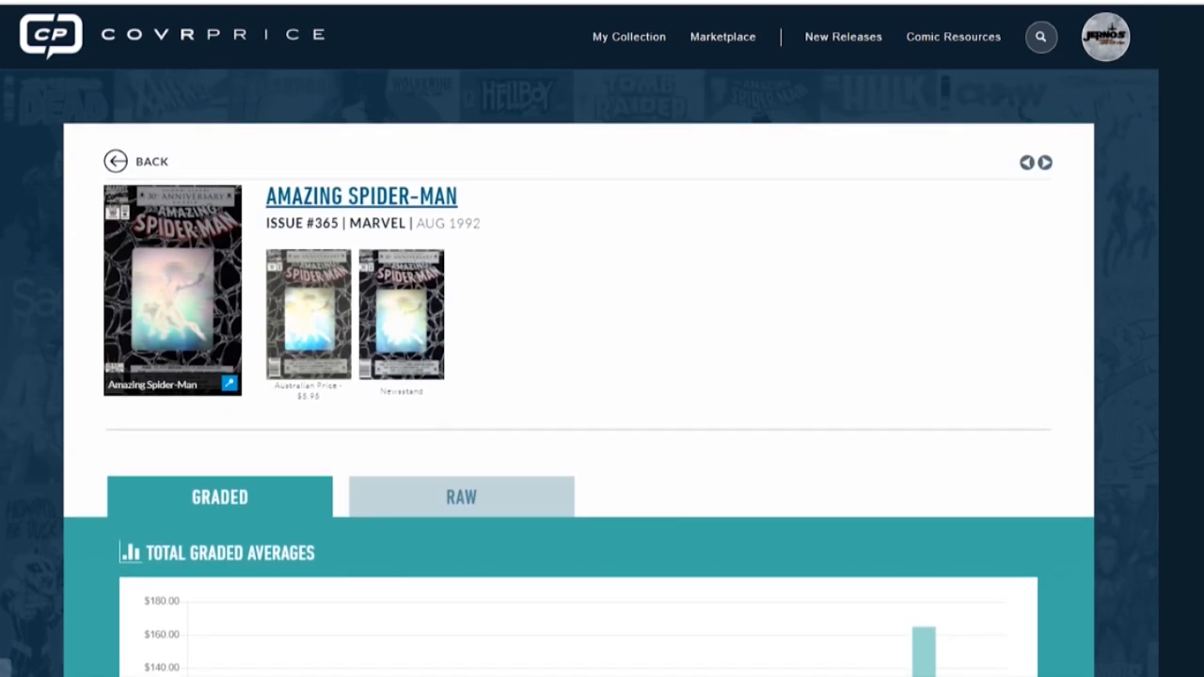
Scroll to the sales summary with the $165 typical 9.8 average and $12.69 raw value.
{"action": "scroll", "scroll_direction": "down", "scroll_amount": 3}
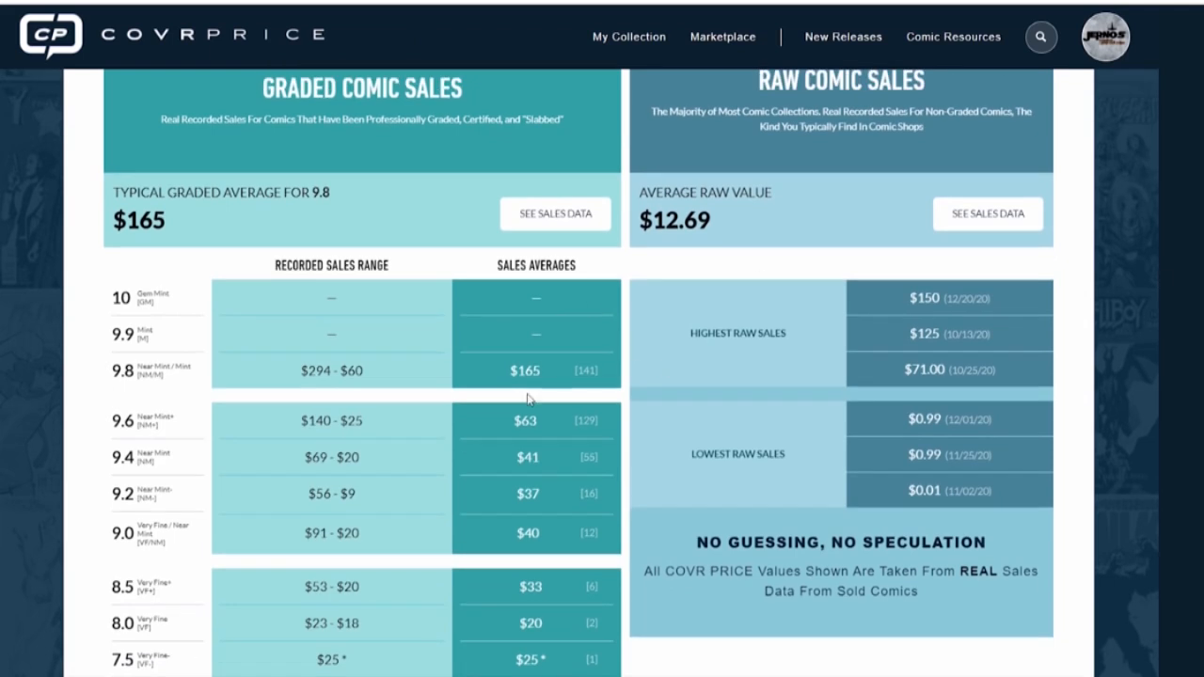
{"action": "mouse_move", "coordinate": [479, 401]}
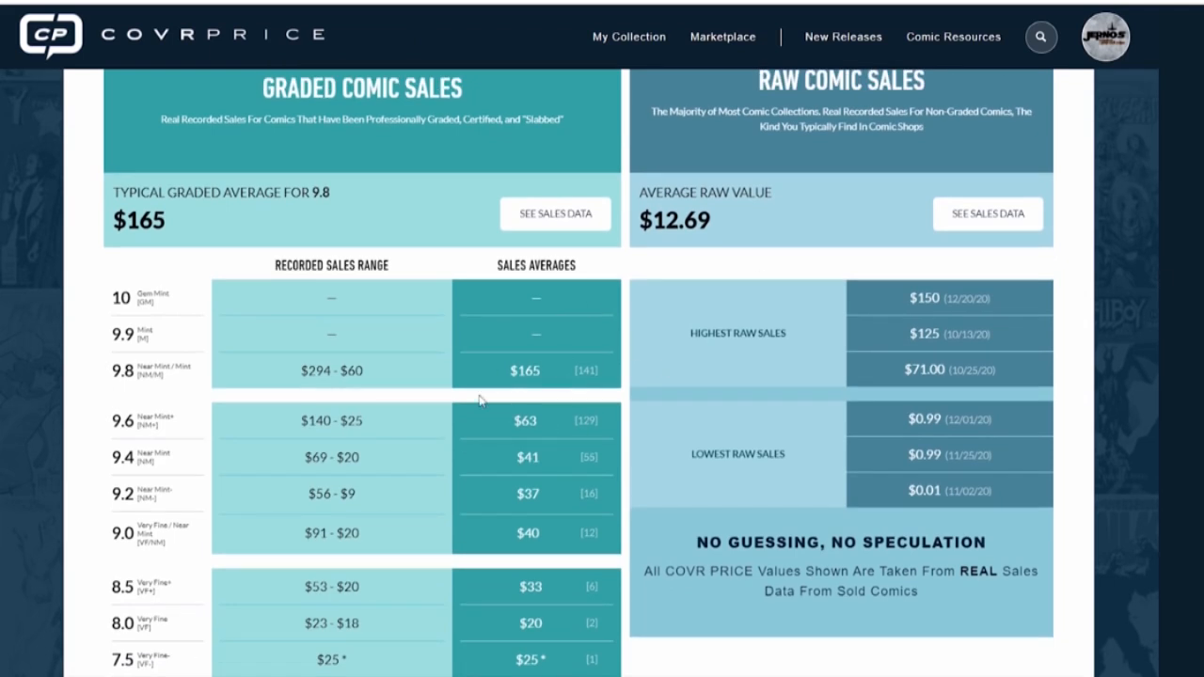
{"action": "mouse_move", "coordinate": [533, 414]}
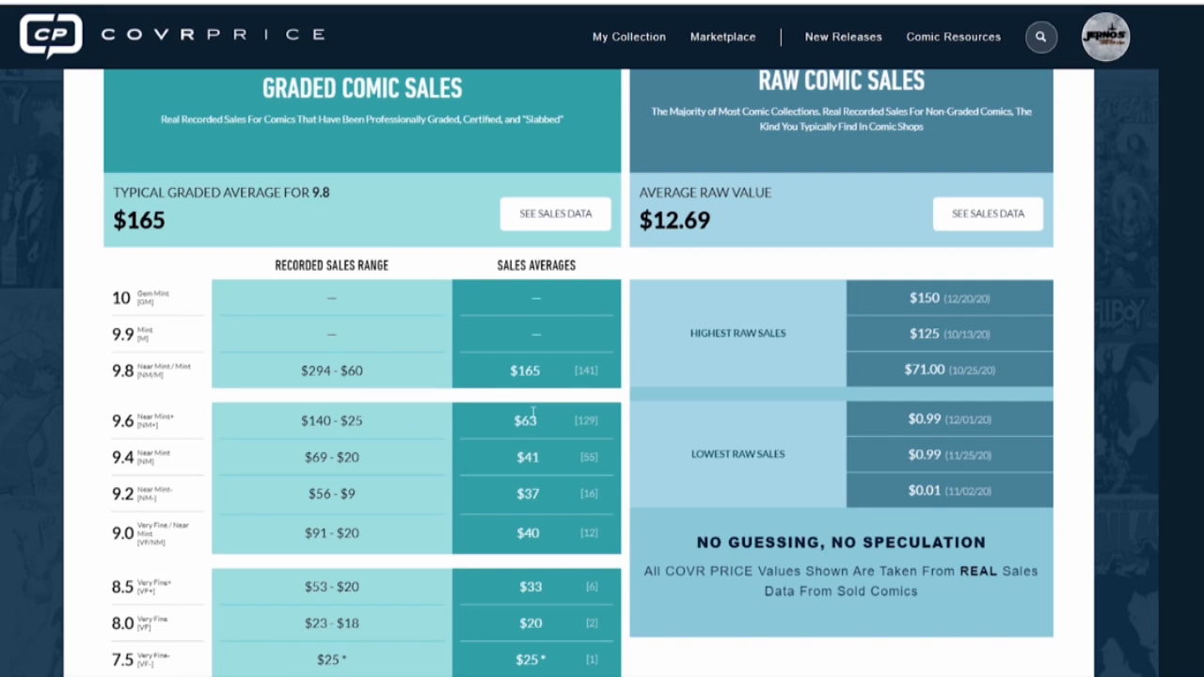
{"action": "mouse_move", "coordinate": [537, 414]}
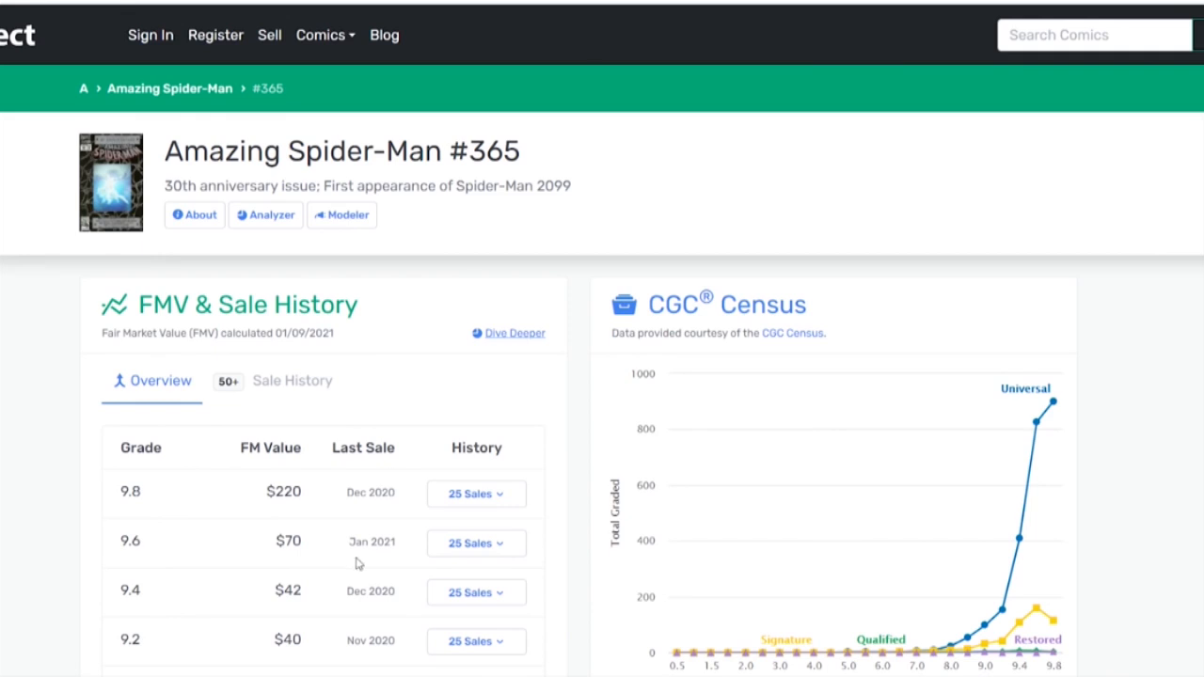
{"action": "mouse_move", "coordinate": [861, 279]}
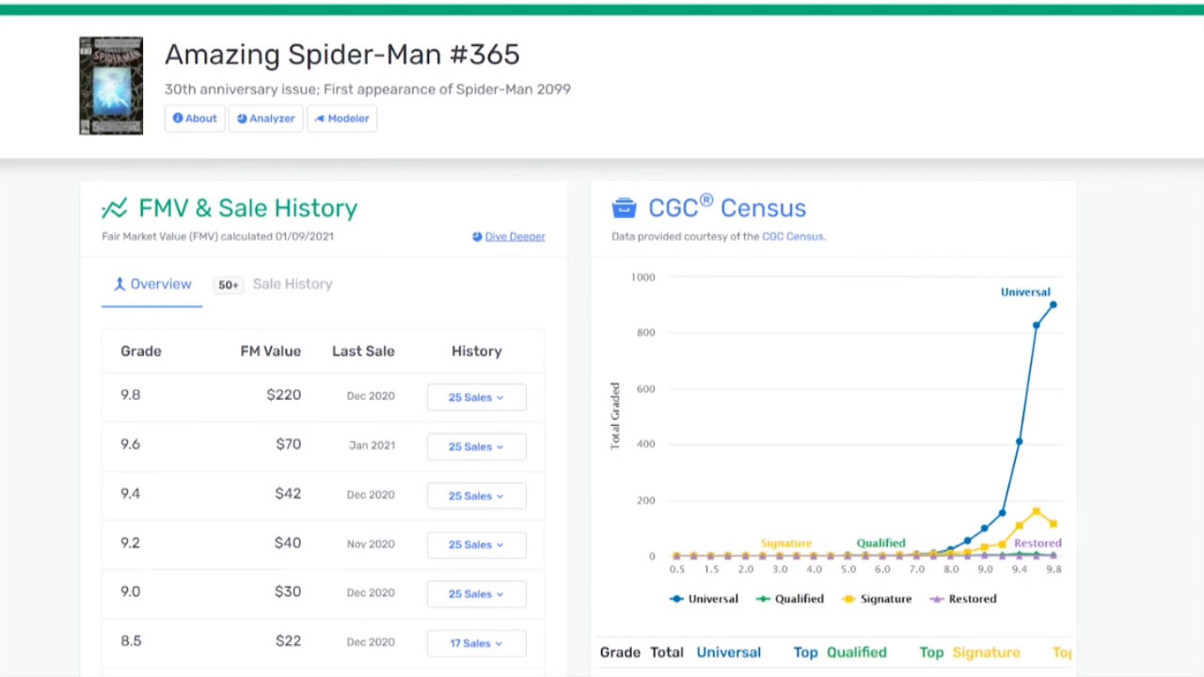
{"action": "mouse_move", "coordinate": [321, 391]}
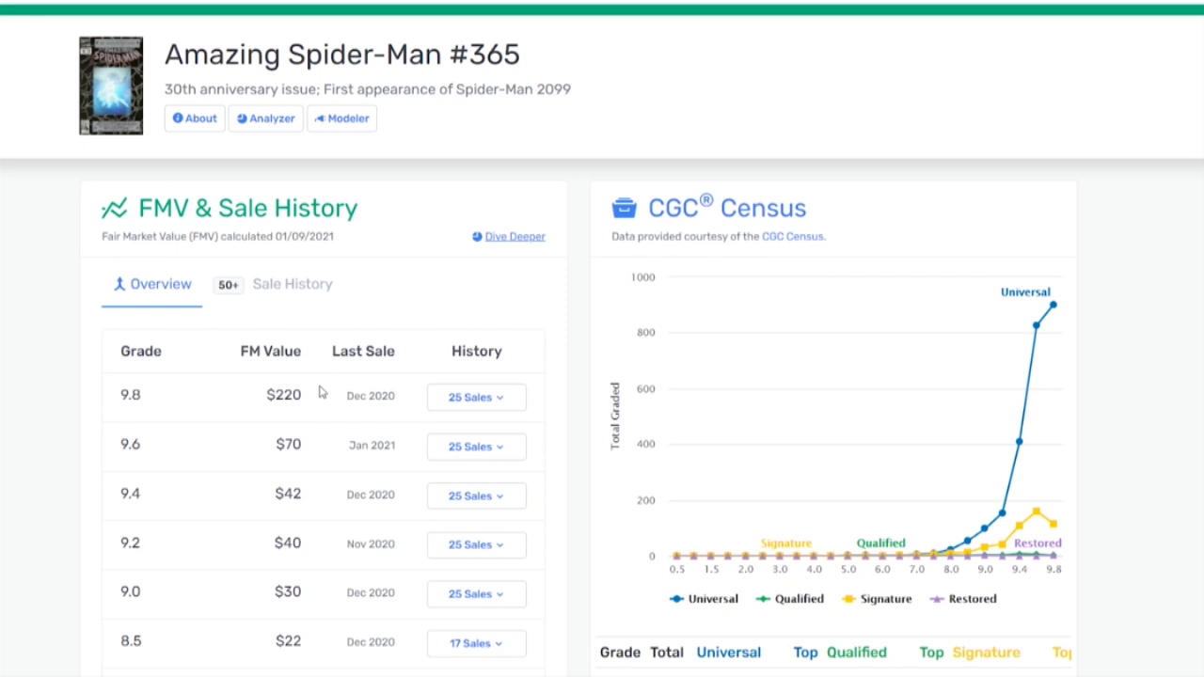
{"action": "mouse_move", "coordinate": [1192, 164]}
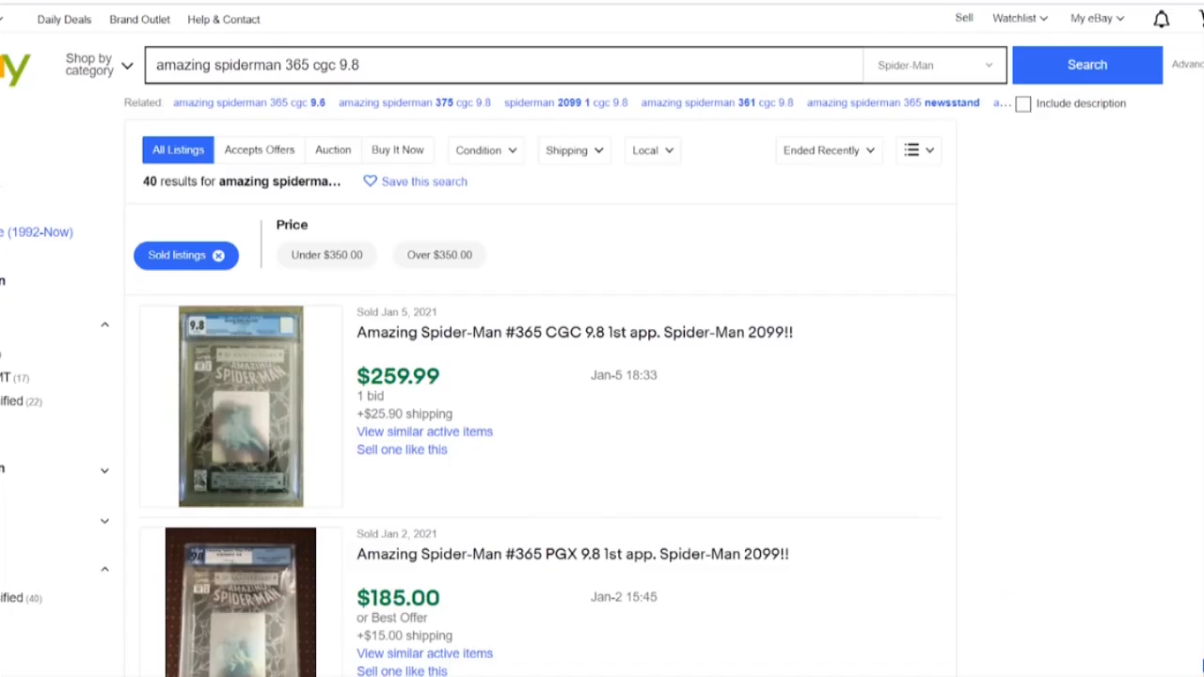
{"action": "mouse_move", "coordinate": [581, 254]}
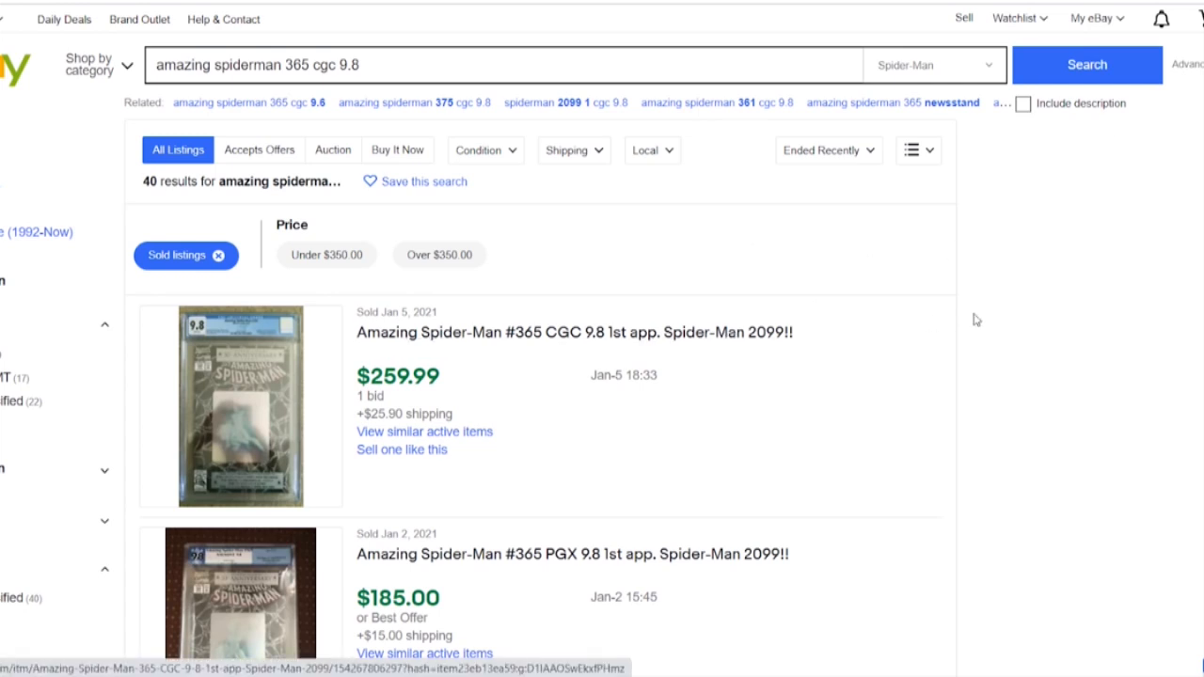
Scroll through eBay's sold CGC 9.8 #365 listings down to December 2020 sales ($195–$224.50).
{"action": "scroll", "scroll_direction": "down", "scroll_amount": 3}
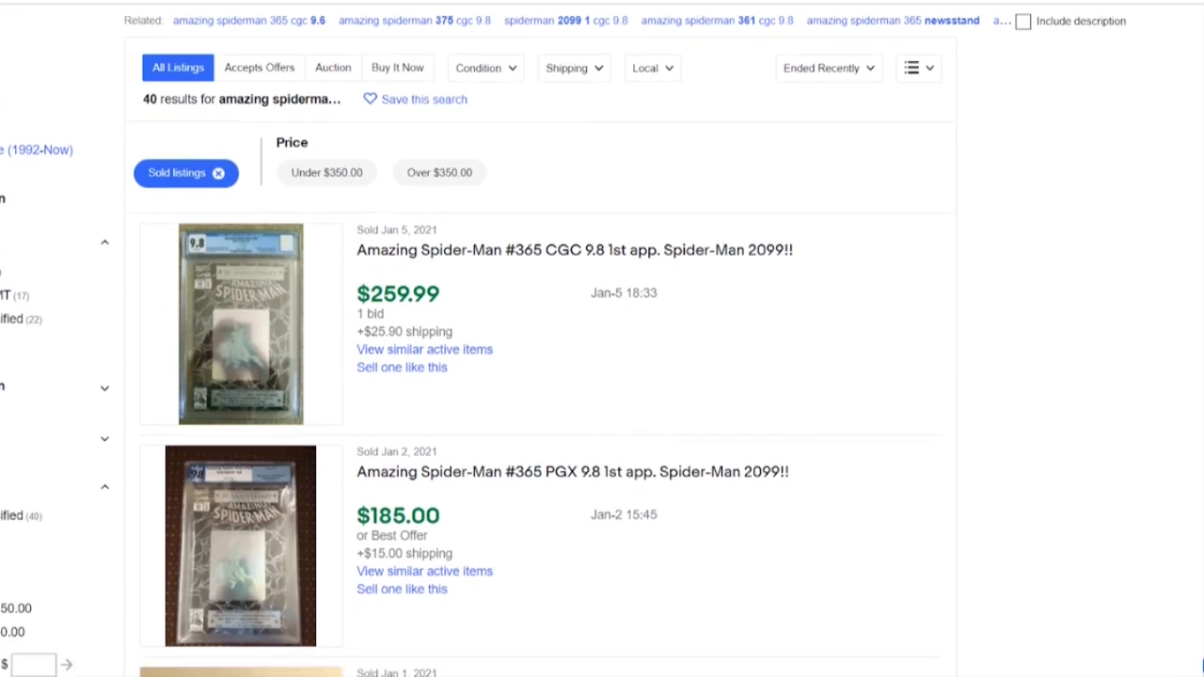
{"action": "scroll", "scroll_direction": "down", "scroll_amount": 3}
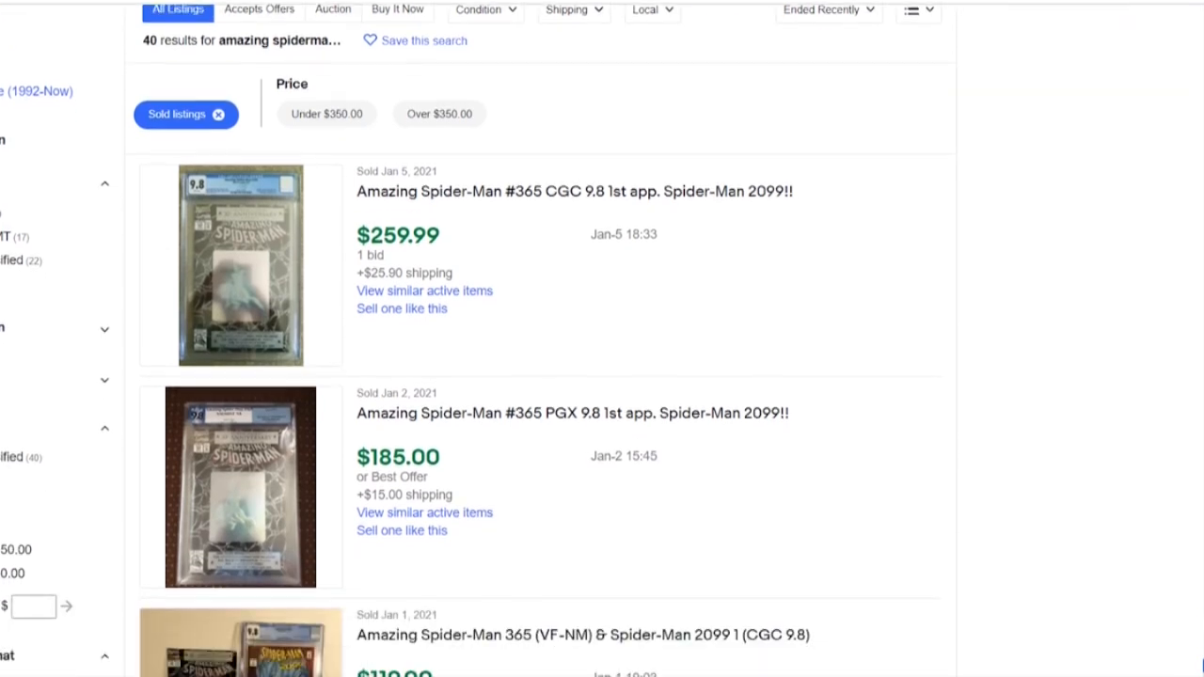
{"action": "scroll", "scroll_direction": "down", "scroll_amount": 3}
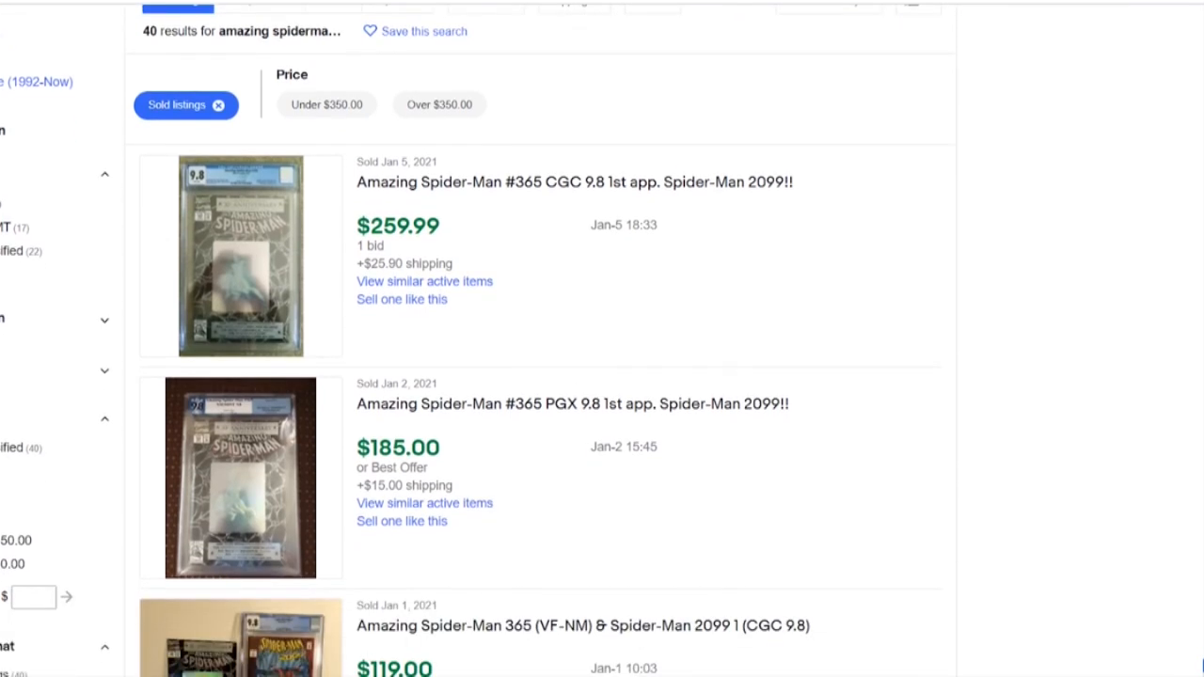
{"action": "scroll", "scroll_direction": "down", "scroll_amount": 3}
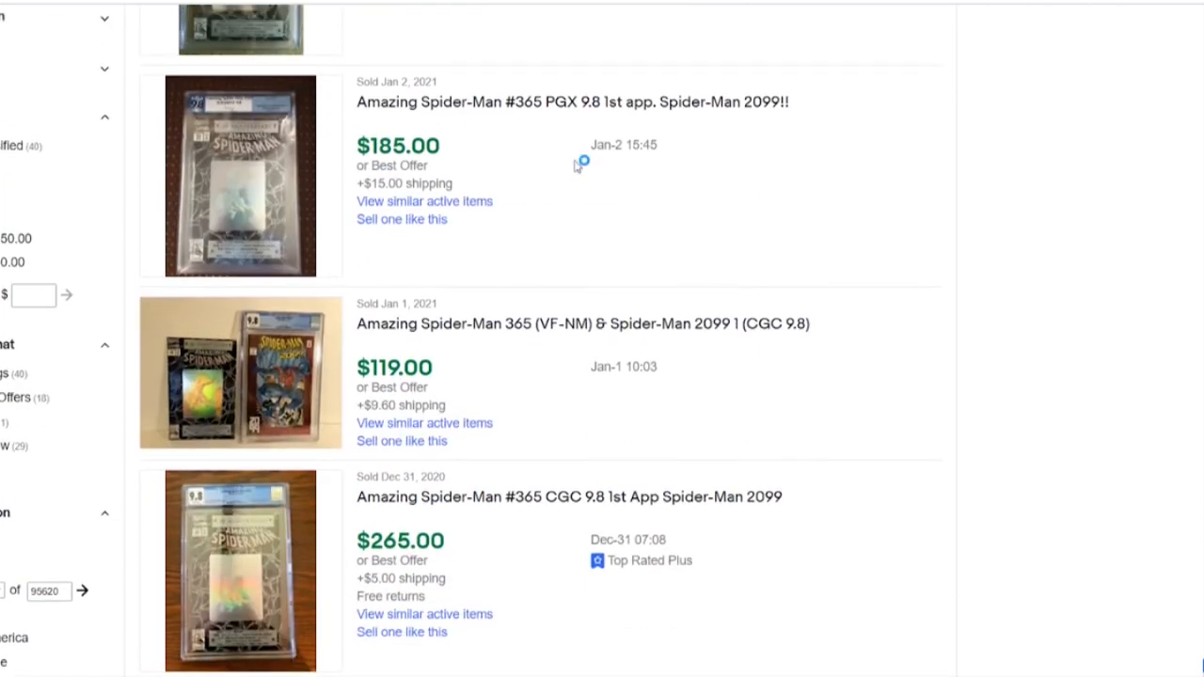
{"action": "mouse_move", "coordinate": [889, 142]}
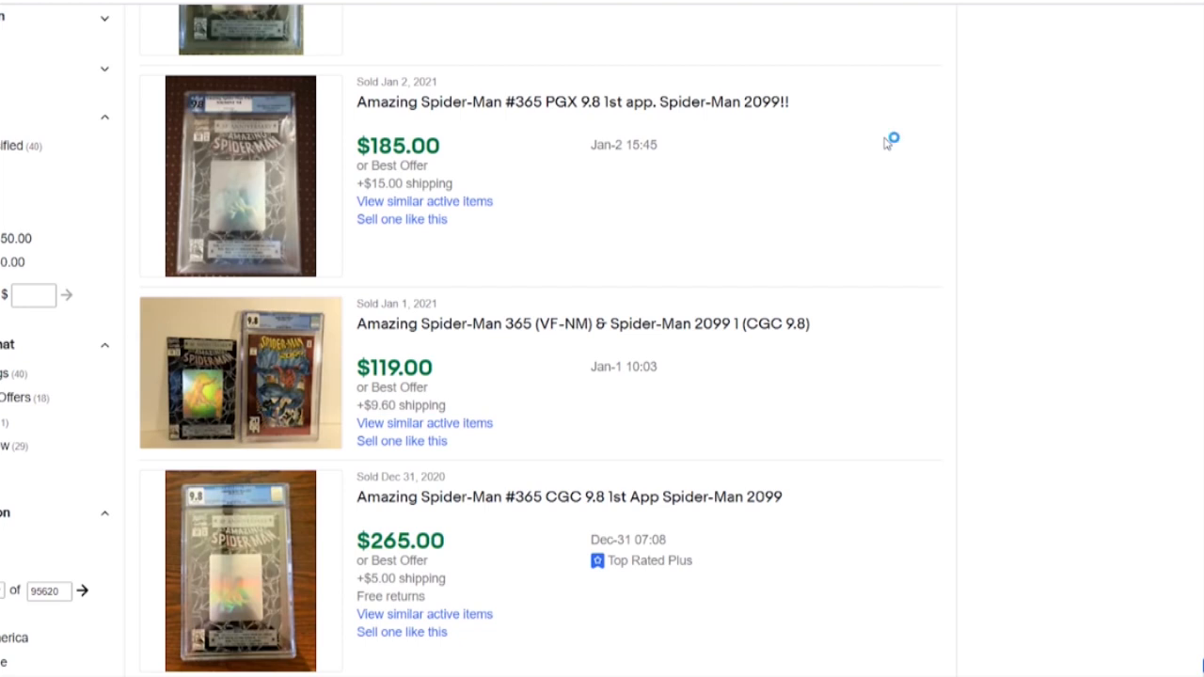
{"action": "mouse_move", "coordinate": [886, 145]}
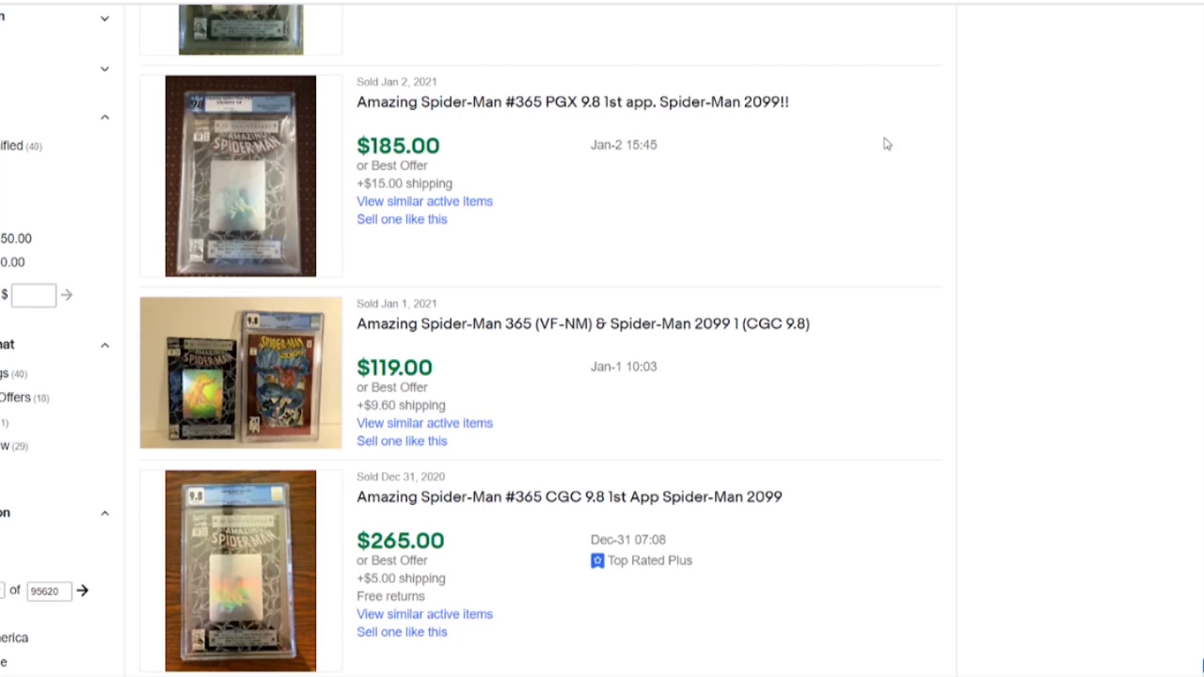
{"action": "scroll", "scroll_direction": "down", "scroll_amount": 3}
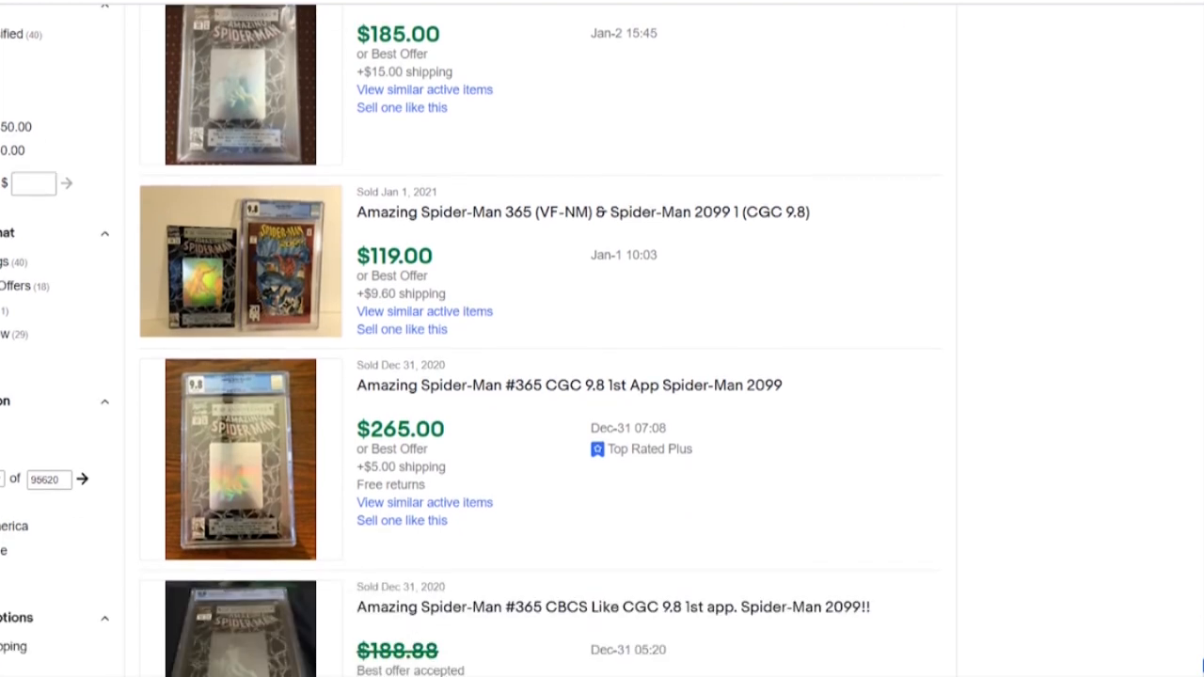
{"action": "scroll", "scroll_direction": "down", "scroll_amount": 3}
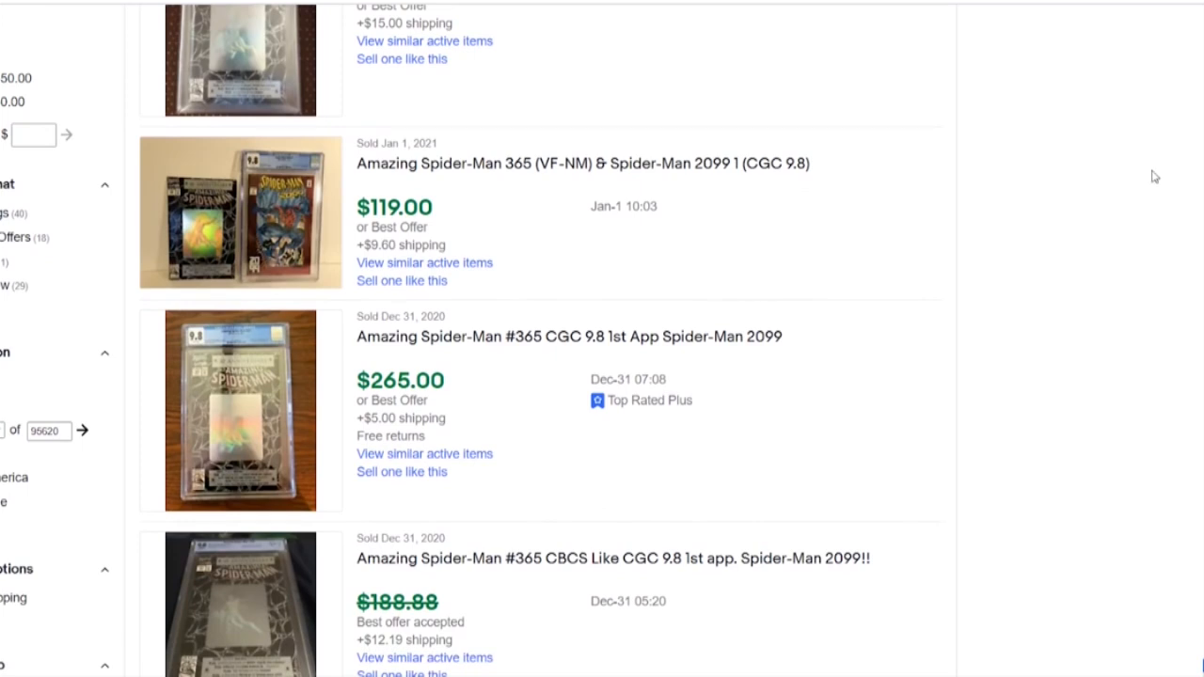
{"action": "mouse_move", "coordinate": [639, 286]}
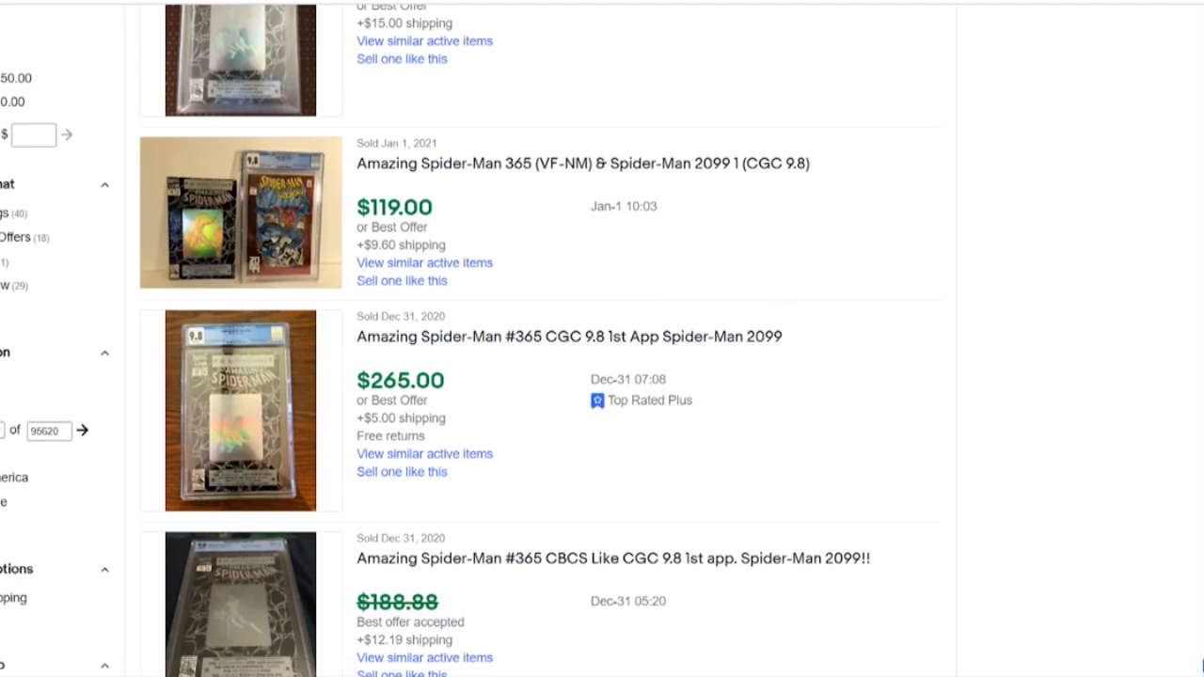
{"action": "scroll", "scroll_direction": "down", "scroll_amount": 3}
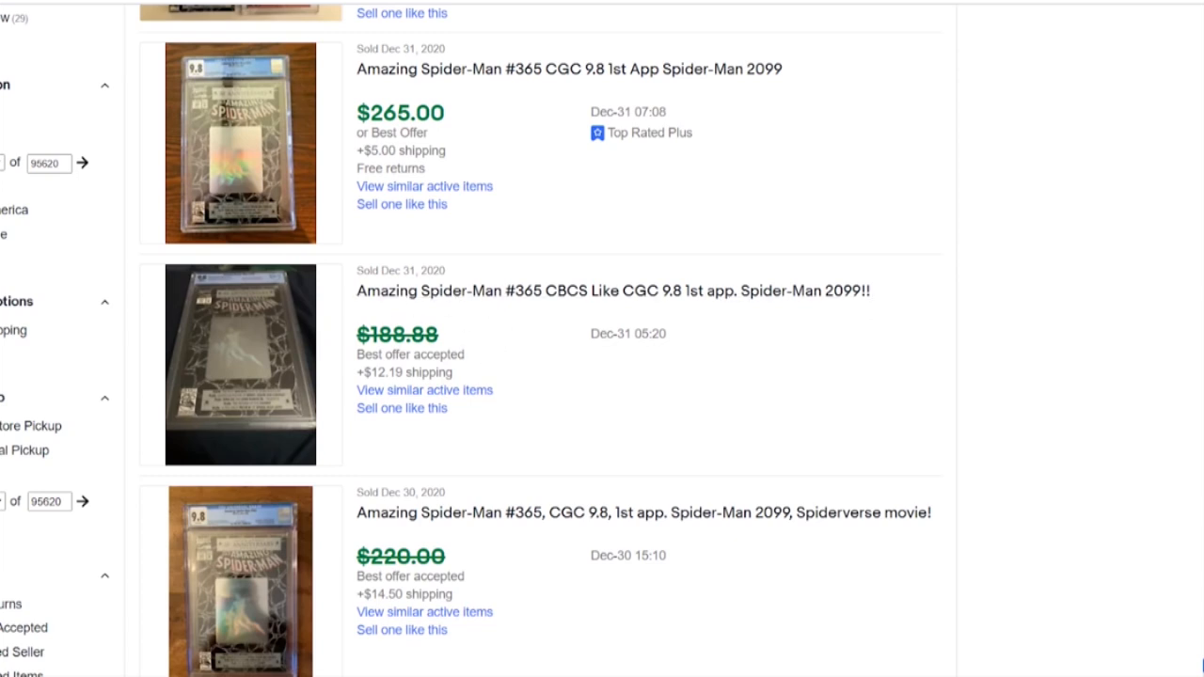
{"action": "scroll", "scroll_direction": "down", "scroll_amount": 3}
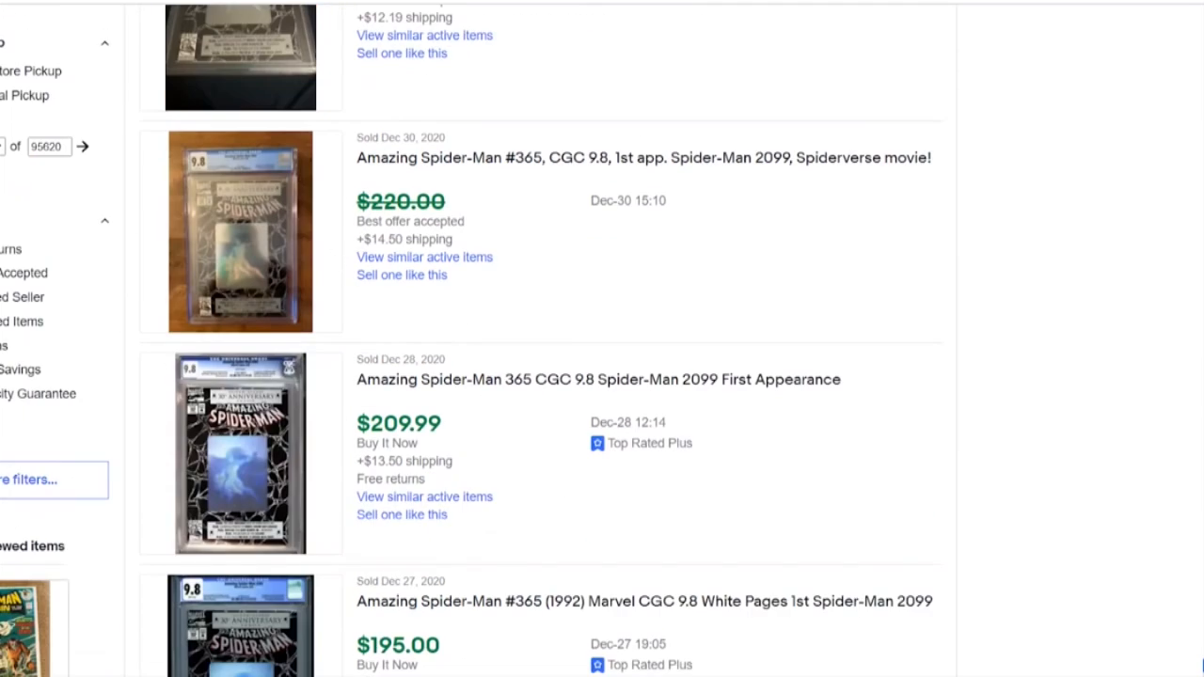
{"action": "mouse_move", "coordinate": [1150, 143]}
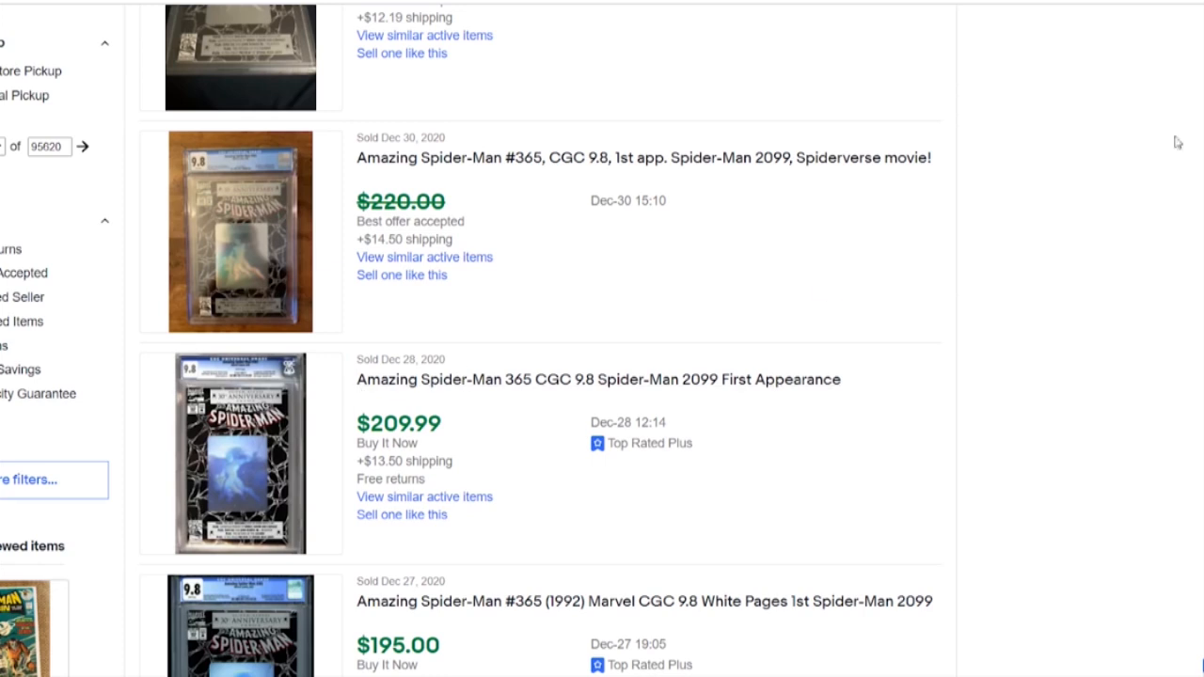
{"action": "scroll", "scroll_direction": "down", "scroll_amount": 3}
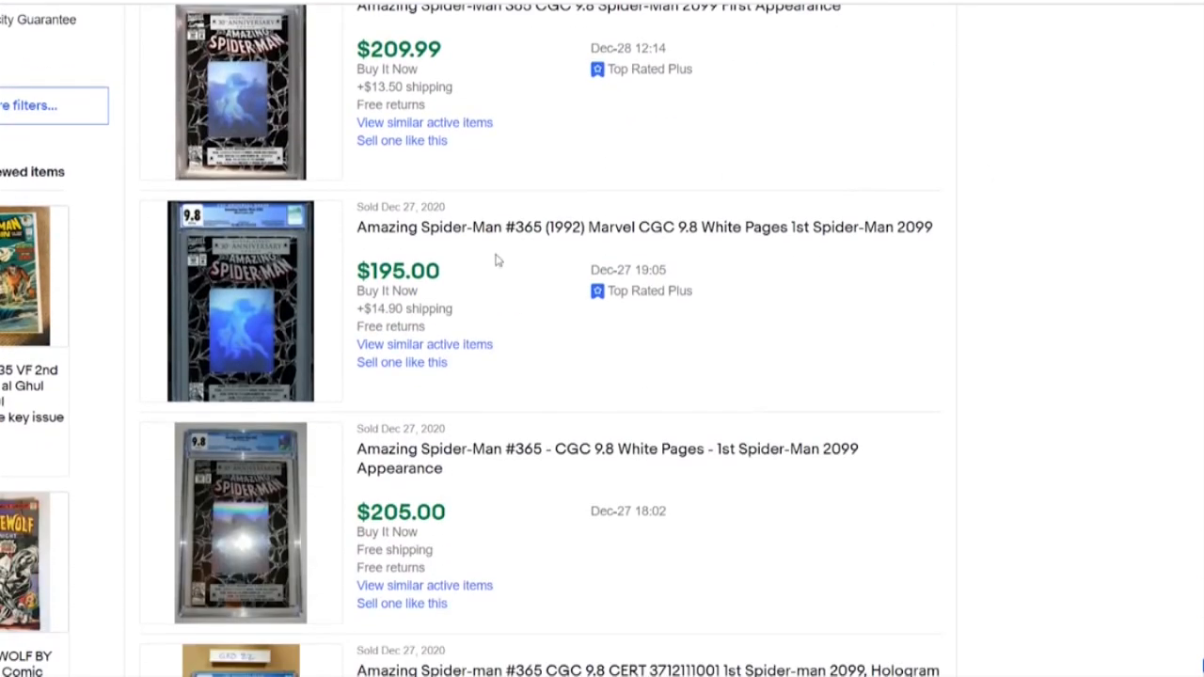
{"action": "scroll", "scroll_direction": "down", "scroll_amount": 3}
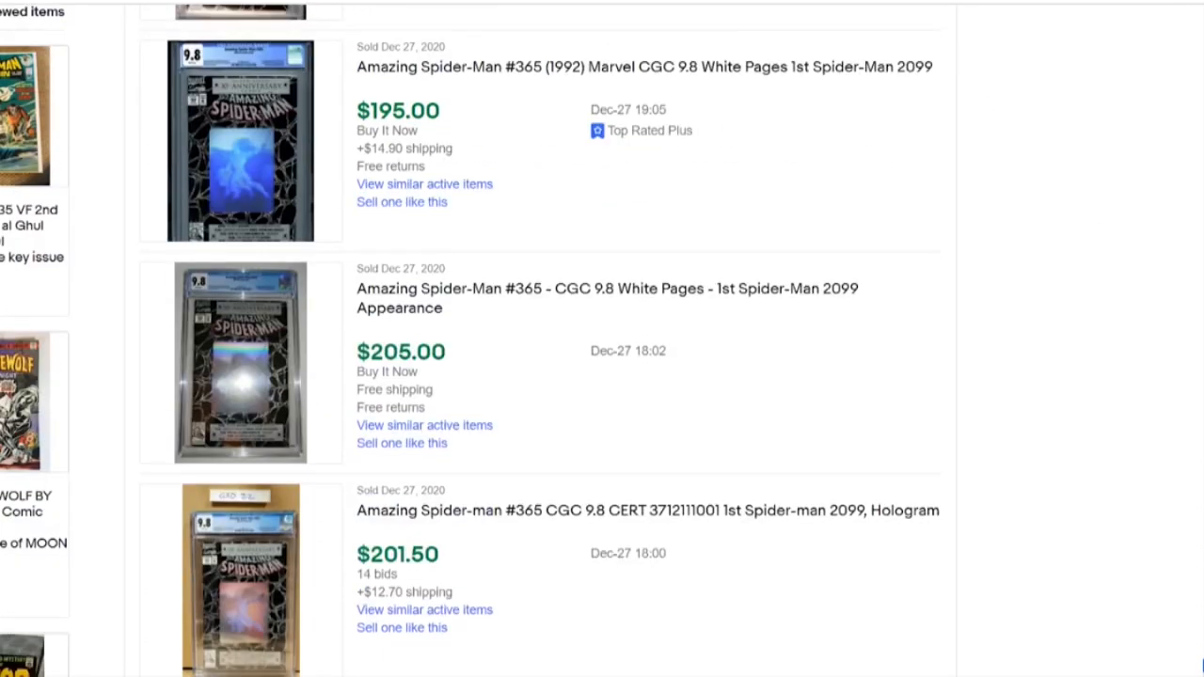
{"action": "scroll", "scroll_direction": "down", "scroll_amount": 3}
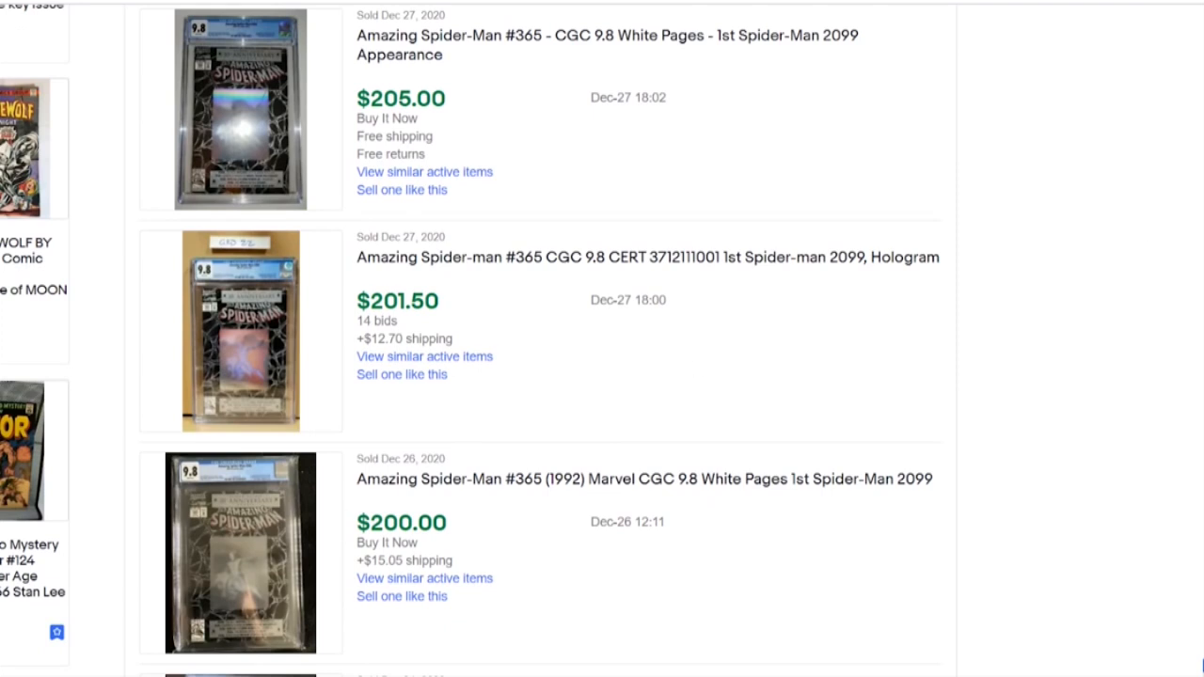
{"action": "scroll", "scroll_direction": "down", "scroll_amount": 3}
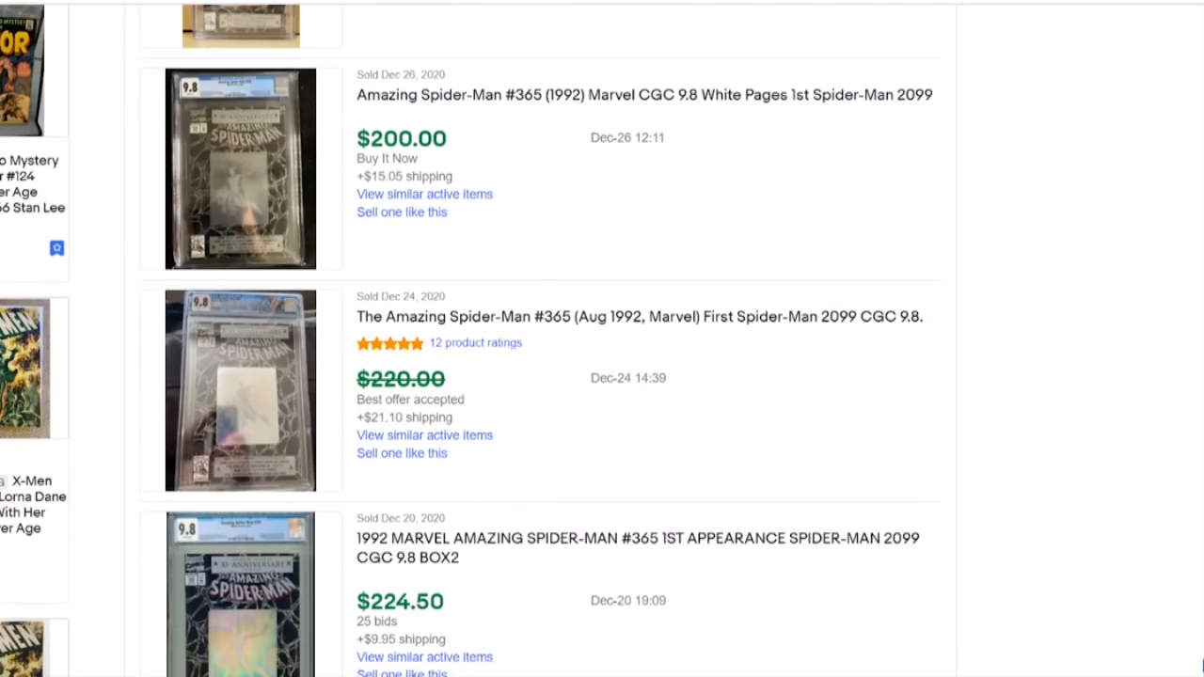
{"action": "scroll", "scroll_direction": "down", "scroll_amount": 3}
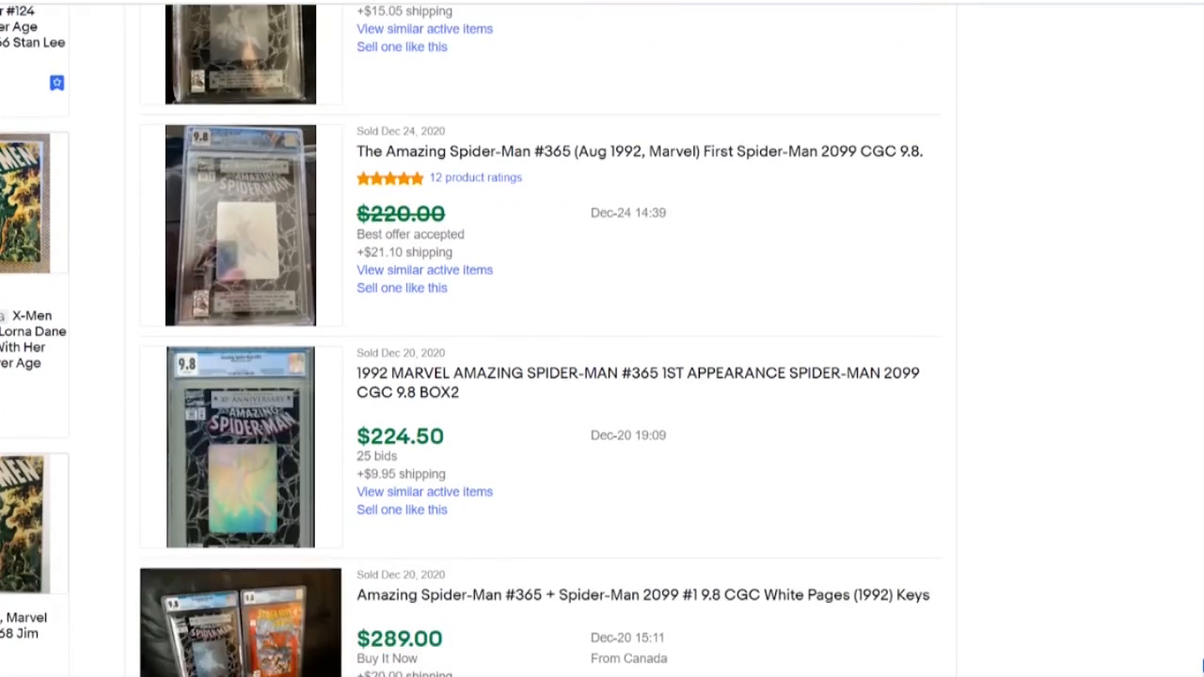
{"action": "scroll", "scroll_direction": "down", "scroll_amount": 3}
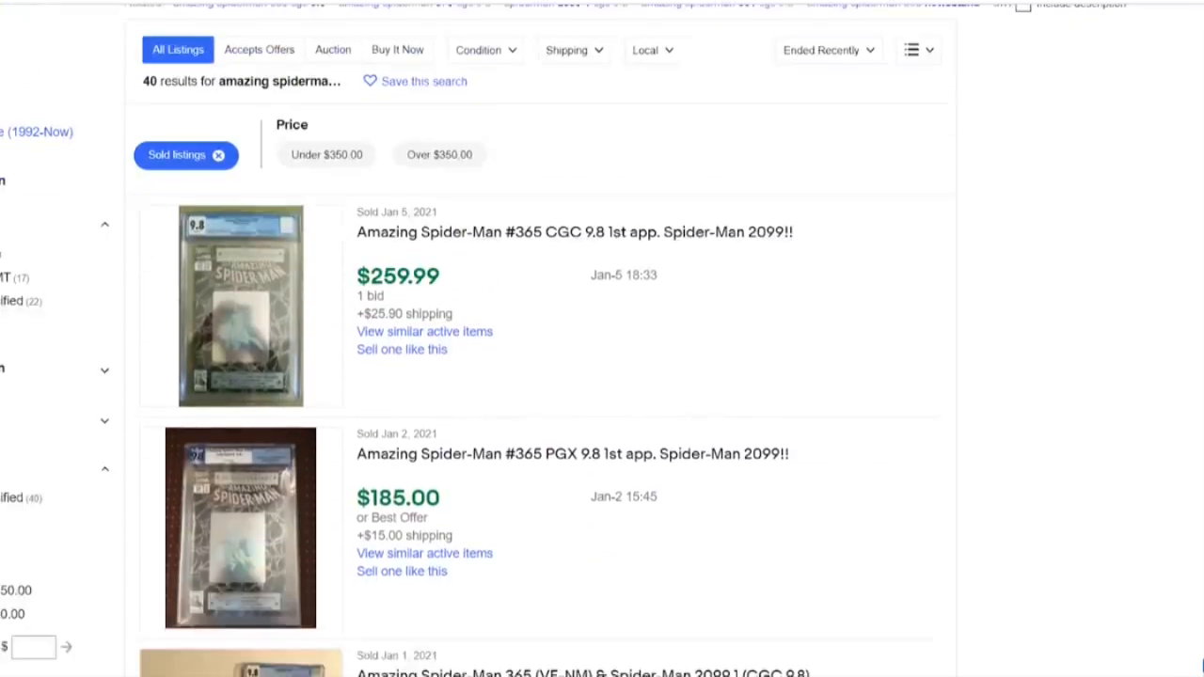
{"action": "scroll", "scroll_direction": "down", "scroll_amount": 3}
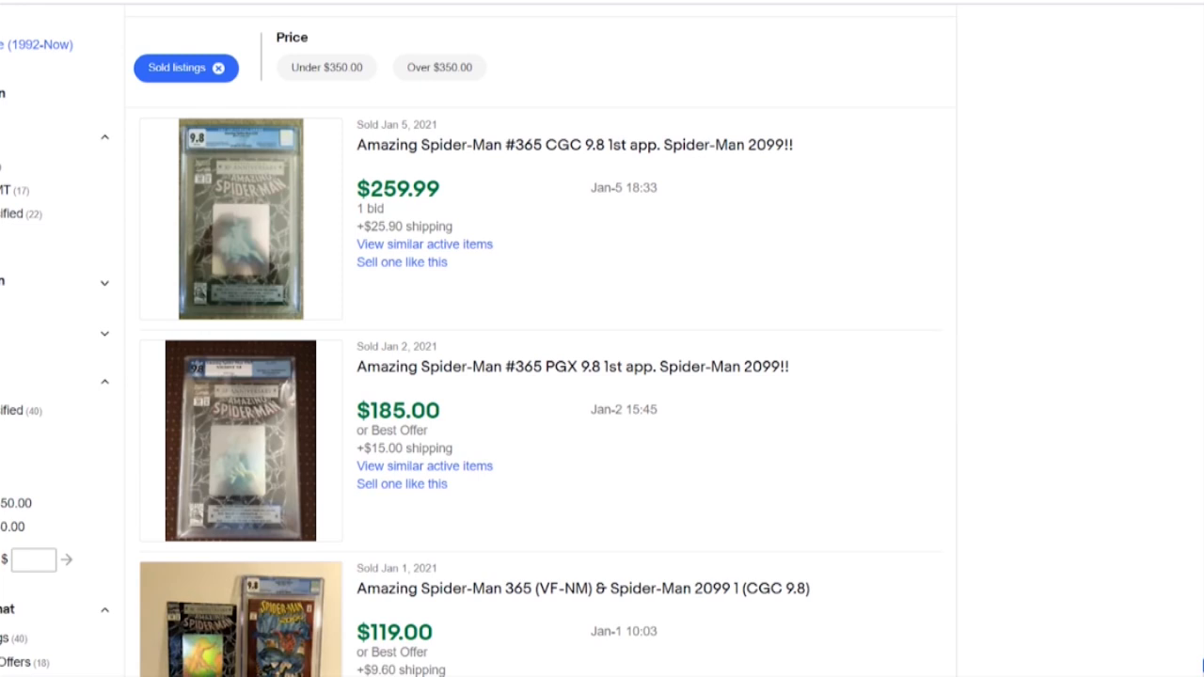
{"action": "scroll", "scroll_direction": "down", "scroll_amount": 3}
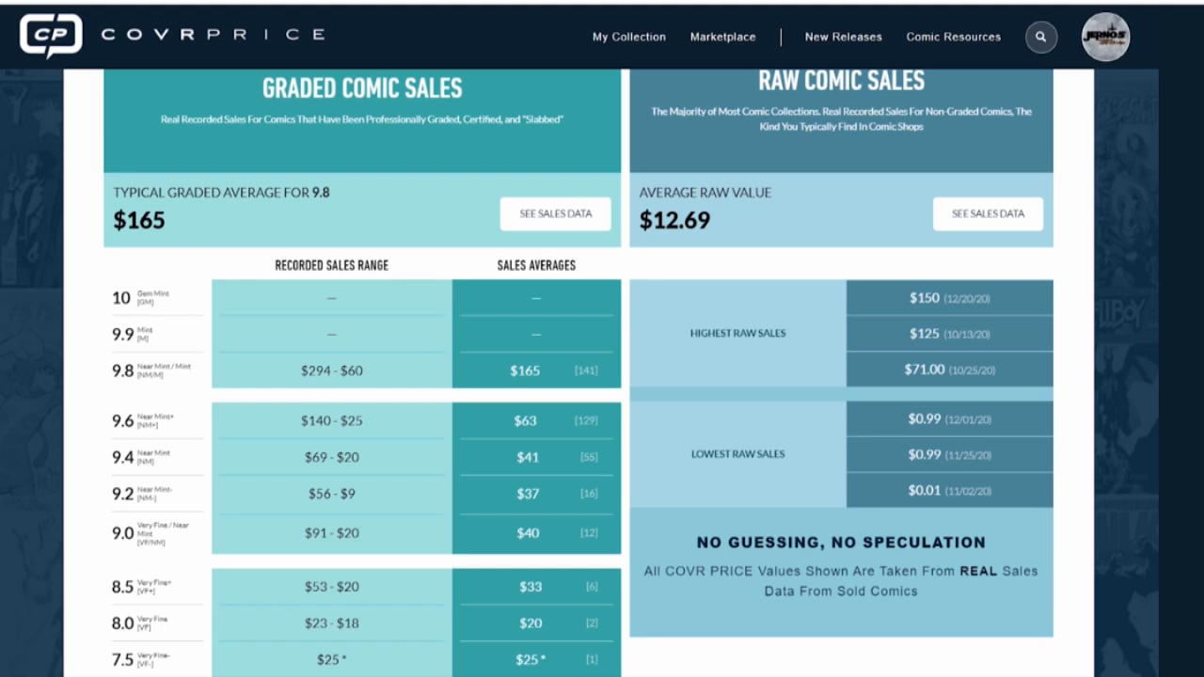
Review #365's market info: $293.74 highest 9.8 value, 2,285 sales, and the sales summary.
{"action": "scroll", "scroll_direction": "up", "scroll_amount": 3}
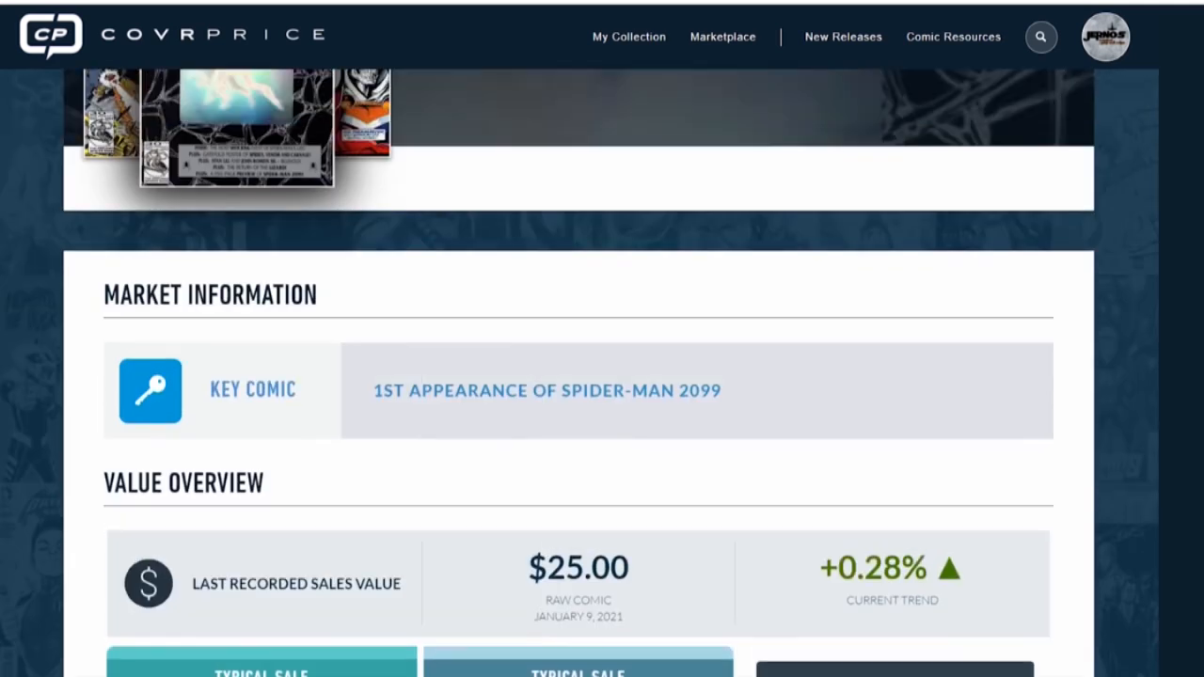
{"action": "scroll", "scroll_direction": "up", "scroll_amount": 3}
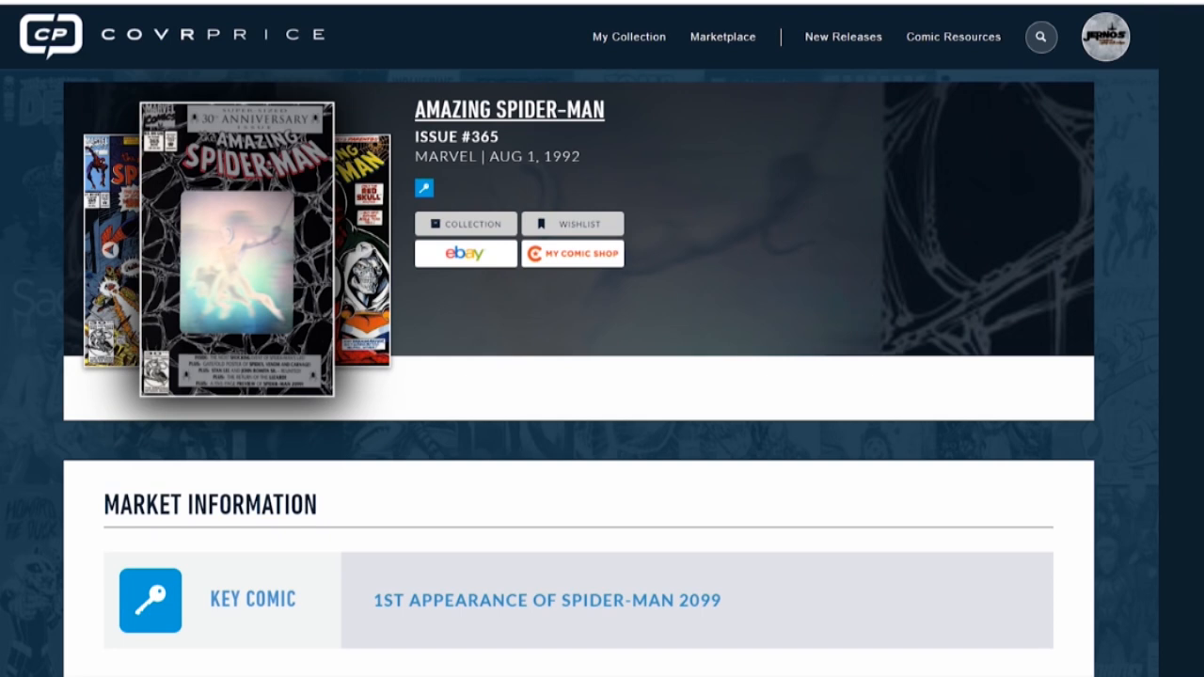
{"action": "scroll", "scroll_direction": "down", "scroll_amount": 3}
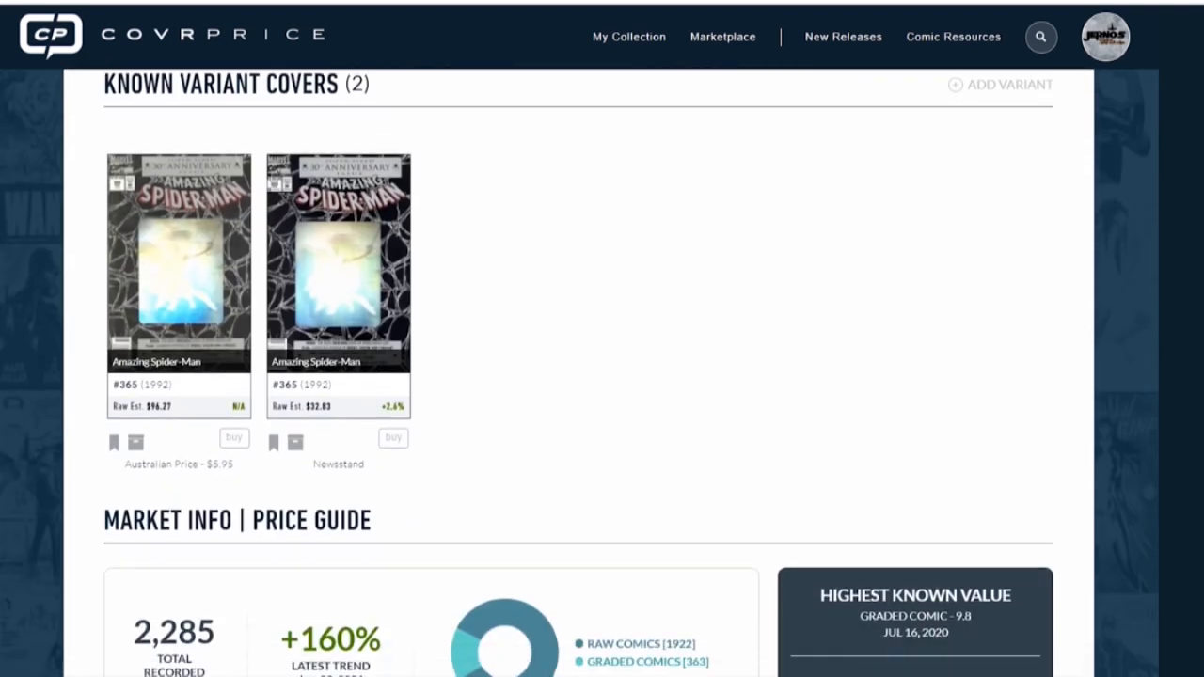
{"action": "scroll", "scroll_direction": "down", "scroll_amount": 3}
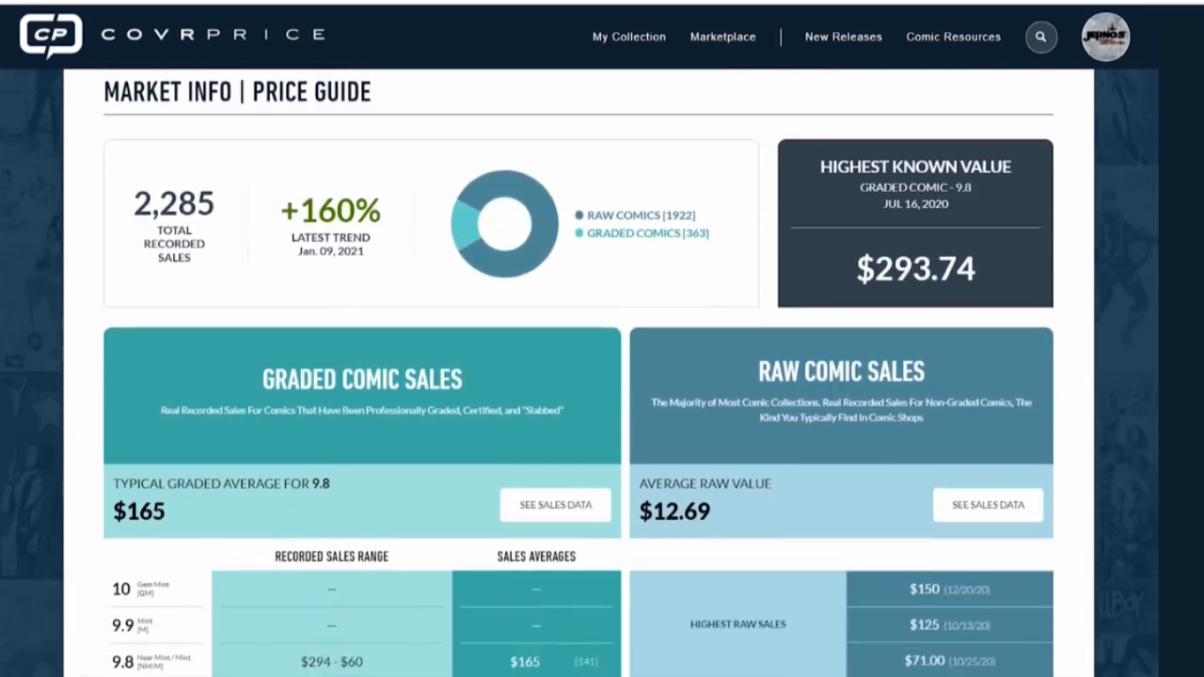
{"action": "scroll", "scroll_direction": "down", "scroll_amount": 3}
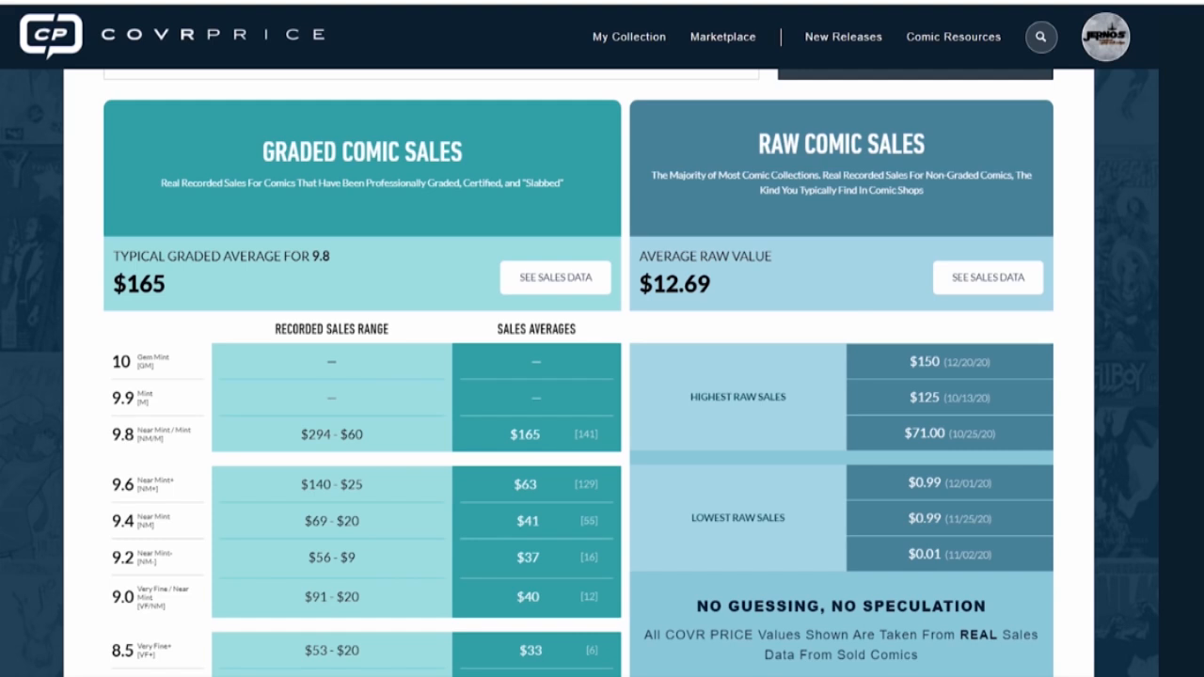
{"action": "mouse_move", "coordinate": [908, 517]}
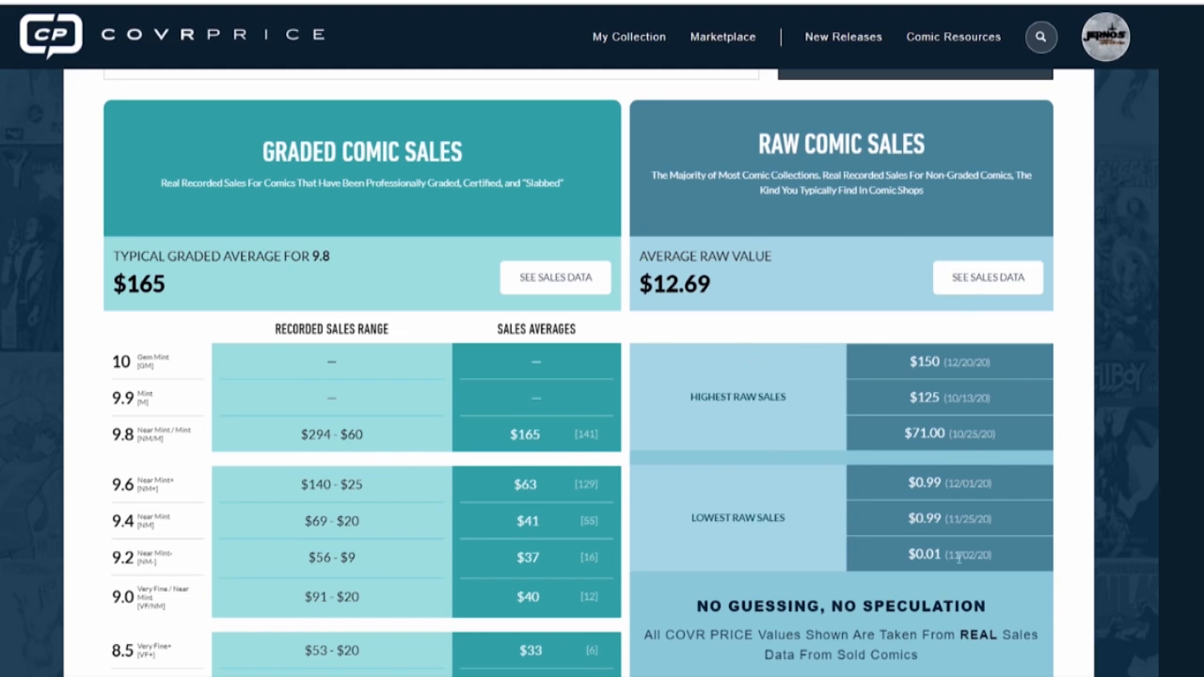
{"action": "mouse_move", "coordinate": [972, 414]}
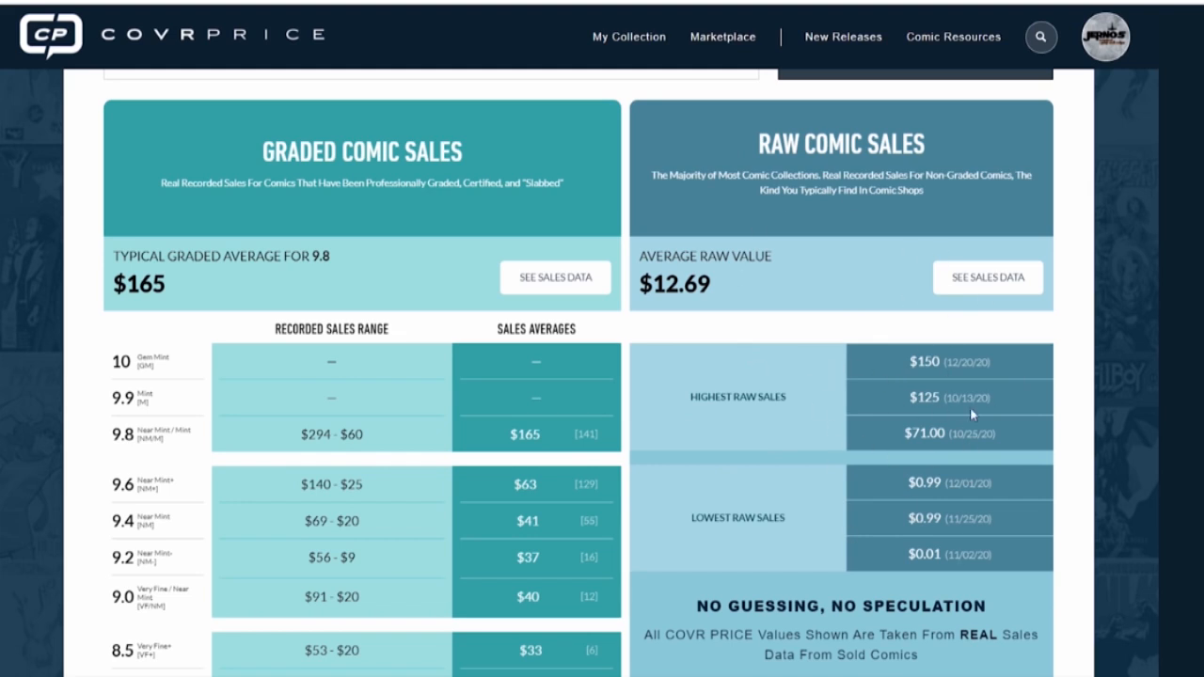
{"action": "mouse_move", "coordinate": [950, 379]}
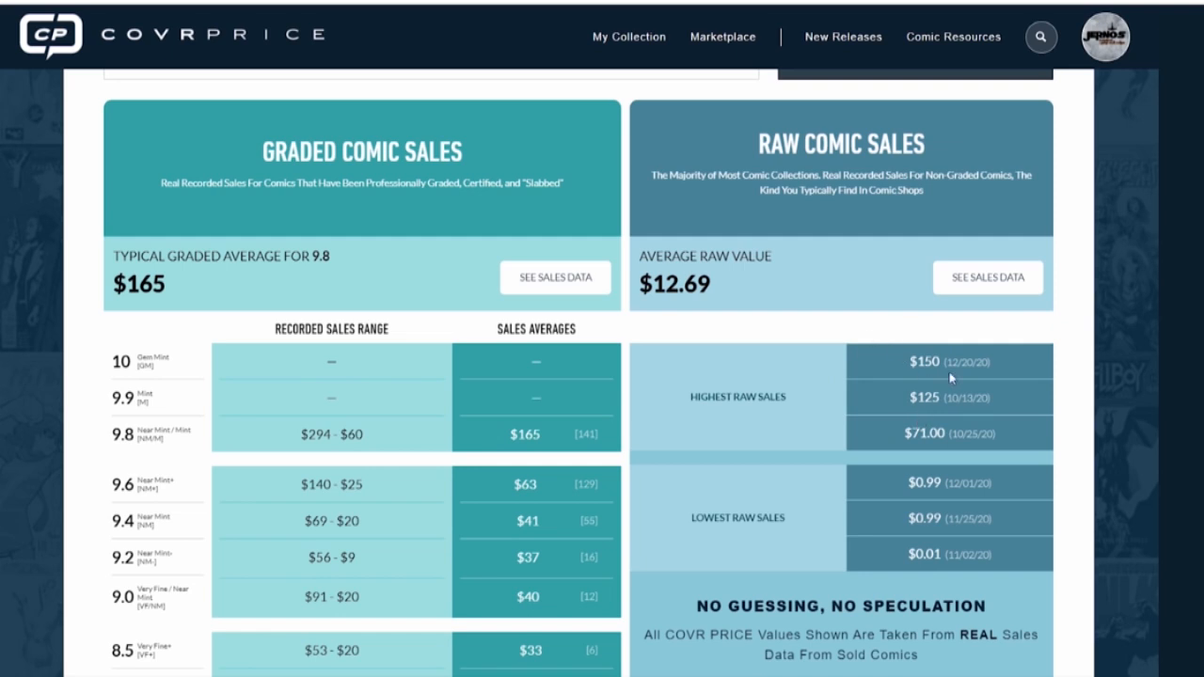
{"action": "mouse_move", "coordinate": [939, 452]}
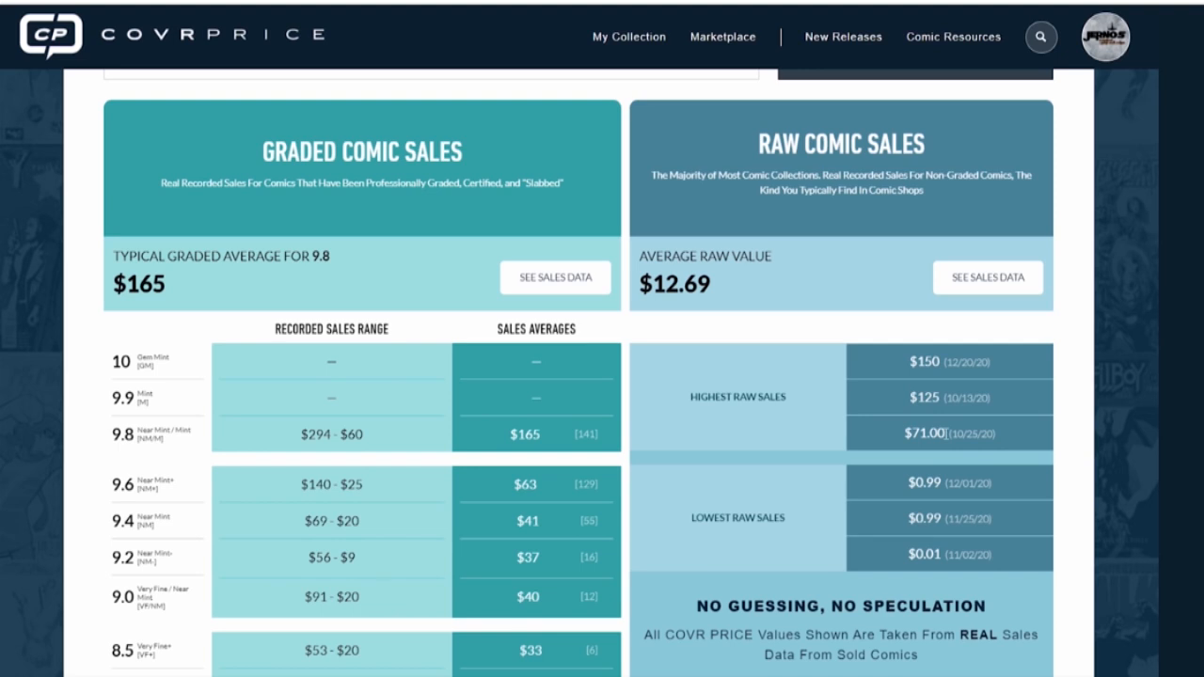
{"action": "mouse_move", "coordinate": [898, 532]}
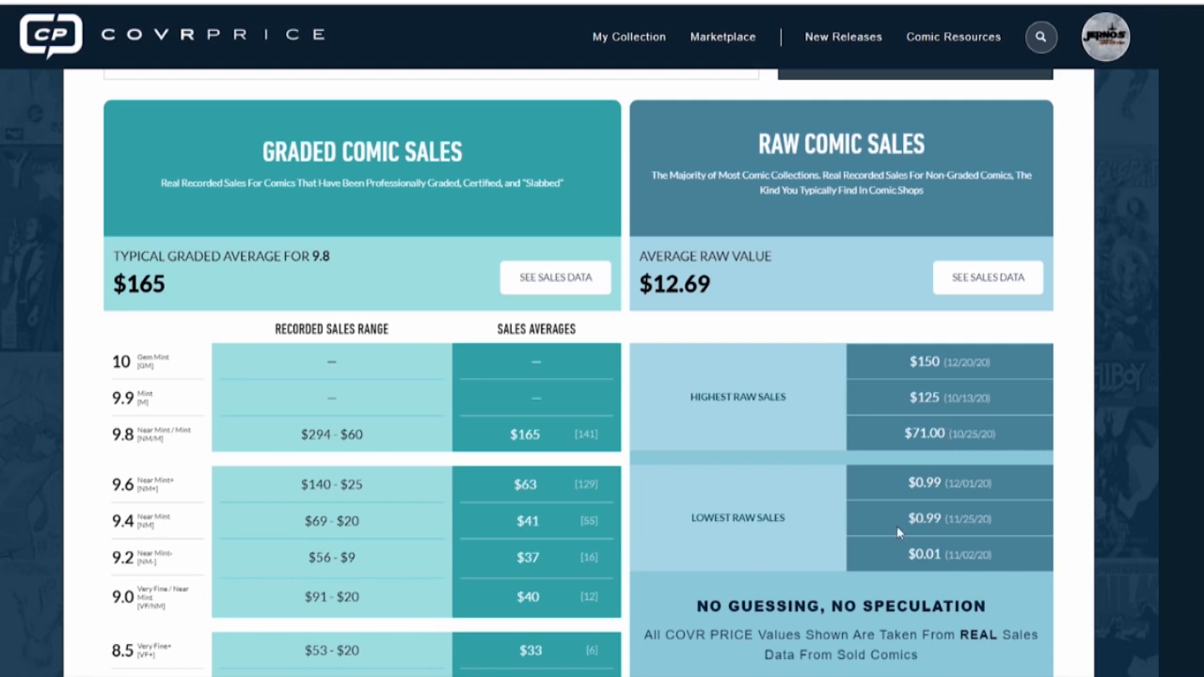
{"action": "mouse_move", "coordinate": [907, 570]}
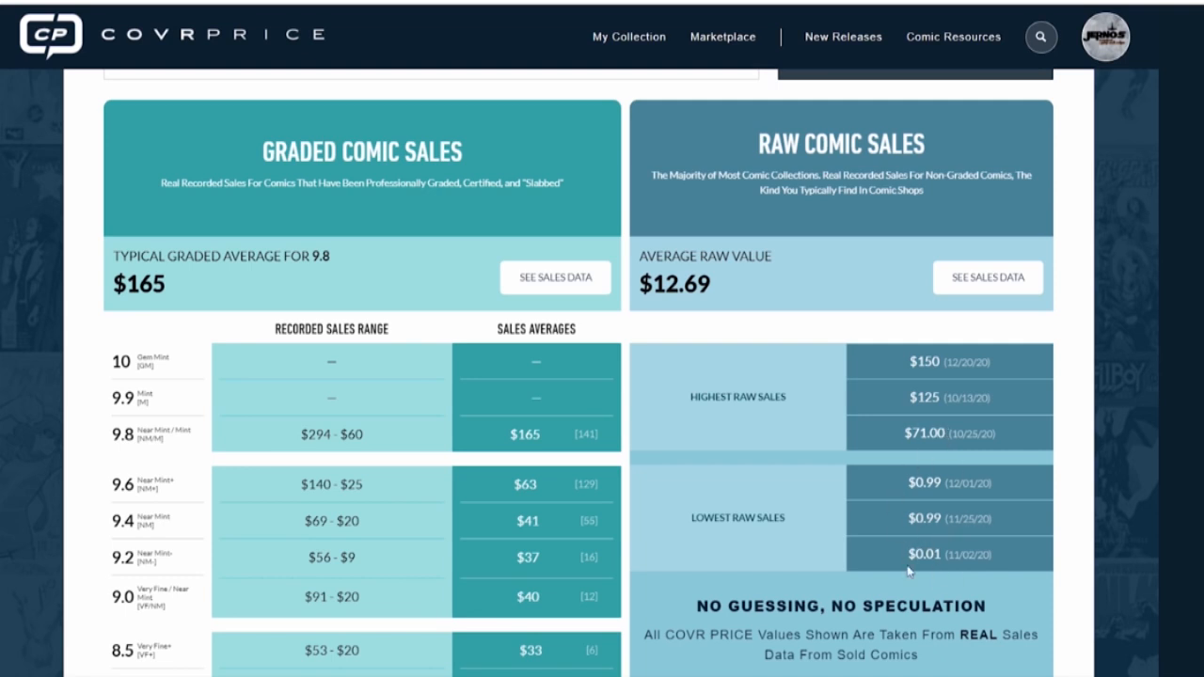
{"action": "mouse_move", "coordinate": [924, 472]}
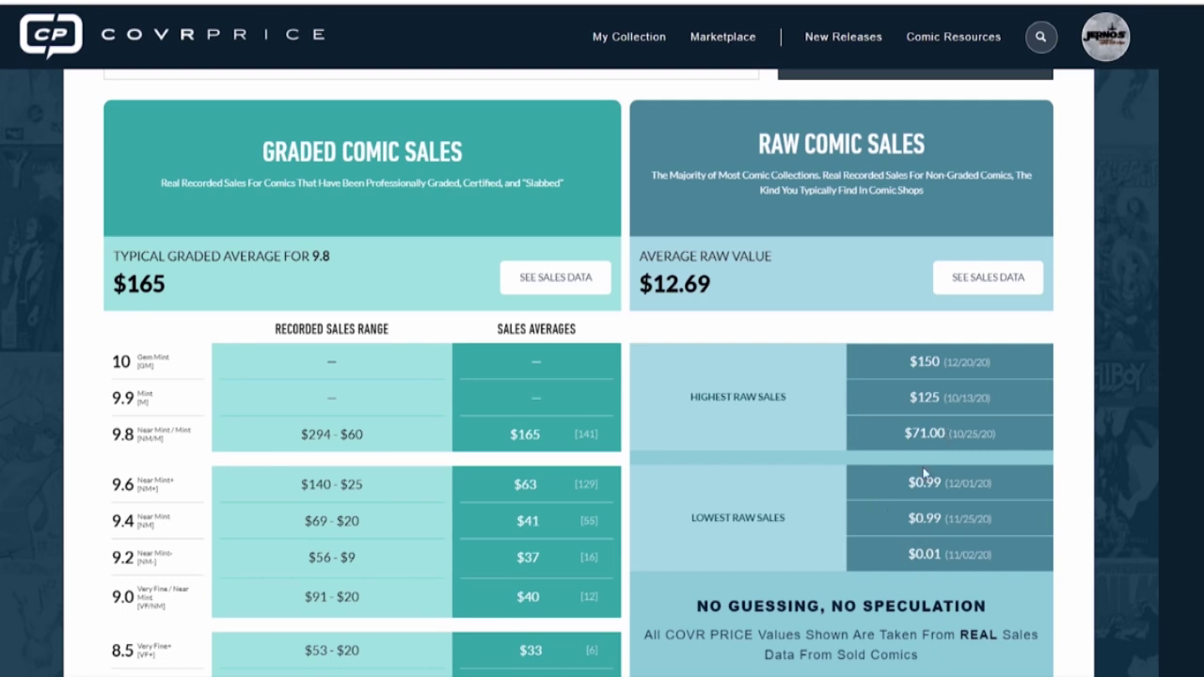
{"action": "mouse_move", "coordinate": [955, 534]}
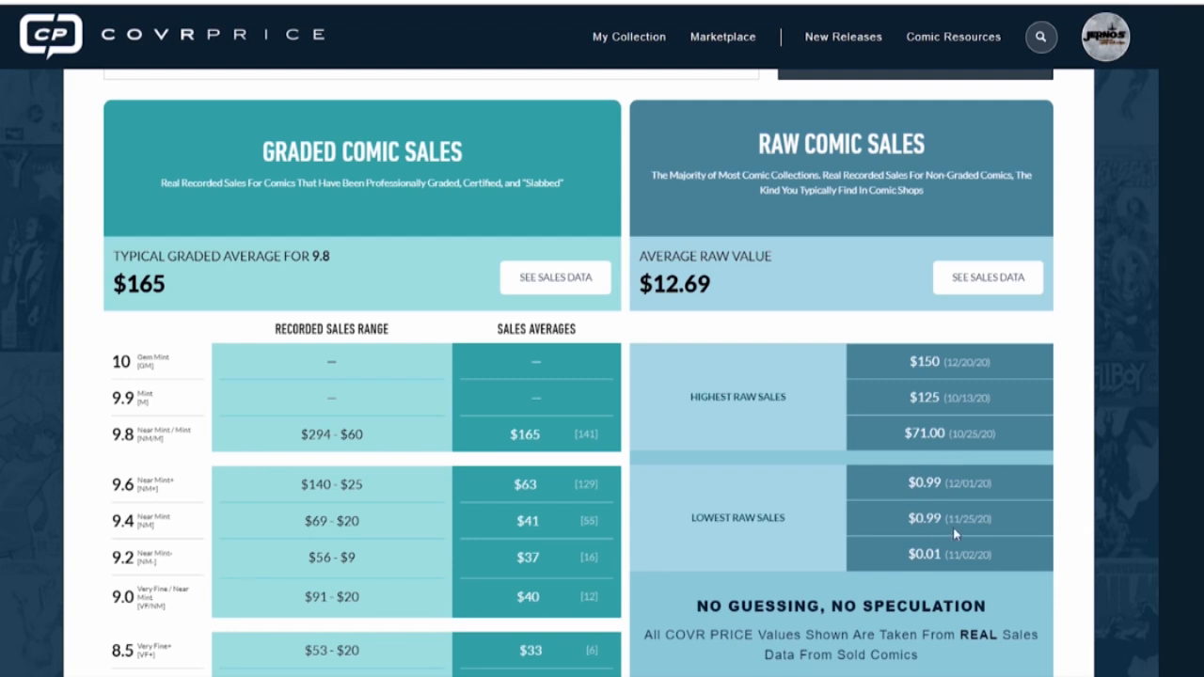
{"action": "mouse_move", "coordinate": [758, 348]}
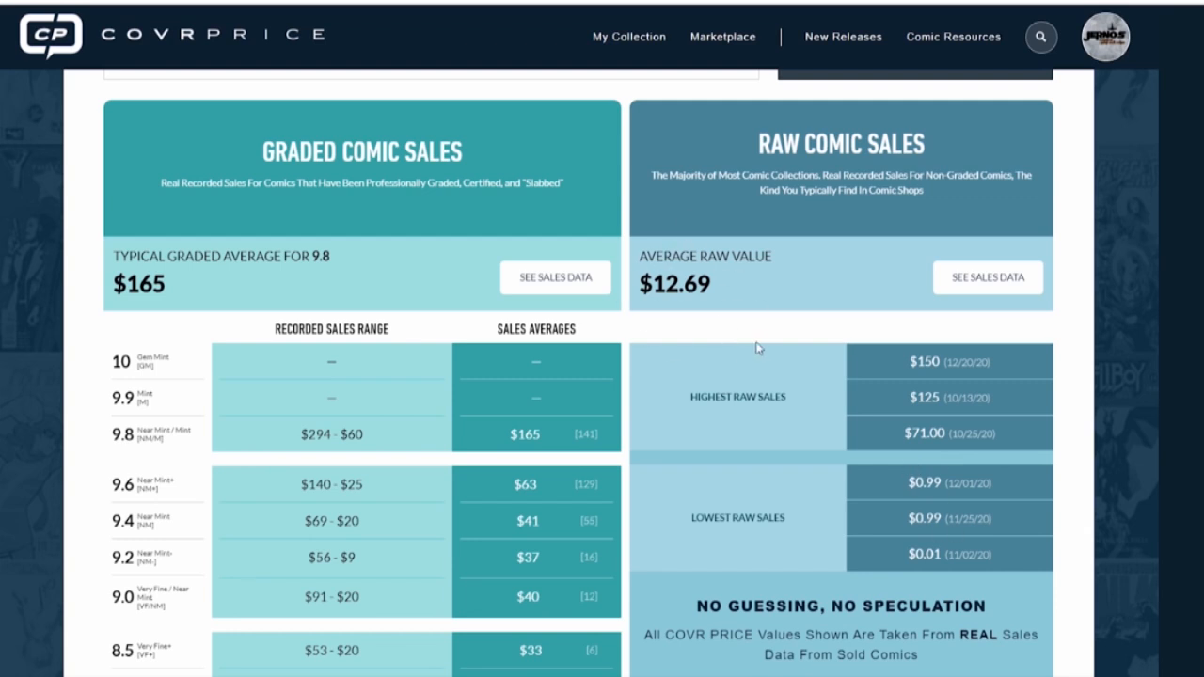
{"action": "mouse_move", "coordinate": [745, 337]}
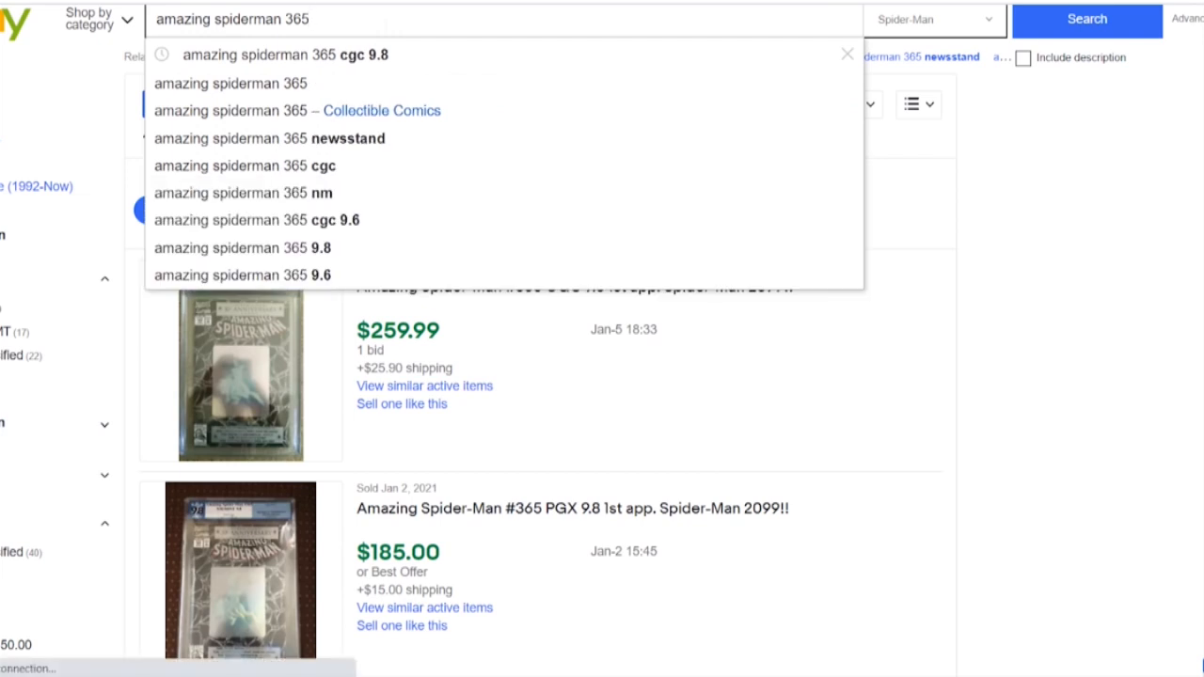
Search eBay sold listings for Amazing Spider-Man 365 of any grade and browse the 601 results.
{"action": "left_click", "coordinate": [1092, 20]}
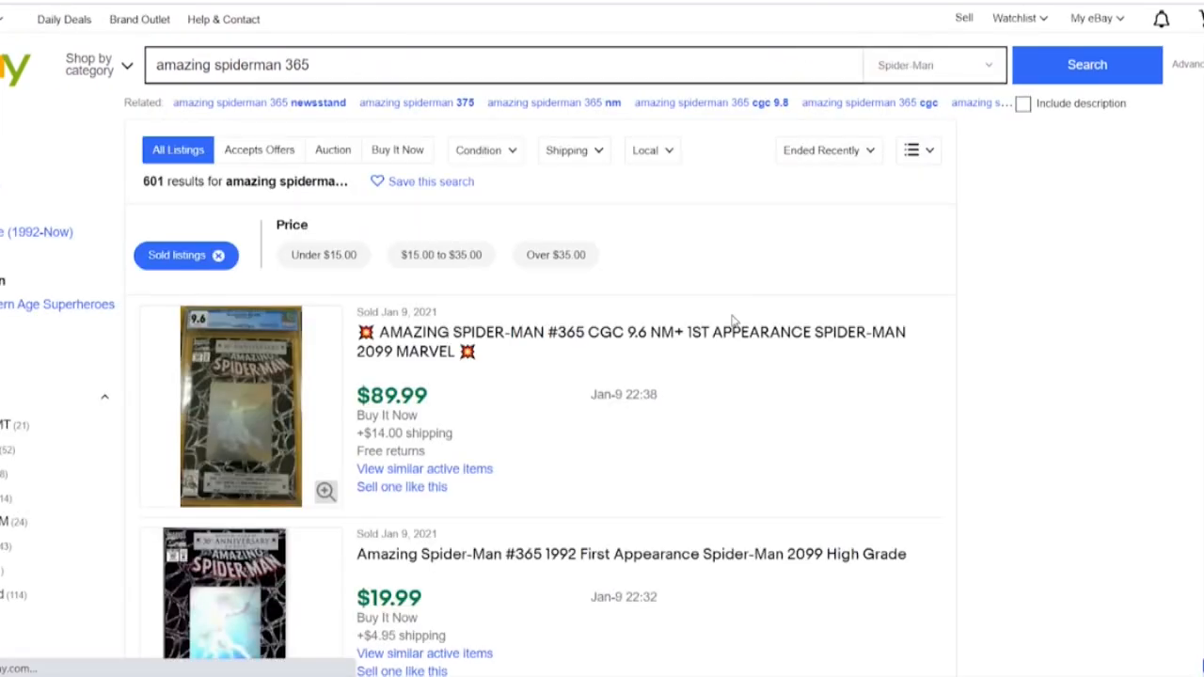
{"action": "scroll", "scroll_direction": "down", "scroll_amount": 3}
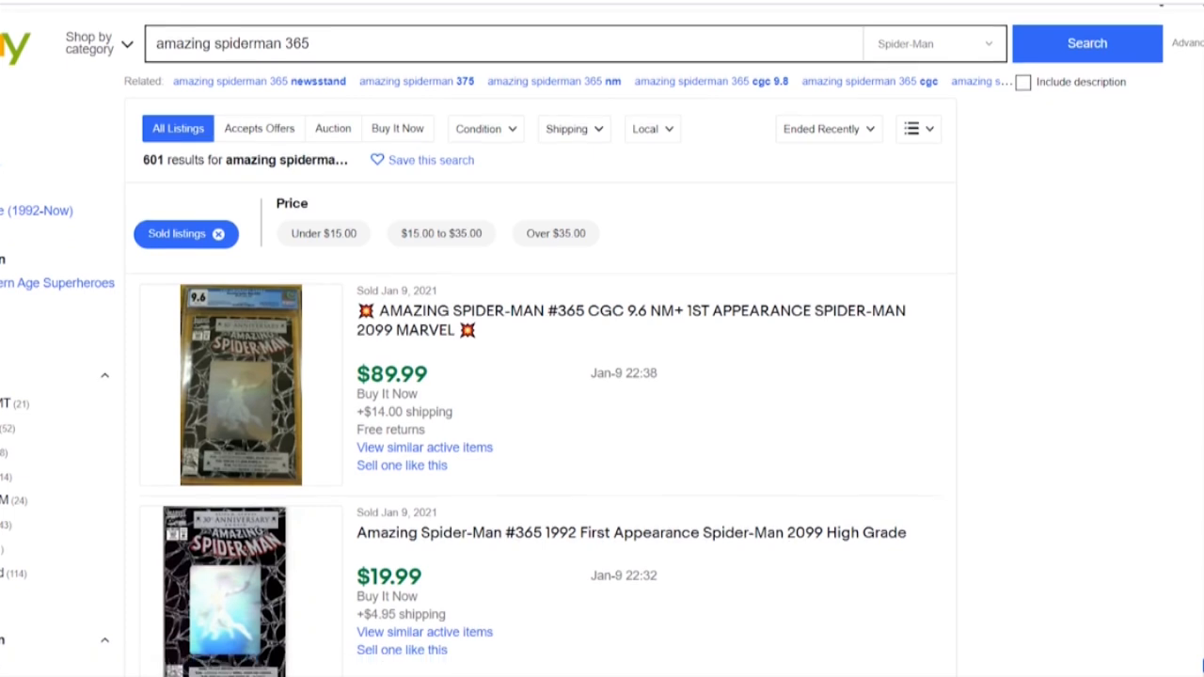
{"action": "scroll", "scroll_direction": "down", "scroll_amount": 3}
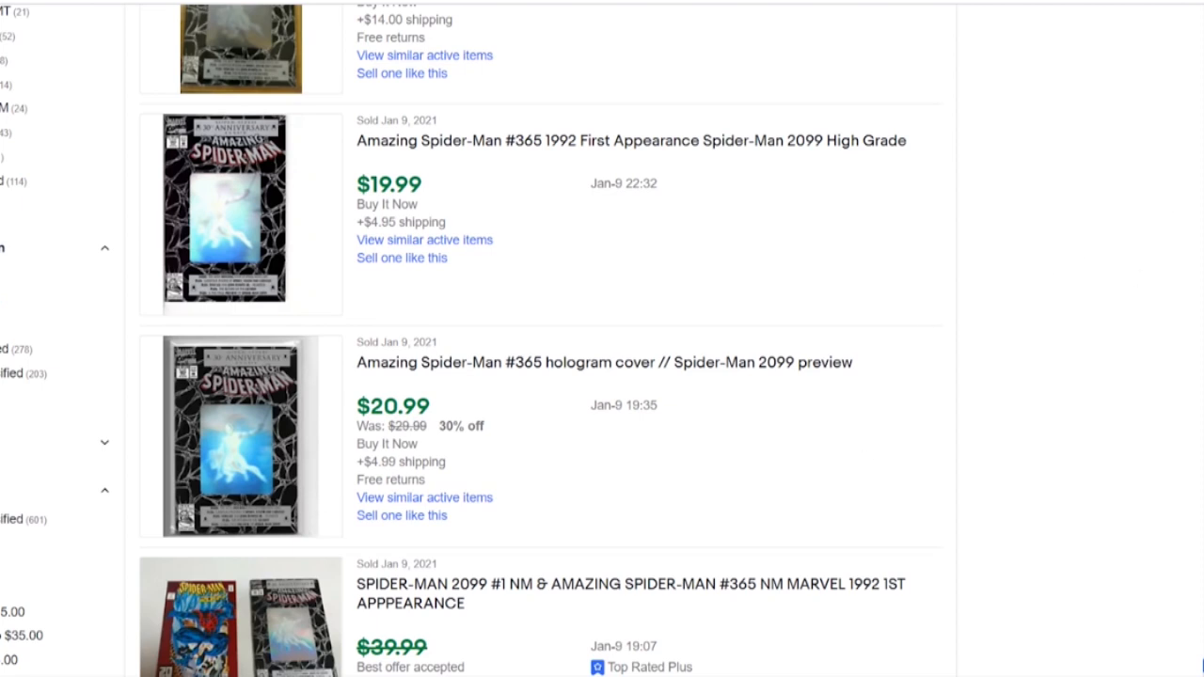
{"action": "scroll", "scroll_direction": "down", "scroll_amount": 3}
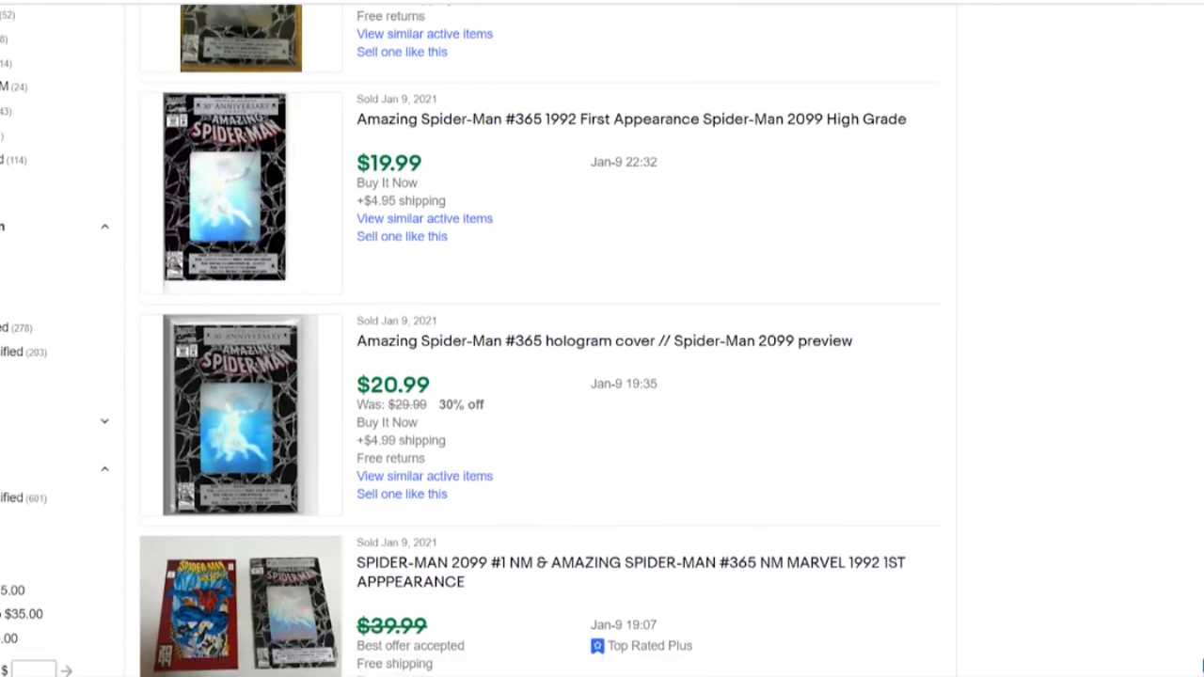
{"action": "scroll", "scroll_direction": "down", "scroll_amount": 3}
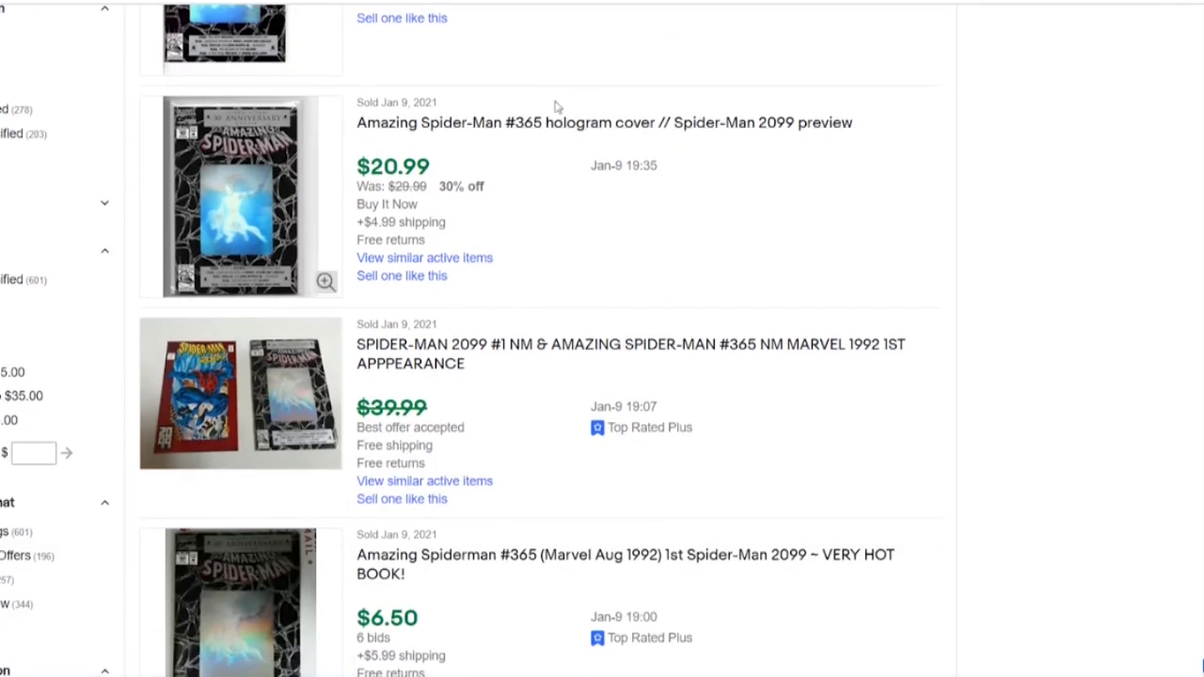
{"action": "mouse_move", "coordinate": [755, 353]}
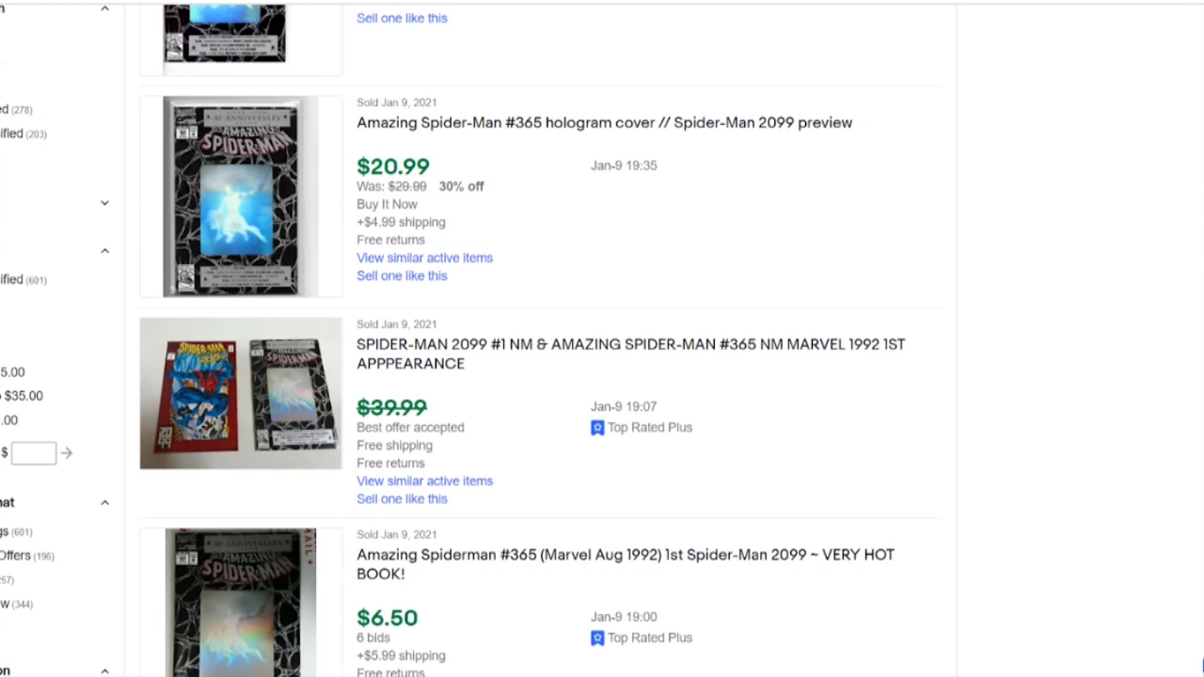
{"action": "scroll", "scroll_direction": "down", "scroll_amount": 3}
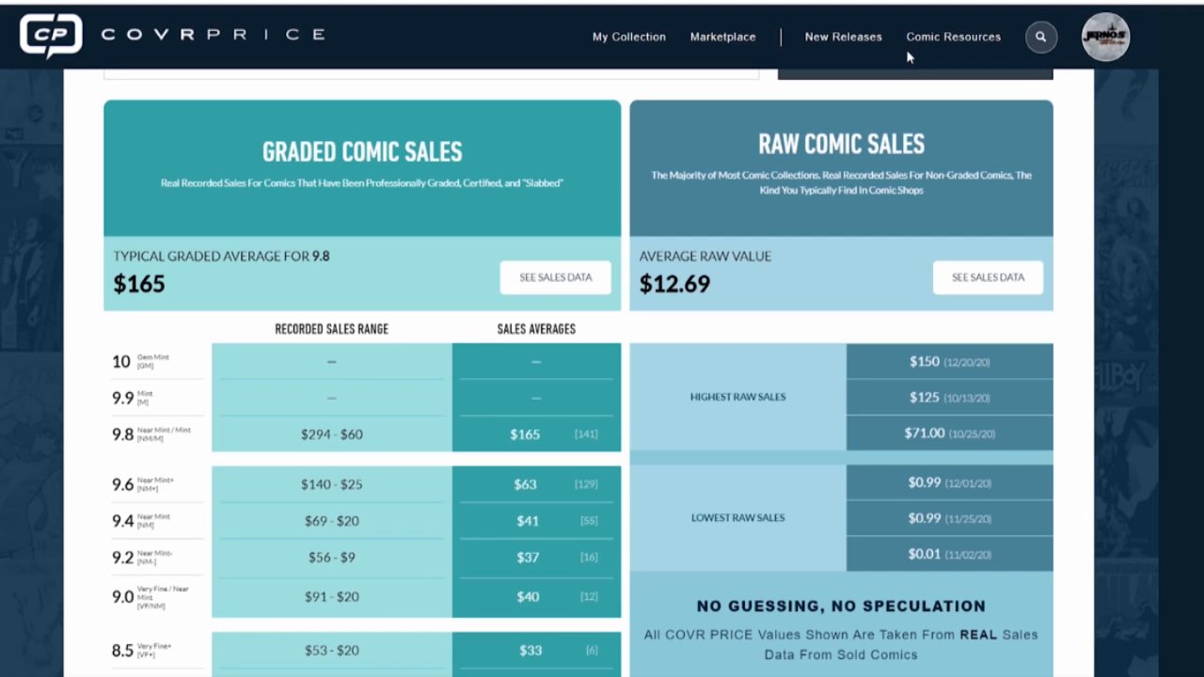
Search CovrPrice for Uncanny X-Men #50 and view its $283 9.2 and $113 raw values.
{"action": "left_click", "coordinate": [1039, 37]}
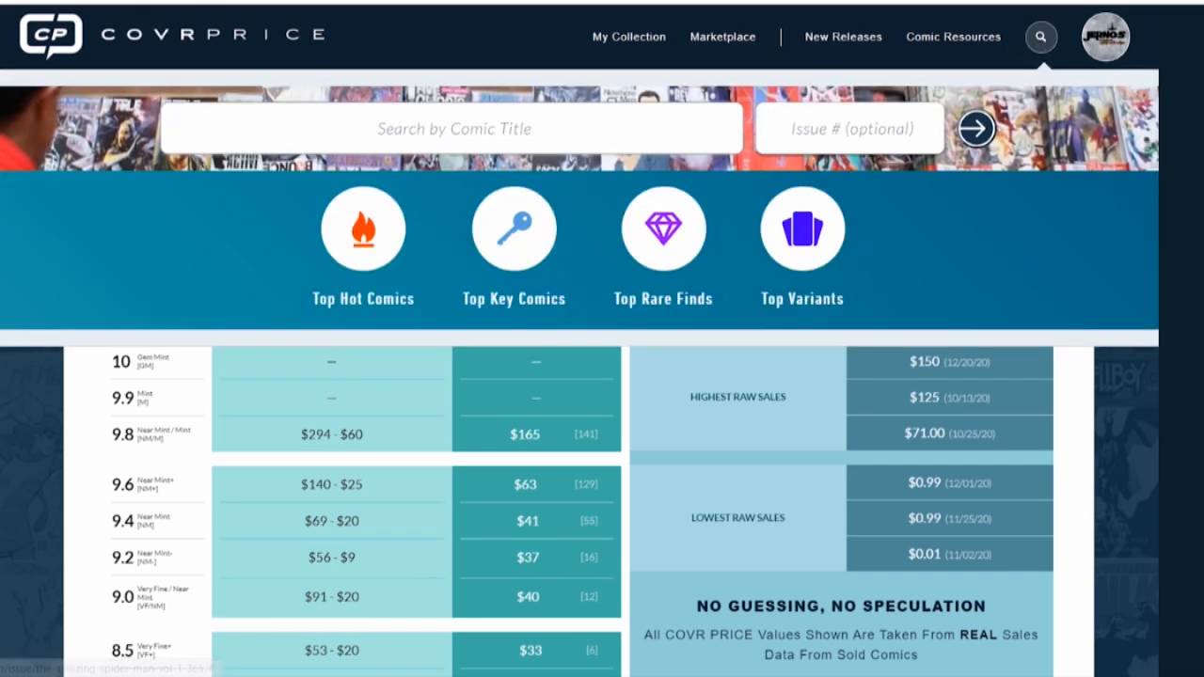
{"action": "left_click", "coordinate": [455, 128]}
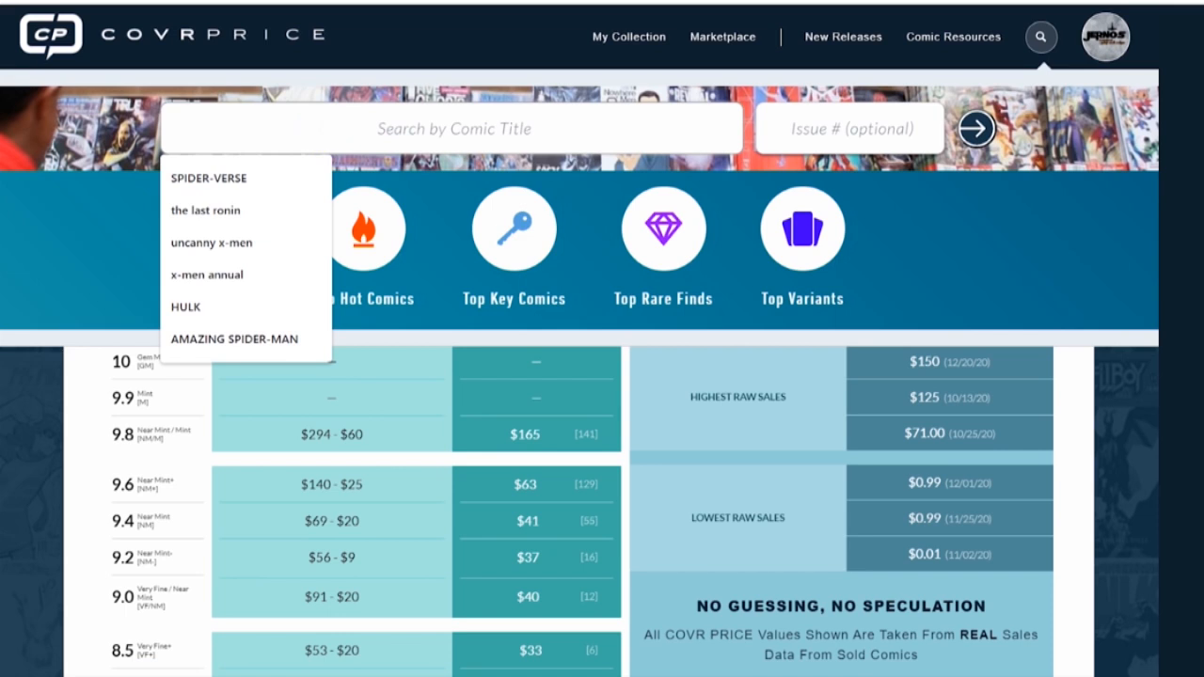
{"action": "type", "text": "uncanny x-men"}
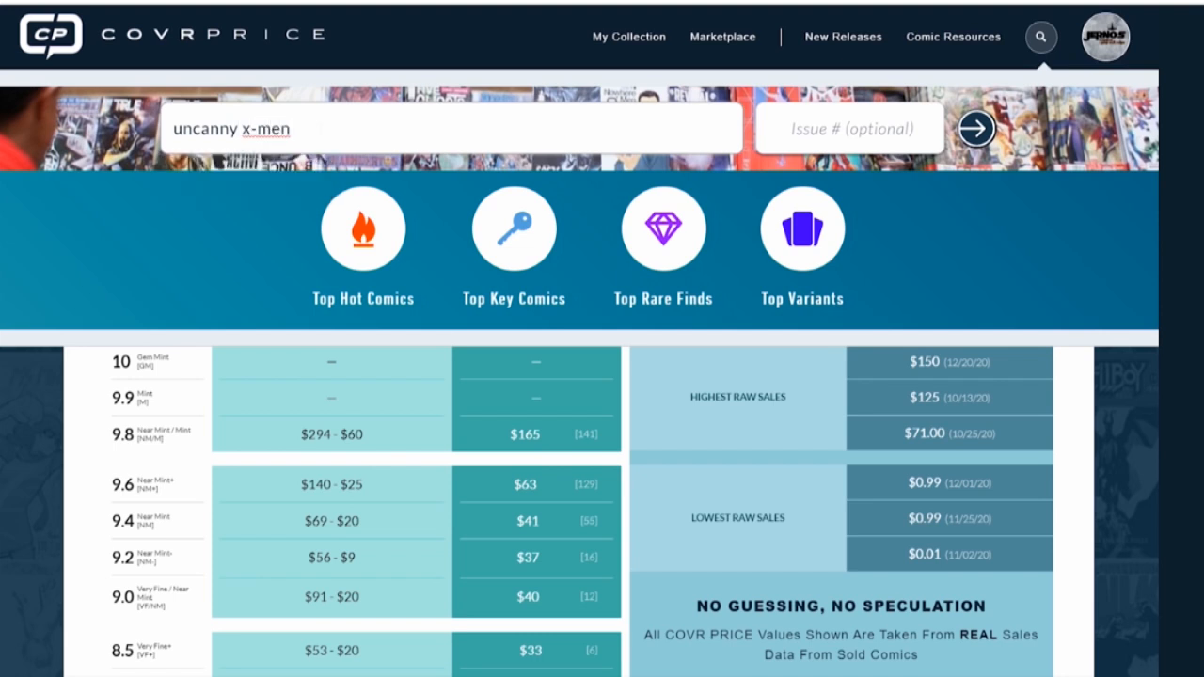
{"action": "type", "text": "50"}
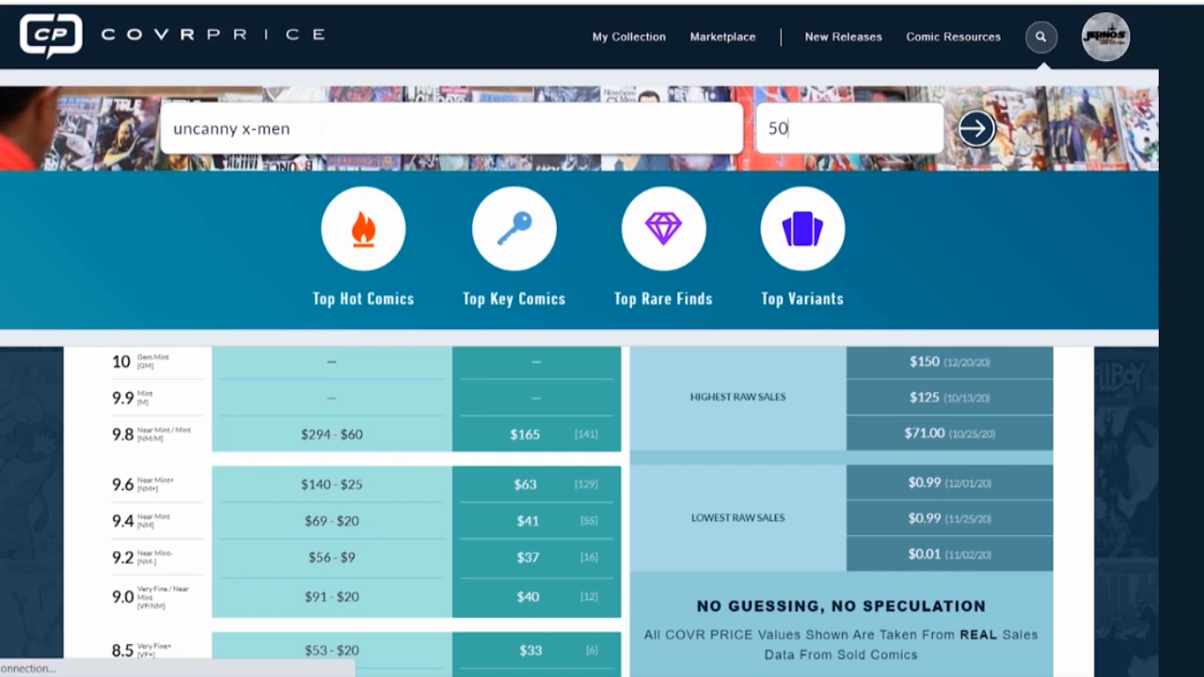
{"action": "left_click", "coordinate": [975, 127]}
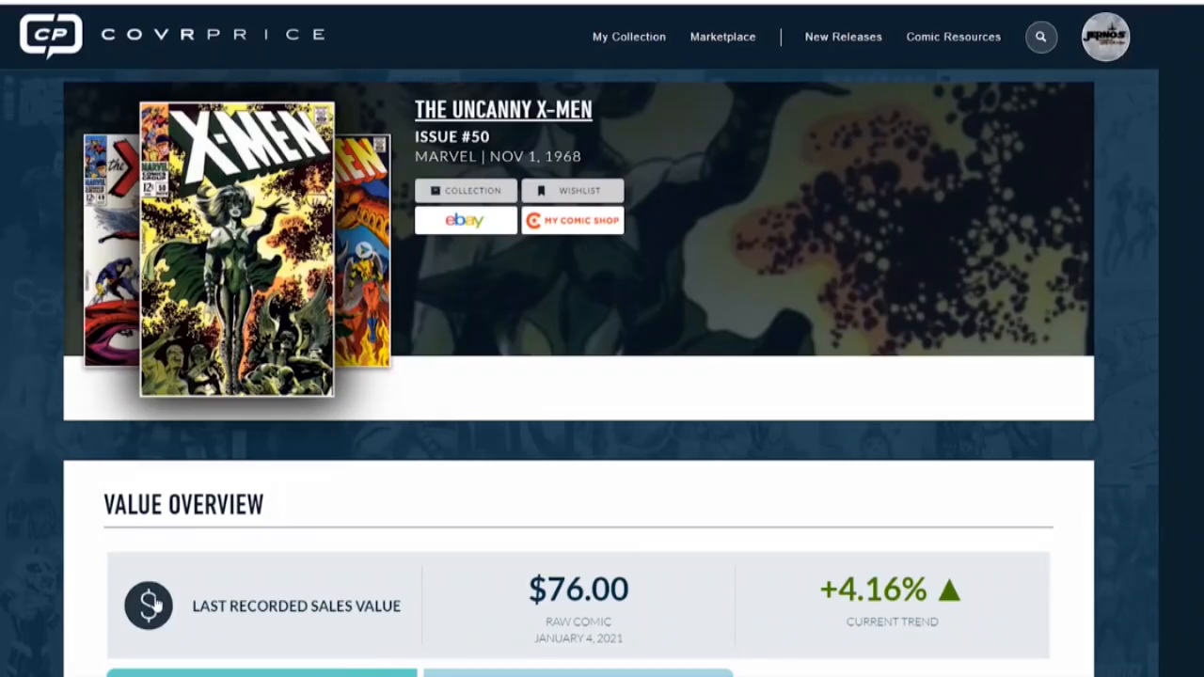
{"action": "scroll", "scroll_direction": "down", "scroll_amount": 3}
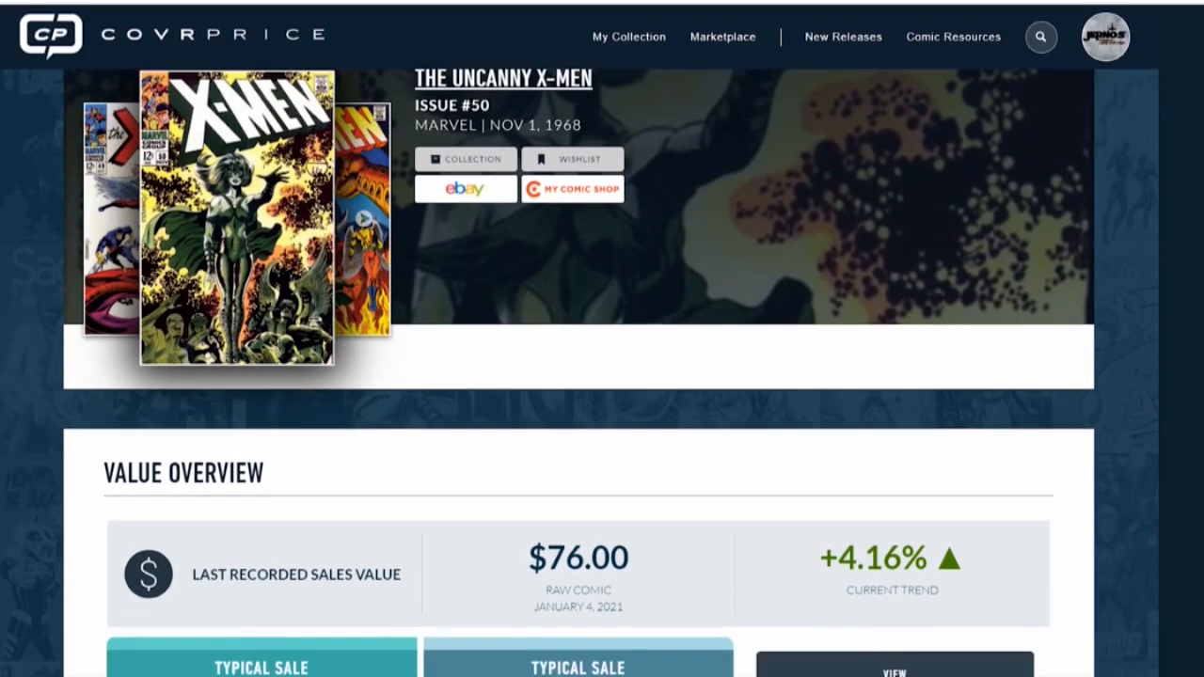
{"action": "scroll", "scroll_direction": "down", "scroll_amount": 3}
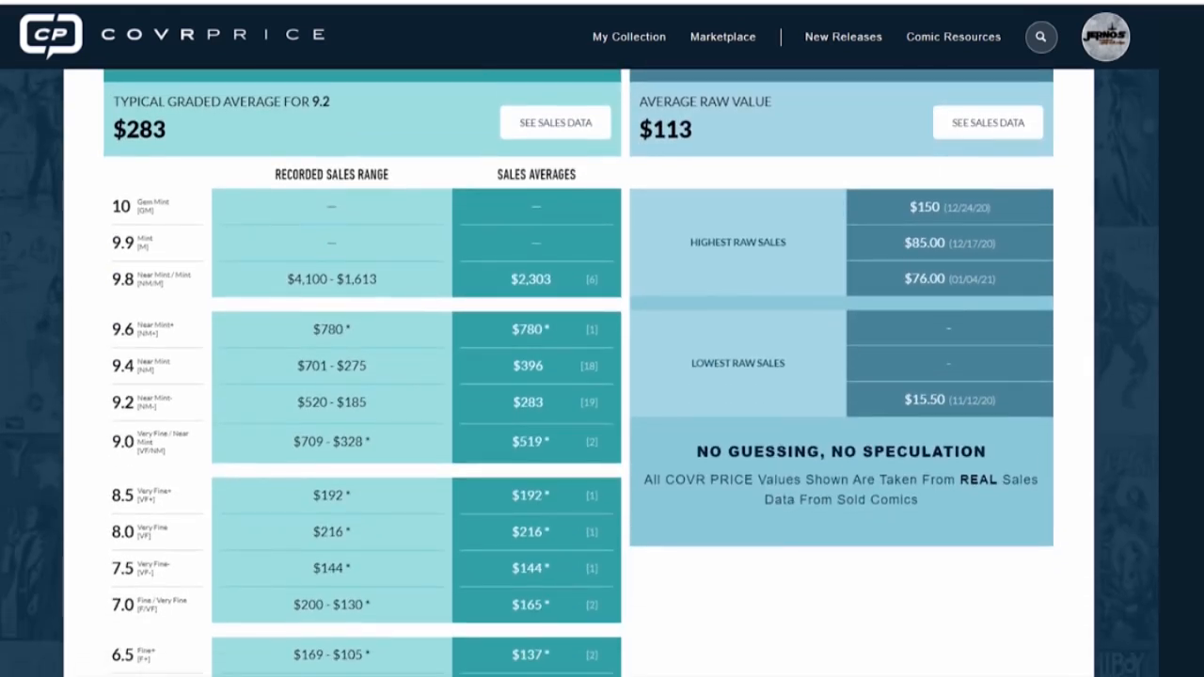
{"action": "scroll", "scroll_direction": "down", "scroll_amount": 3}
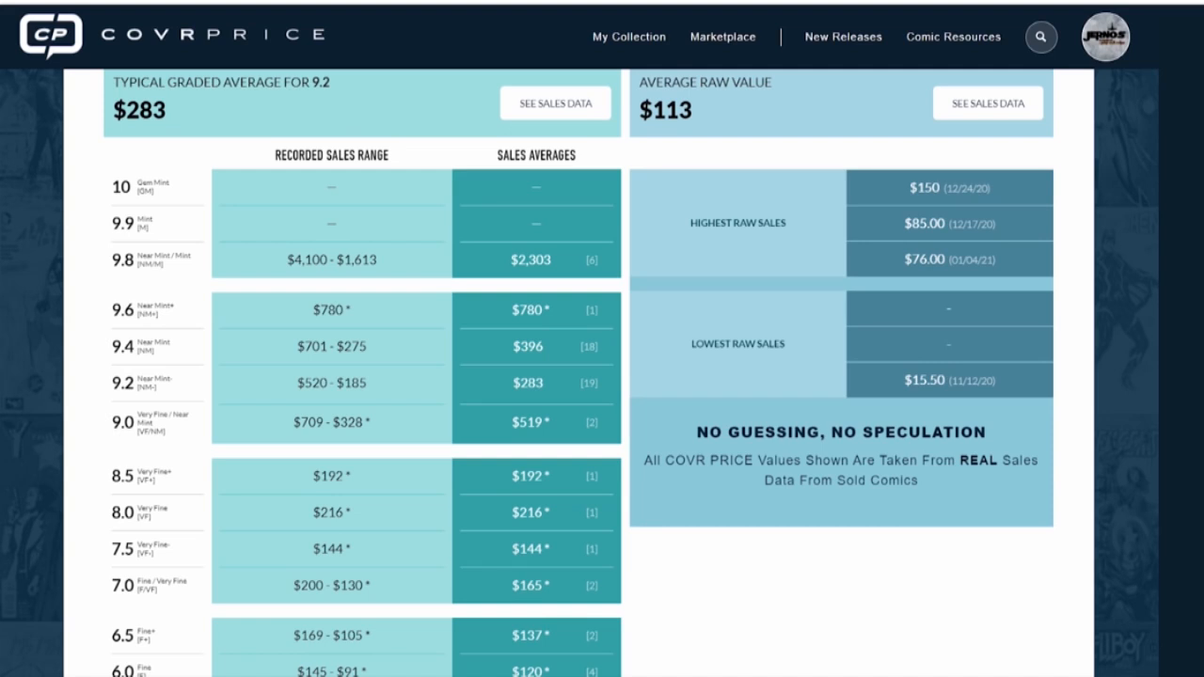
{"action": "scroll", "scroll_direction": "down", "scroll_amount": 3}
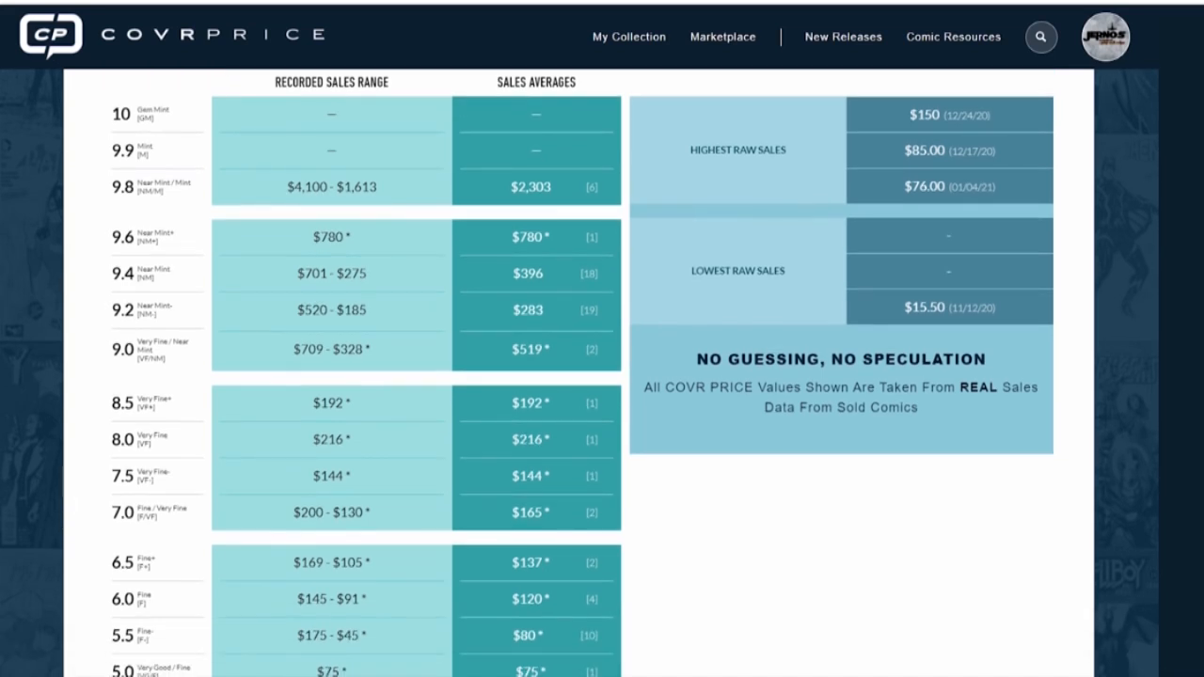
{"action": "mouse_move", "coordinate": [661, 84]}
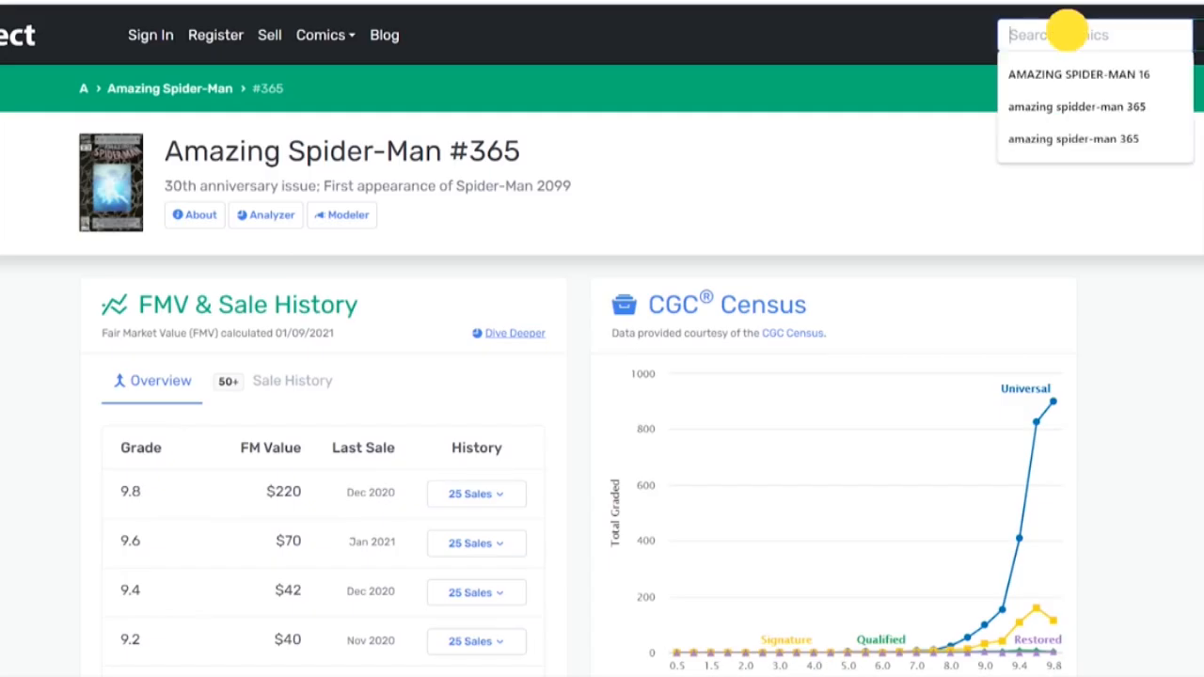
Search GoCollect for 'uncanny x-men 50', then retry with 'x-men 50' to list 13 matches.
{"action": "type", "text": "uncanny"}
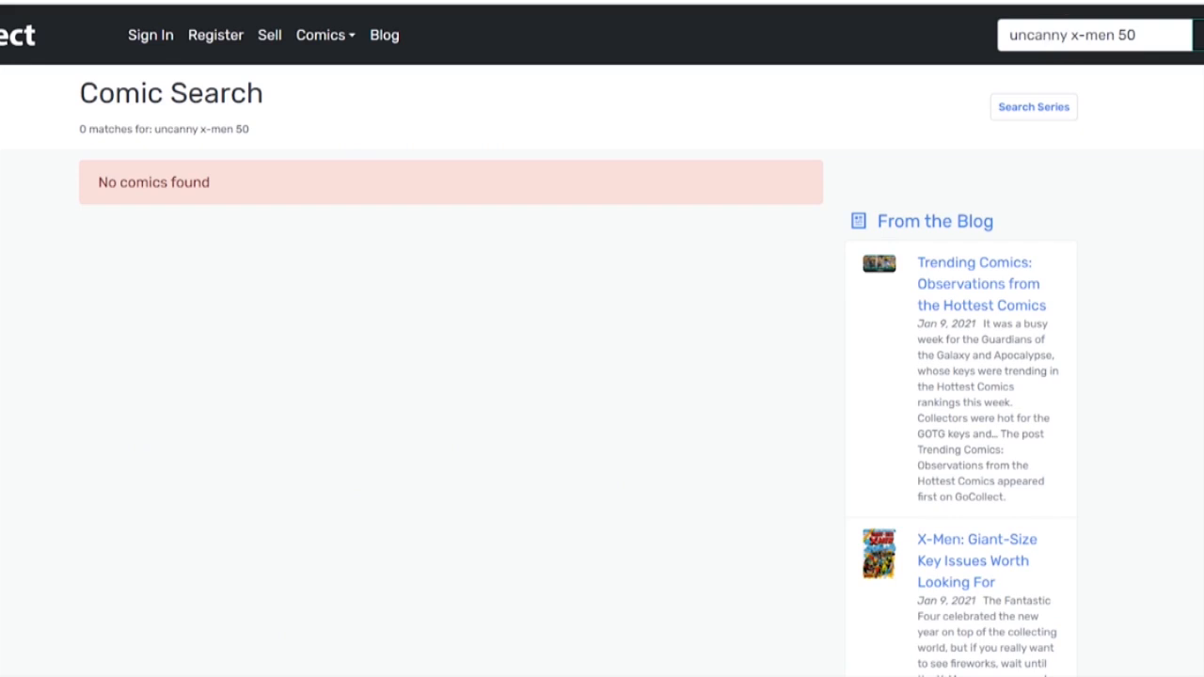
{"action": "type", "text": "x-men 50"}
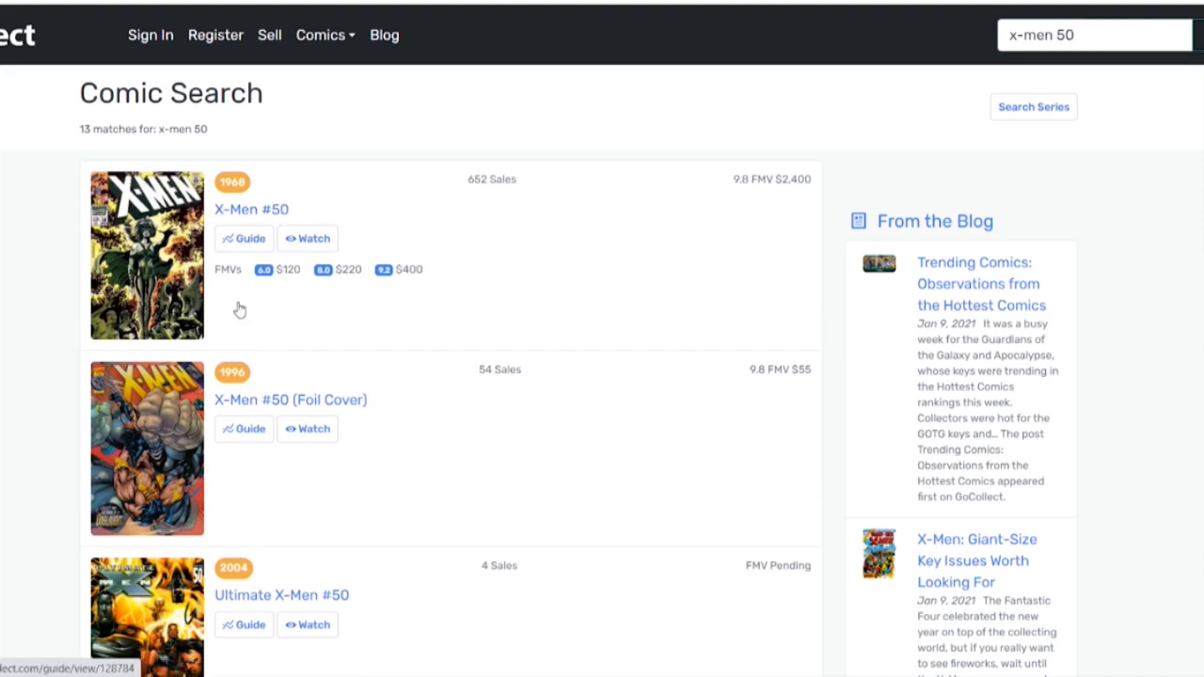
{"action": "mouse_move", "coordinate": [296, 310]}
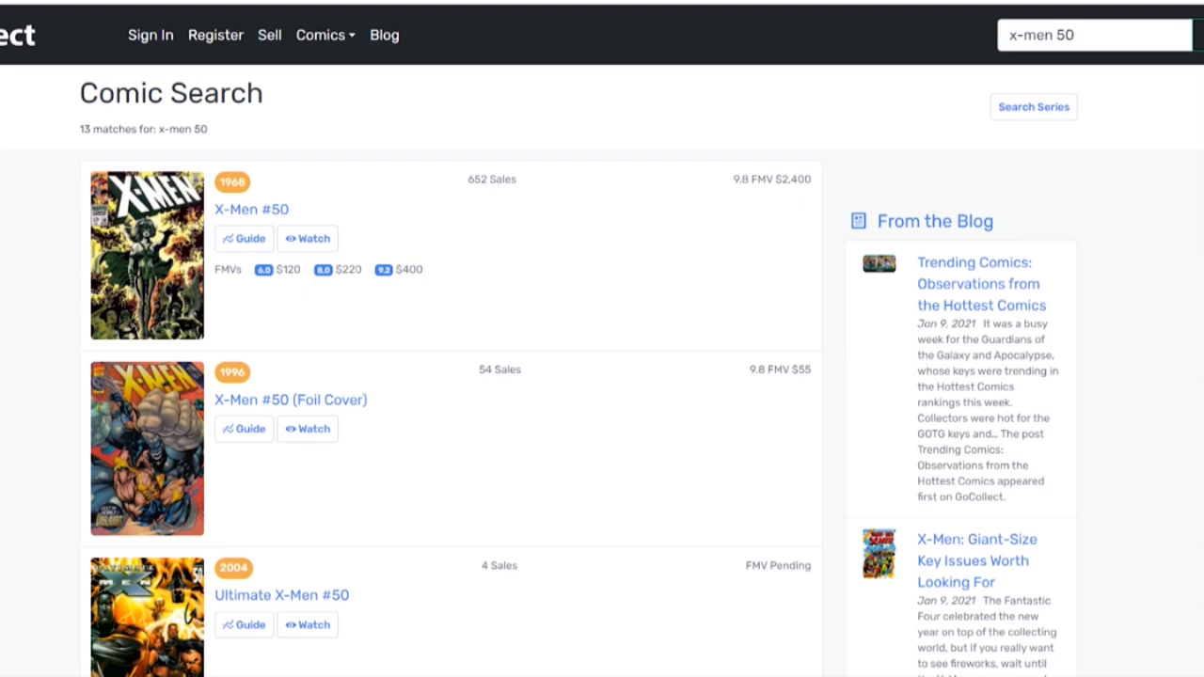
{"action": "mouse_move", "coordinate": [296, 296]}
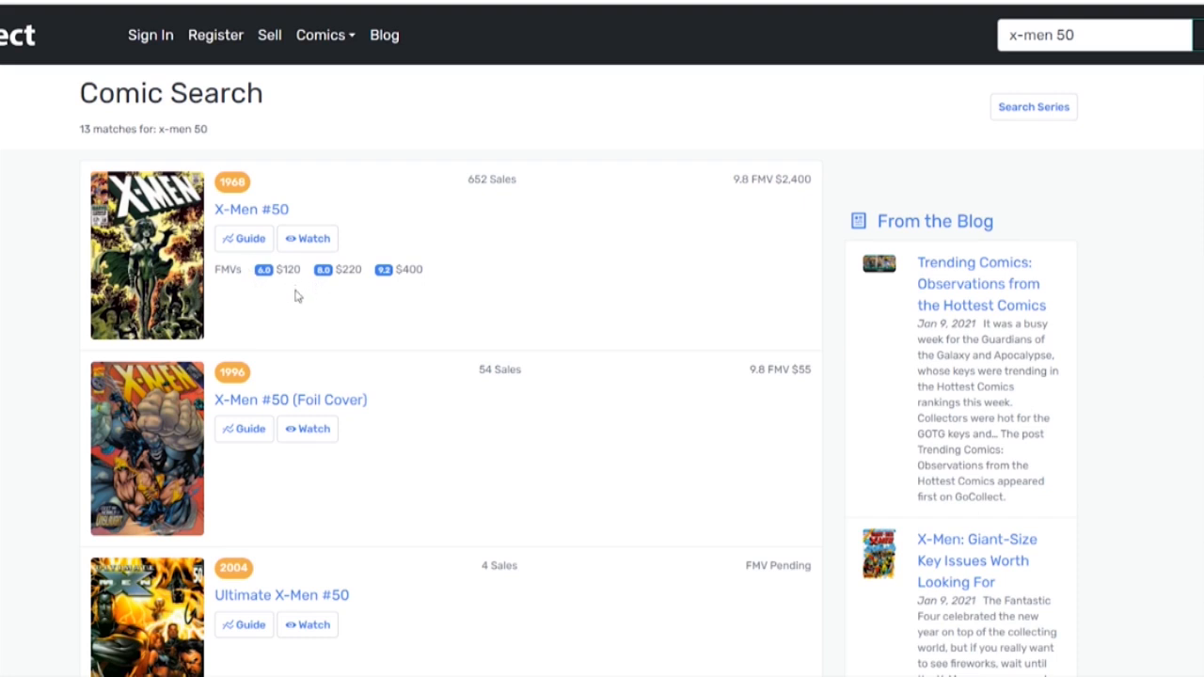
{"action": "mouse_move", "coordinate": [336, 308]}
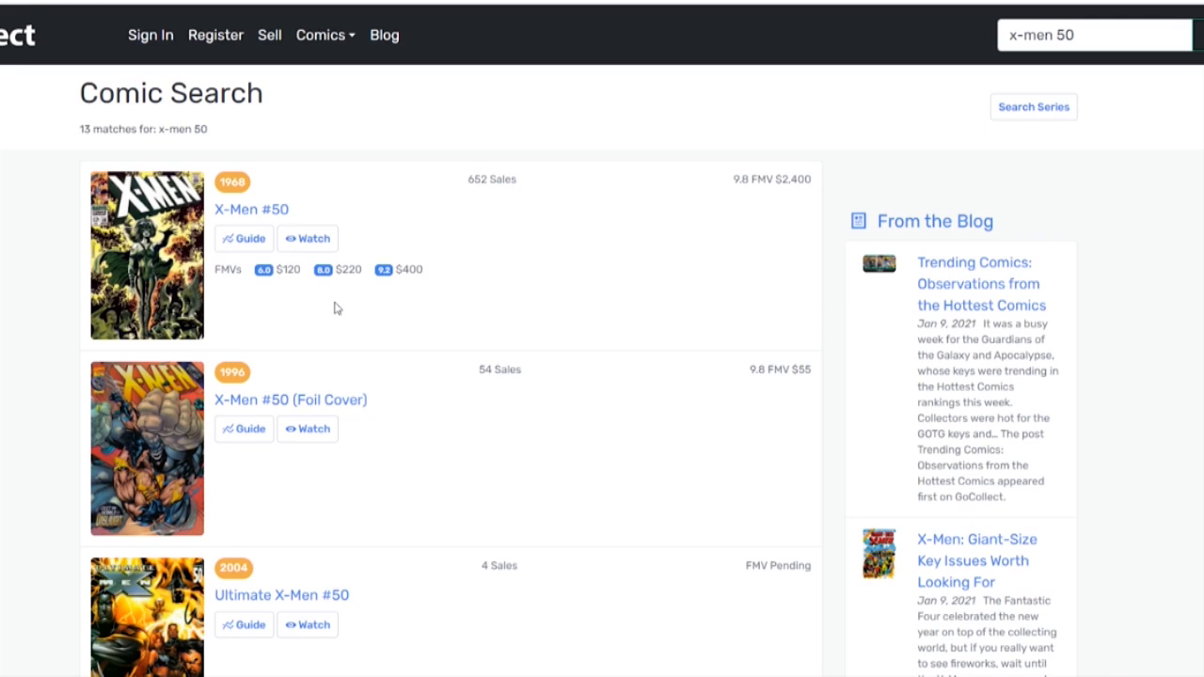
{"action": "mouse_move", "coordinate": [347, 301]}
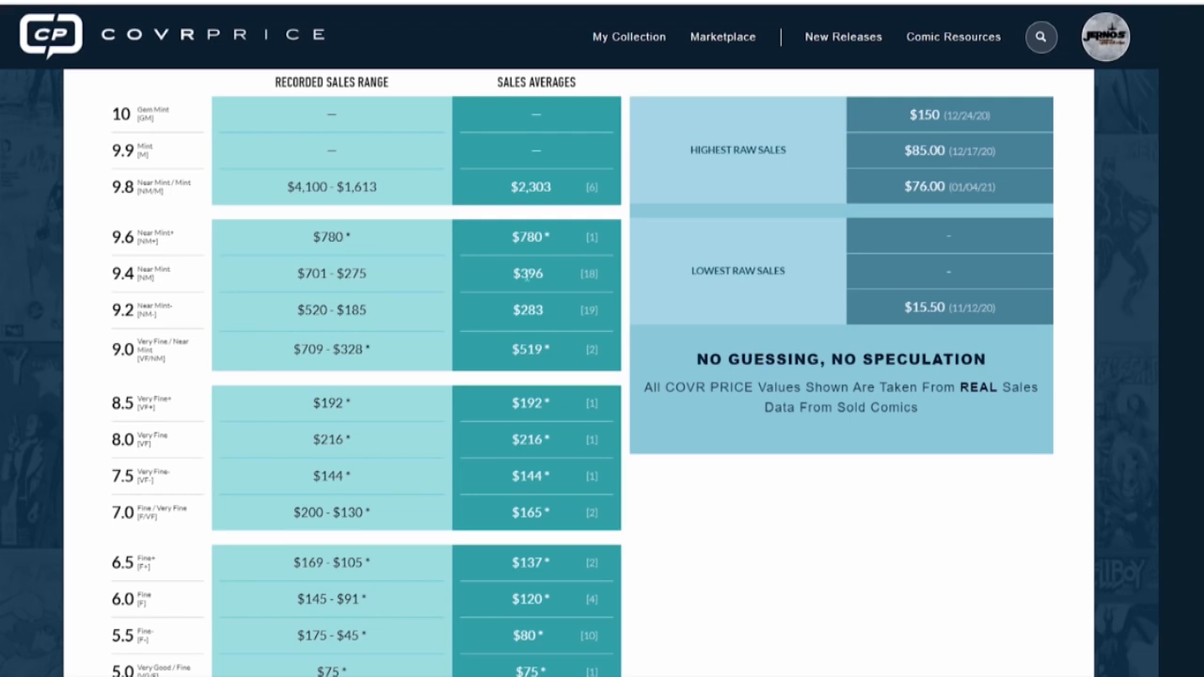
{"action": "mouse_move", "coordinate": [554, 612]}
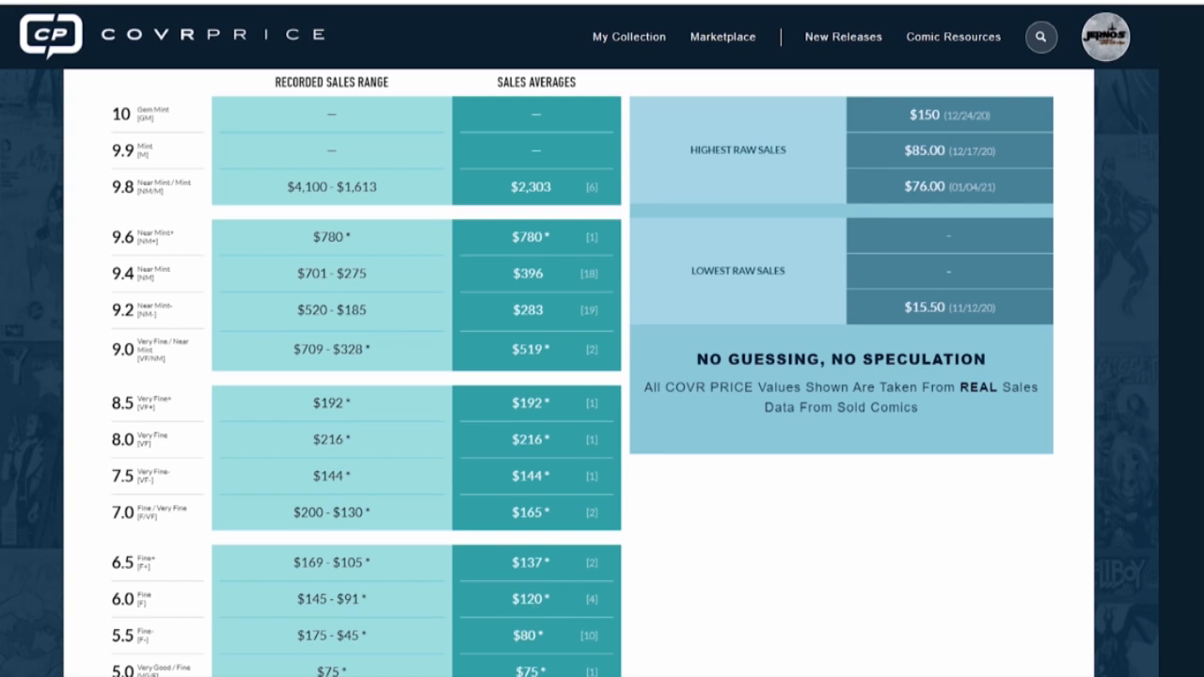
{"action": "mouse_move", "coordinate": [533, 458]}
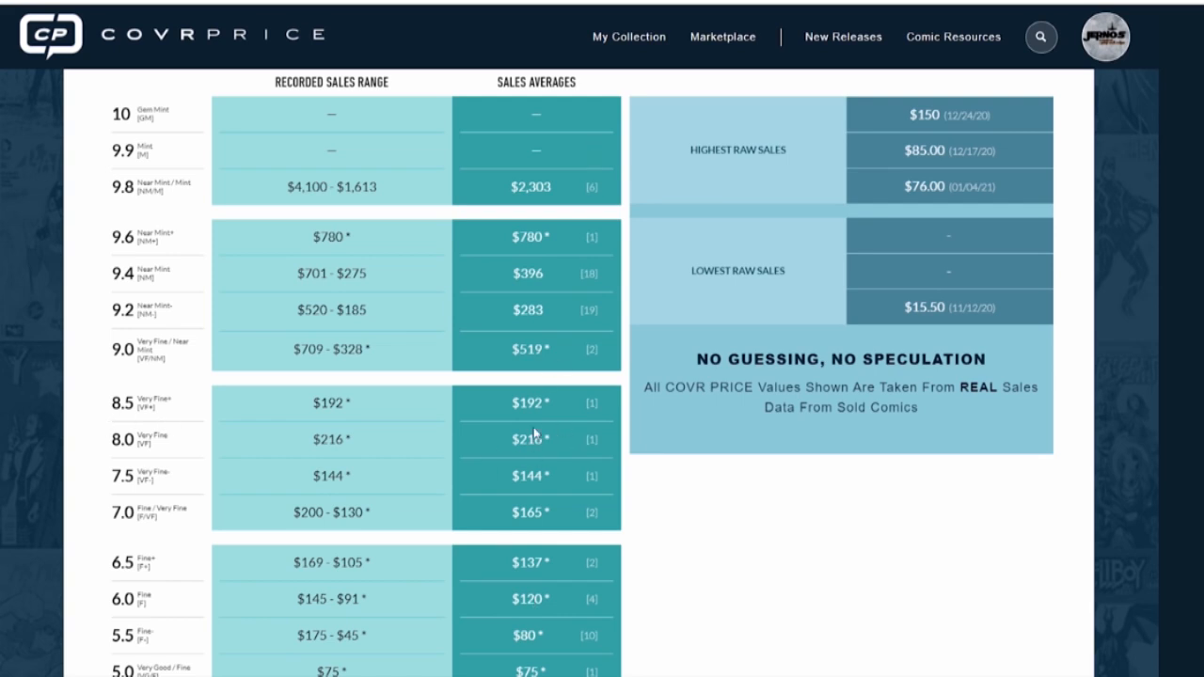
{"action": "mouse_move", "coordinate": [611, 446]}
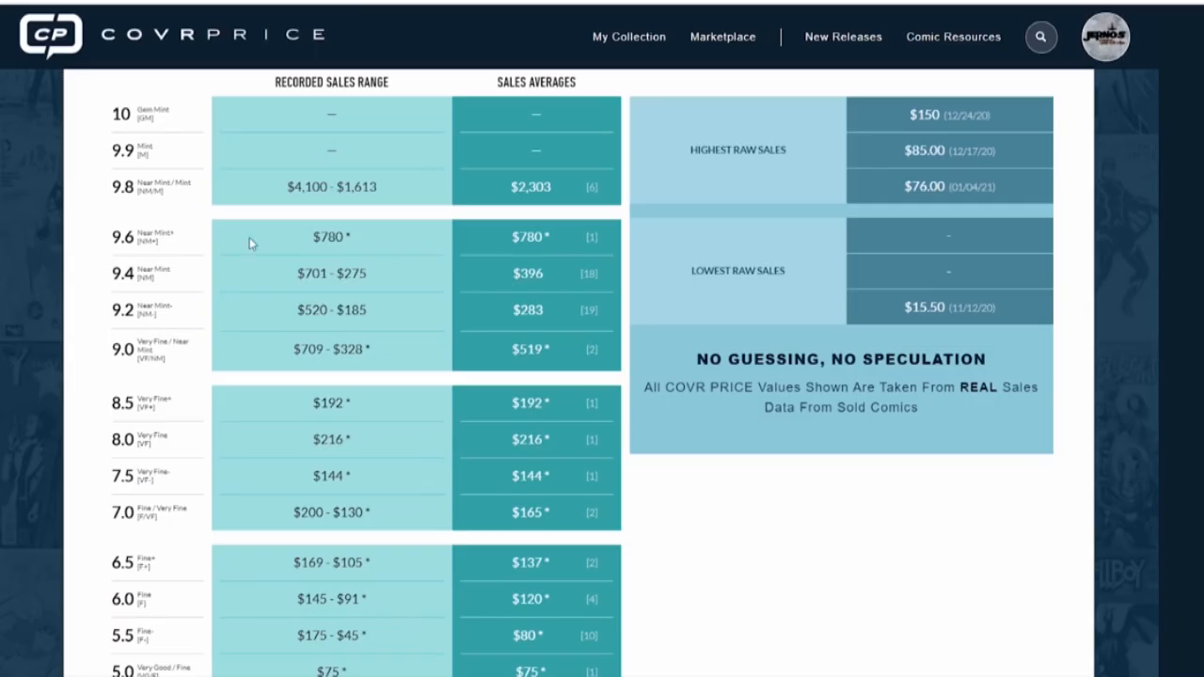
{"action": "mouse_move", "coordinate": [536, 287]}
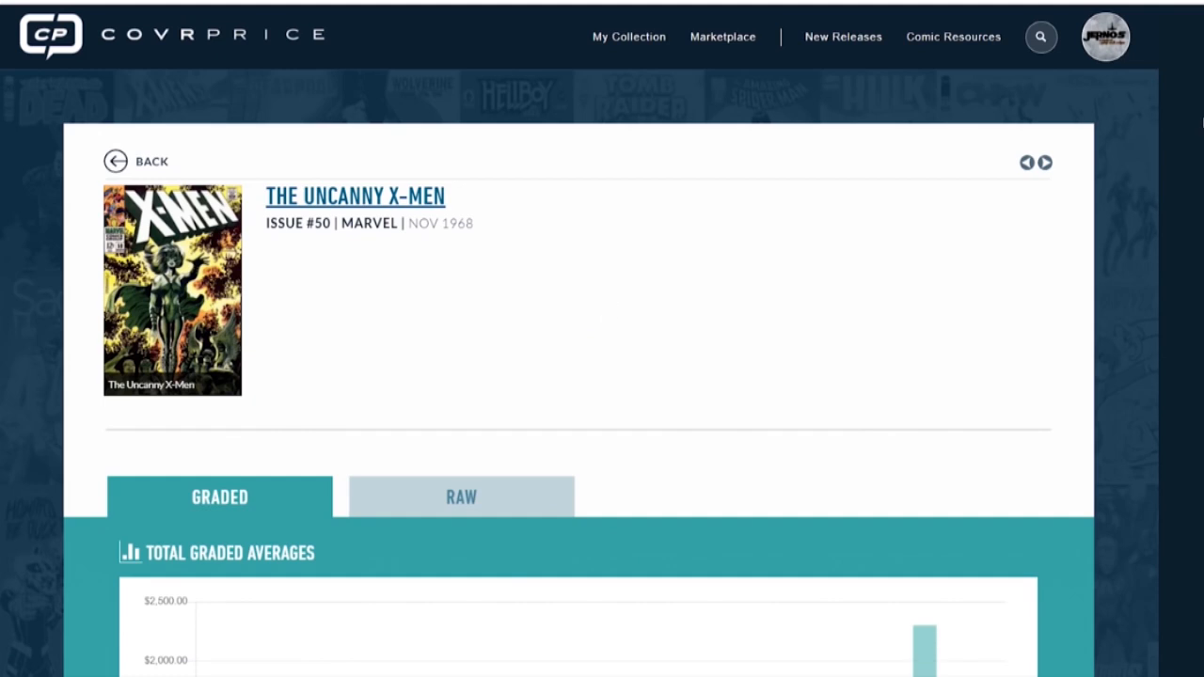
{"action": "scroll", "scroll_direction": "down", "scroll_amount": 3}
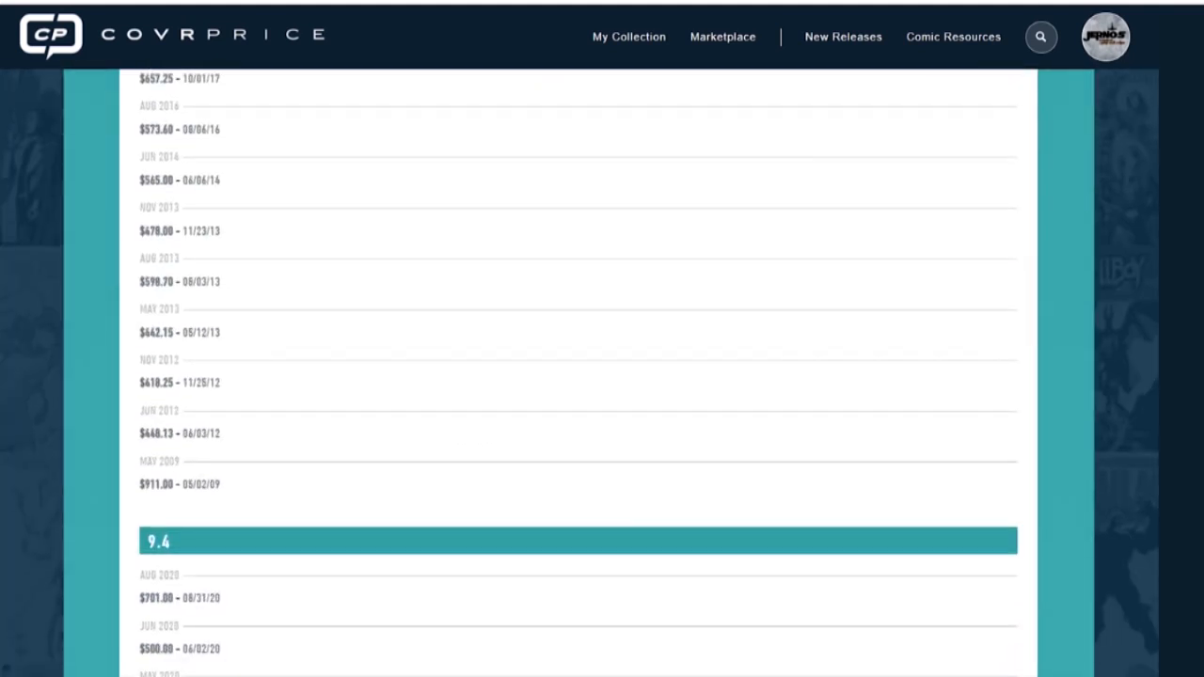
{"action": "scroll", "scroll_direction": "down", "scroll_amount": 3}
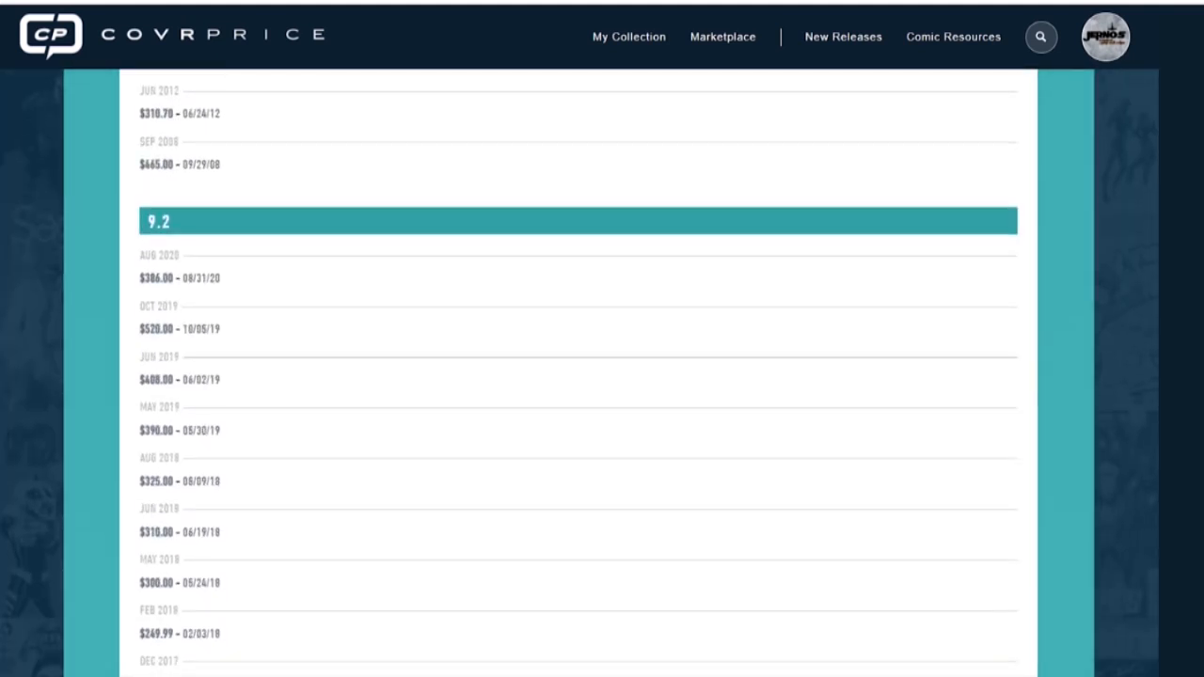
{"action": "scroll", "scroll_direction": "down", "scroll_amount": 3}
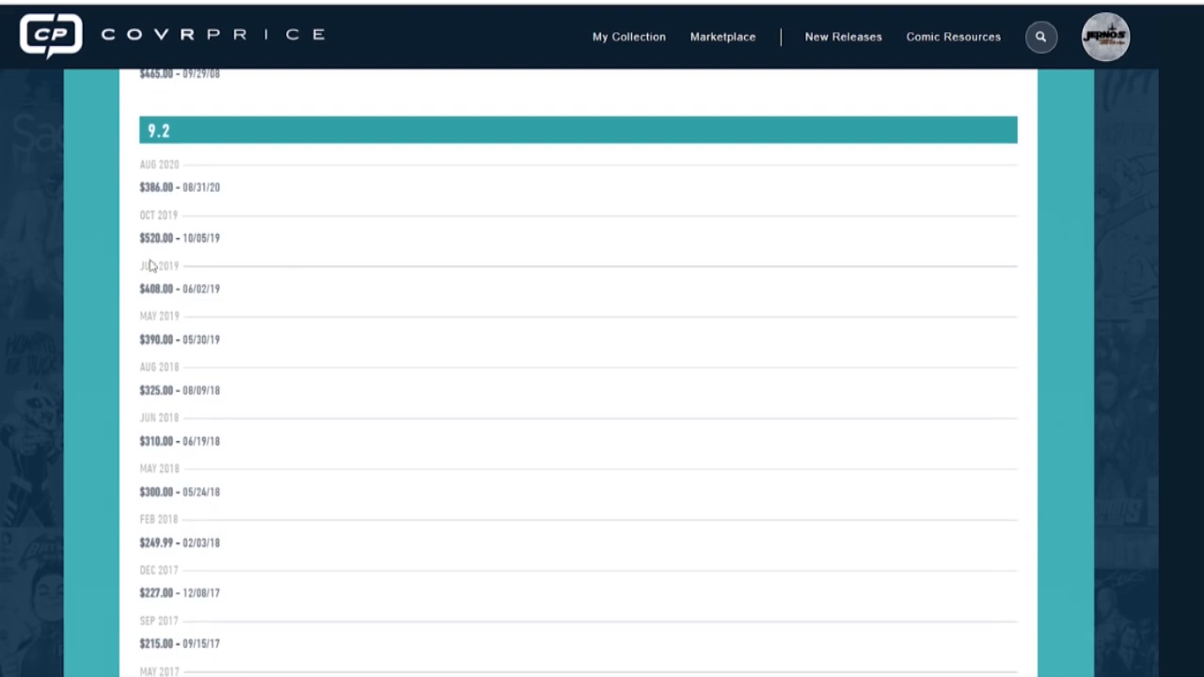
{"action": "mouse_move", "coordinate": [177, 218]}
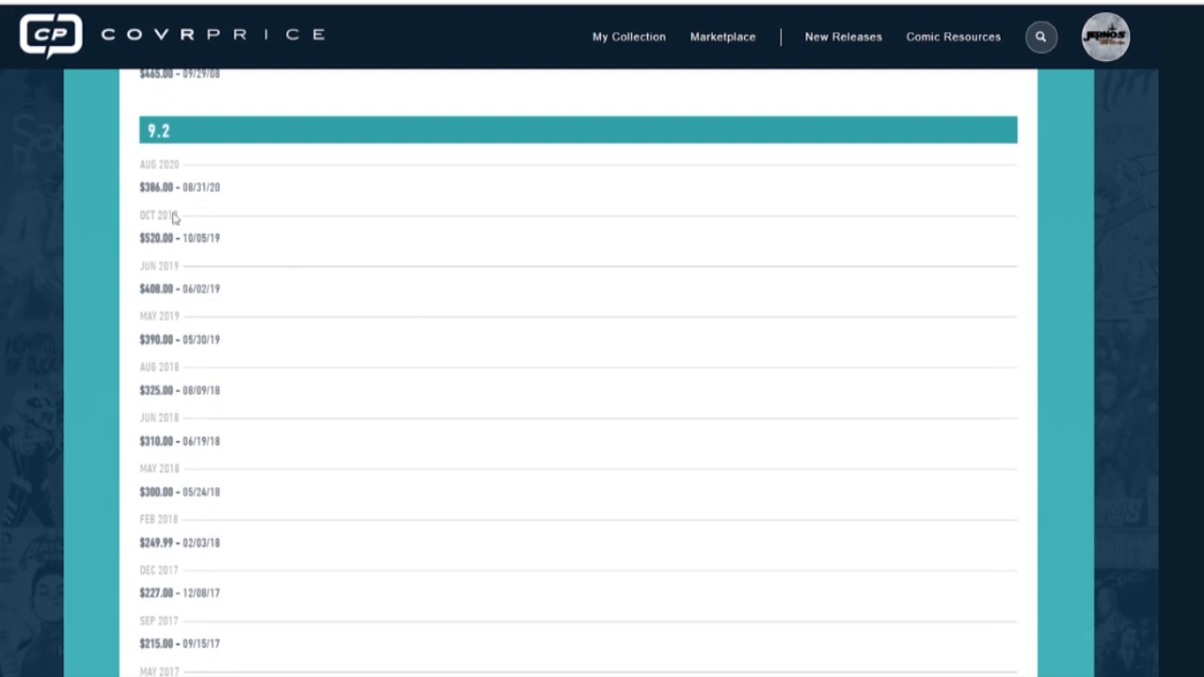
{"action": "mouse_move", "coordinate": [535, 313]}
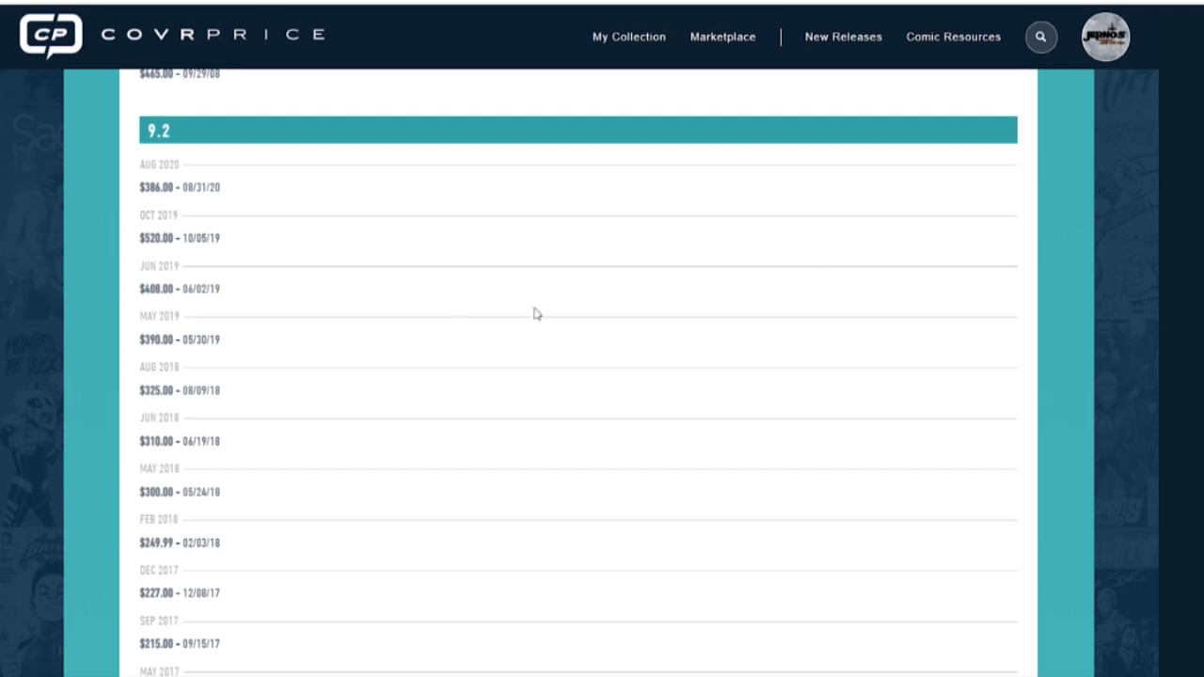
{"action": "scroll", "scroll_direction": "down", "scroll_amount": 3}
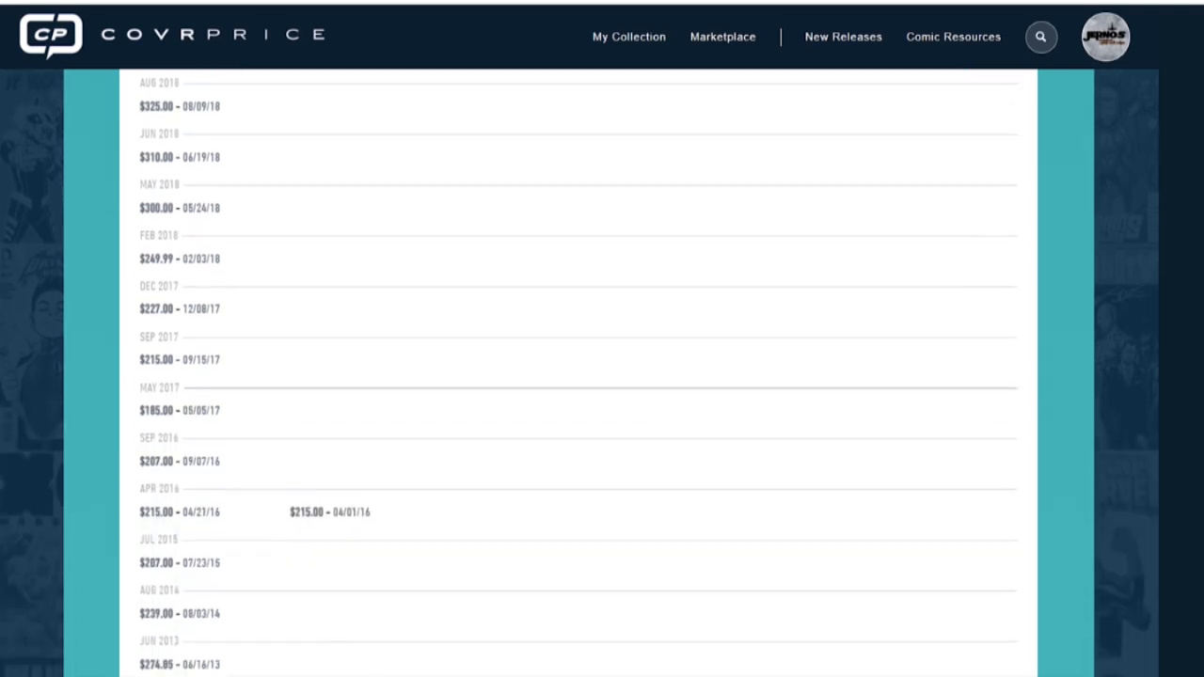
{"action": "scroll", "scroll_direction": "down", "scroll_amount": 3}
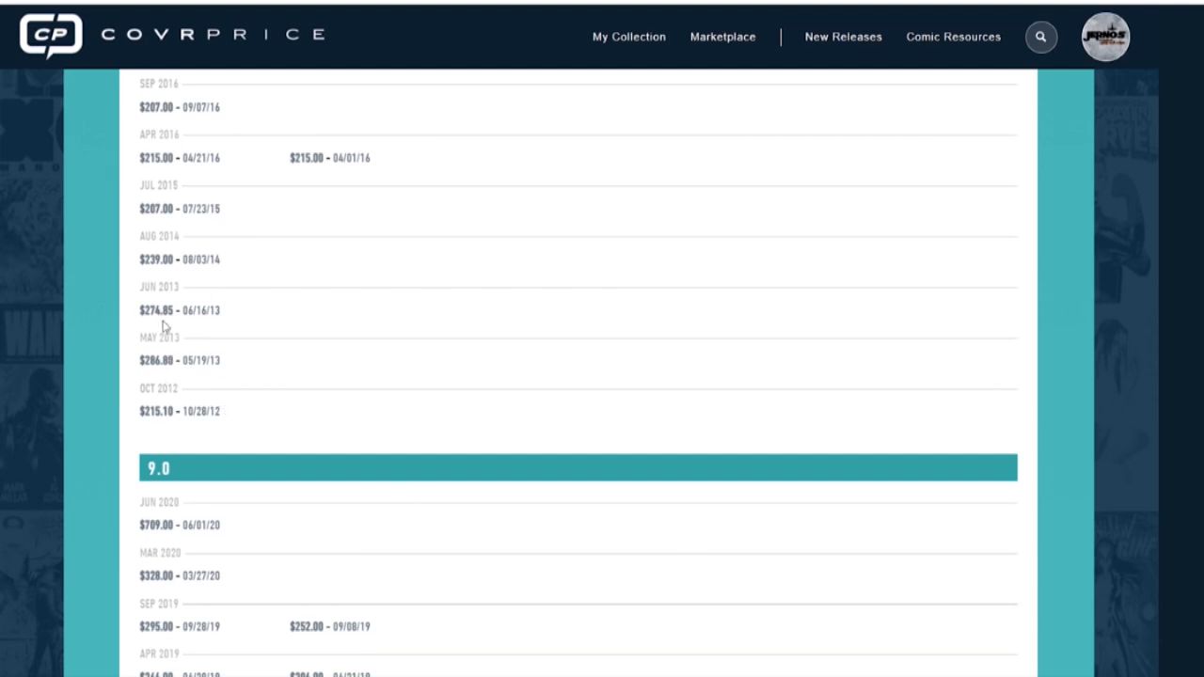
{"action": "mouse_move", "coordinate": [233, 281]}
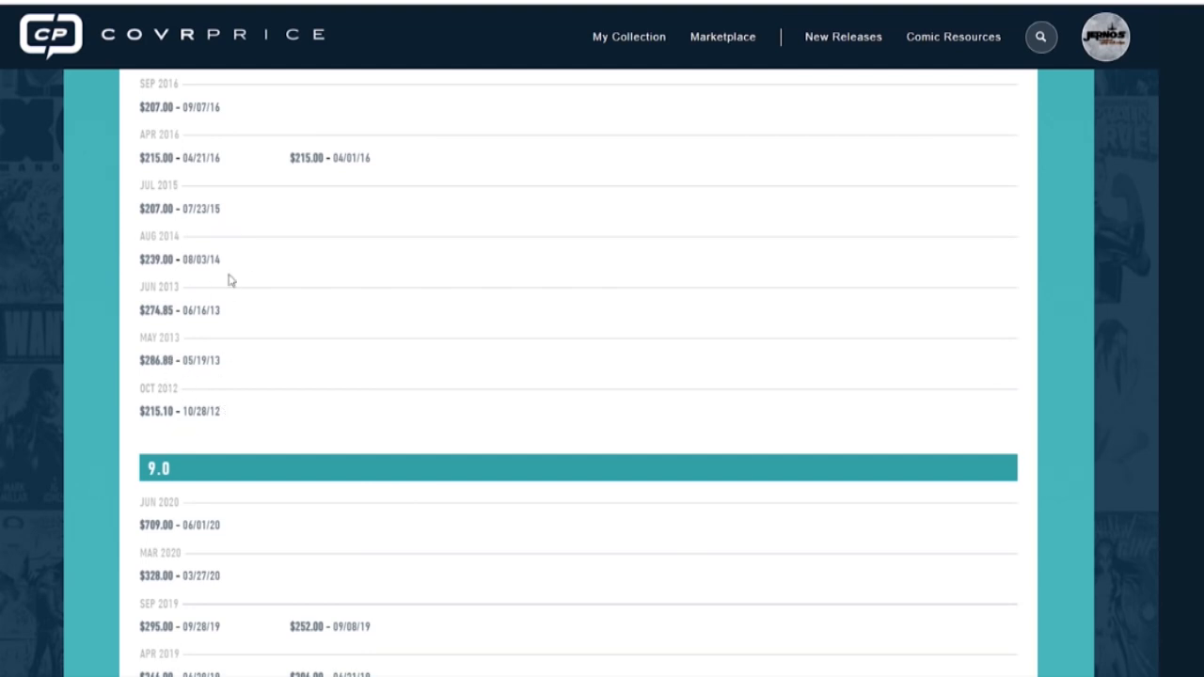
{"action": "mouse_move", "coordinate": [1190, 312]}
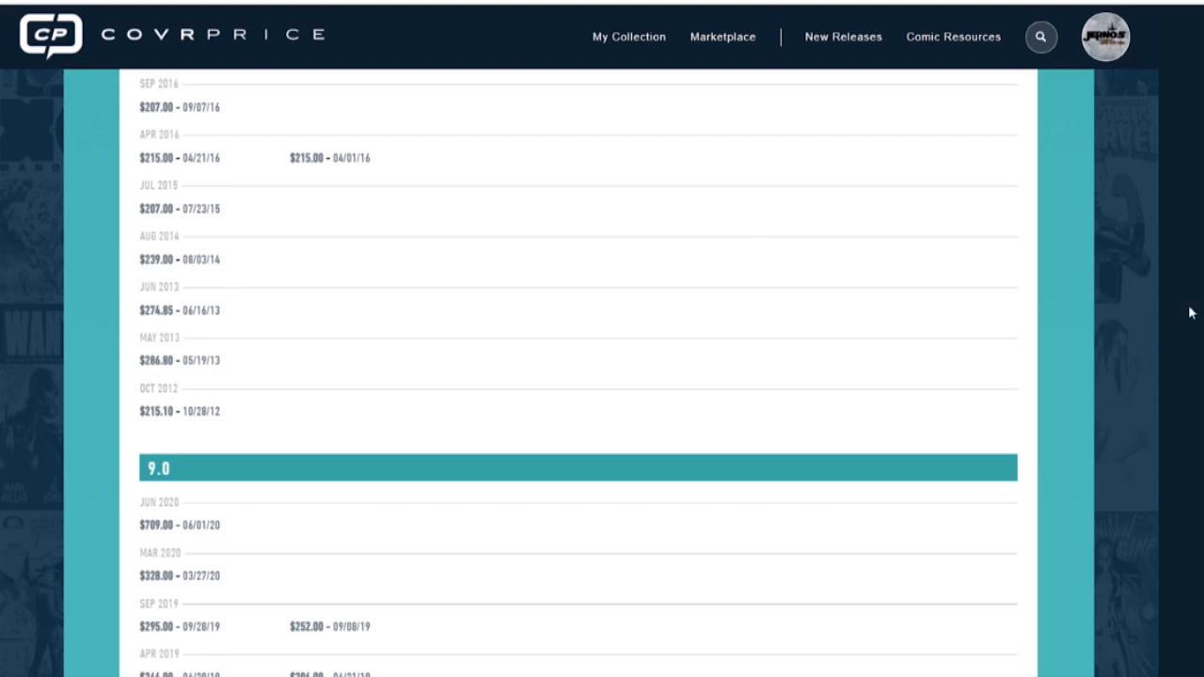
{"action": "scroll", "scroll_direction": "down", "scroll_amount": 3}
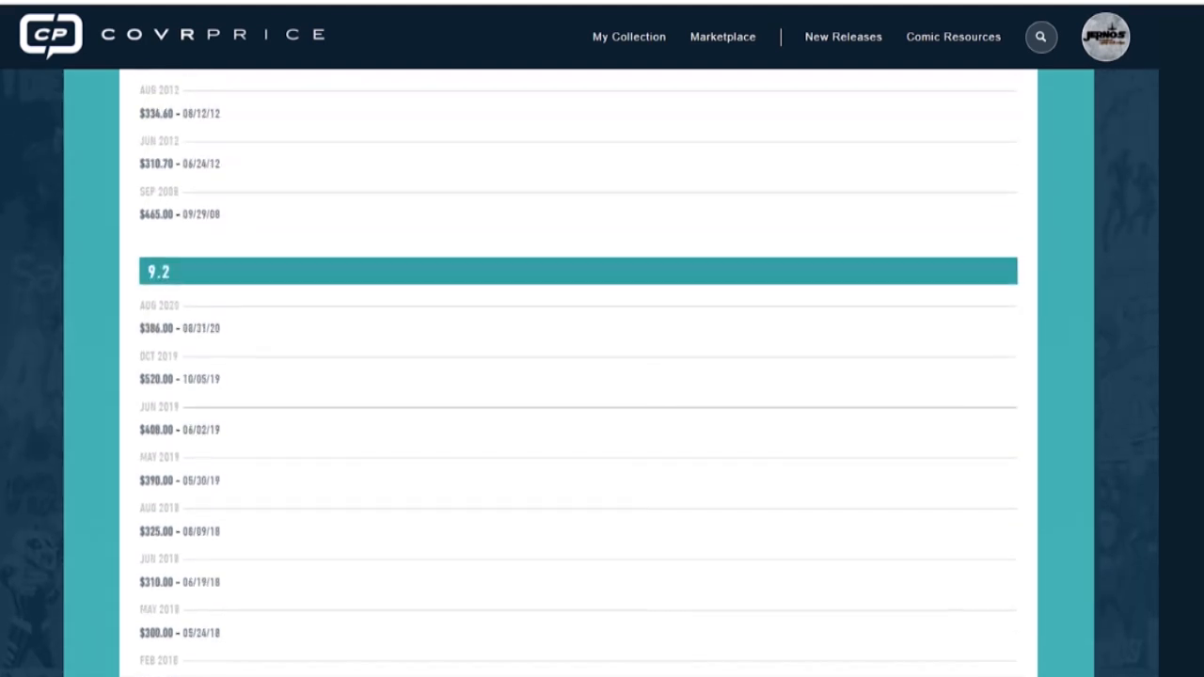
{"action": "scroll", "scroll_direction": "down", "scroll_amount": 3}
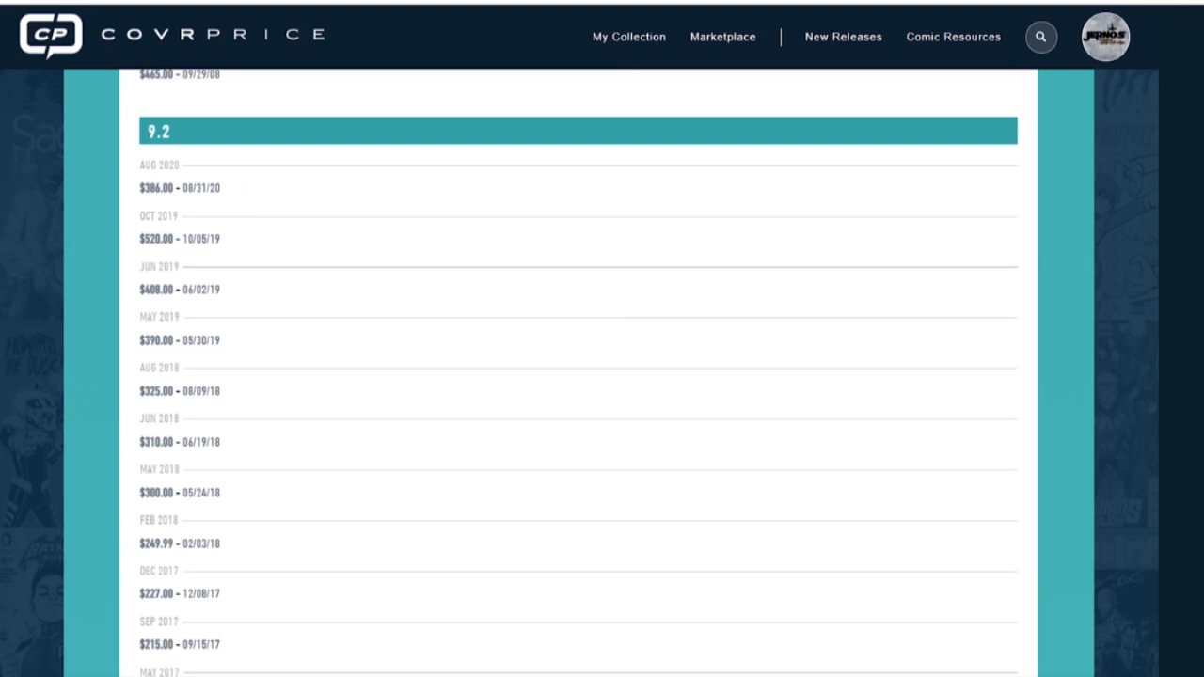
{"action": "mouse_move", "coordinate": [123, 391]}
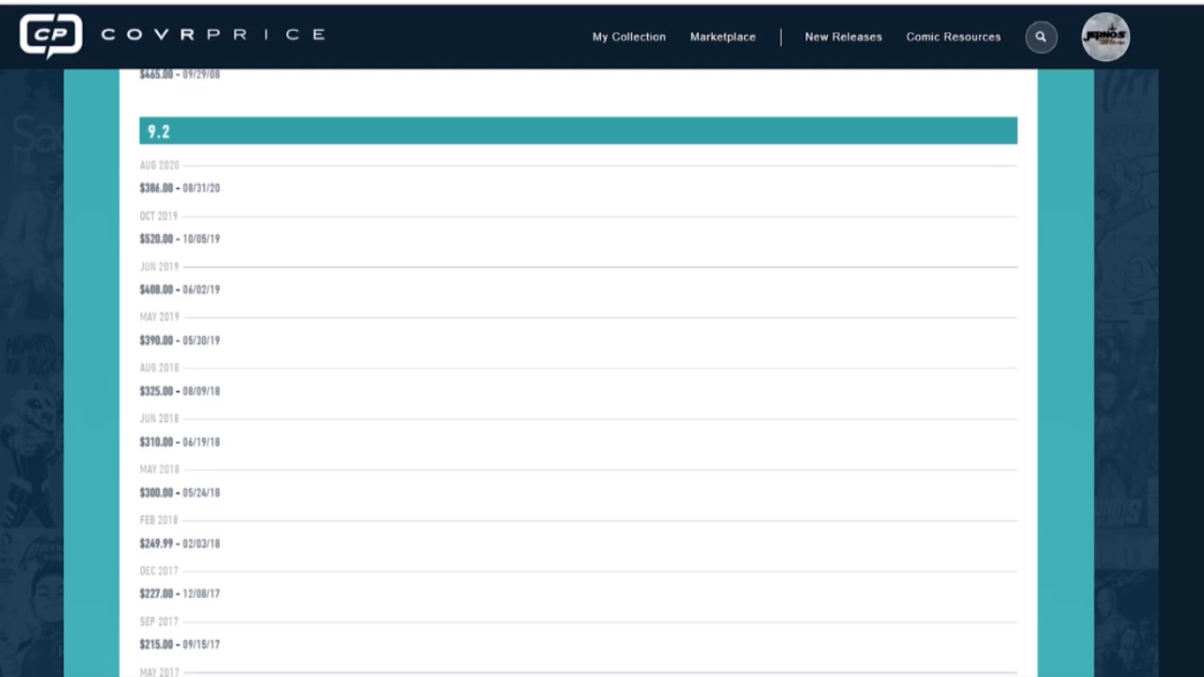
{"action": "mouse_move", "coordinate": [237, 261]}
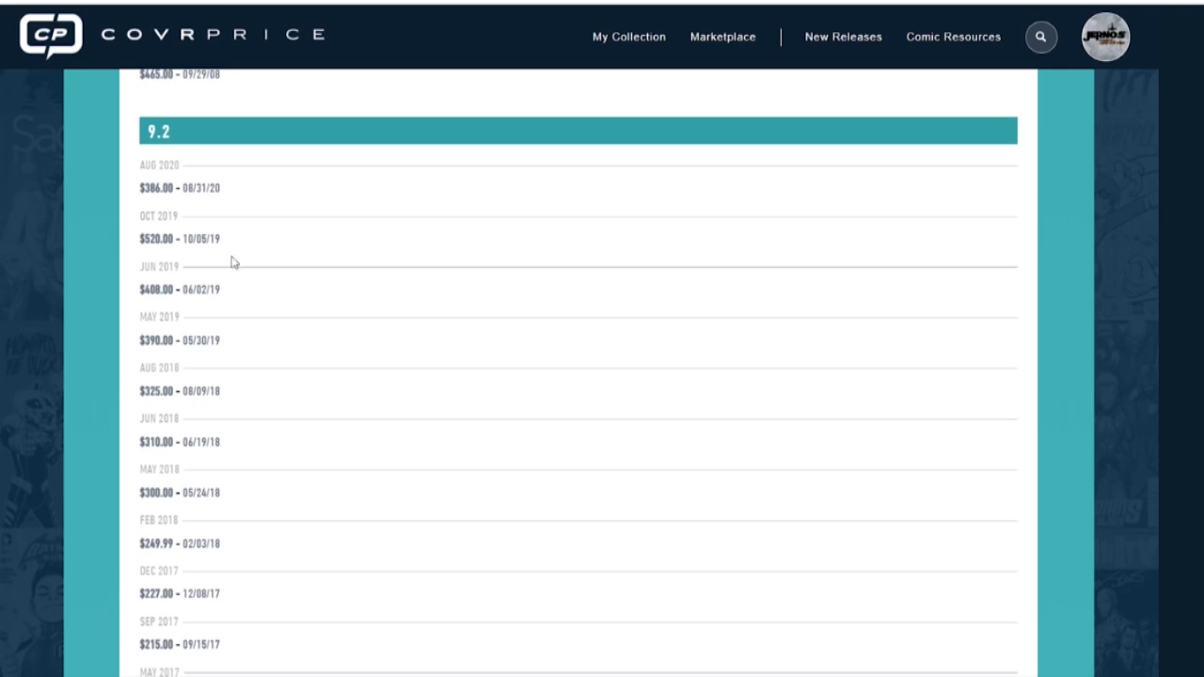
{"action": "mouse_move", "coordinate": [268, 235]}
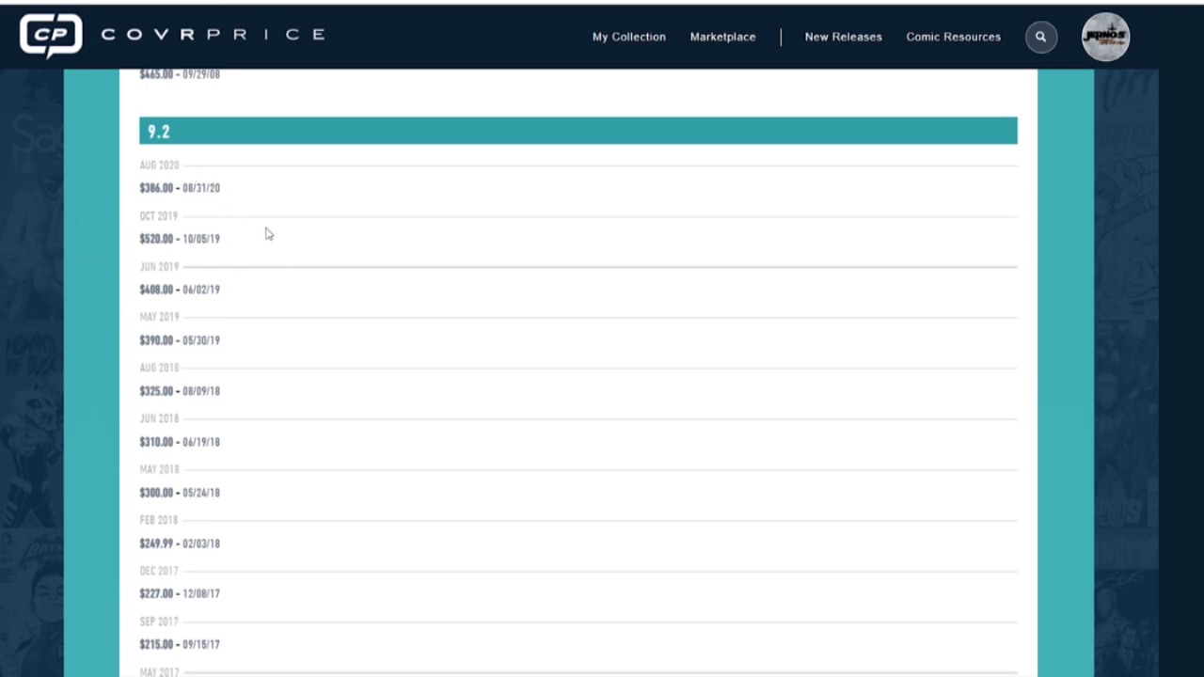
{"action": "mouse_move", "coordinate": [208, 357]}
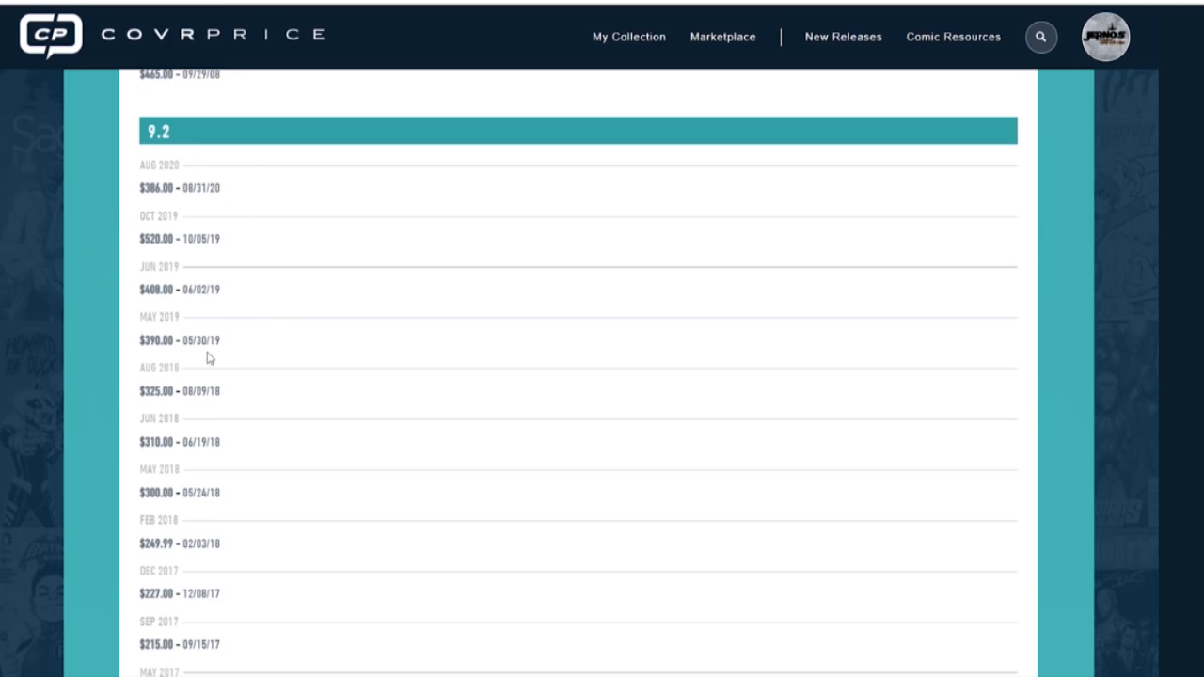
{"action": "mouse_move", "coordinate": [275, 341]}
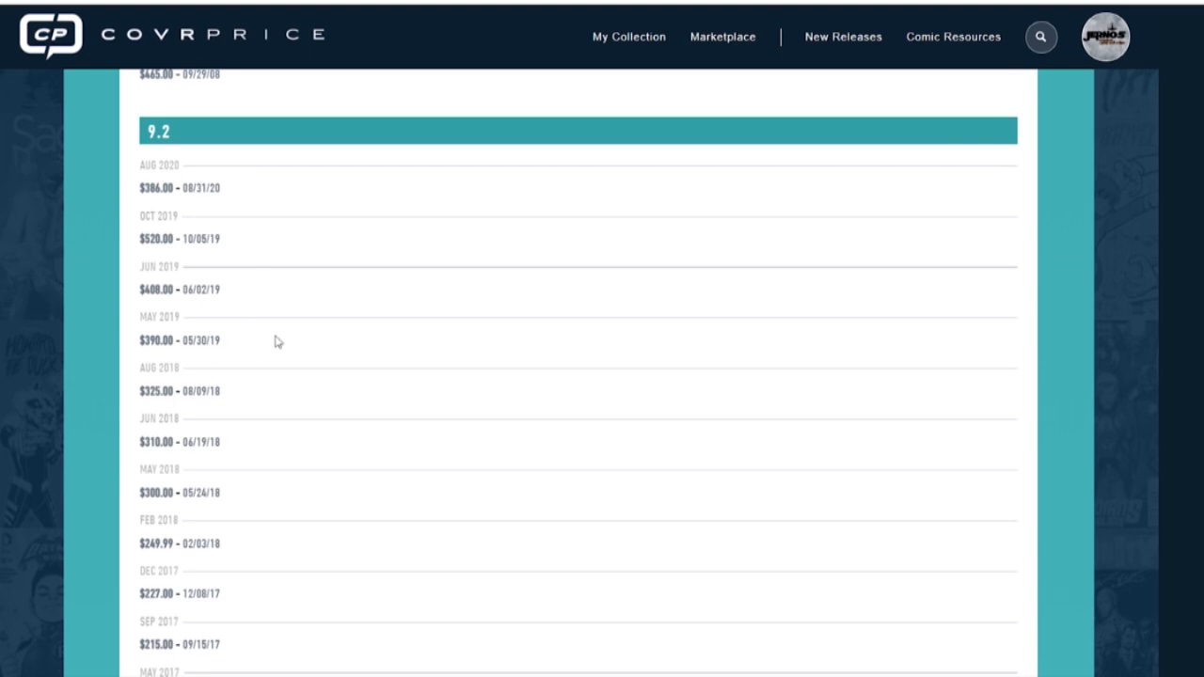
{"action": "mouse_move", "coordinate": [269, 240]}
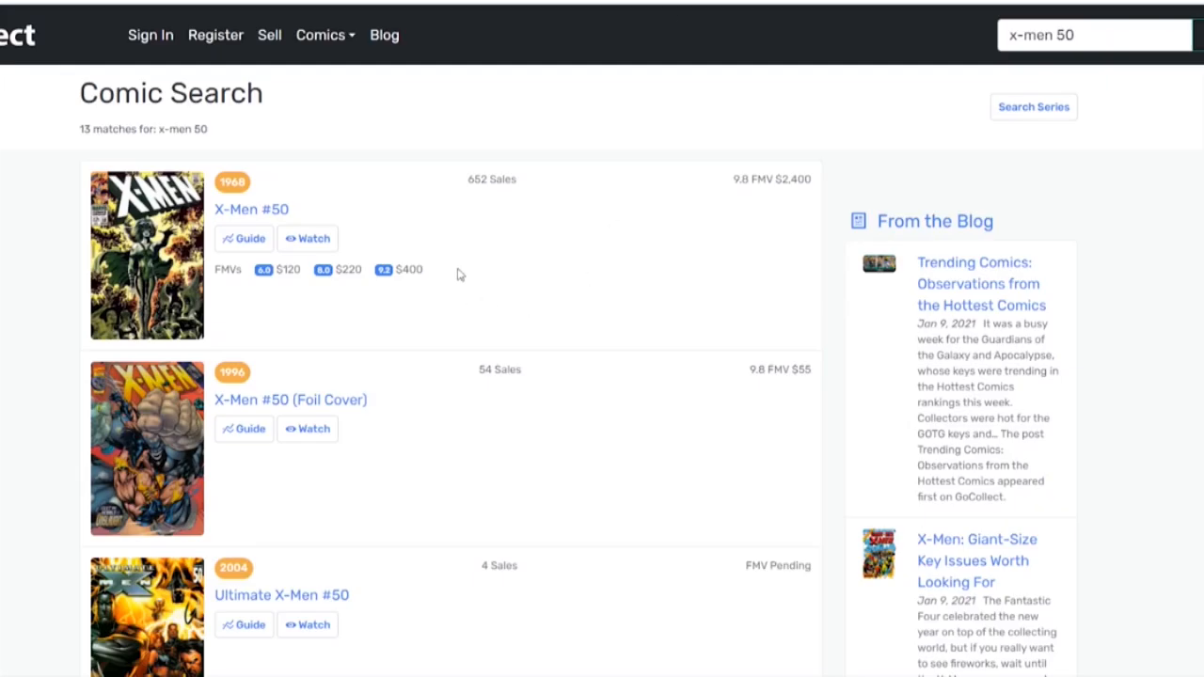
{"action": "mouse_move", "coordinate": [563, 272]}
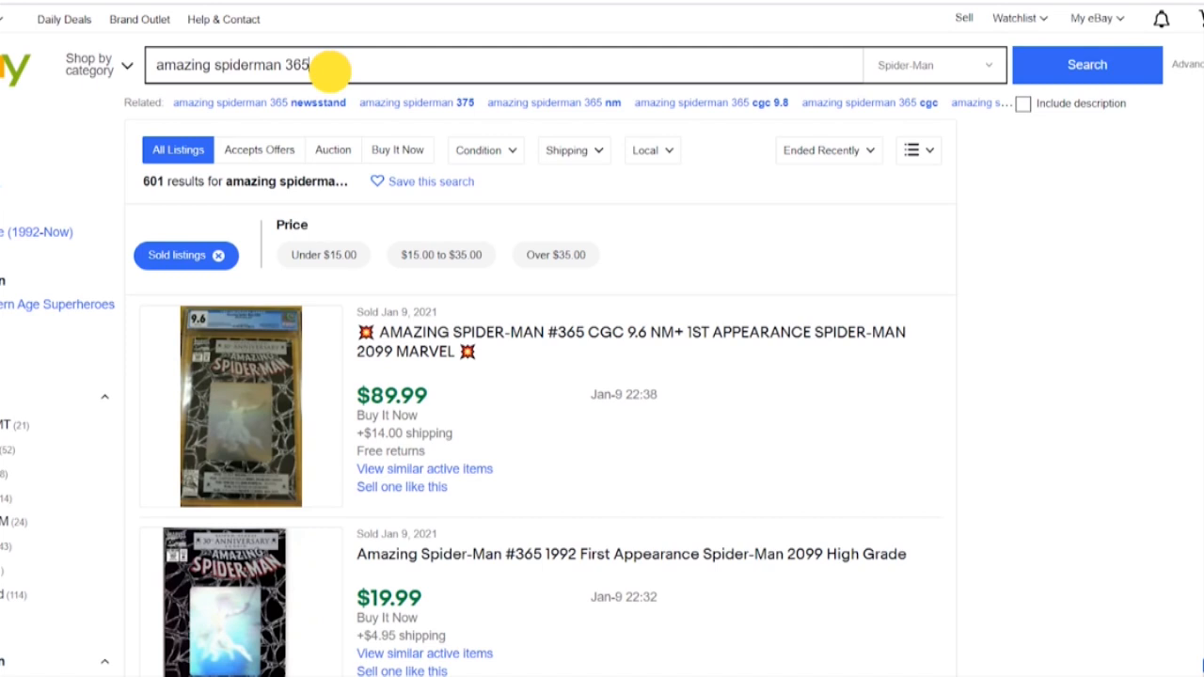
Search eBay sold listings for 'x-men 50 cgc 6.0 polaris' and review the $150 and $184 sales.
{"action": "left_click", "coordinate": [254, 65]}
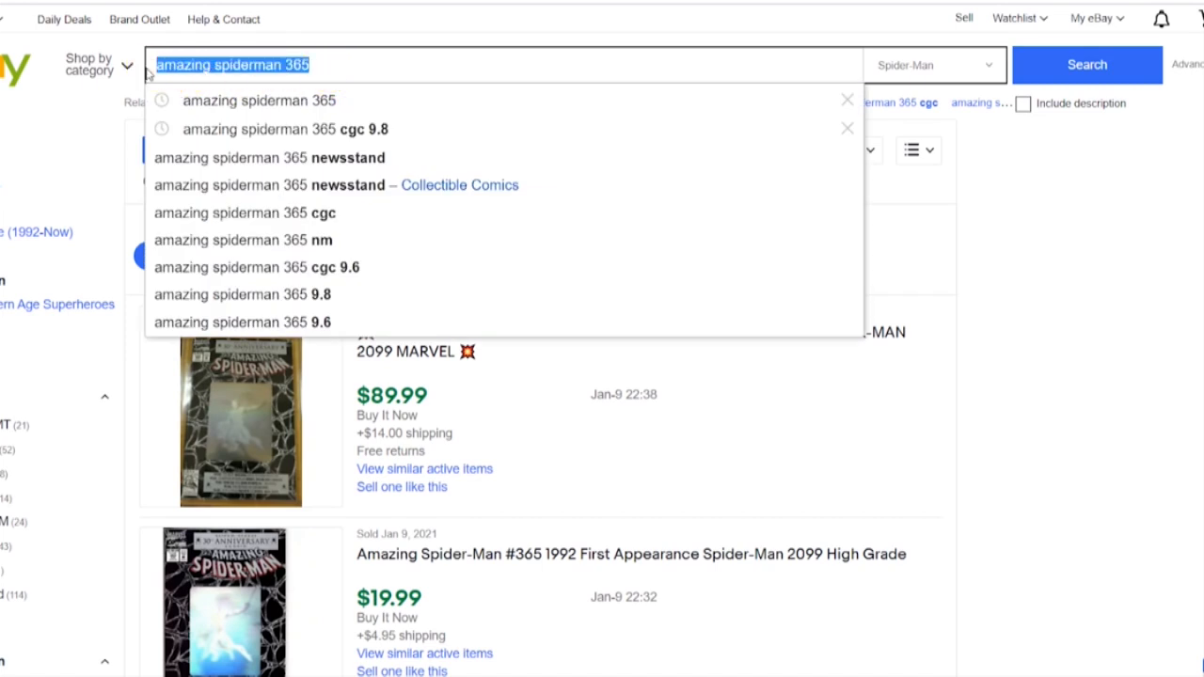
{"action": "type", "text": "x"}
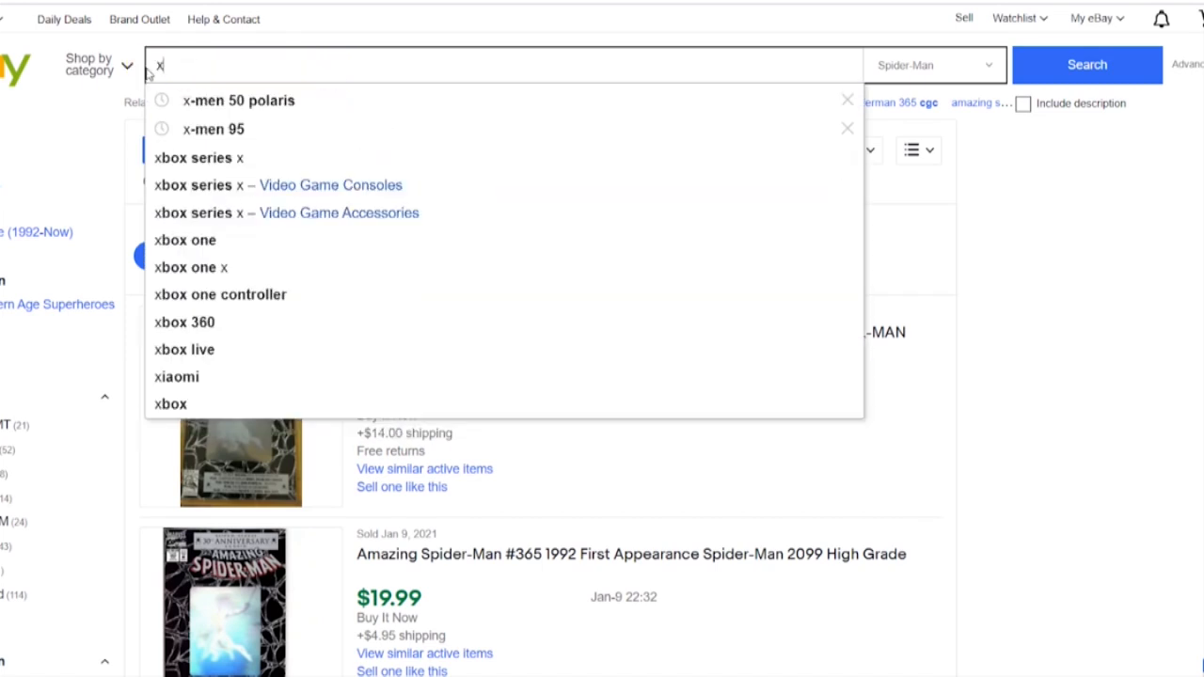
{"action": "type", "text": "-men 50 cgc 6"}
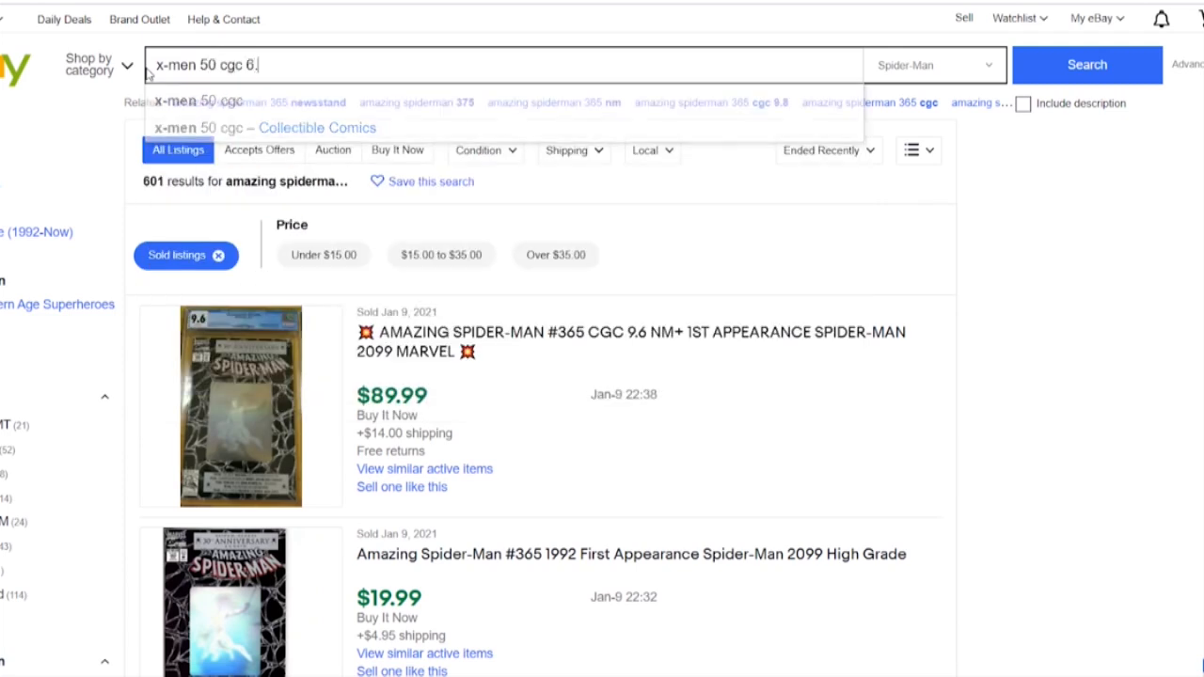
{"action": "type", "text": ".0 polaris"}
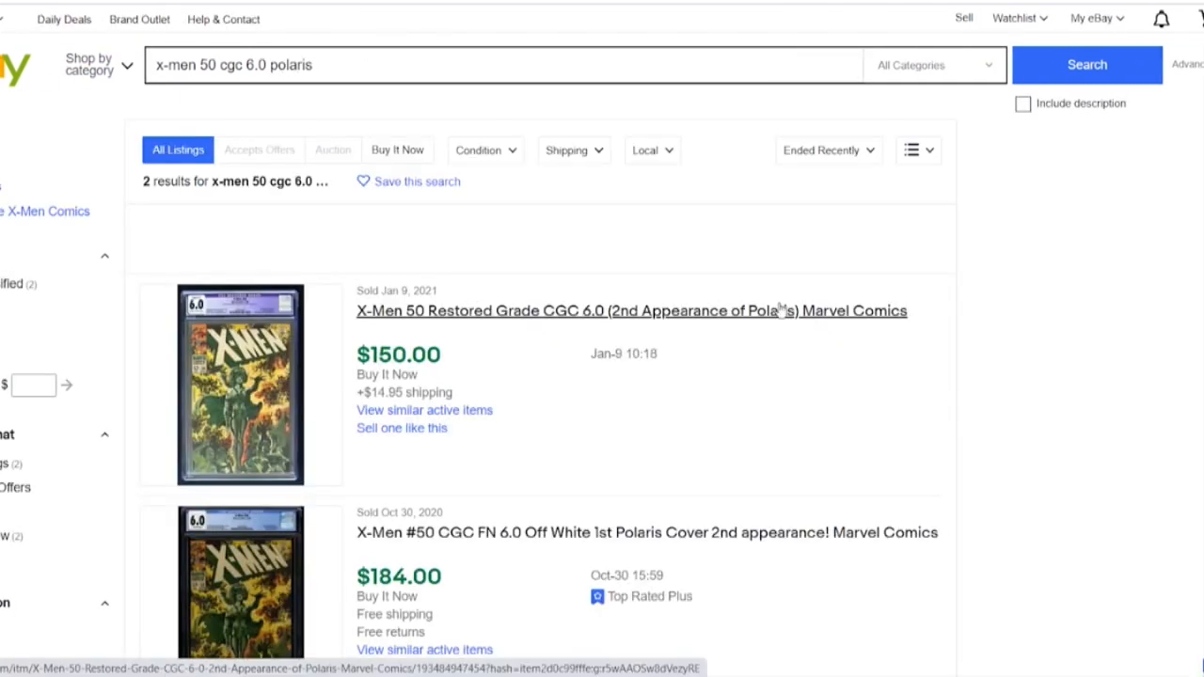
{"action": "scroll", "scroll_direction": "down", "scroll_amount": 3}
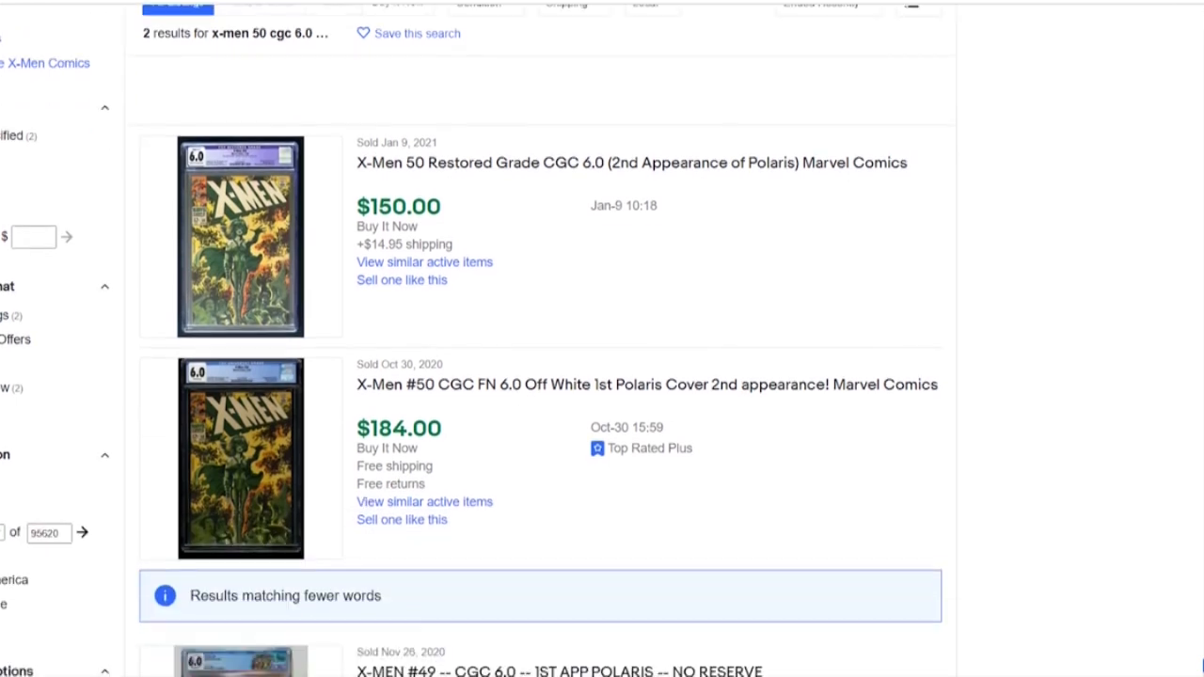
{"action": "scroll", "scroll_direction": "down", "scroll_amount": 3}
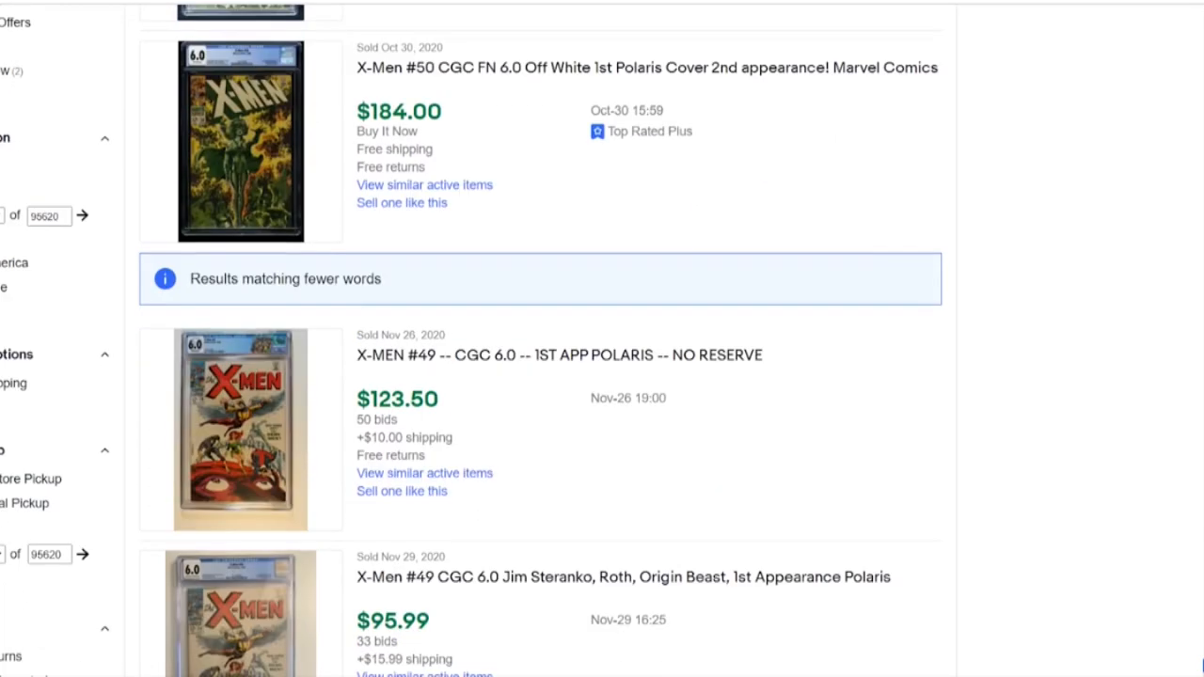
{"action": "scroll", "scroll_direction": "down", "scroll_amount": 3}
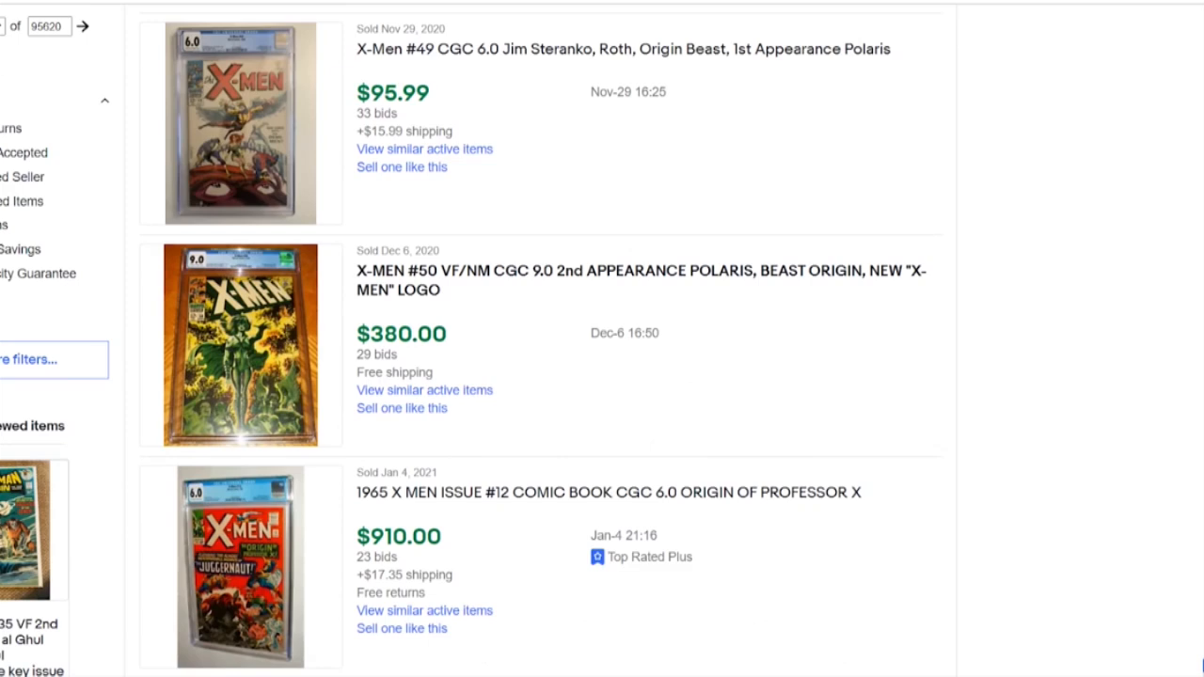
{"action": "scroll", "scroll_direction": "down", "scroll_amount": 3}
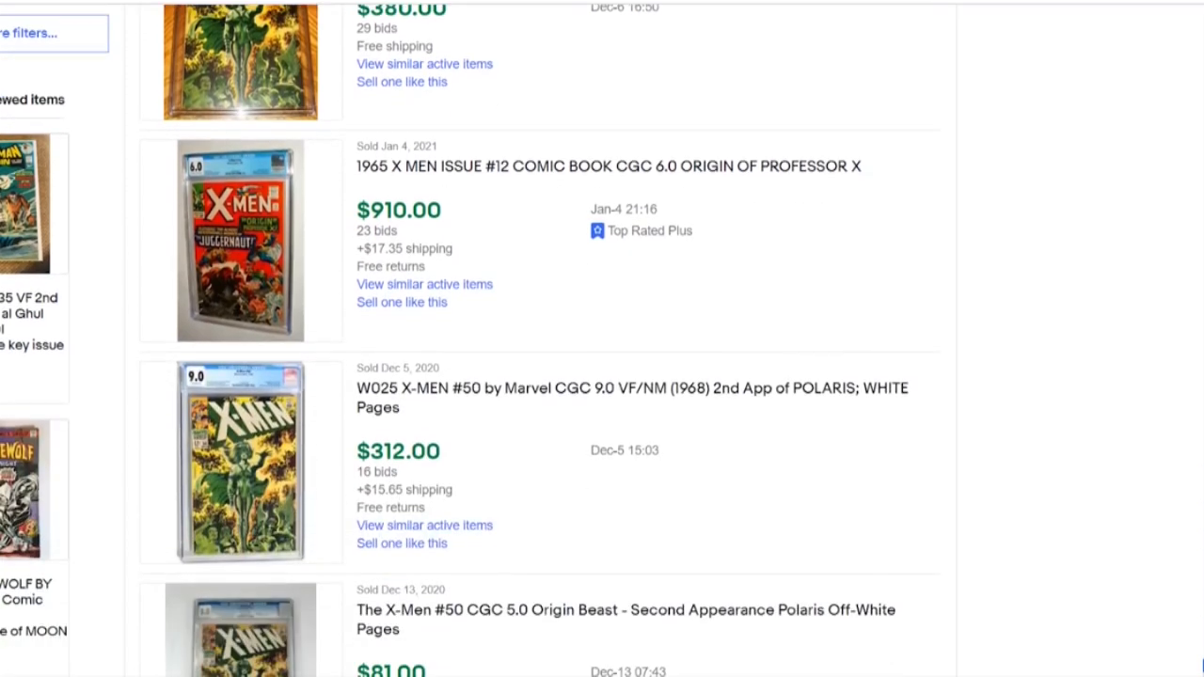
{"action": "scroll", "scroll_direction": "down", "scroll_amount": 3}
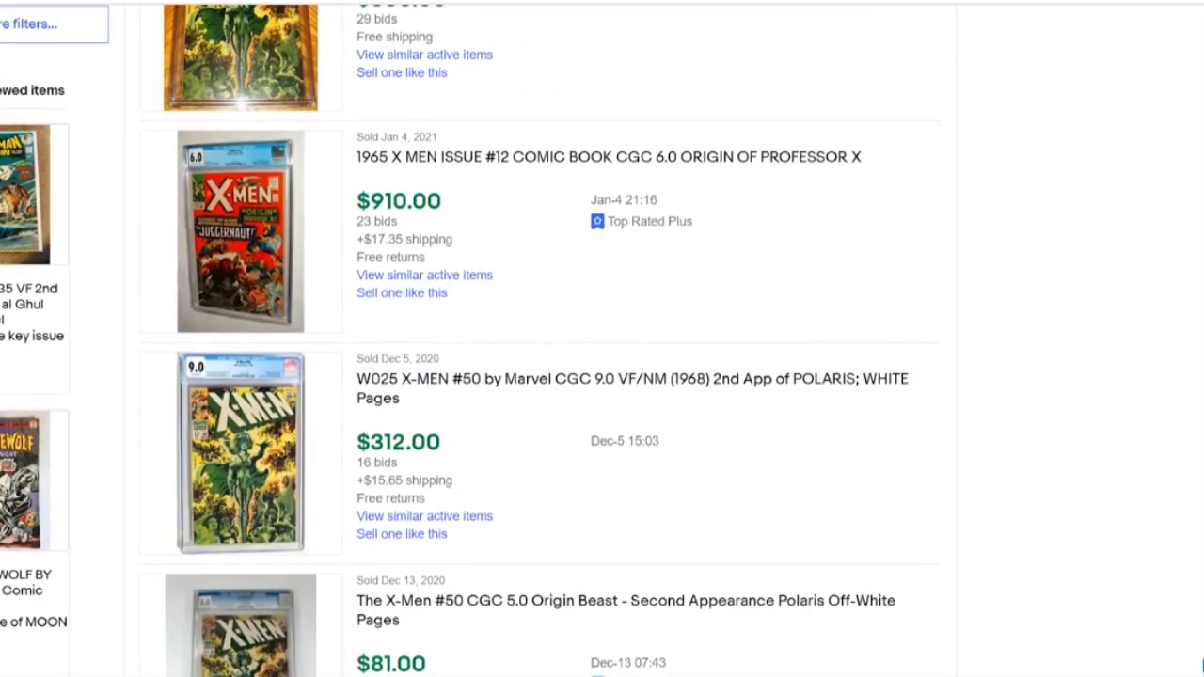
{"action": "scroll", "scroll_direction": "down", "scroll_amount": 3}
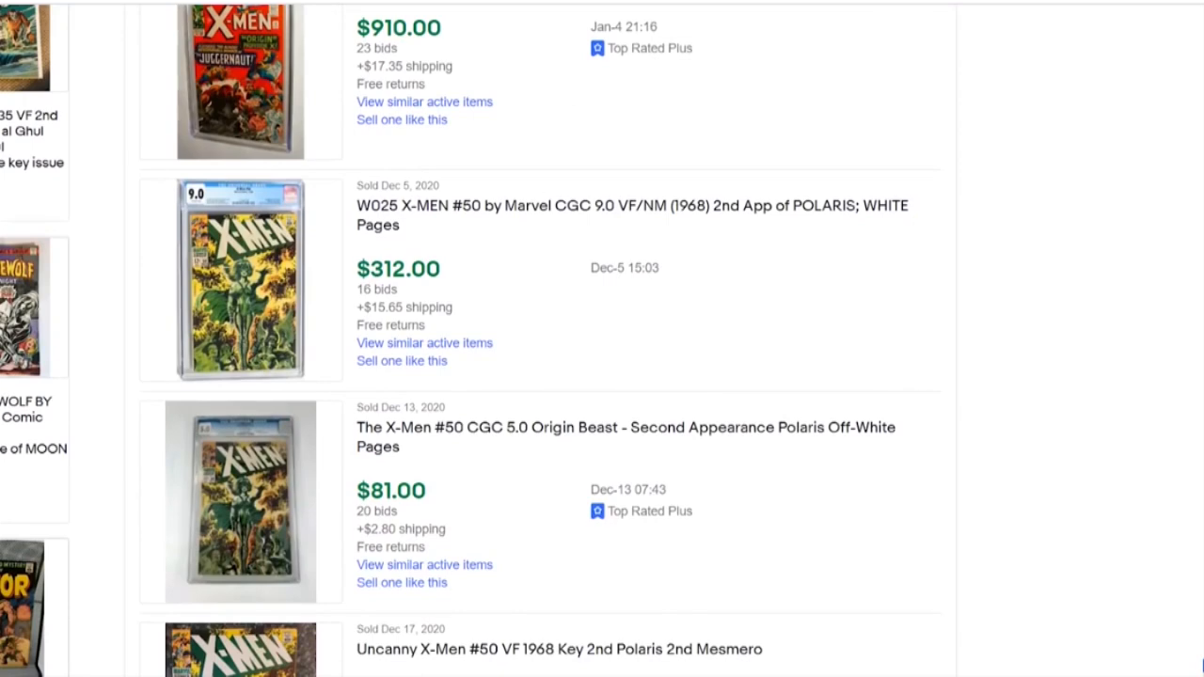
{"action": "scroll", "scroll_direction": "down", "scroll_amount": 3}
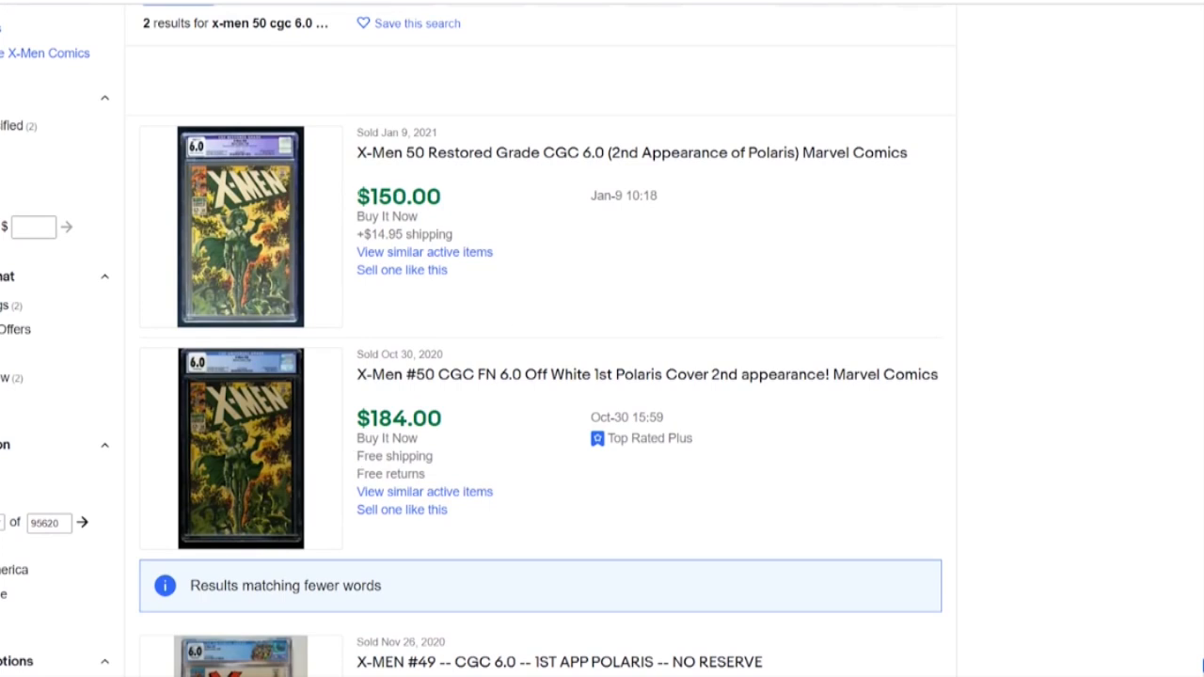
{"action": "mouse_move", "coordinate": [305, 434]}
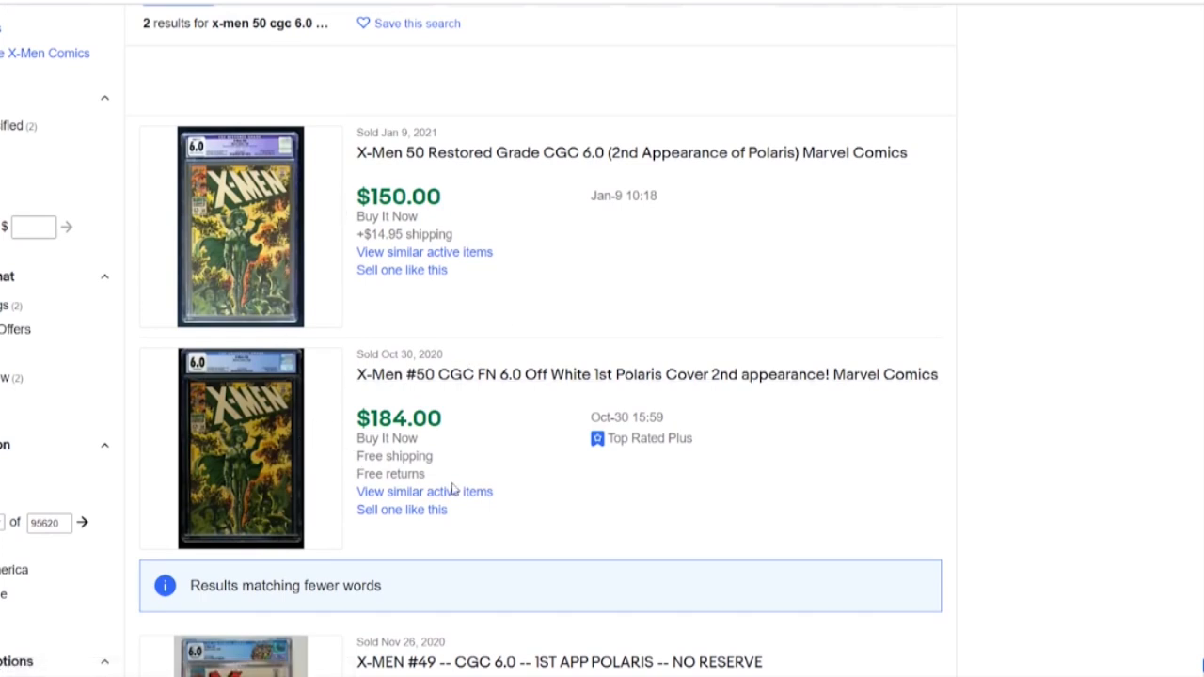
{"action": "mouse_move", "coordinate": [675, 244]}
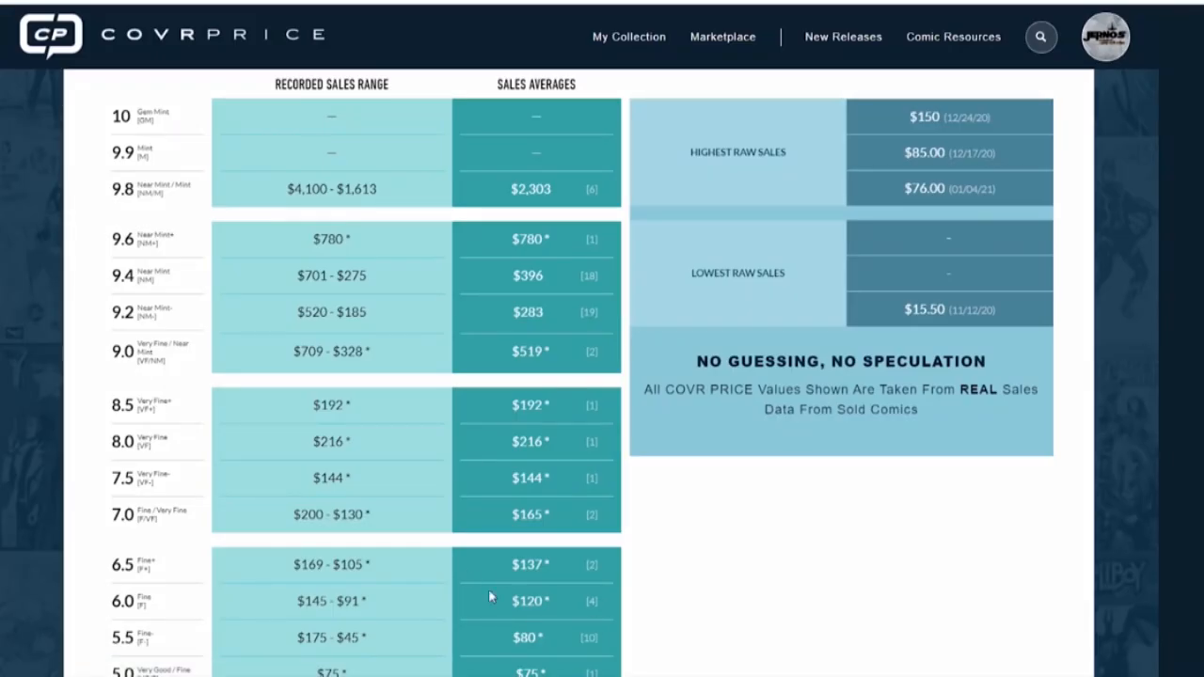
{"action": "mouse_move", "coordinate": [499, 499]}
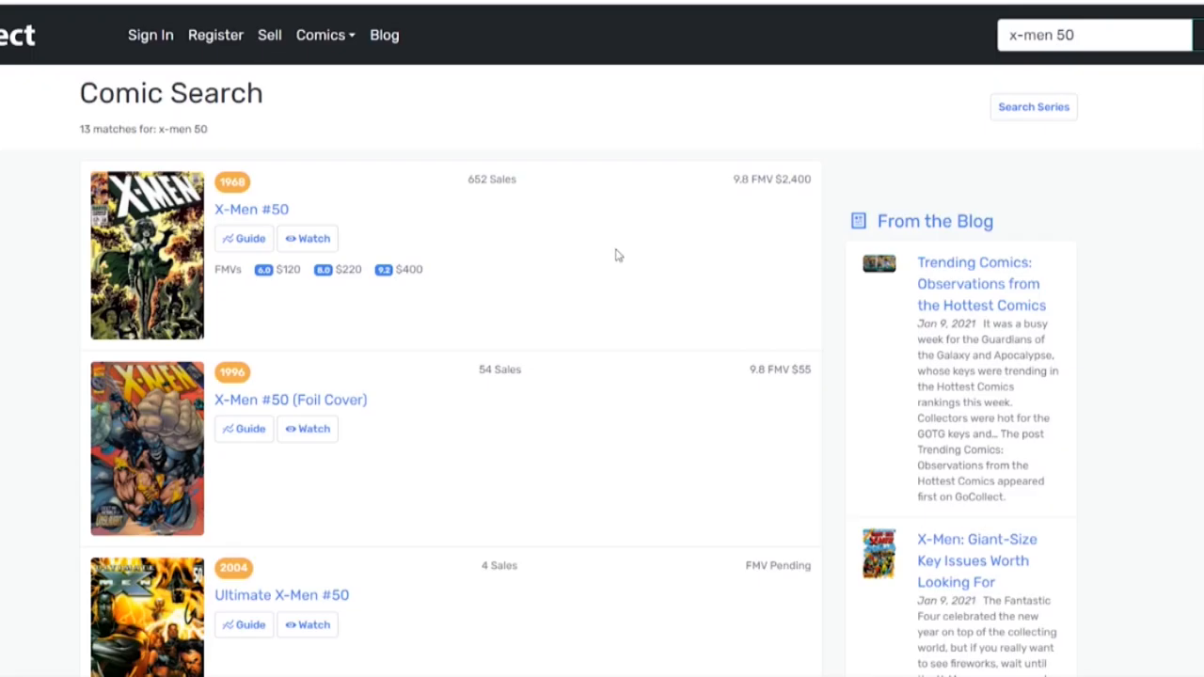
{"action": "mouse_move", "coordinate": [261, 297]}
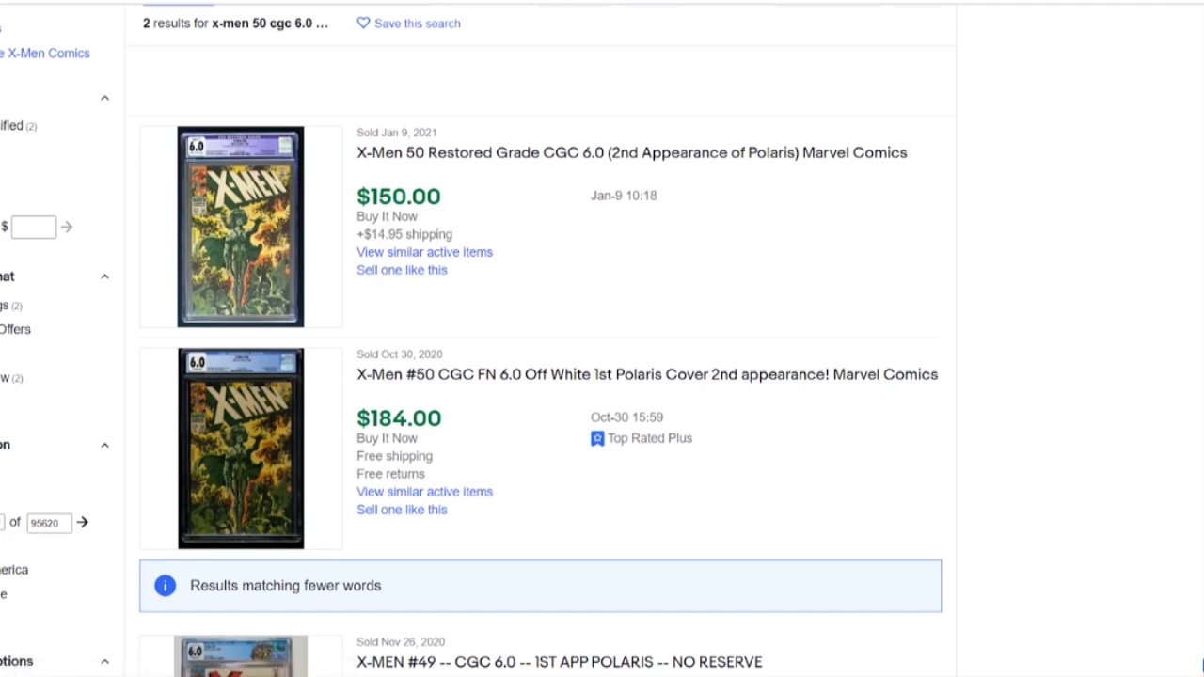
{"action": "scroll", "scroll_direction": "down", "scroll_amount": 3}
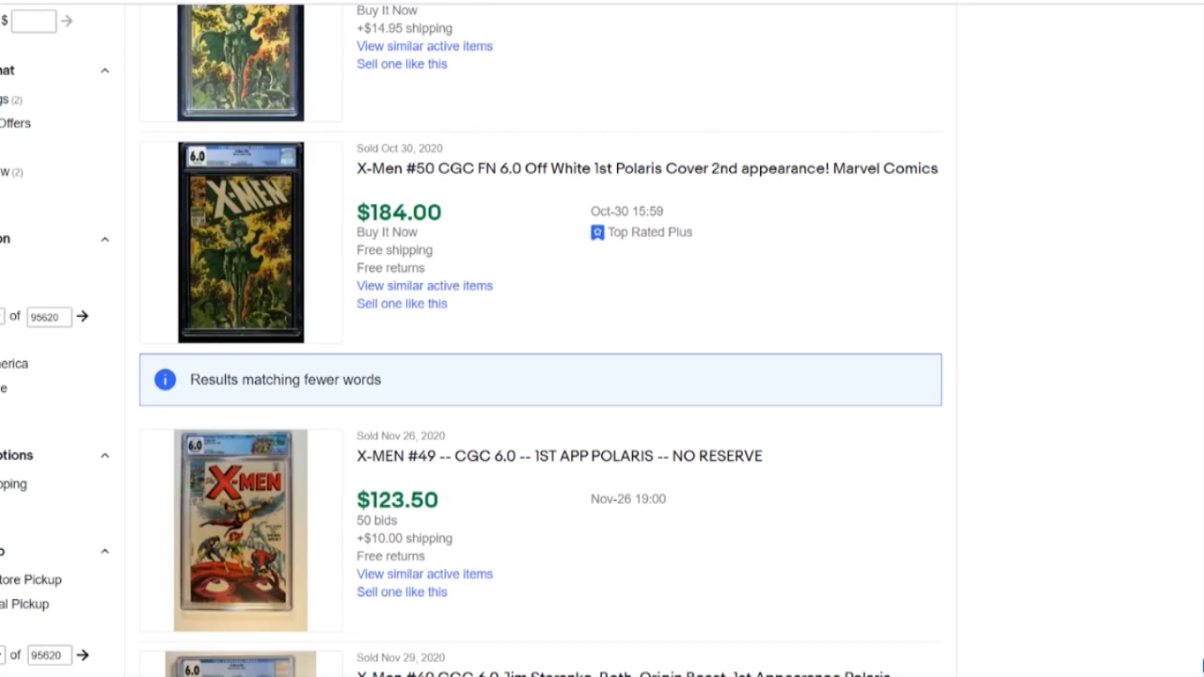
{"action": "scroll", "scroll_direction": "down", "scroll_amount": 3}
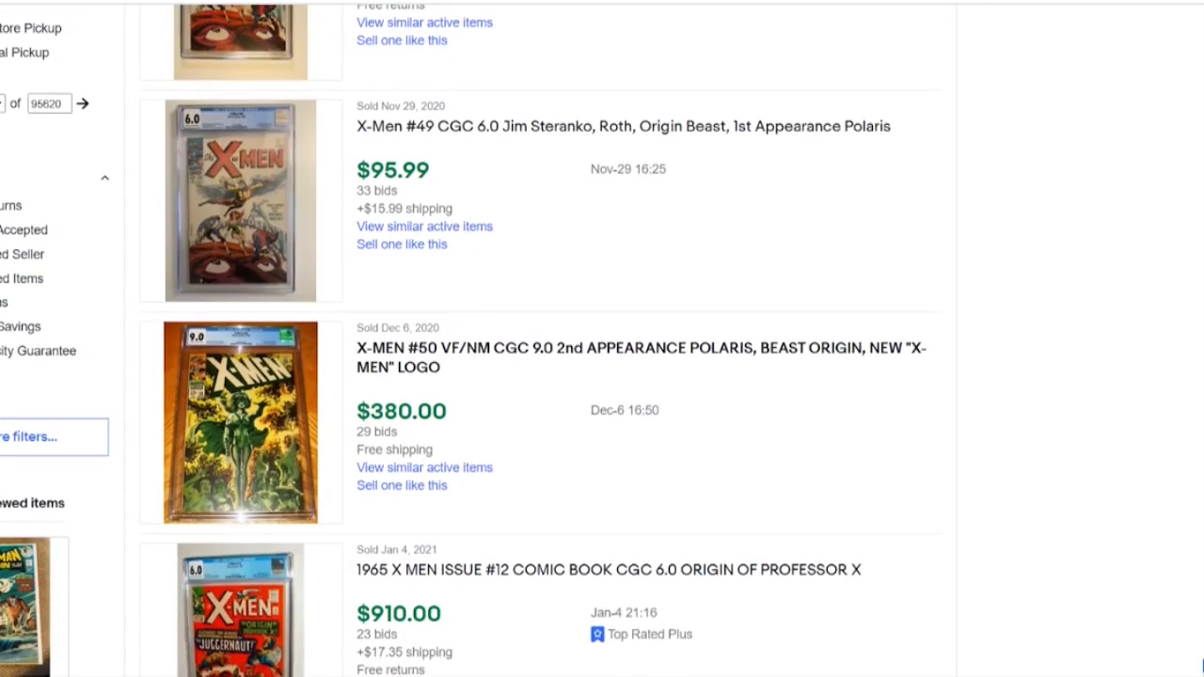
{"action": "scroll", "scroll_direction": "down", "scroll_amount": 3}
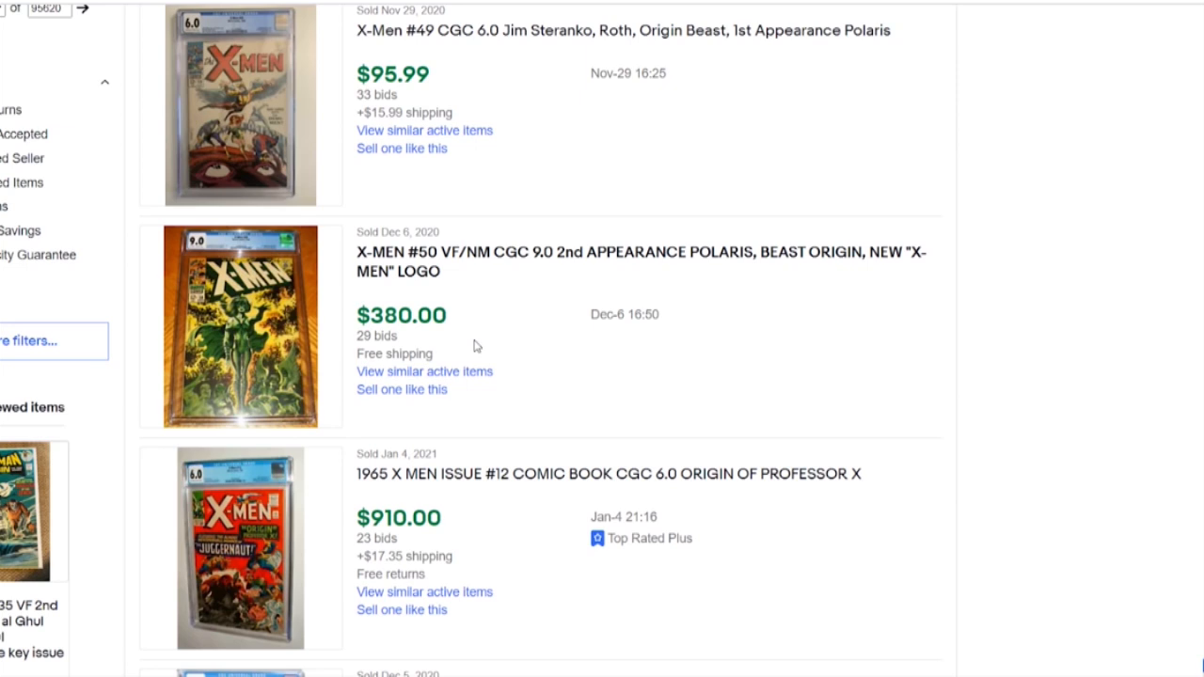
{"action": "mouse_move", "coordinate": [338, 287]}
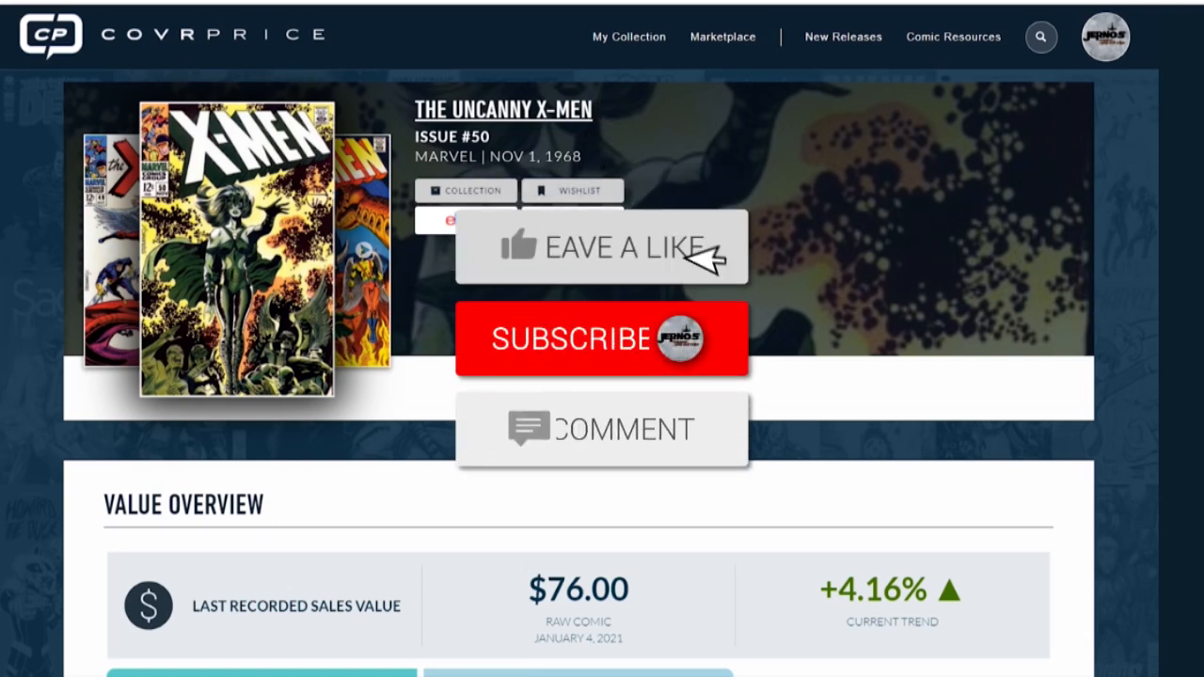
Return to CovrPrice's Uncanny X-Men #50 page showing the $76 last recorded sale.
{"action": "left_click", "coordinate": [602, 247]}
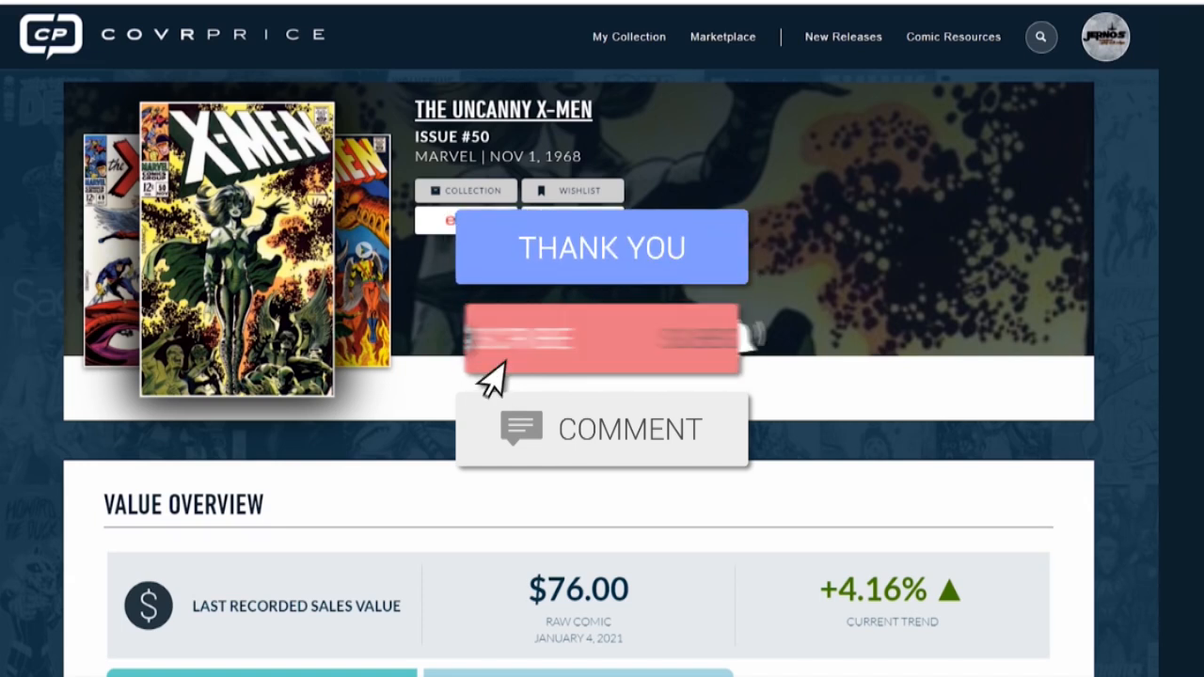